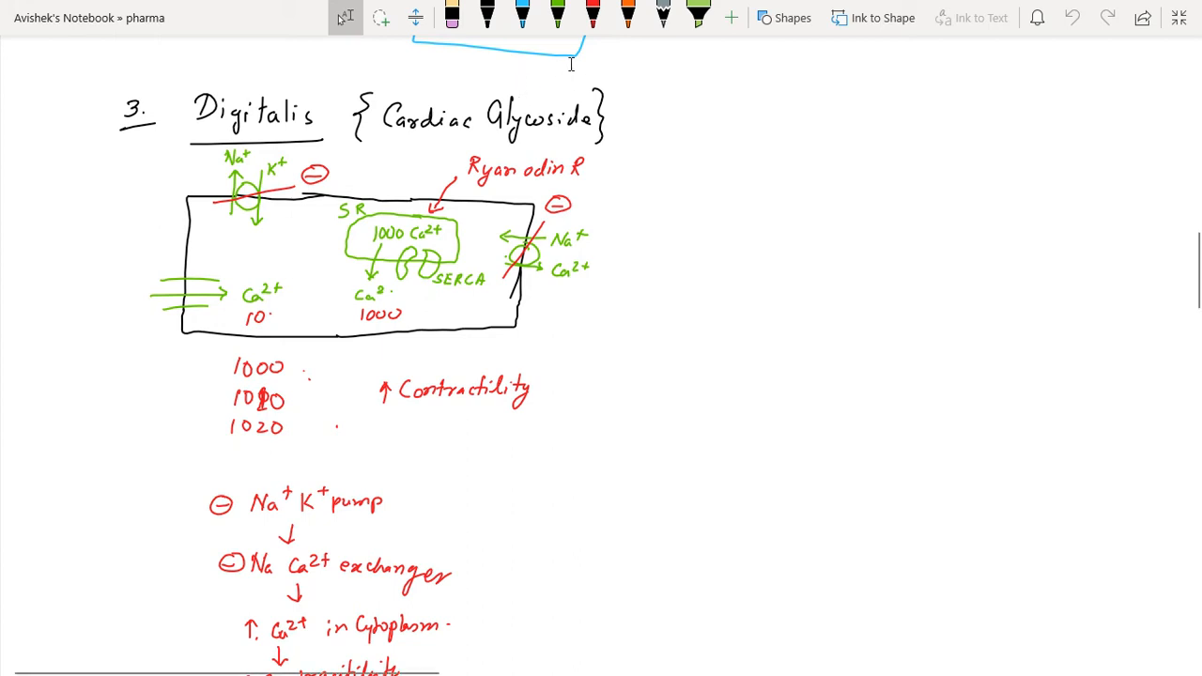
pyautogui.moveTo(844, 100)
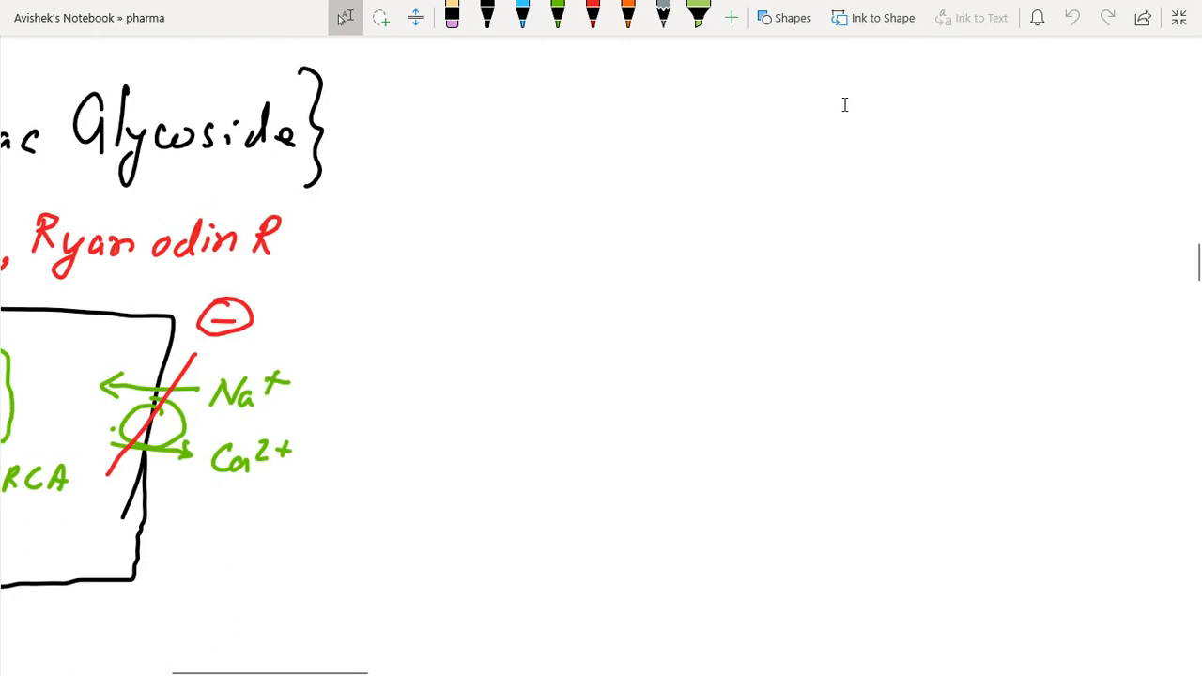
pyautogui.moveTo(491, 58)
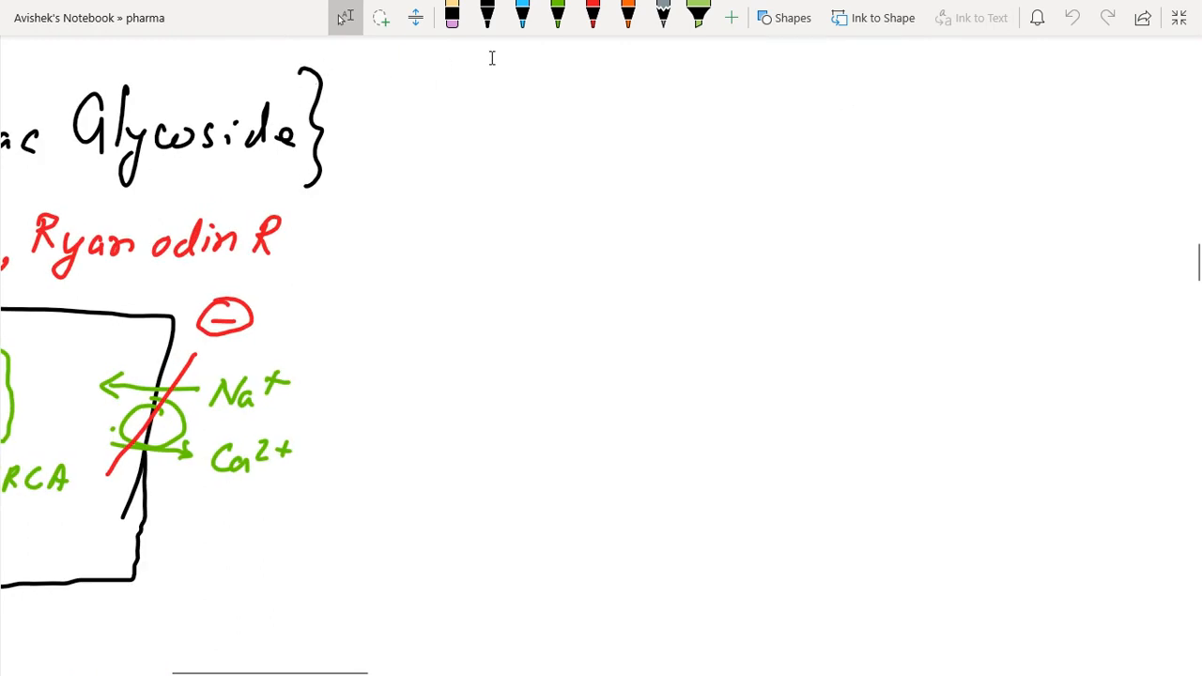
# Step: Scroll the page right past the Digitalis diagram to blank canvas
pyautogui.hscroll(3)
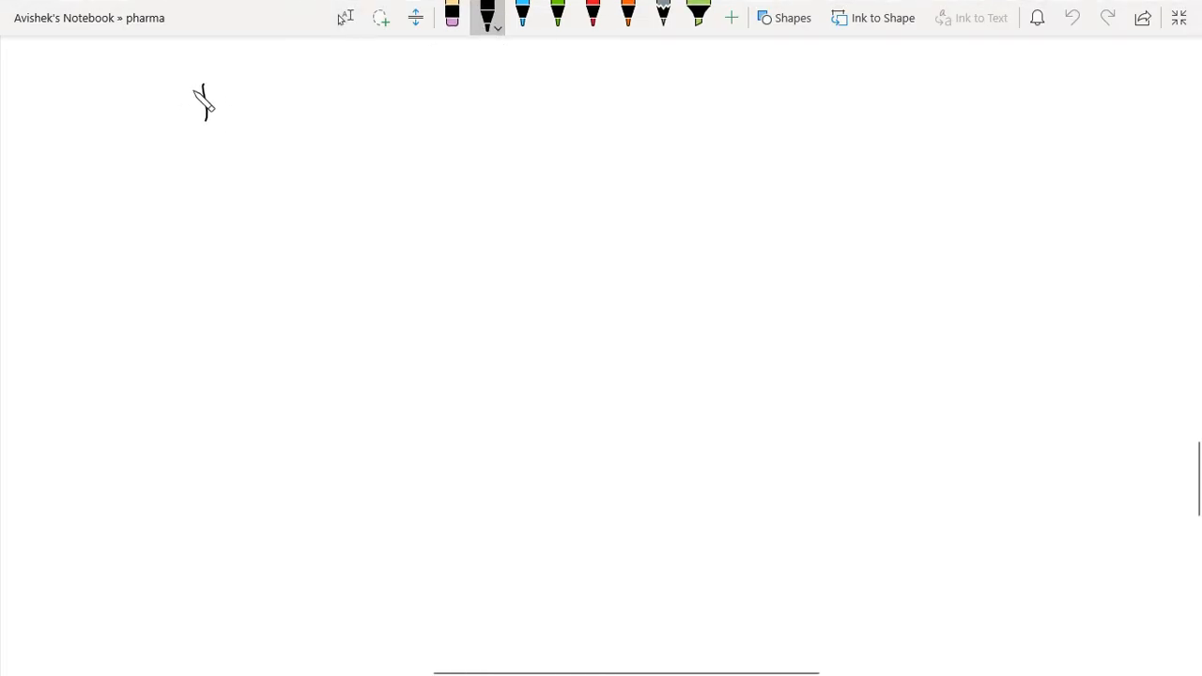
# Step: Handwrite the heading 'Factors ↑ toxicity of Digoxine' in black
pyautogui.moveTo(197, 80); pyautogui.dragTo(225, 122)
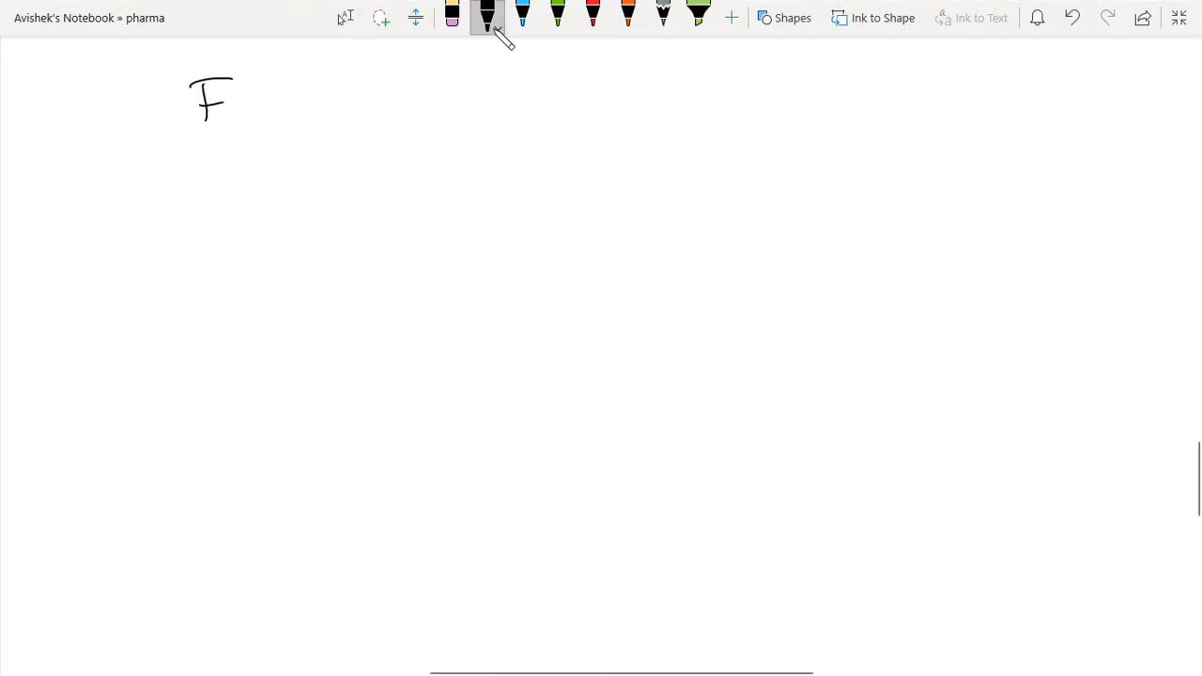
pyautogui.moveTo(441, 205)
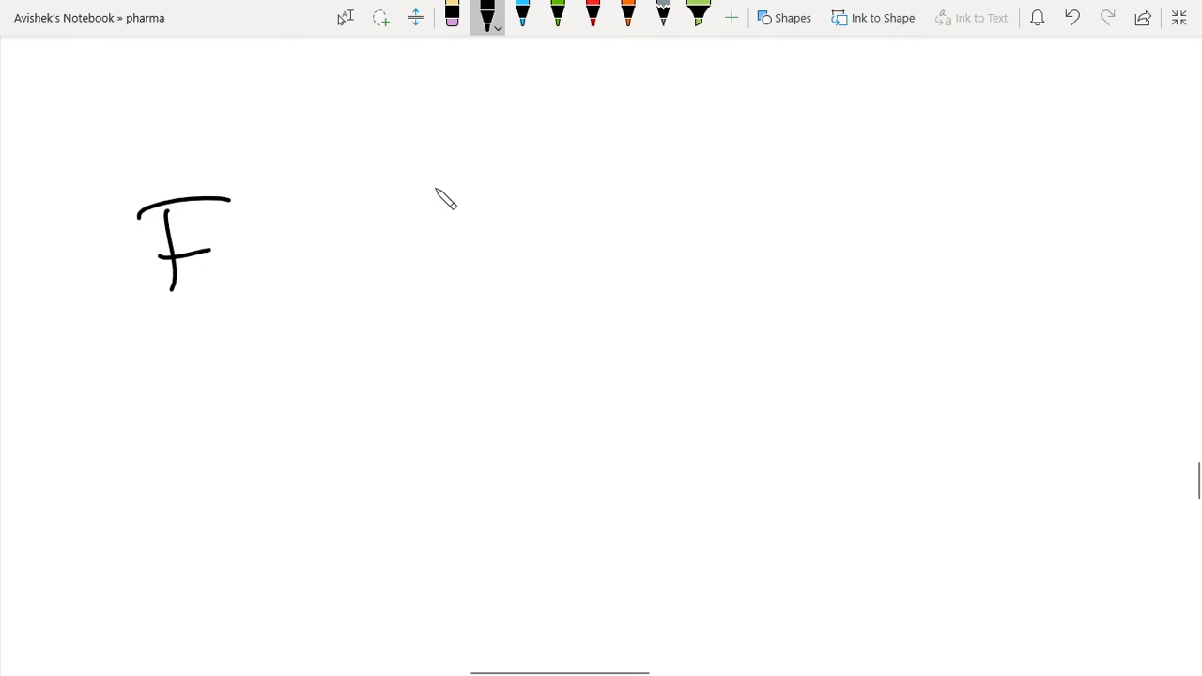
pyautogui.scroll(-3)
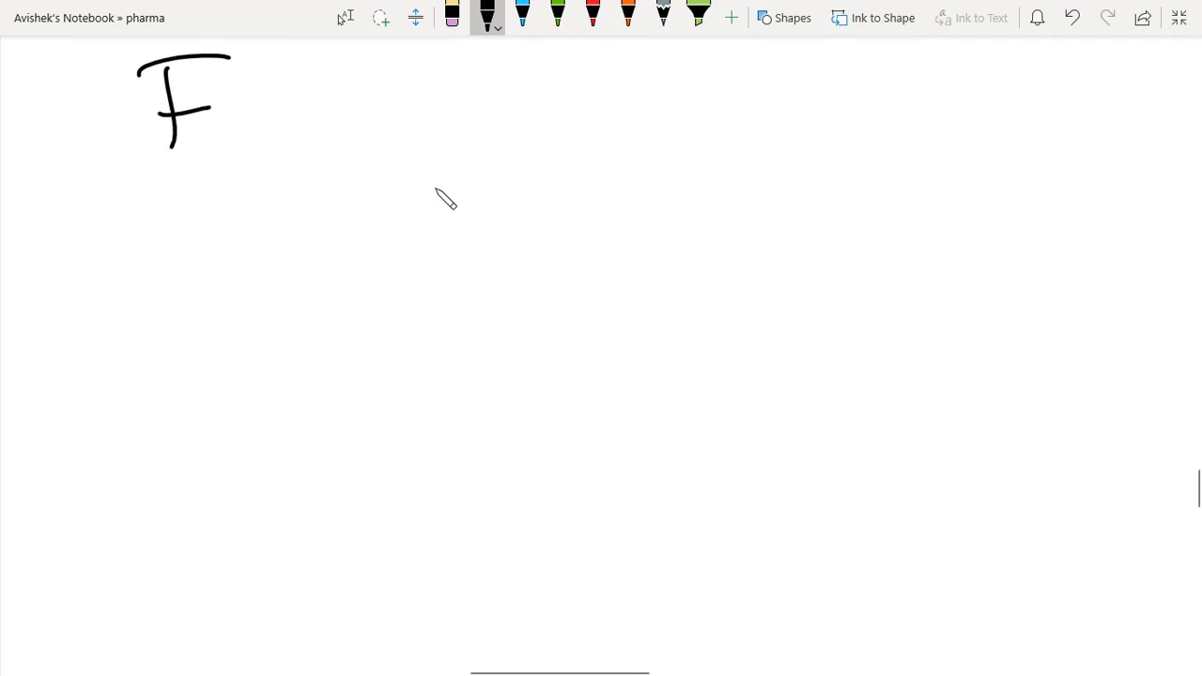
pyautogui.moveTo(222, 141)
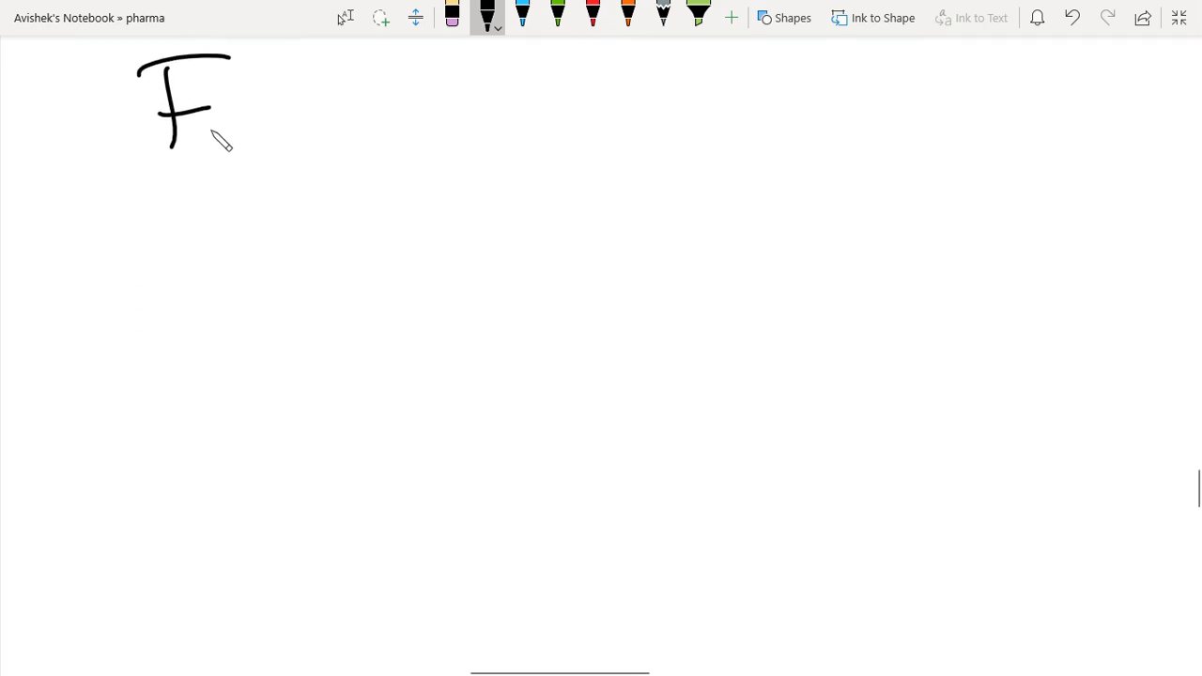
pyautogui.moveTo(216, 131); pyautogui.dragTo(319, 150)
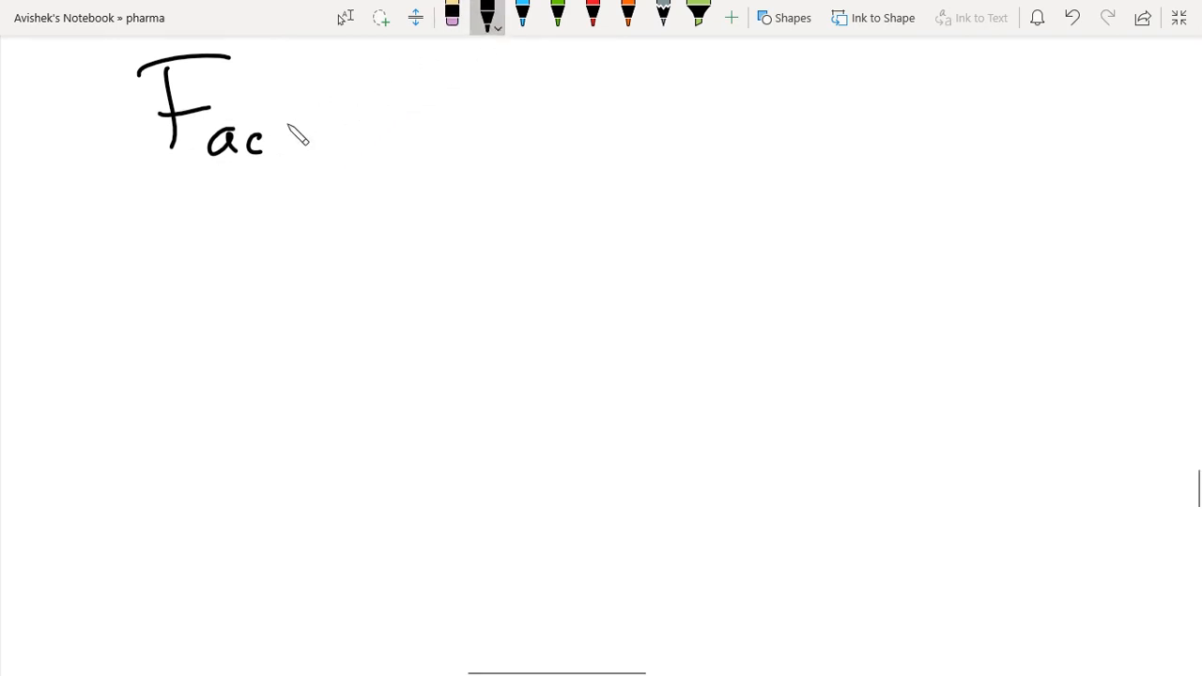
pyautogui.moveTo(272, 131); pyautogui.dragTo(362, 127)
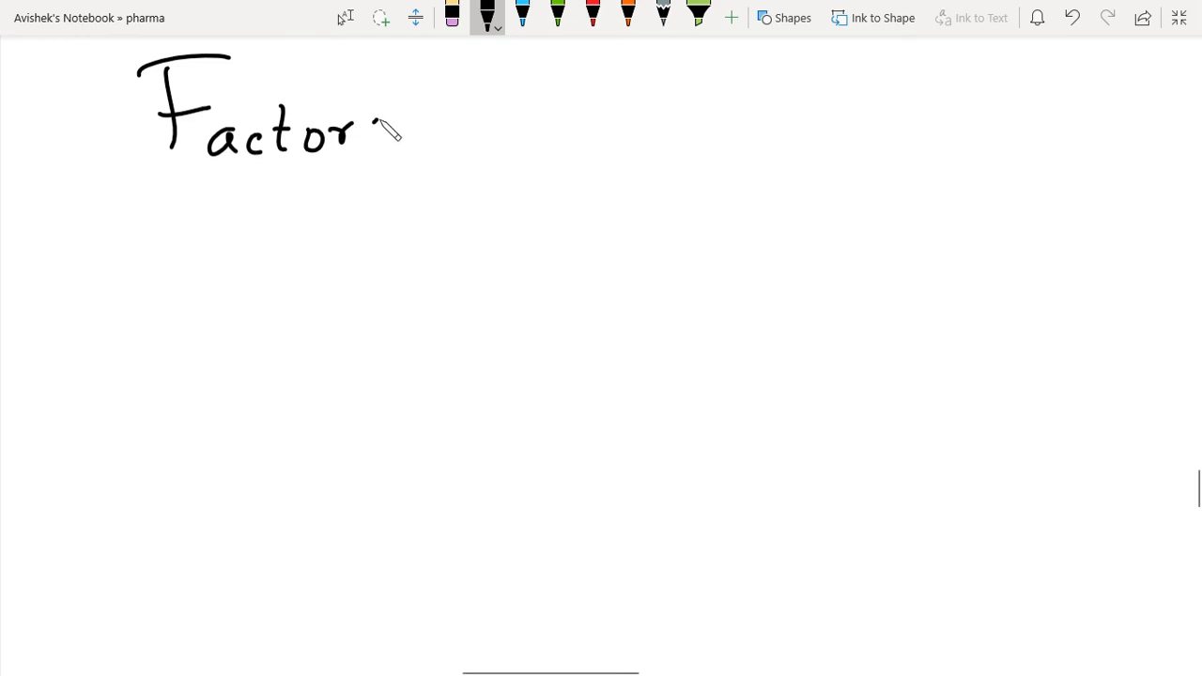
pyautogui.moveTo(451, 140); pyautogui.dragTo(451, 89)
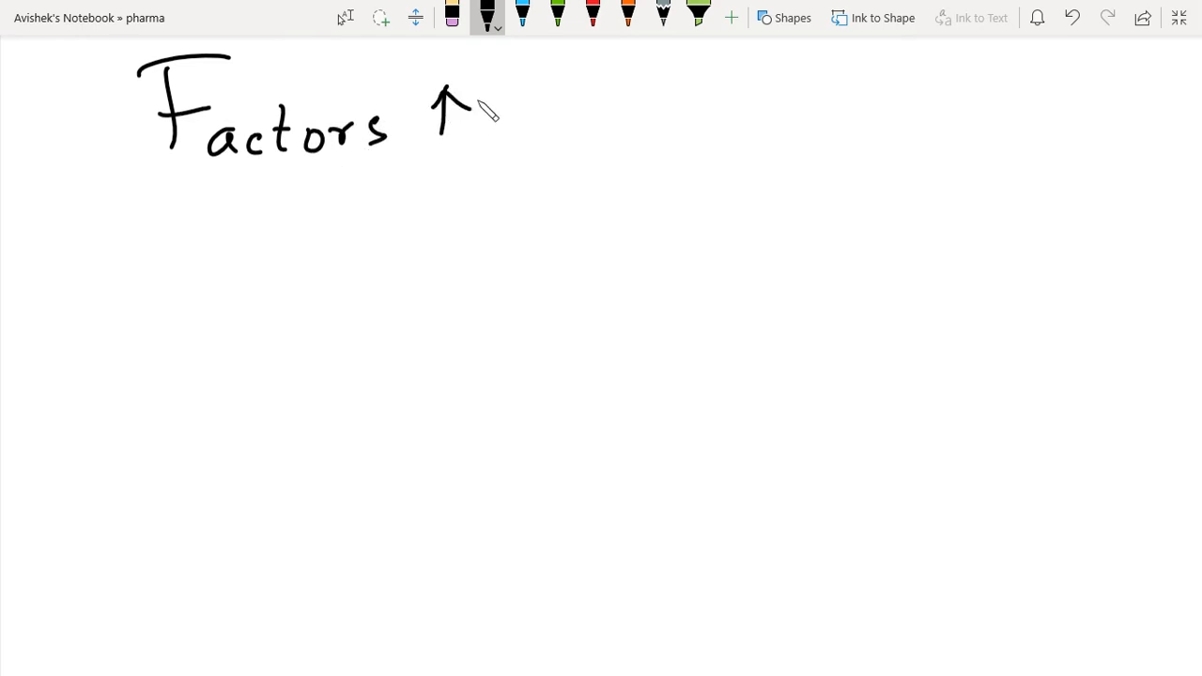
pyautogui.moveTo(512, 90); pyautogui.dragTo(540, 122)
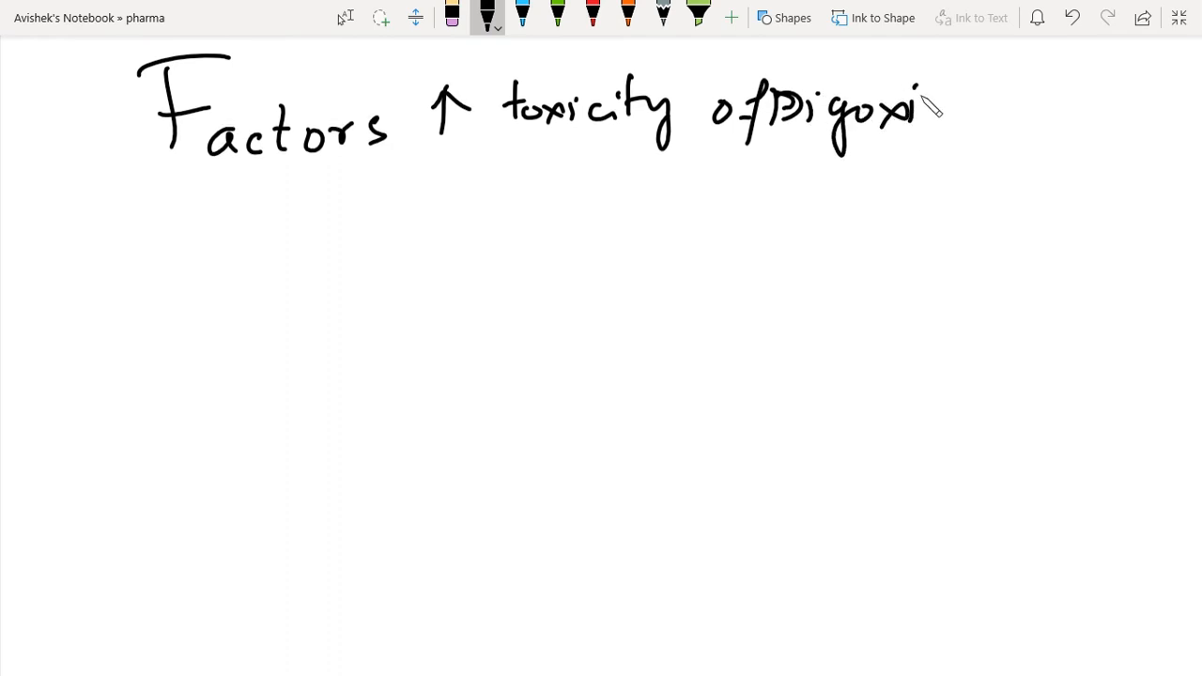
pyautogui.moveTo(911, 112); pyautogui.dragTo(977, 118)
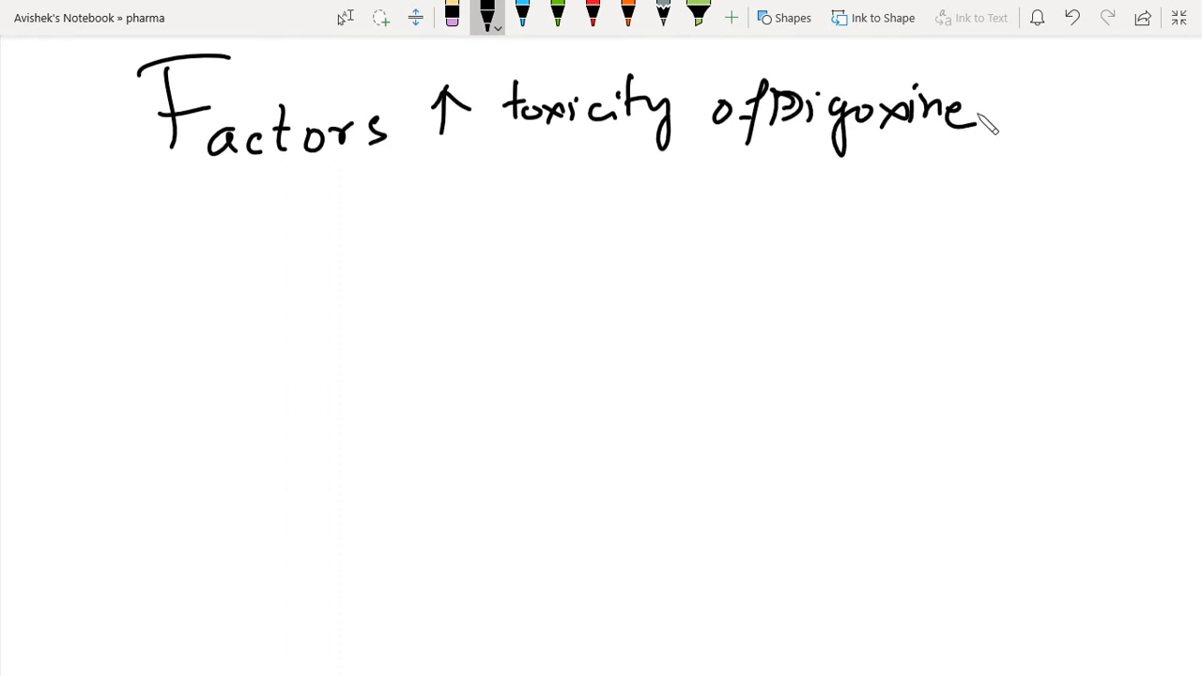
# Step: Underline the heading and branch it into Metabolic, Drugs and Pathological
pyautogui.moveTo(225, 169); pyautogui.dragTo(620, 160)
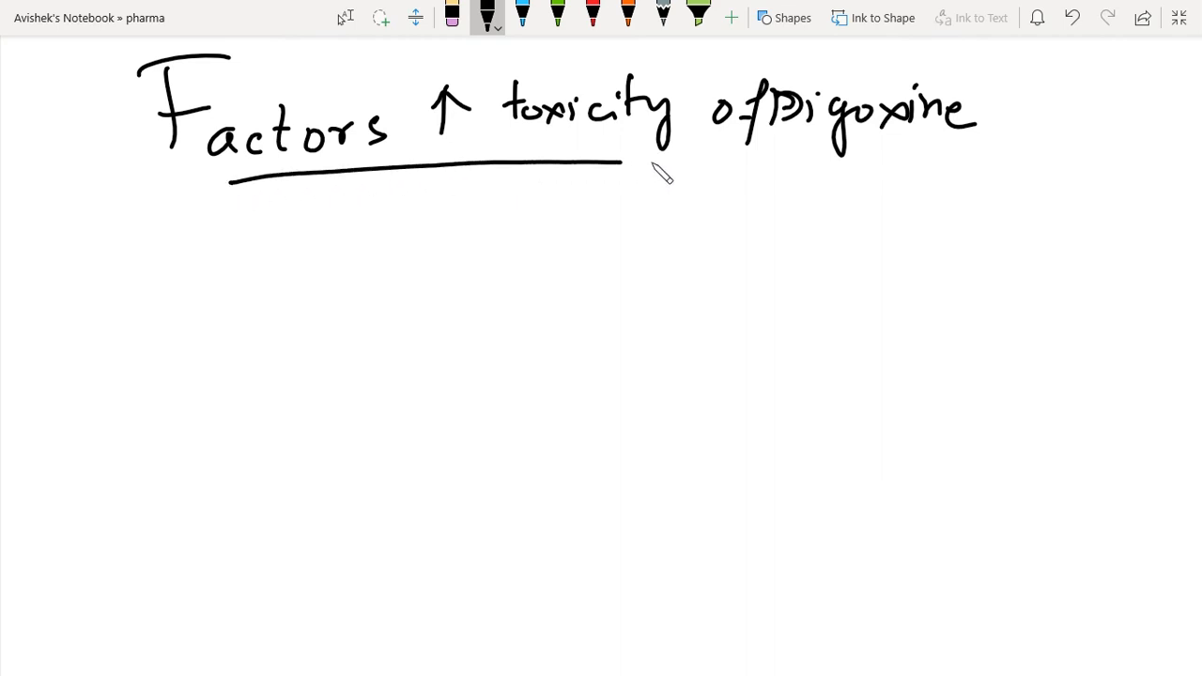
pyautogui.moveTo(620, 160); pyautogui.dragTo(822, 161)
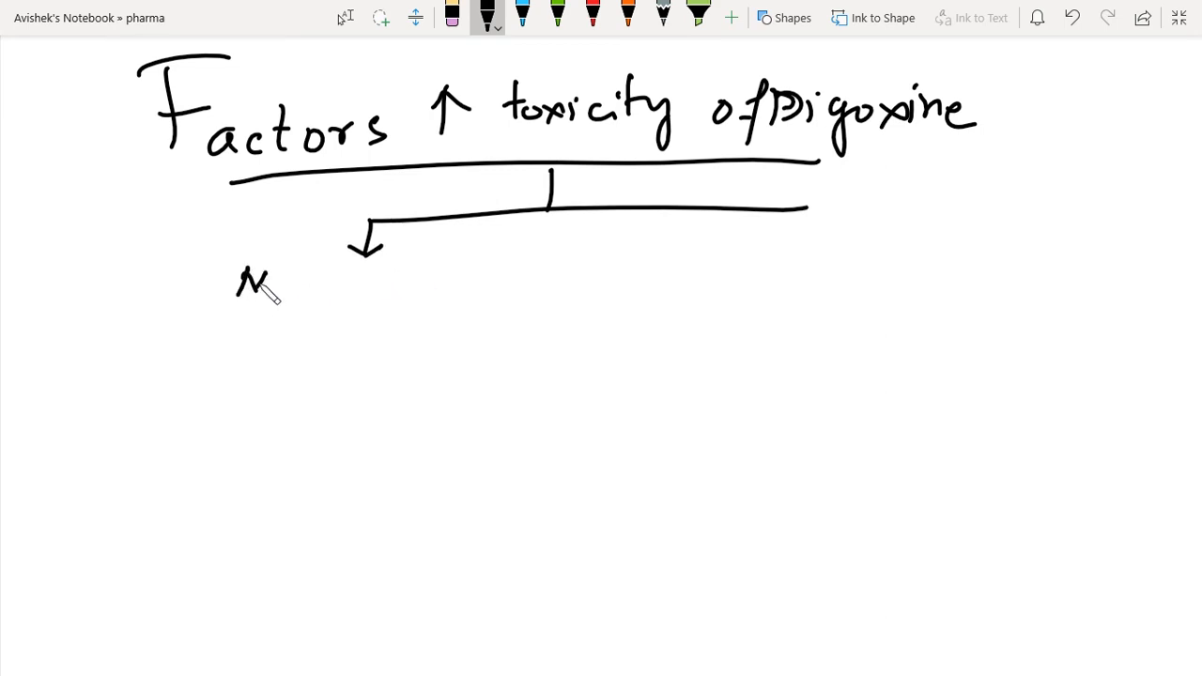
pyautogui.moveTo(273, 282); pyautogui.dragTo(338, 296)
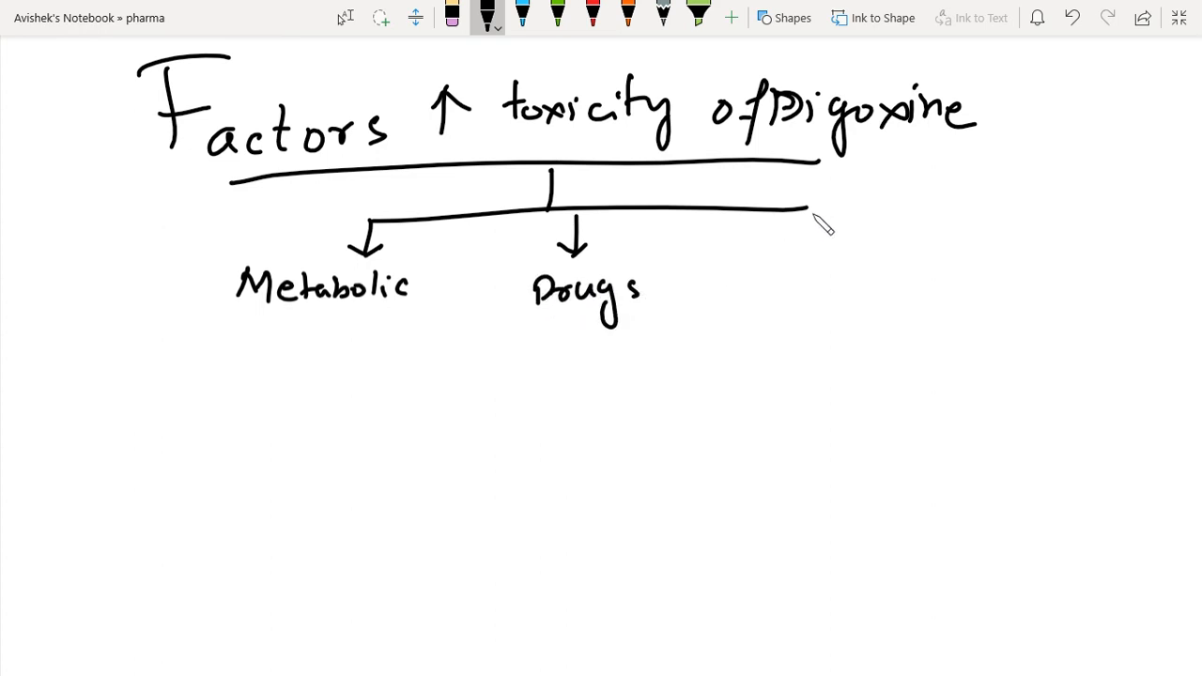
pyautogui.moveTo(807, 207); pyautogui.dragTo(832, 254)
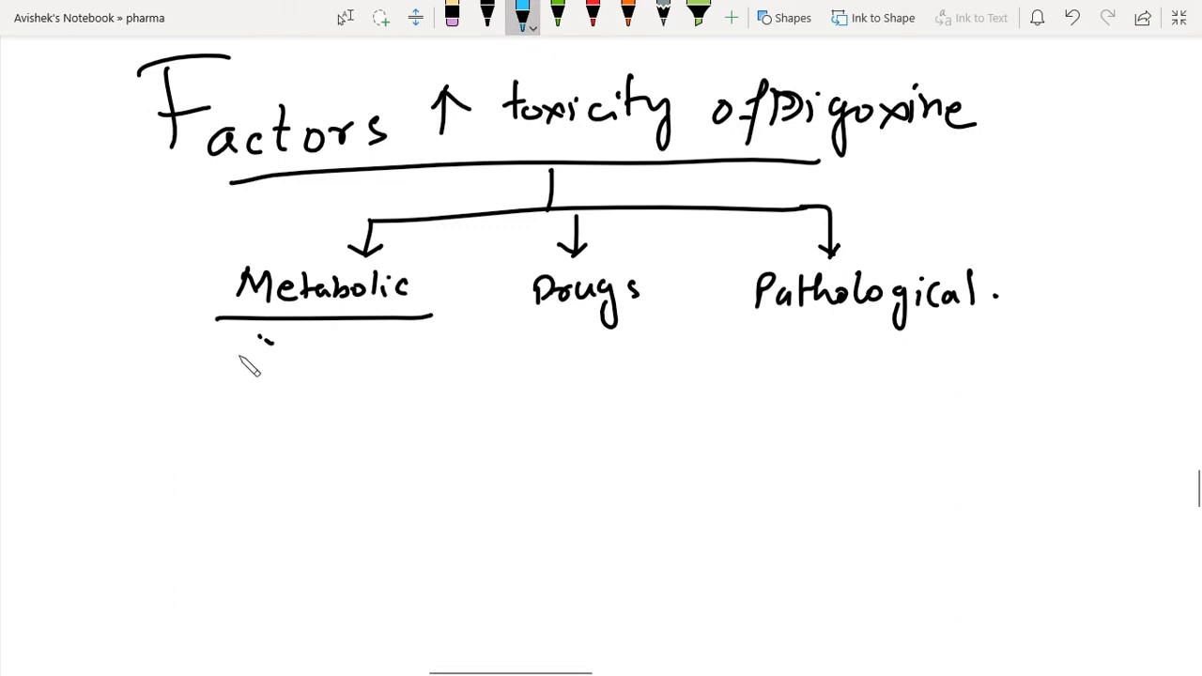
# Step: Write ↑Ca⁺, ↑K⁺ and ↓Mg²⁺ in blue beneath Metabolic
pyautogui.moveTo(234, 376); pyautogui.dragTo(249, 343)
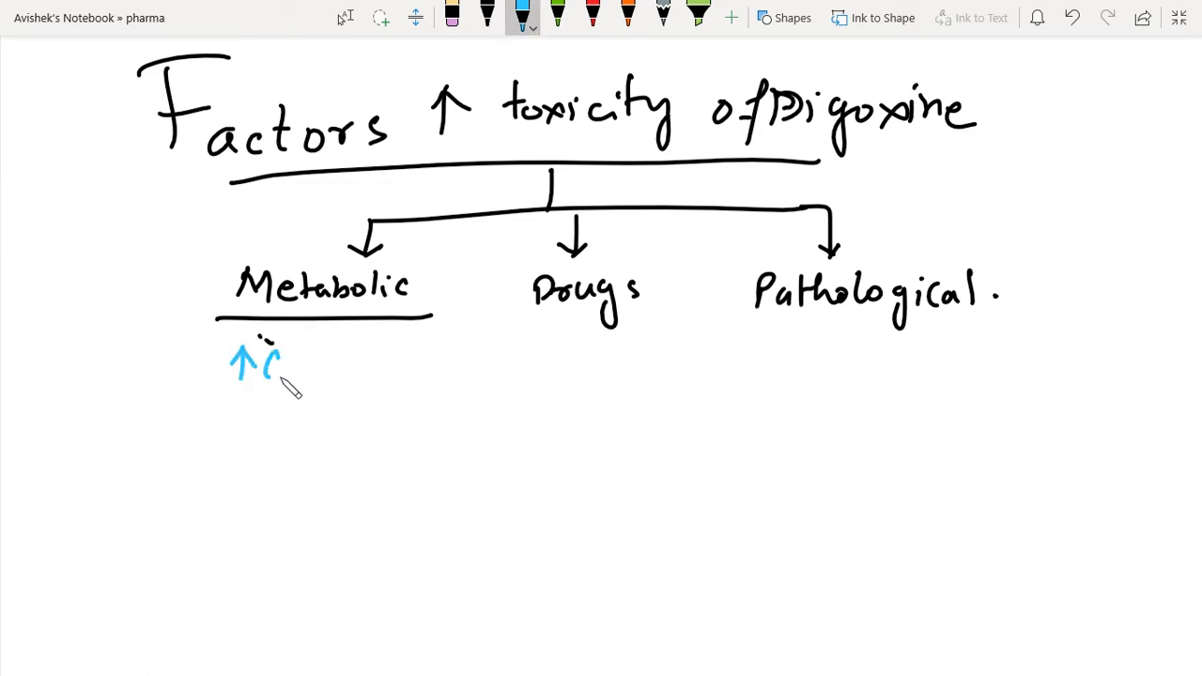
pyautogui.moveTo(268, 347); pyautogui.dragTo(301, 376)
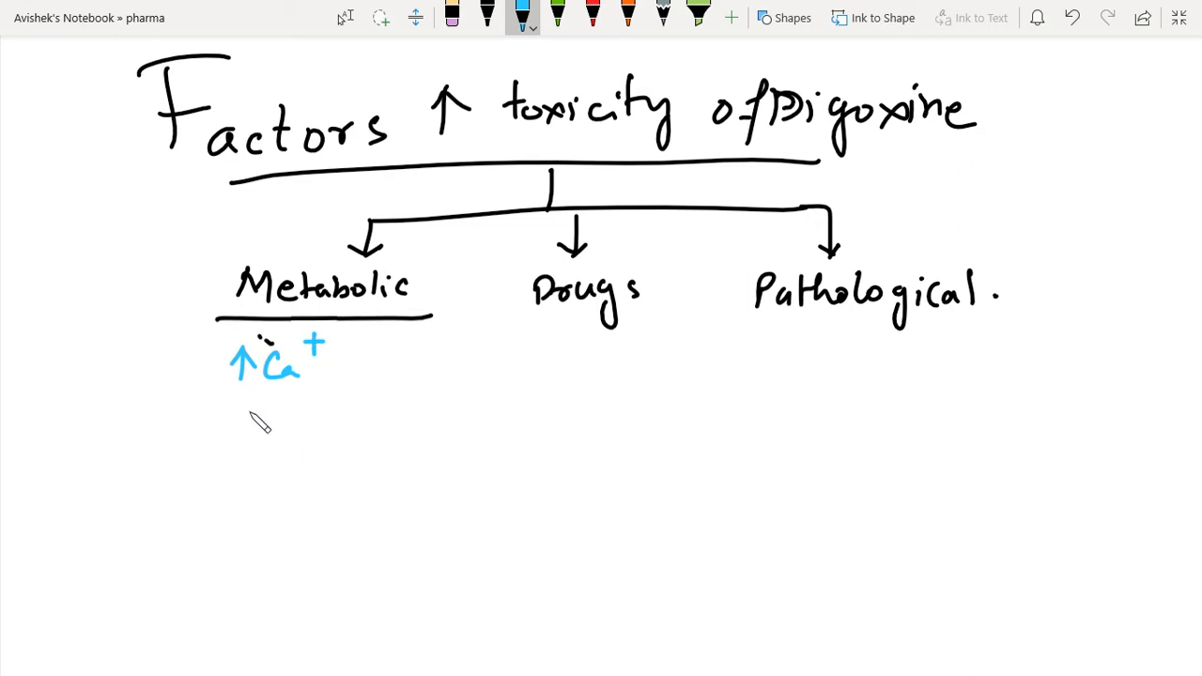
pyautogui.moveTo(242, 432); pyautogui.dragTo(242, 399)
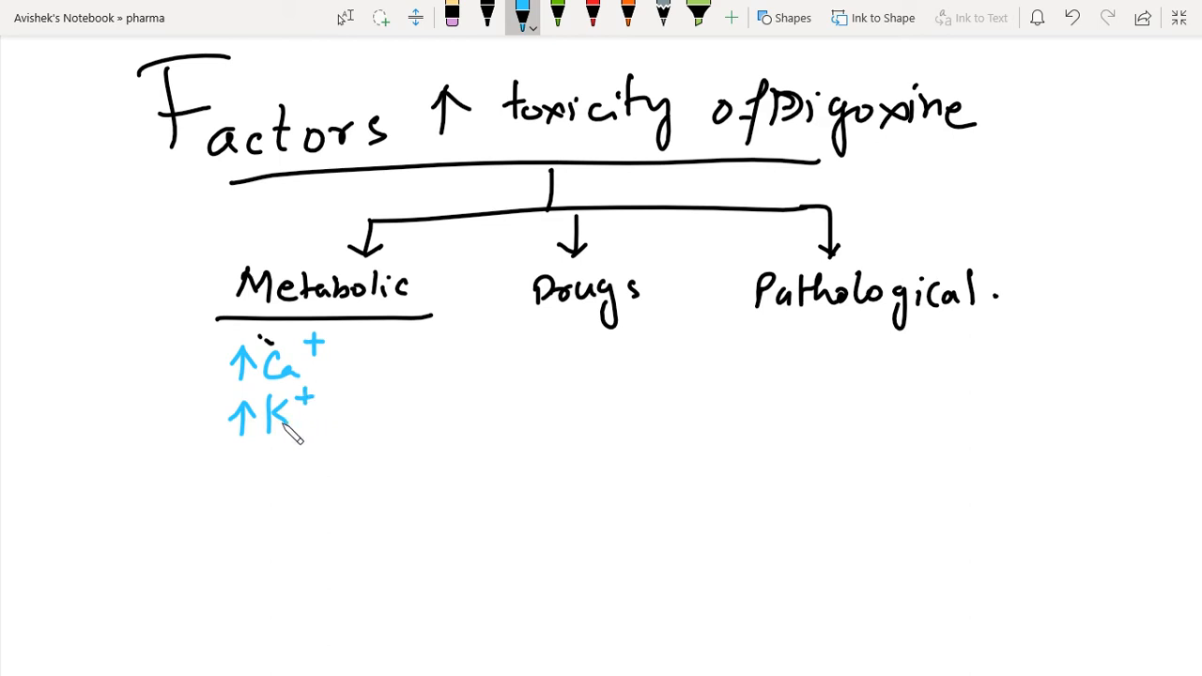
pyautogui.moveTo(251, 468)
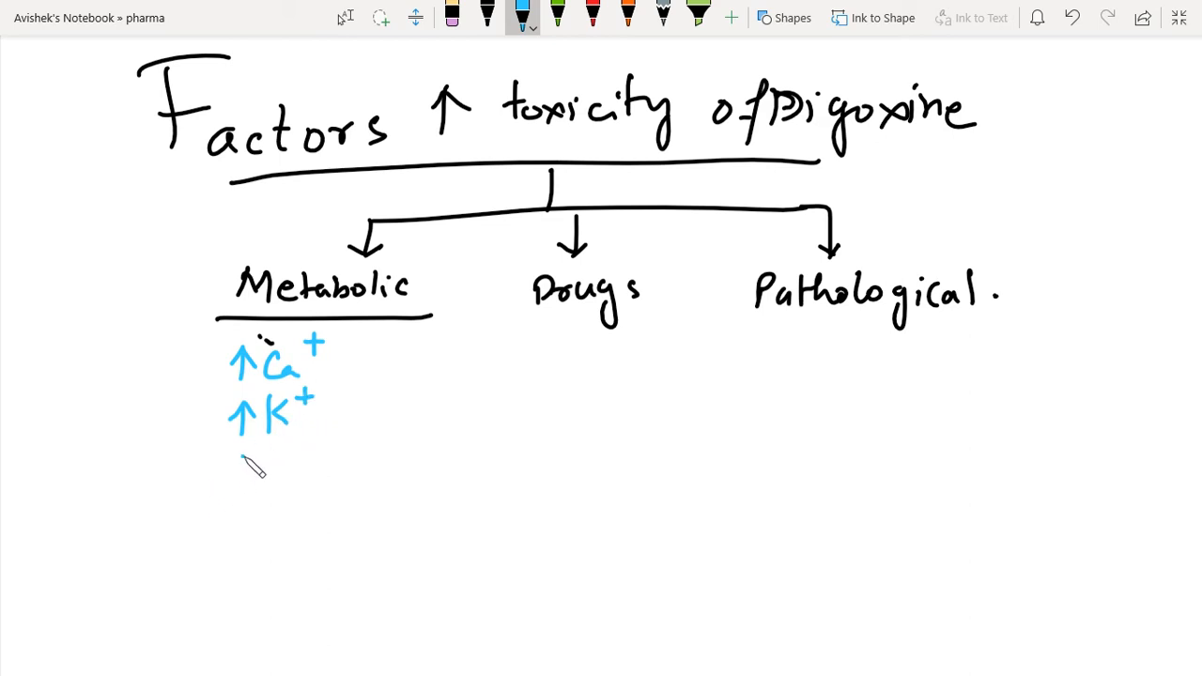
pyautogui.moveTo(242, 455); pyautogui.dragTo(242, 488)
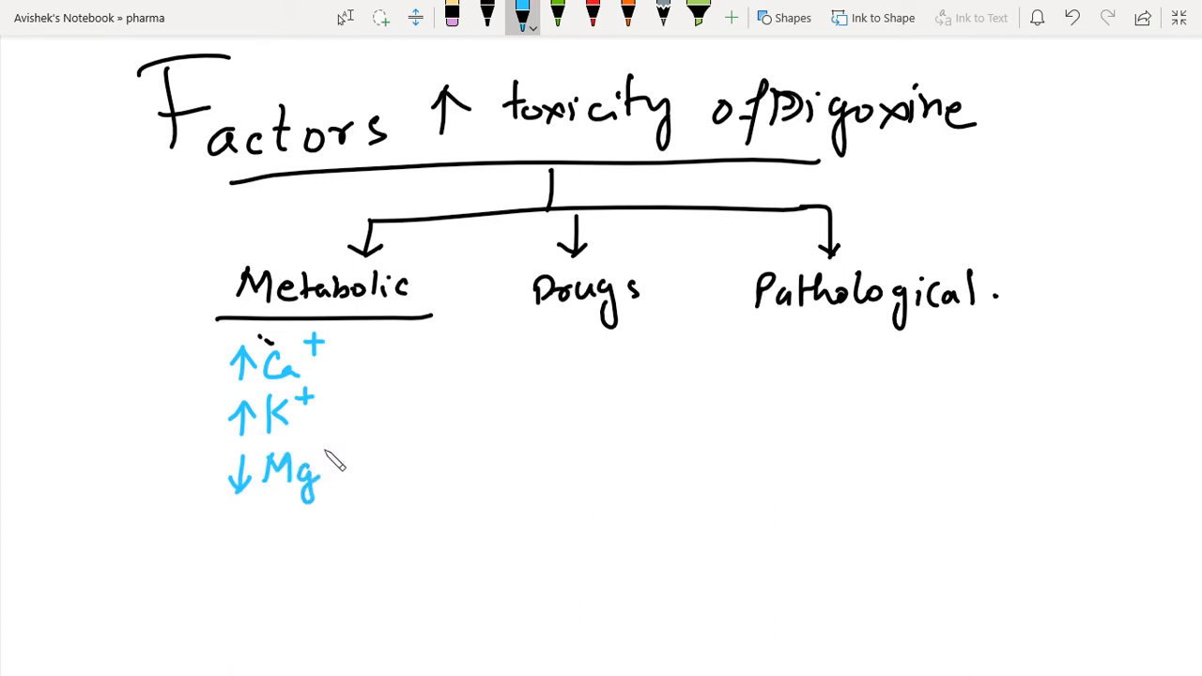
pyautogui.moveTo(329, 446); pyautogui.dragTo(338, 456)
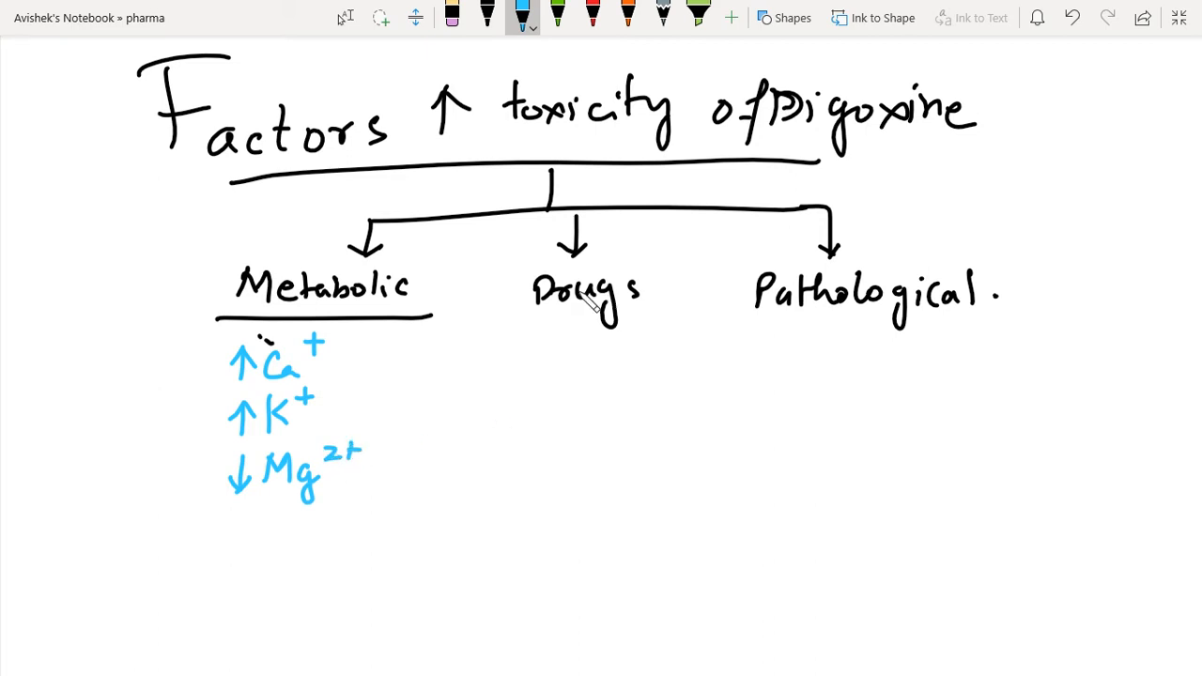
pyautogui.click(555, 17)
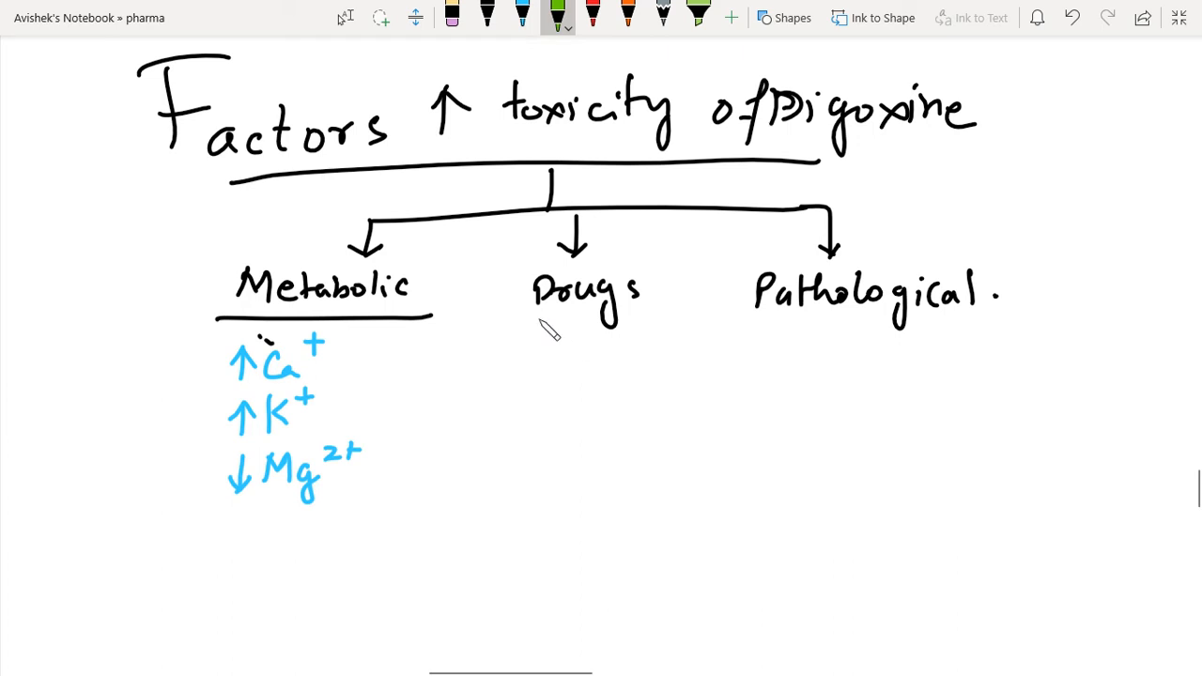
# Step: Underline Drugs in green, list Quinidine, Verapamil, Amiodarone, Thiazides, and bracket them
pyautogui.moveTo(538, 318); pyautogui.dragTo(637, 315)
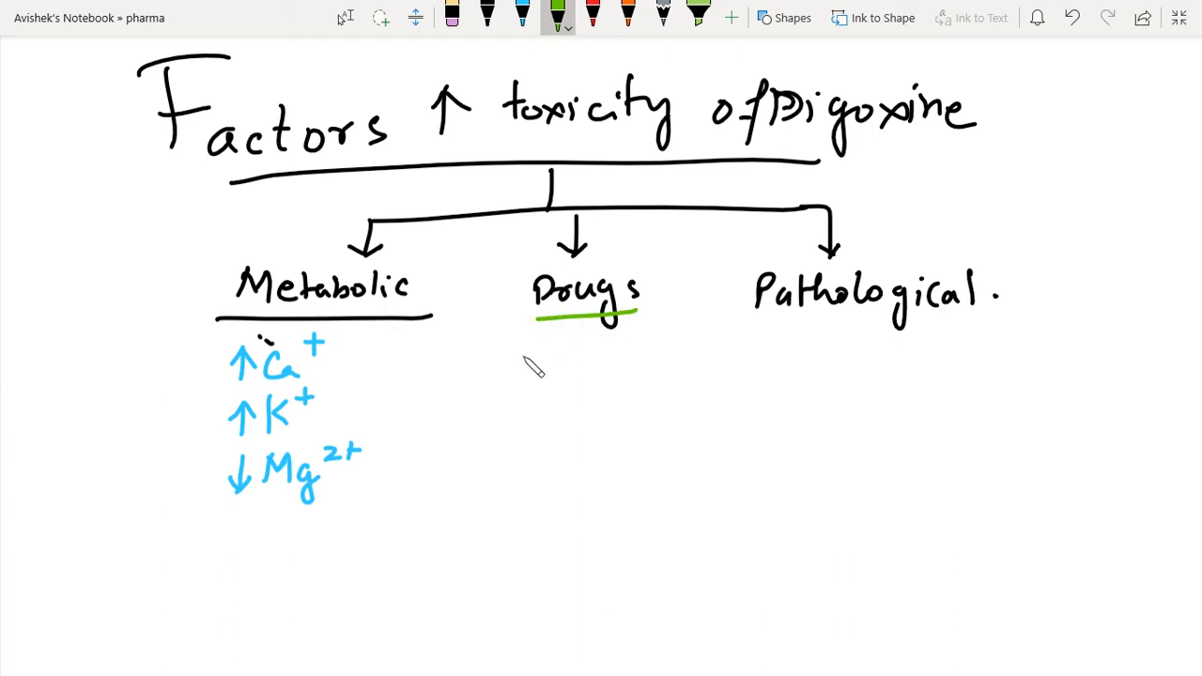
pyautogui.moveTo(529, 362)
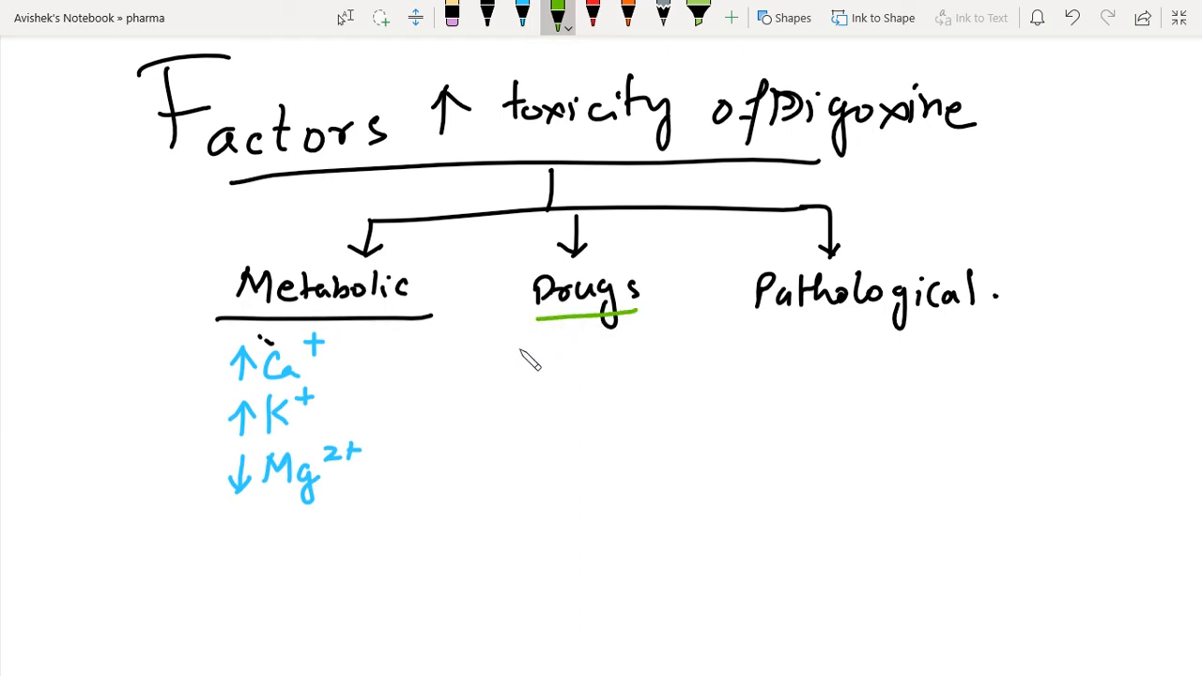
pyautogui.moveTo(536, 352); pyautogui.dragTo(526, 376)
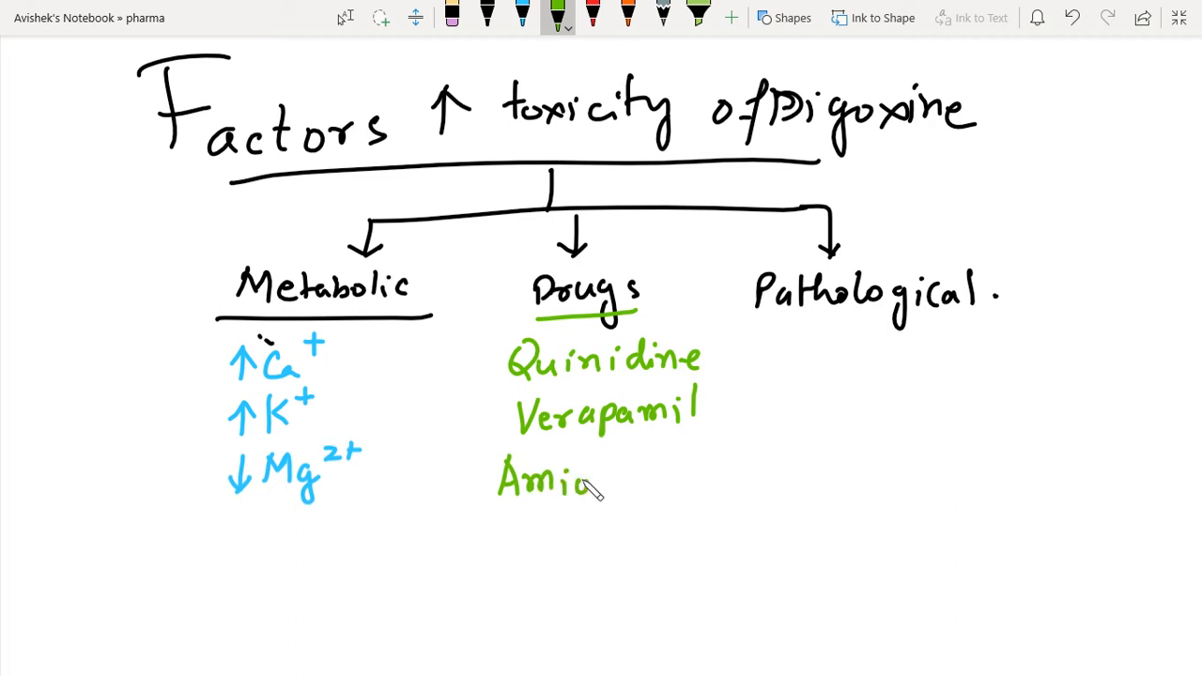
pyautogui.moveTo(578, 484); pyautogui.dragTo(685, 480)
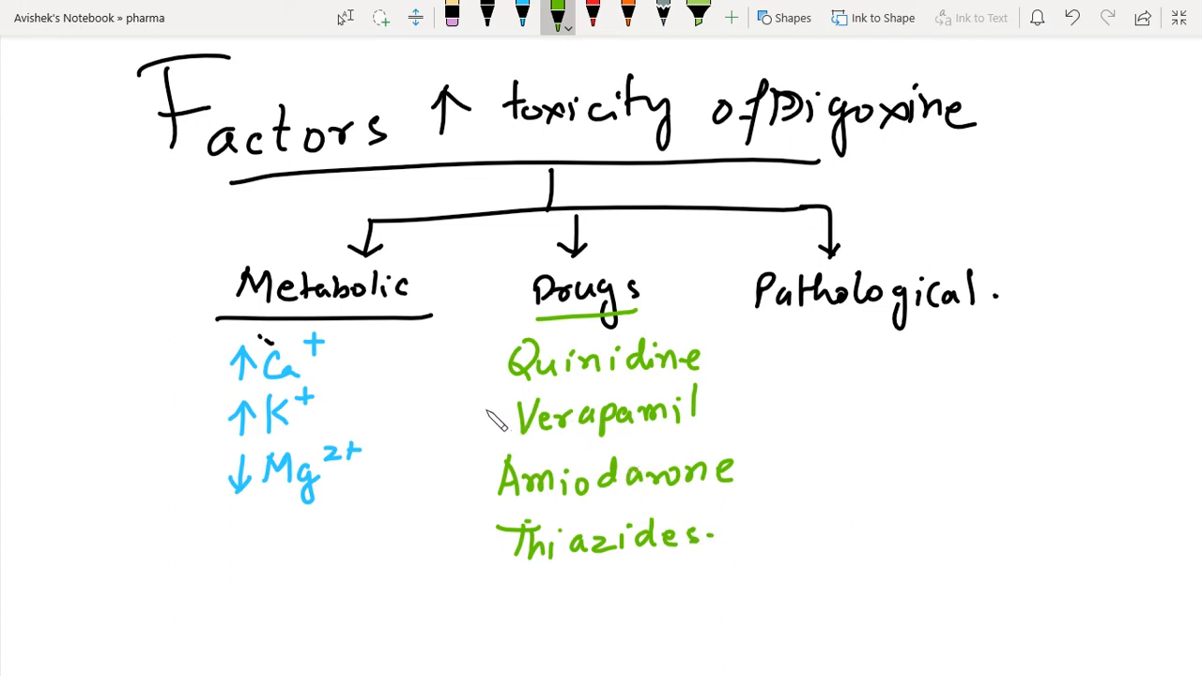
pyautogui.moveTo(479, 394); pyautogui.dragTo(479, 573)
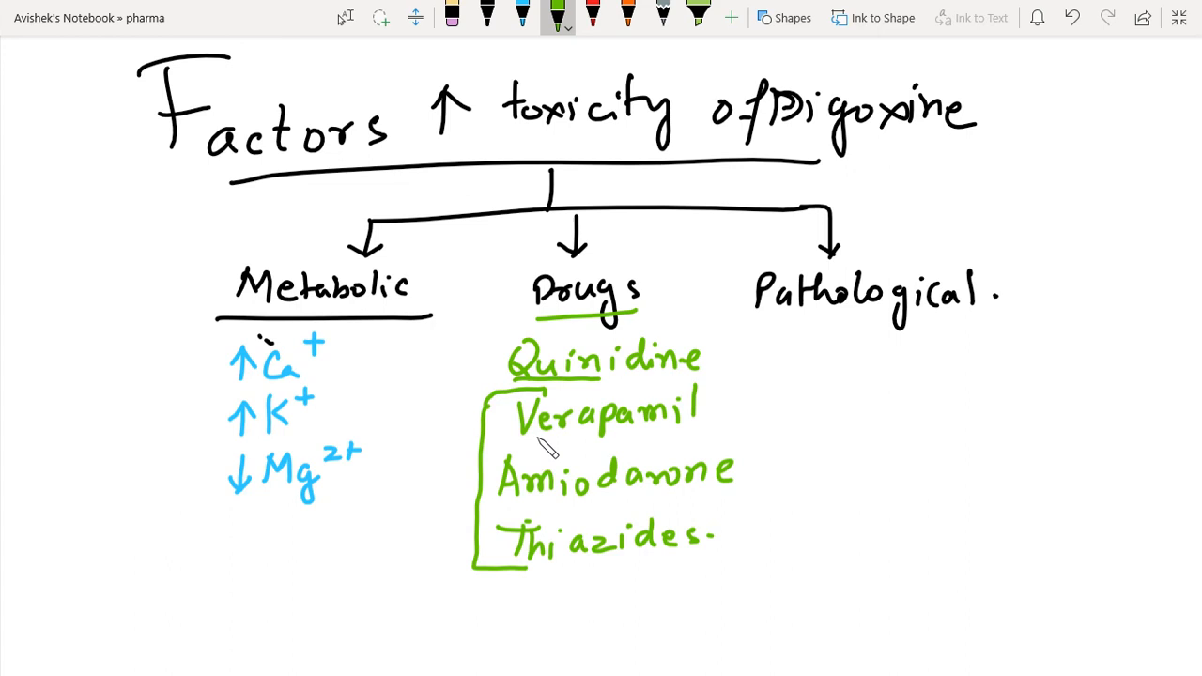
pyautogui.moveTo(718, 367)
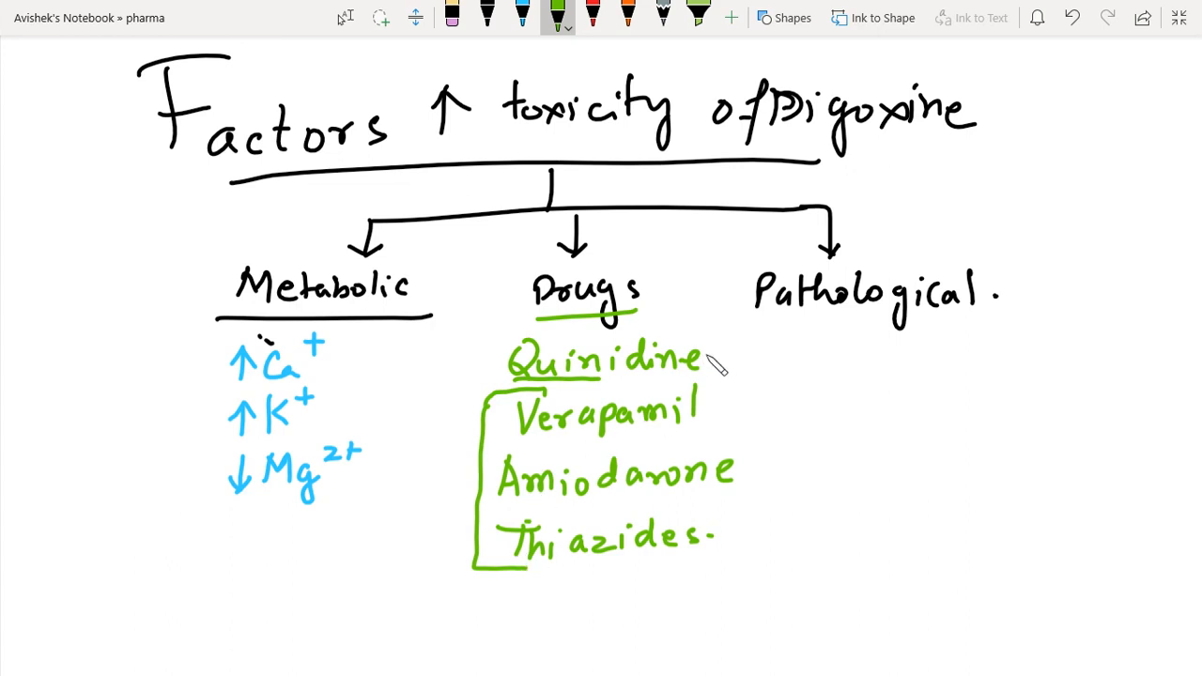
pyautogui.moveTo(528, 473)
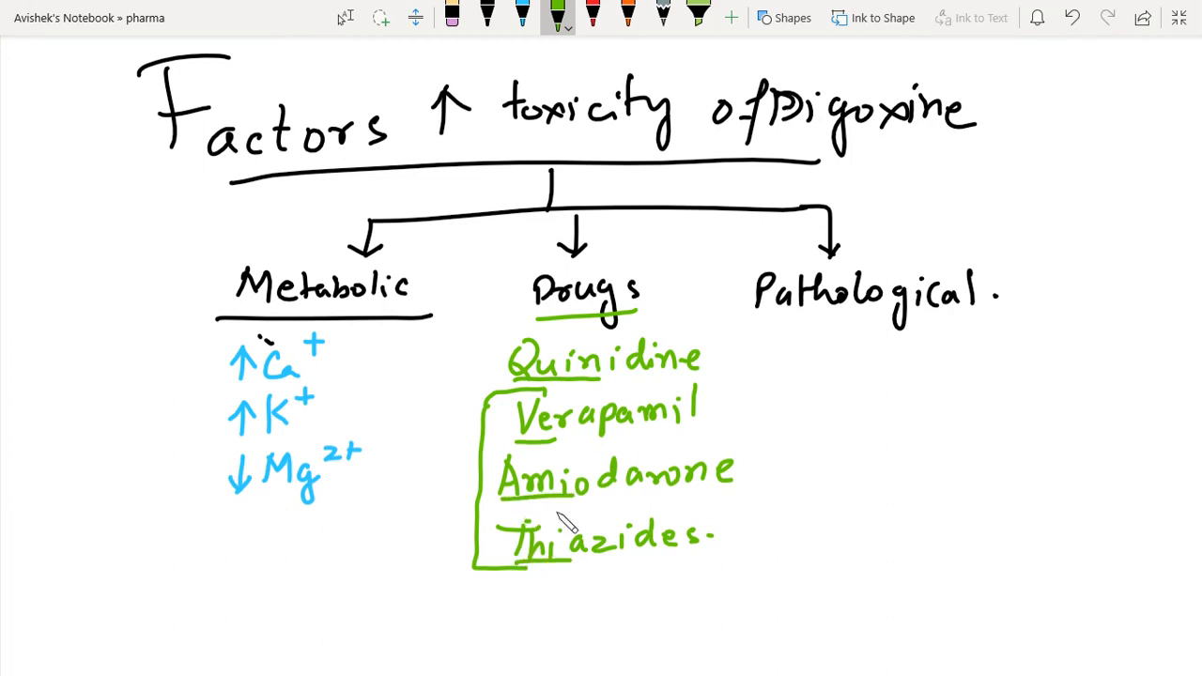
pyautogui.moveTo(770, 338)
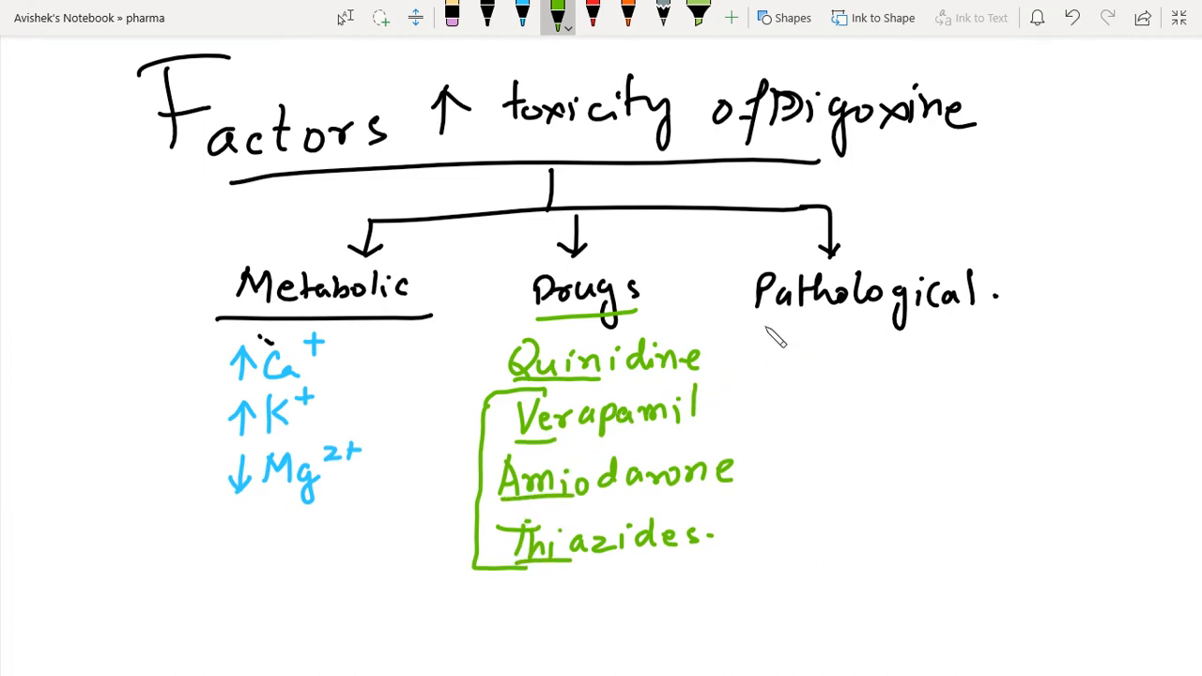
# Step: In red, underline Pathological and add 'Renal failure – Digoxin' and 'Liver failure – D.toxine'
pyautogui.click(593, 17)
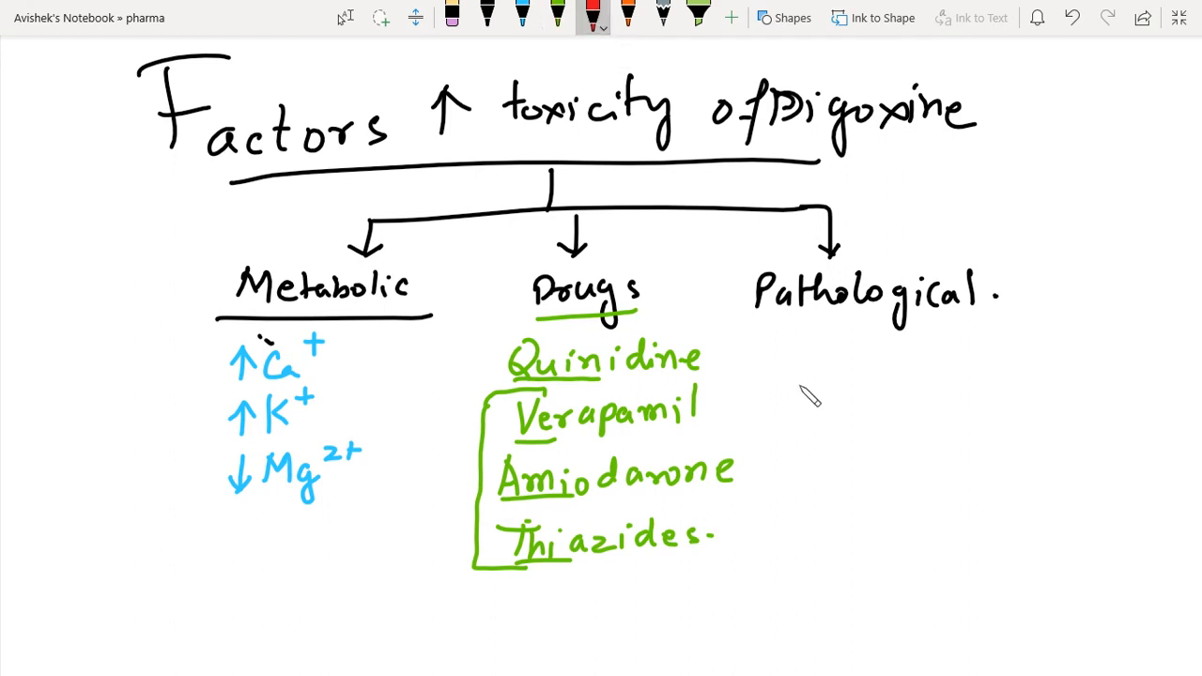
pyautogui.moveTo(770, 318); pyautogui.dragTo(906, 318)
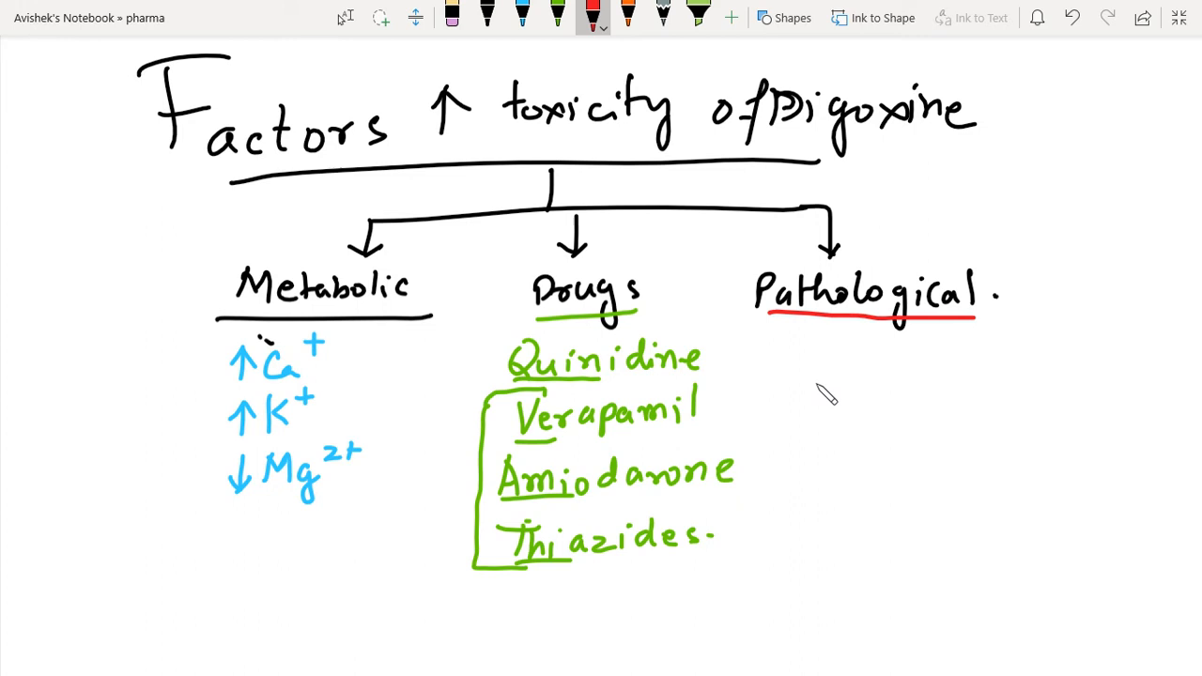
pyautogui.moveTo(833, 402)
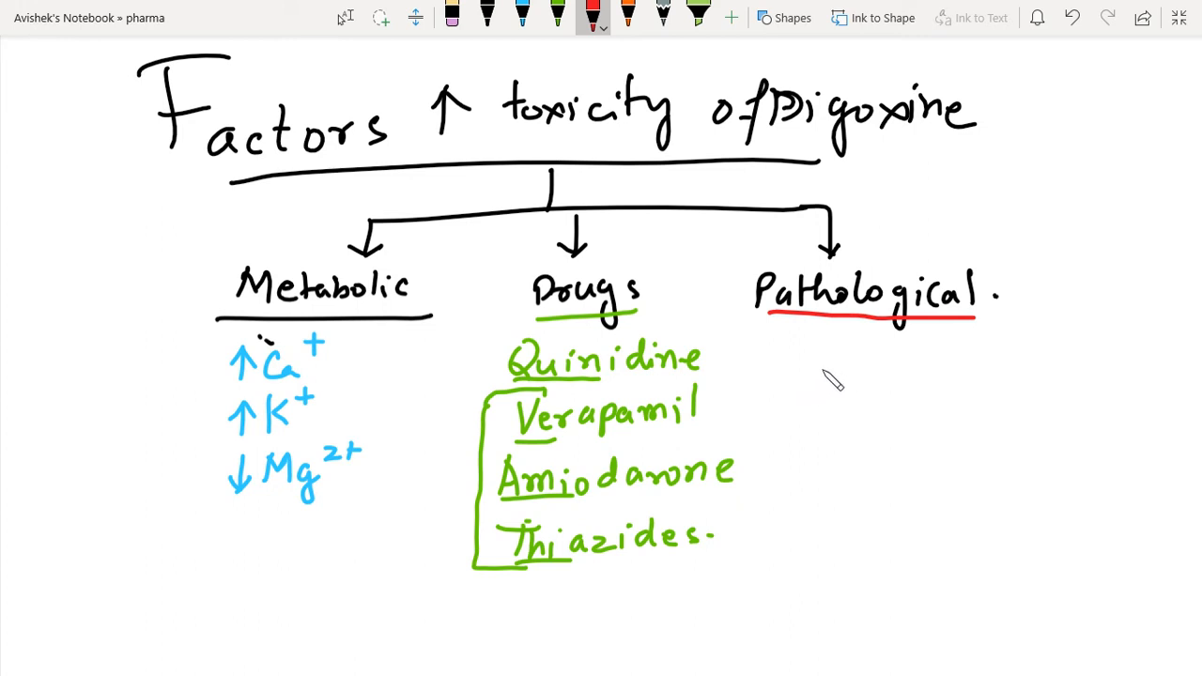
pyautogui.moveTo(821, 387)
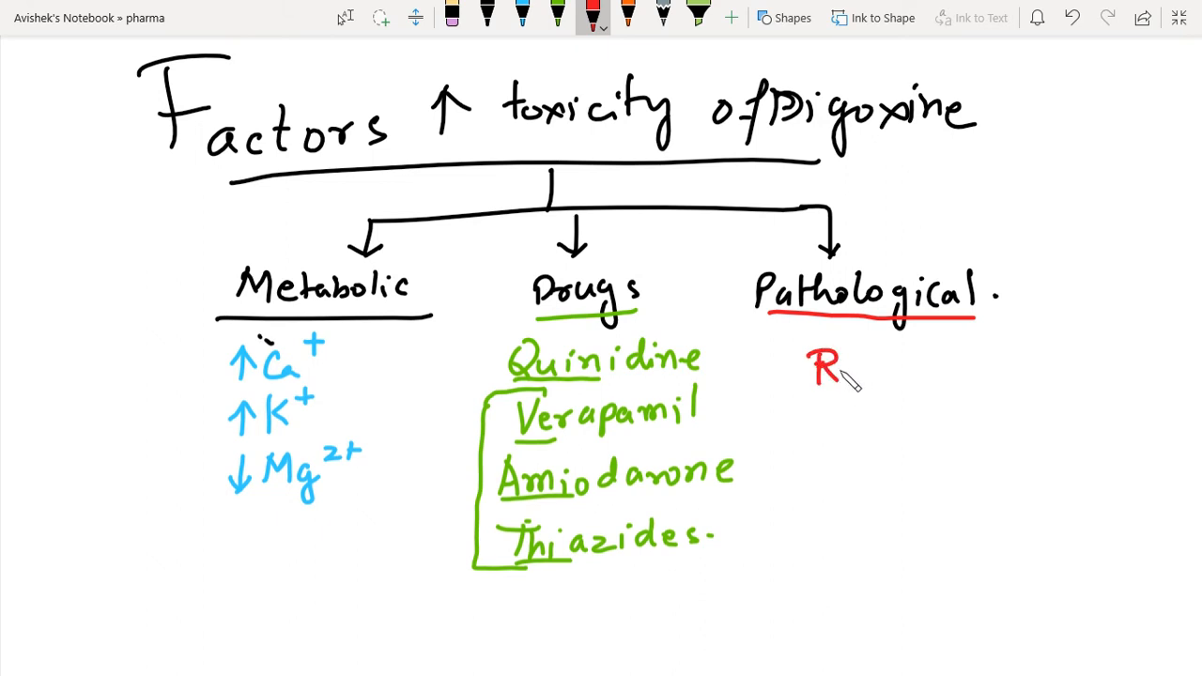
pyautogui.moveTo(861, 383)
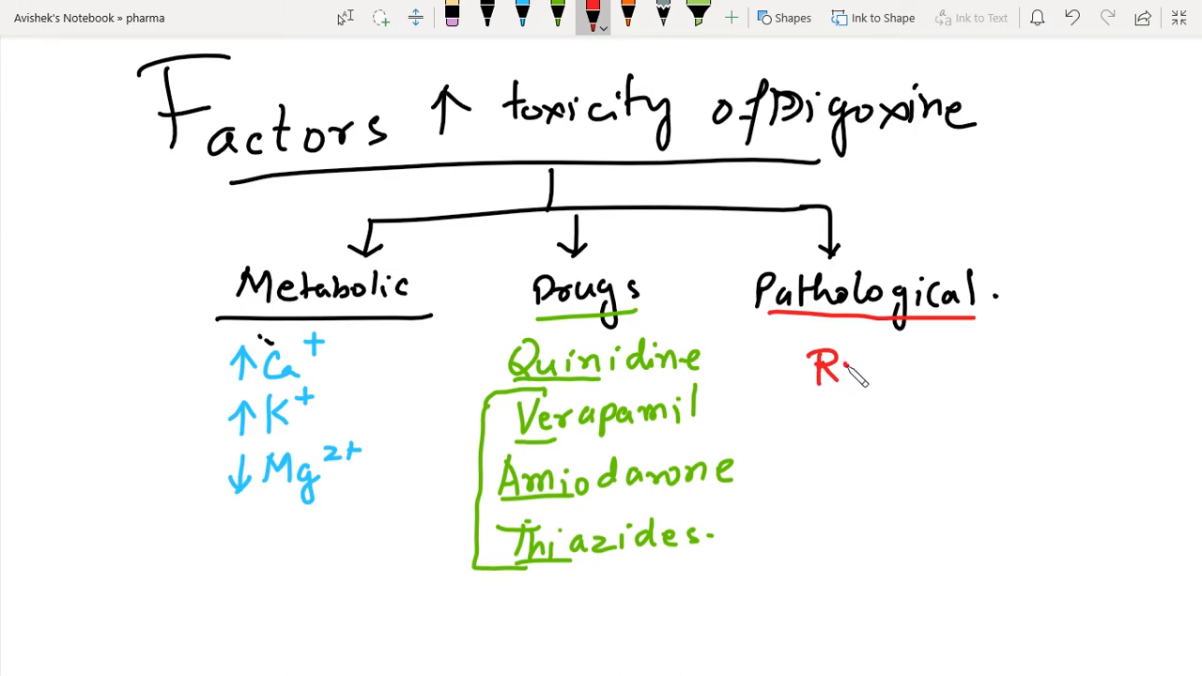
pyautogui.moveTo(846, 367); pyautogui.dragTo(902, 371)
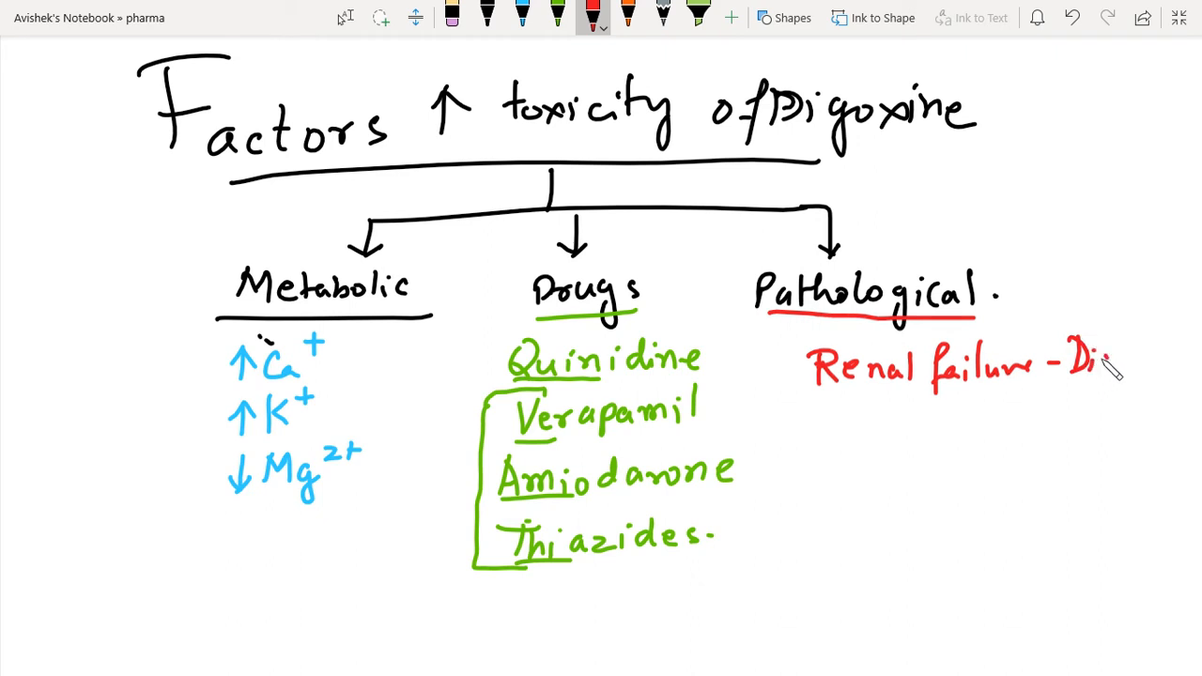
pyautogui.moveTo(1090, 361); pyautogui.dragTo(1156, 367)
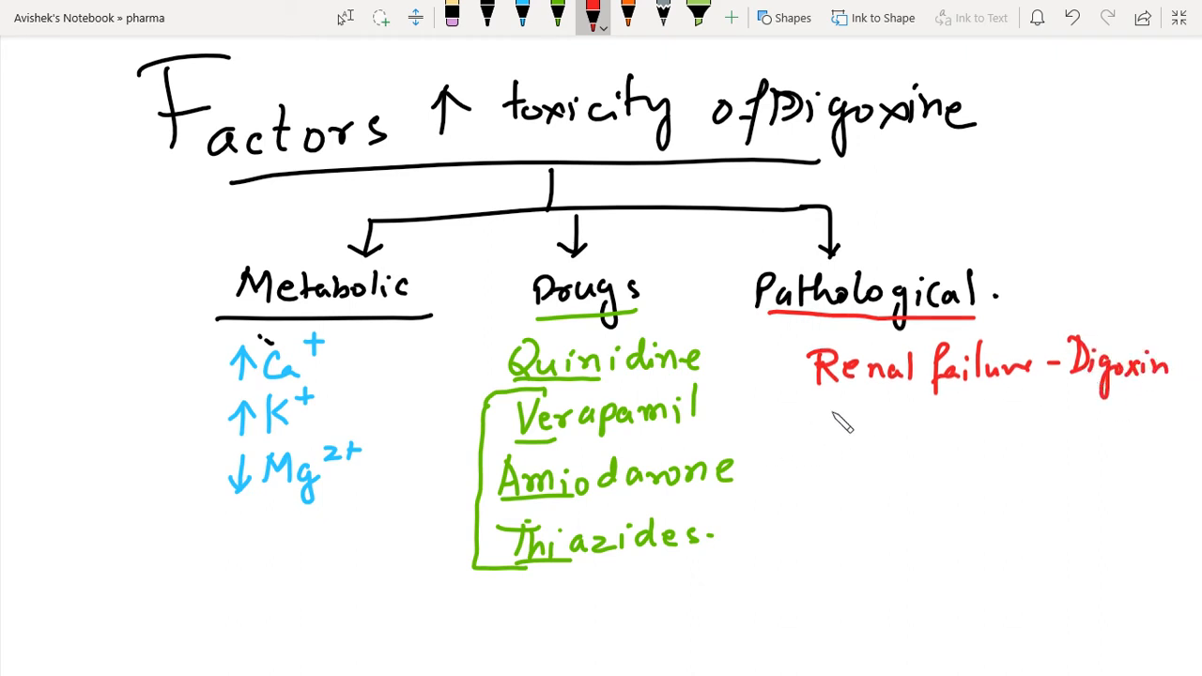
pyautogui.moveTo(883, 427)
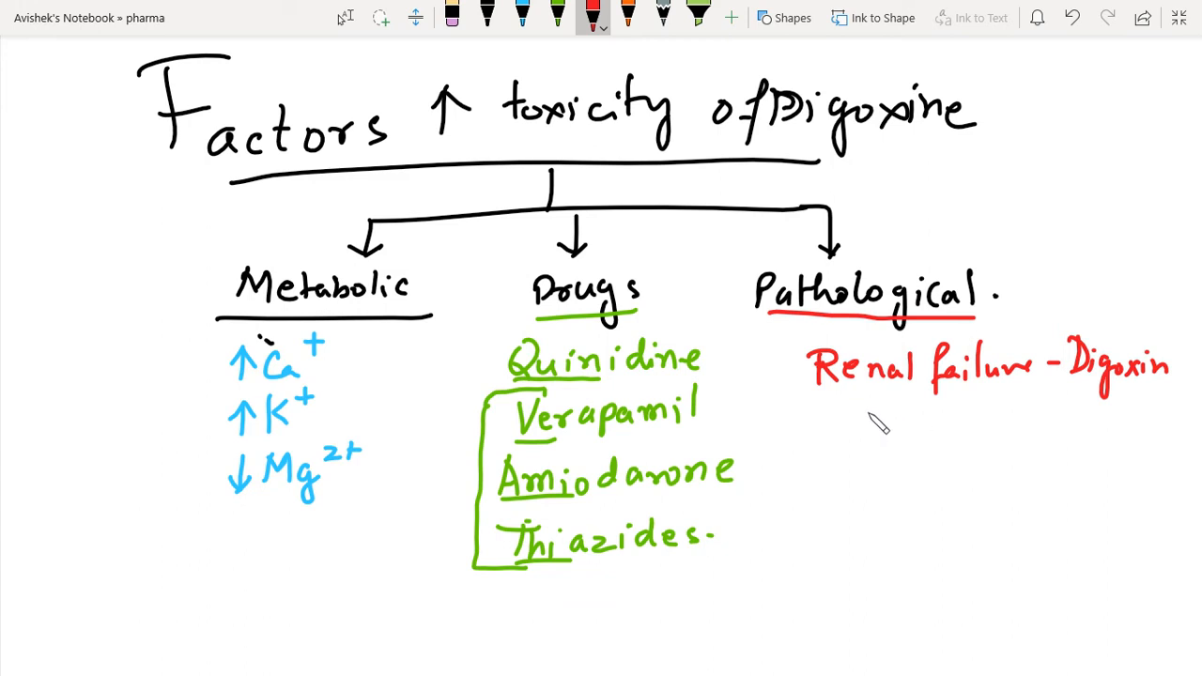
pyautogui.moveTo(891, 434)
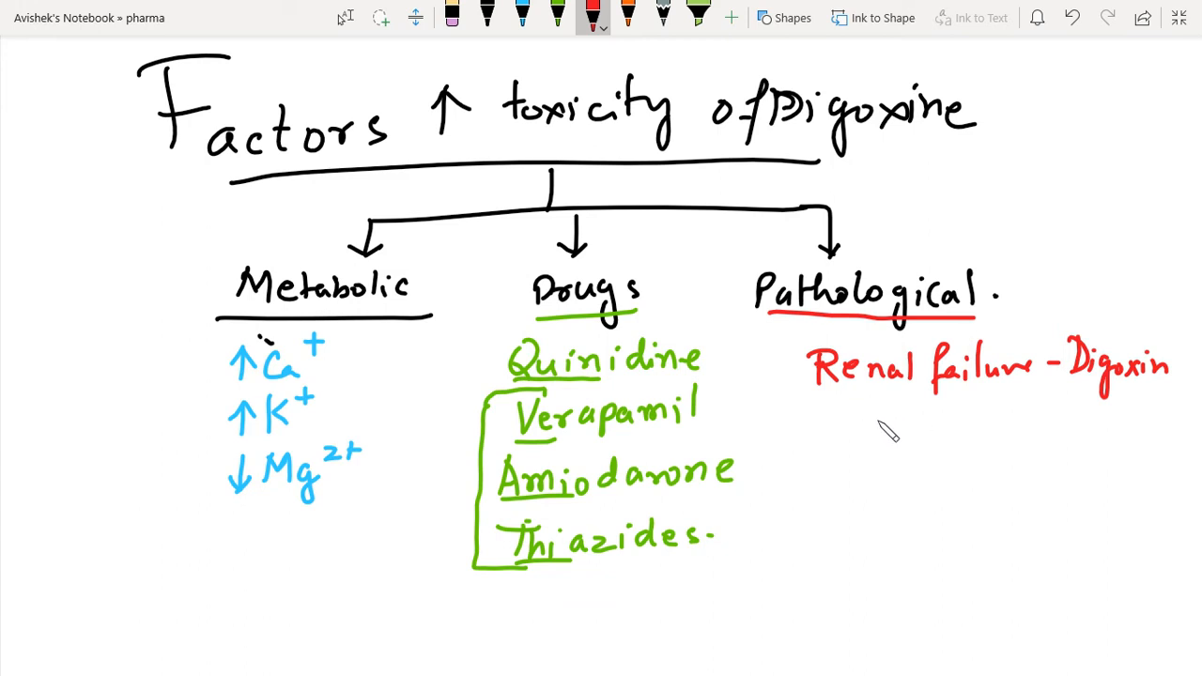
pyautogui.moveTo(1023, 409)
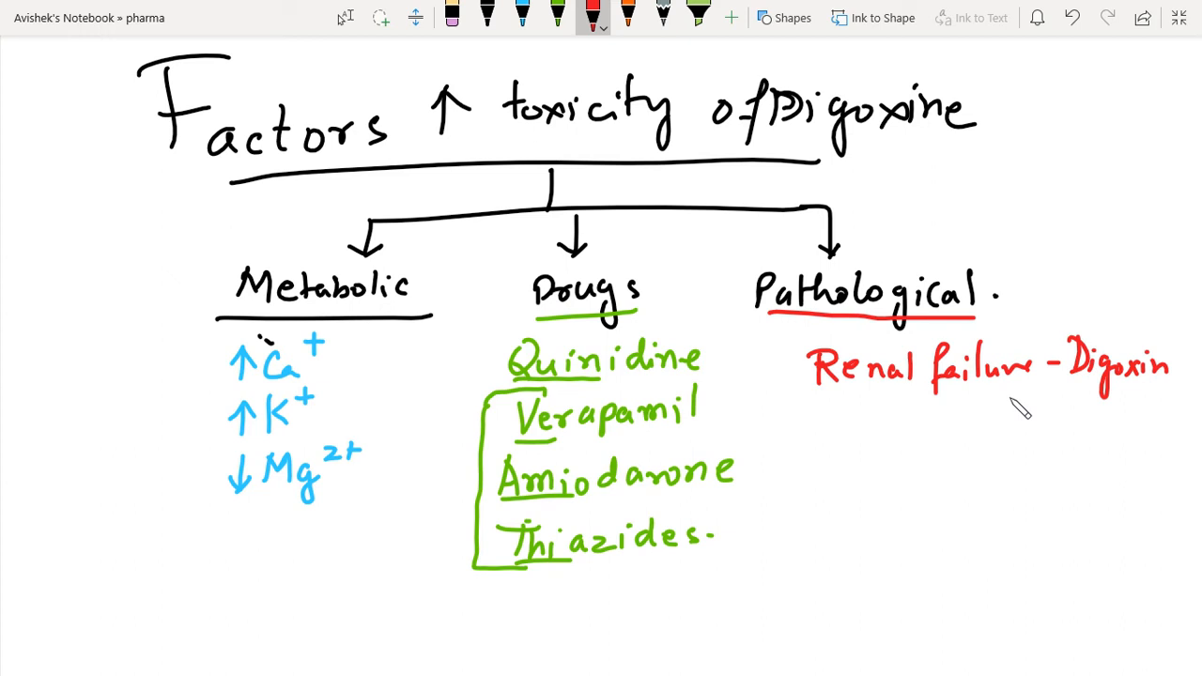
pyautogui.moveTo(1024, 411)
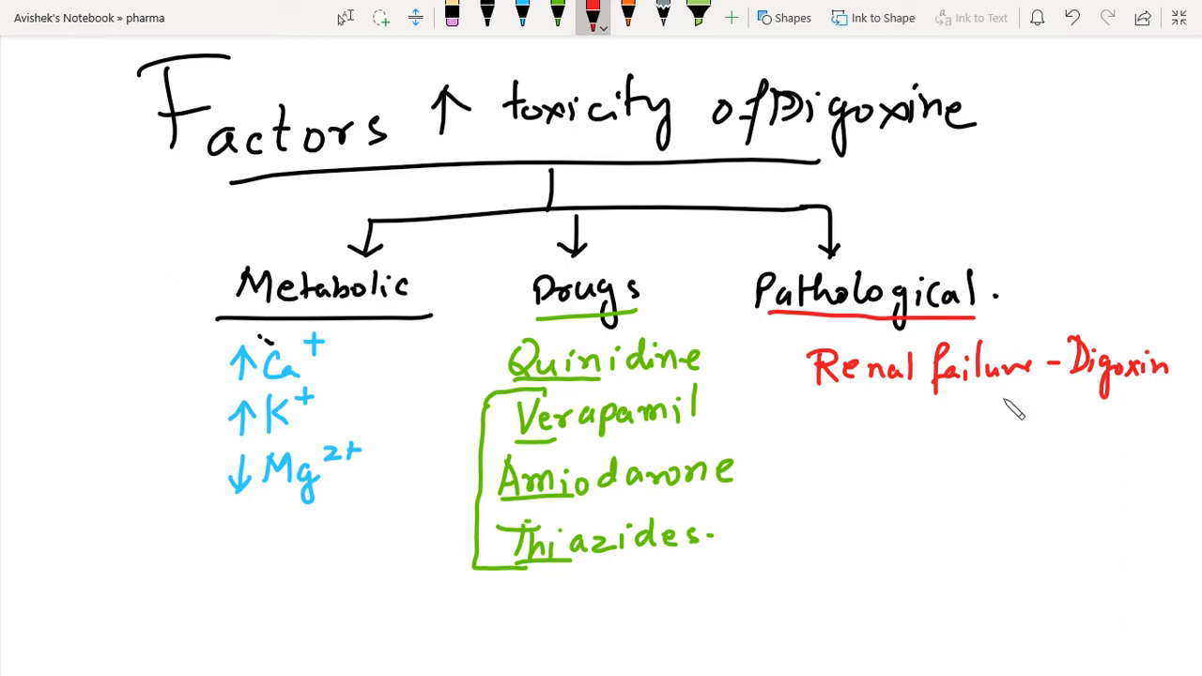
pyautogui.moveTo(1038, 411)
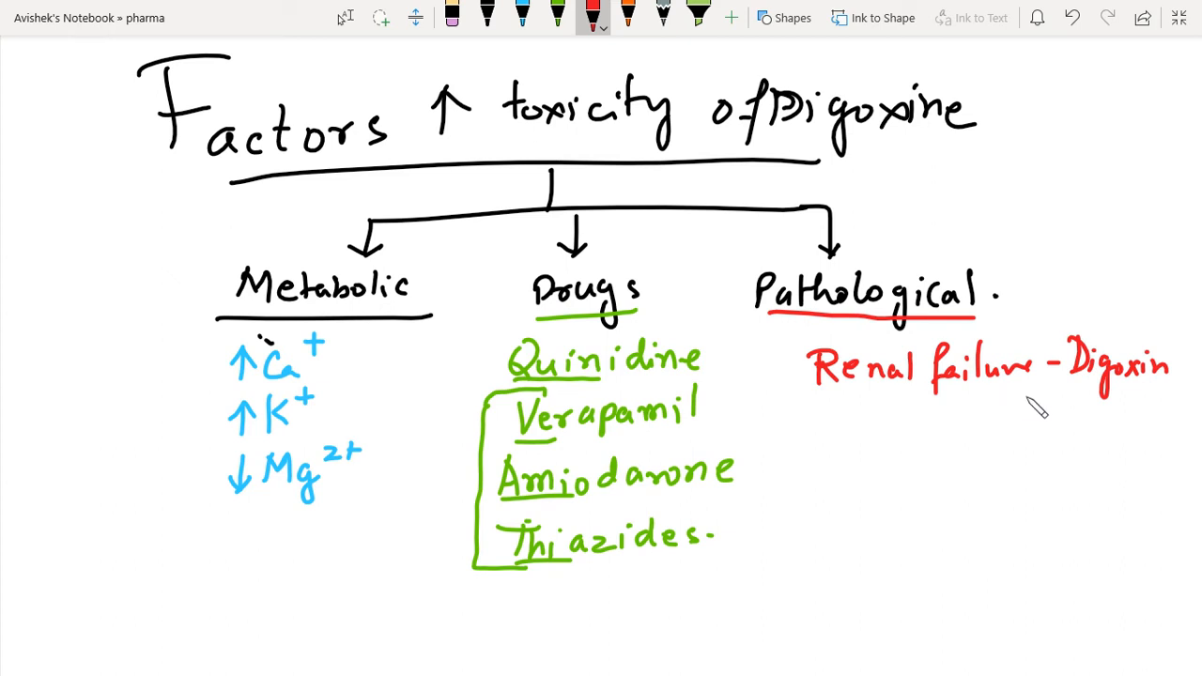
pyautogui.moveTo(955, 407)
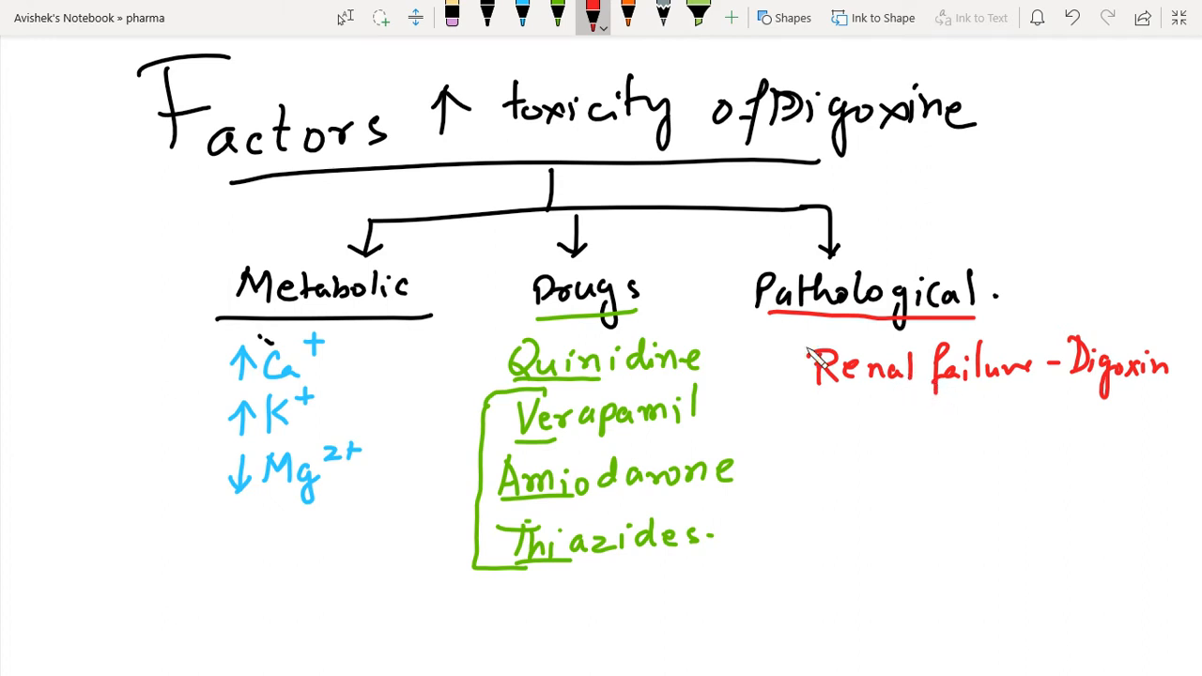
pyautogui.moveTo(817, 432); pyautogui.dragTo(812, 460)
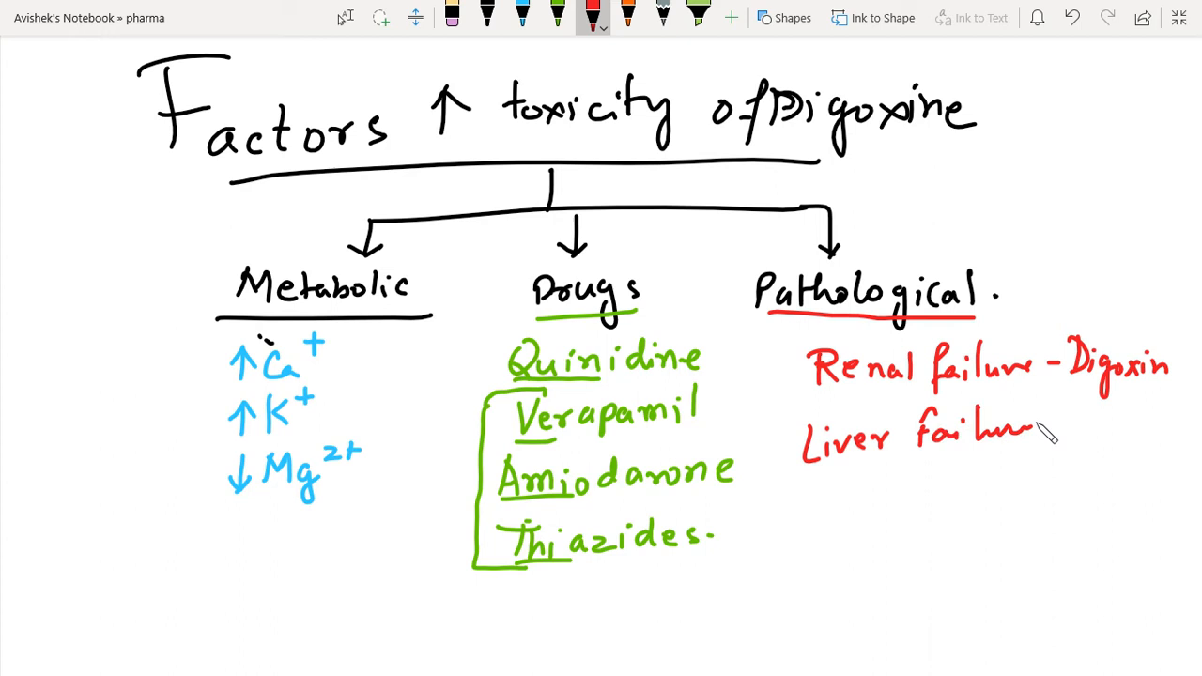
pyautogui.scroll(-3)
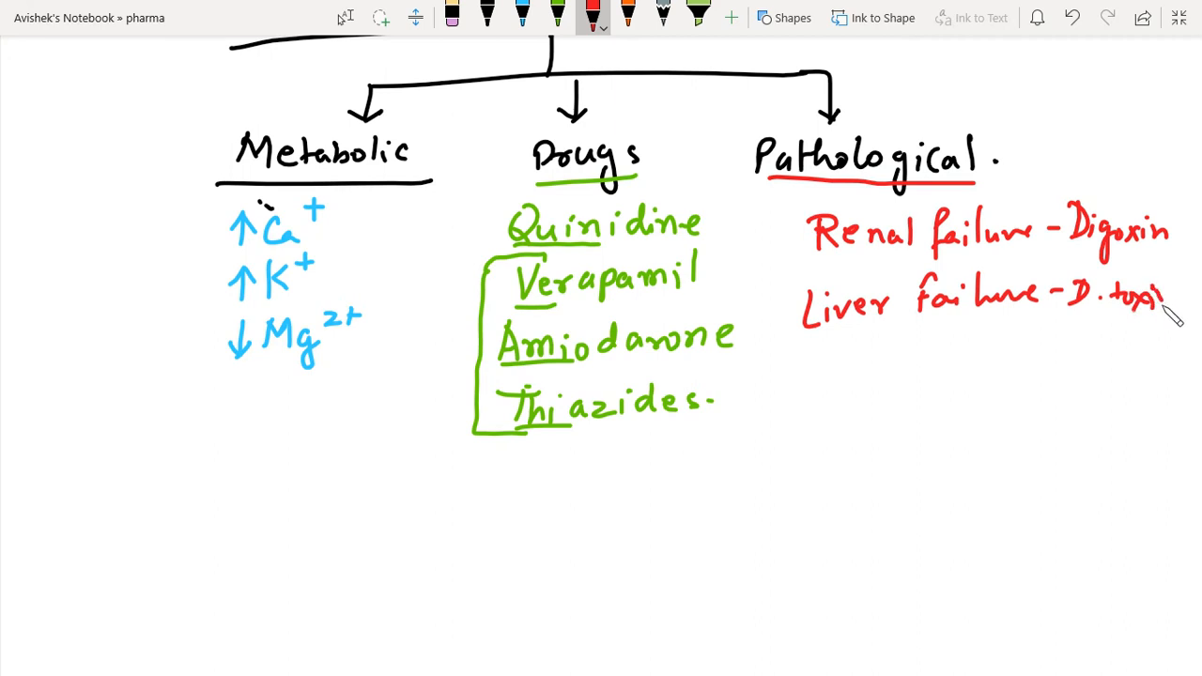
pyautogui.scroll(-3)
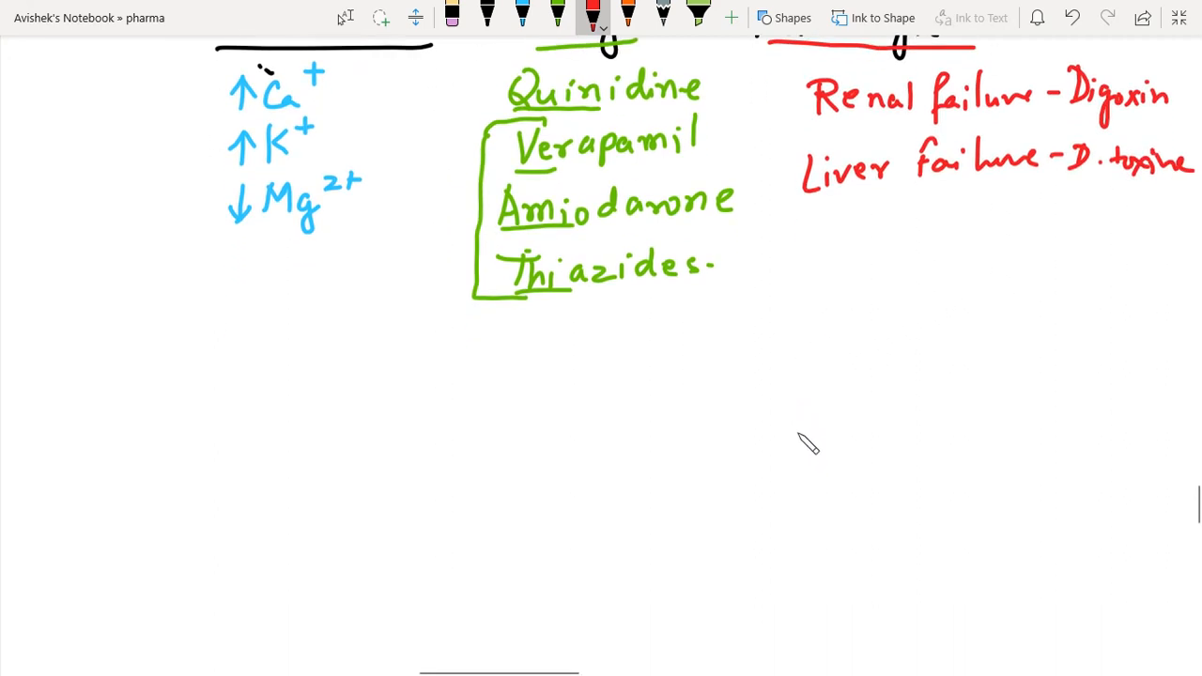
# Step: Underline D.toxine, then write 'DOC – Digoxin Induced Arrythmia' → 'Lignocaine/Pheytoin' in black
pyautogui.moveTo(1061, 193); pyautogui.dragTo(1184, 198)
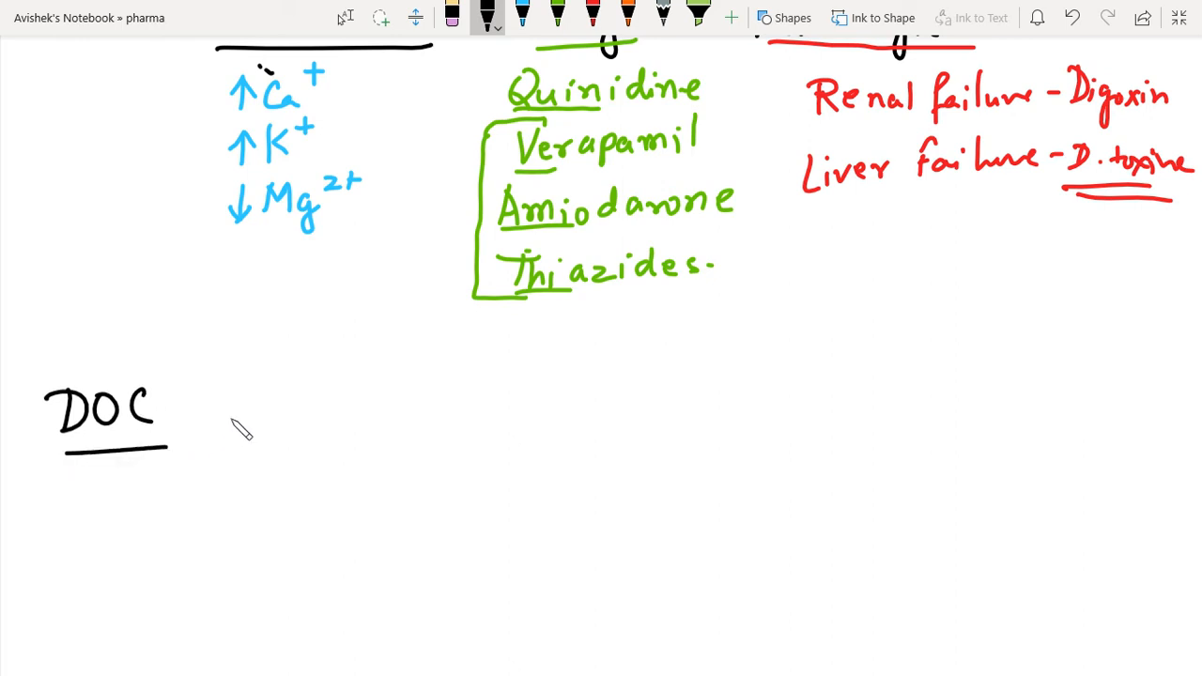
pyautogui.moveTo(276, 405)
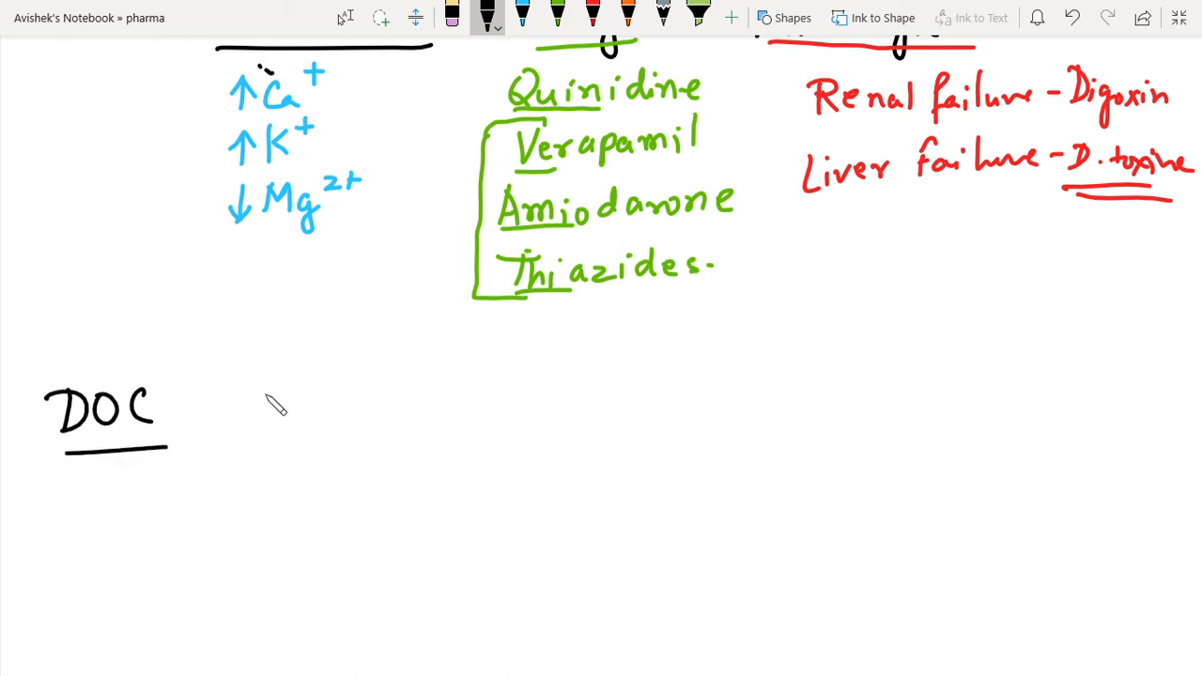
pyautogui.moveTo(202, 402); pyautogui.dragTo(230, 402)
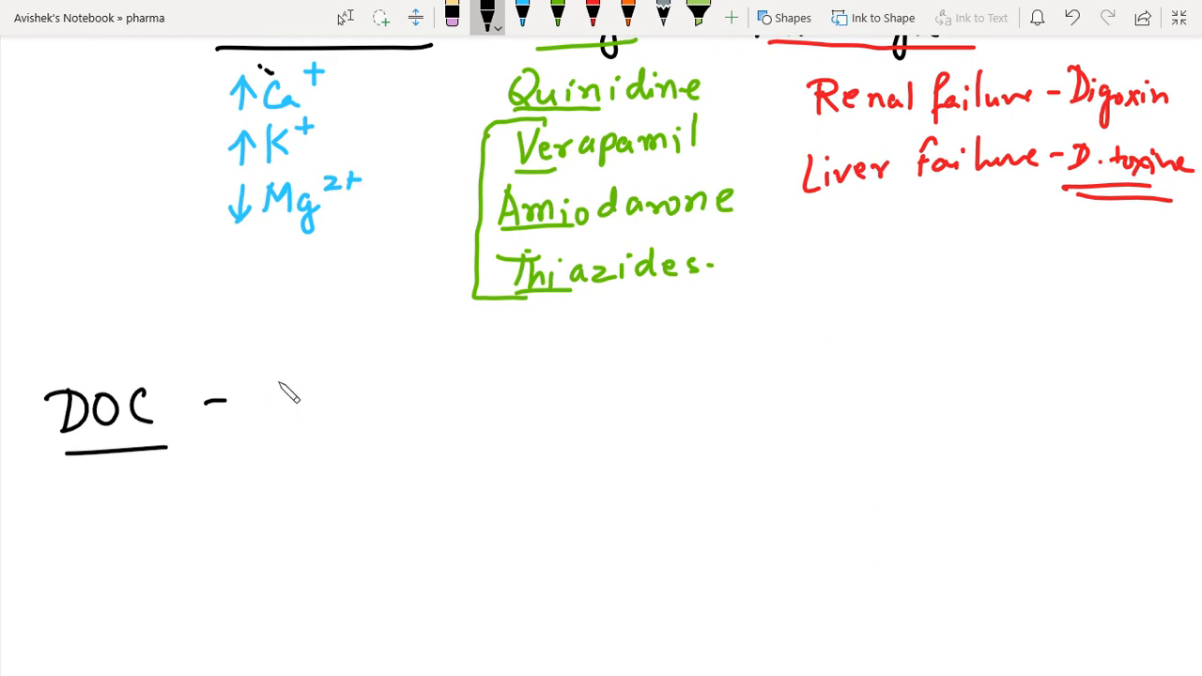
pyautogui.moveTo(263, 376); pyautogui.dragTo(301, 413)
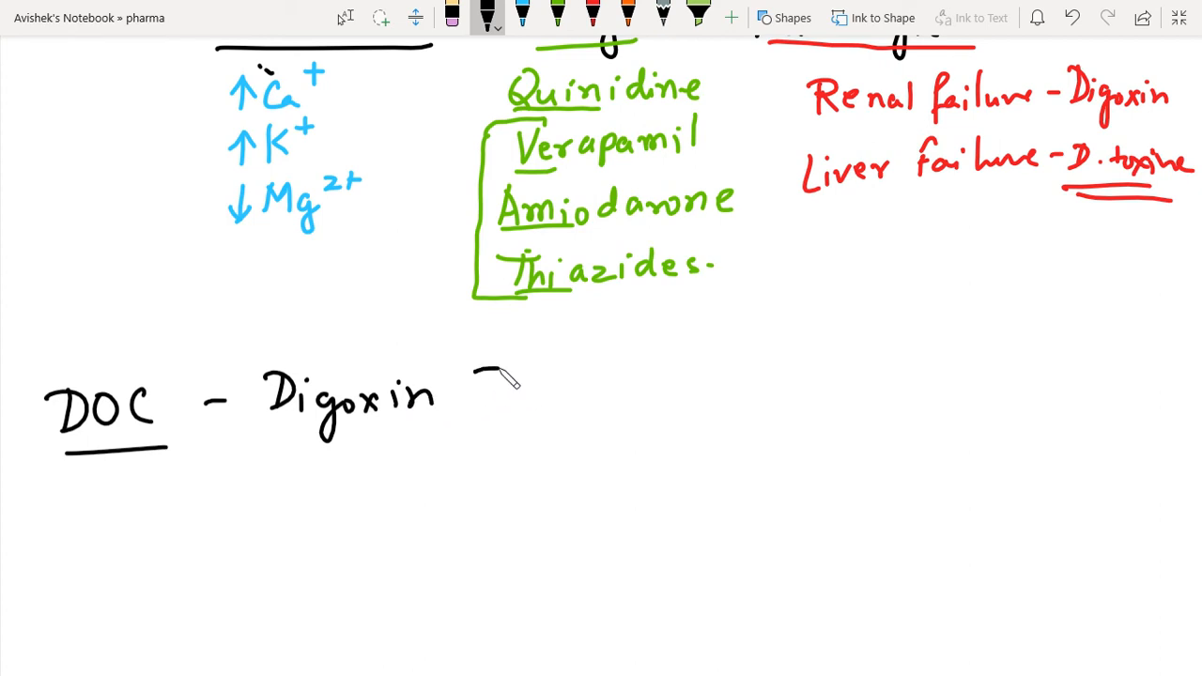
pyautogui.moveTo(480, 375); pyautogui.dragTo(583, 408)
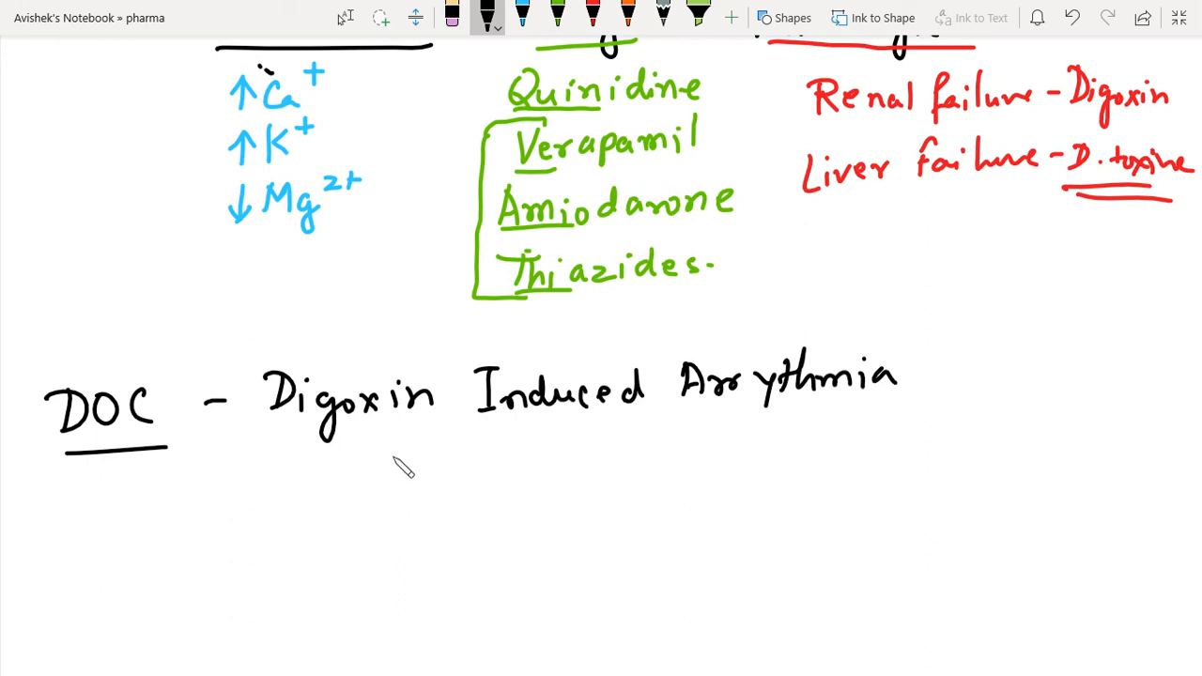
pyautogui.moveTo(451, 477)
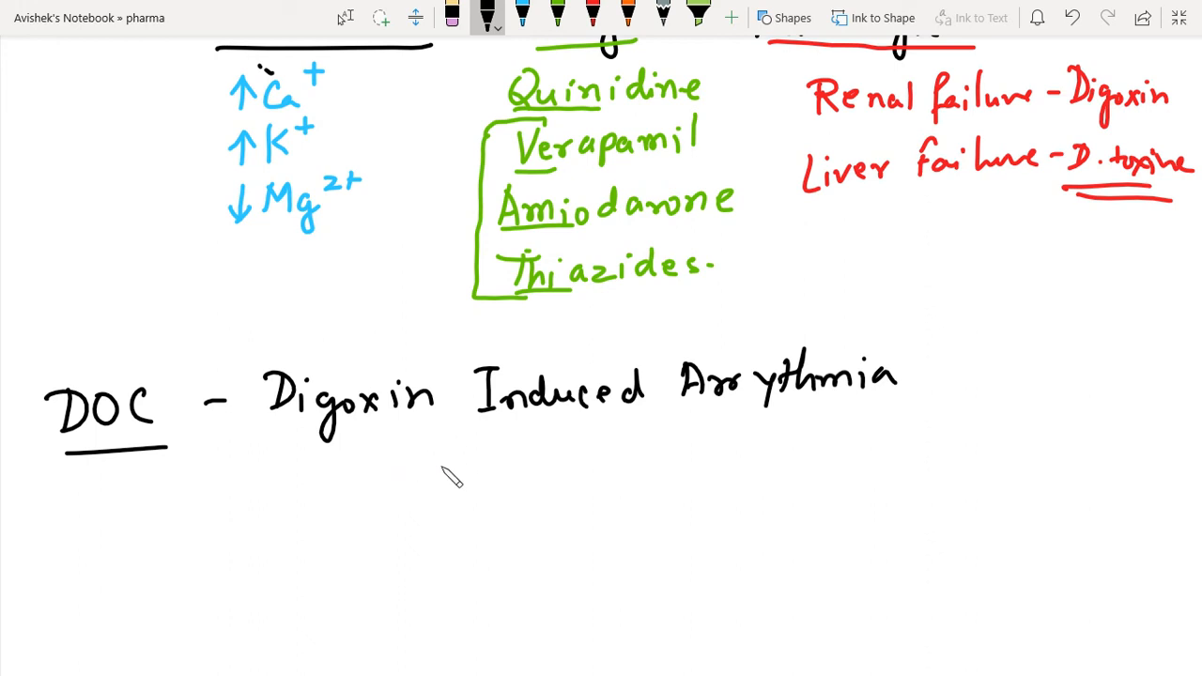
pyautogui.moveTo(413, 458); pyautogui.dragTo(732, 458)
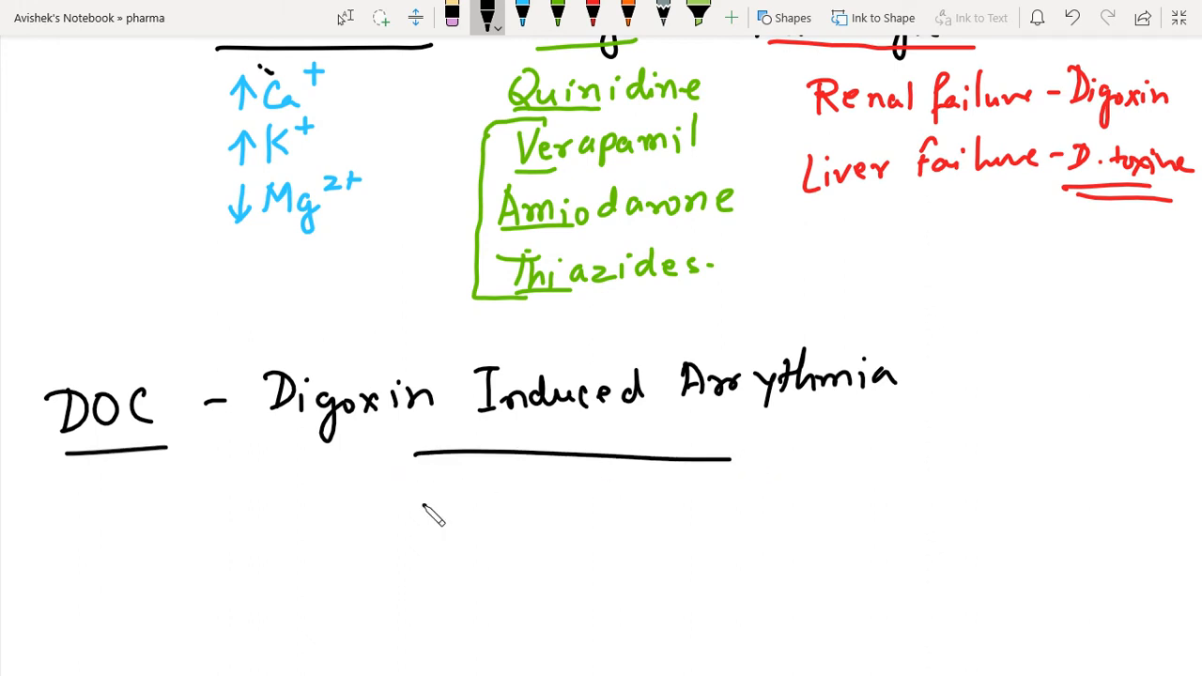
pyautogui.moveTo(423, 469); pyautogui.dragTo(461, 507)
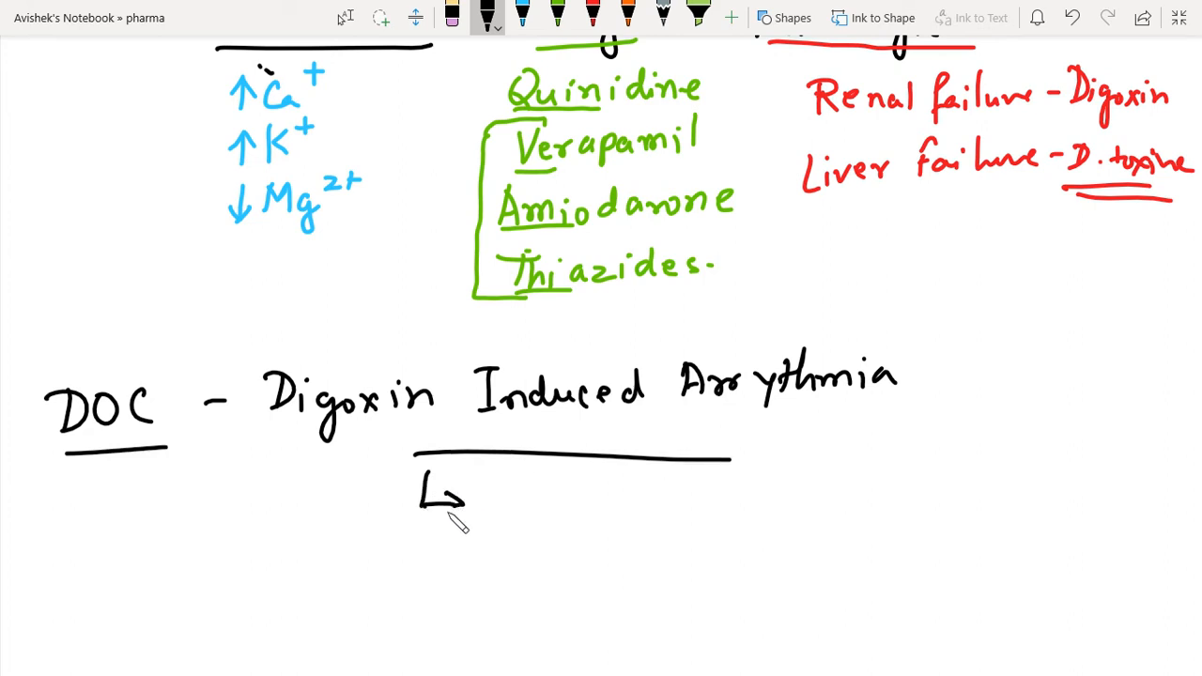
pyautogui.moveTo(488, 474); pyautogui.dragTo(512, 507)
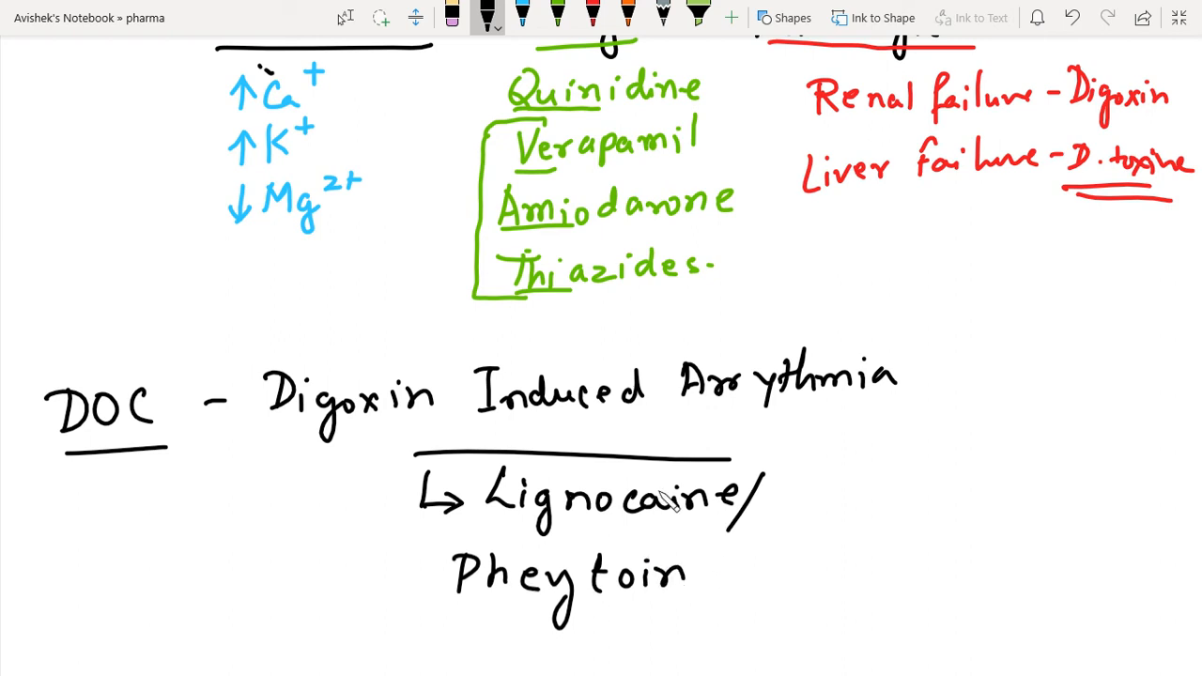
# Step: Write 'Severe Digoxin toxicity – DIGIBIND (Monoclonal Ab)' and scroll down to blank space
pyautogui.scroll(-3)
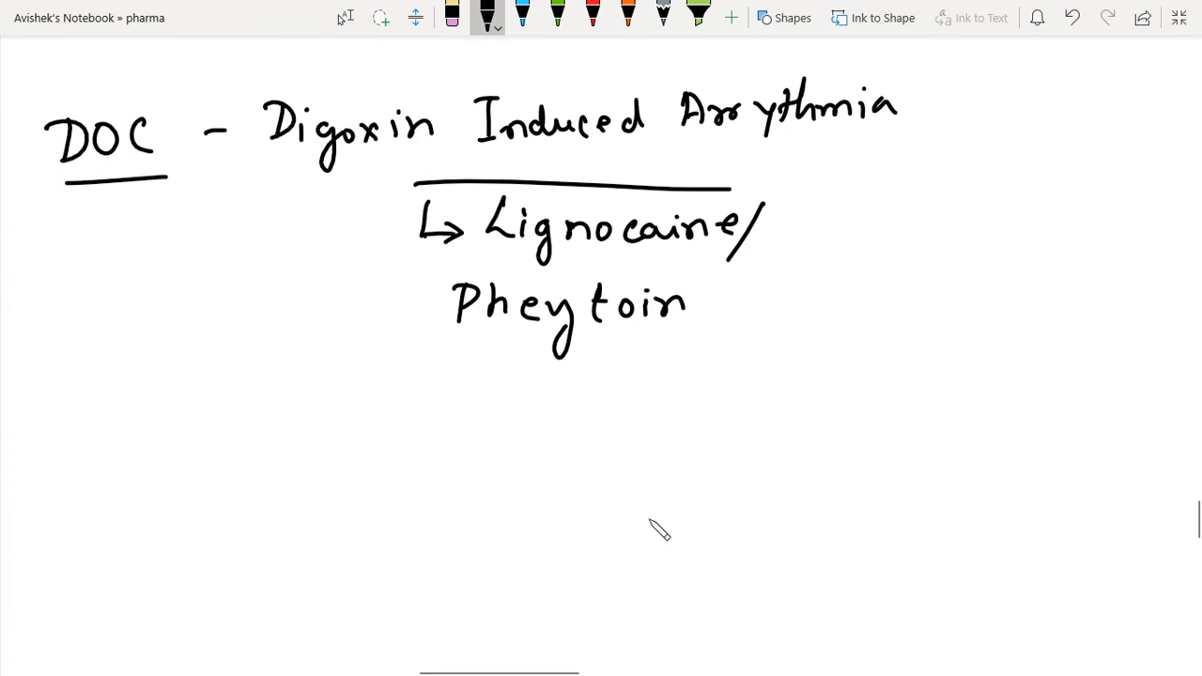
pyautogui.moveTo(113, 403)
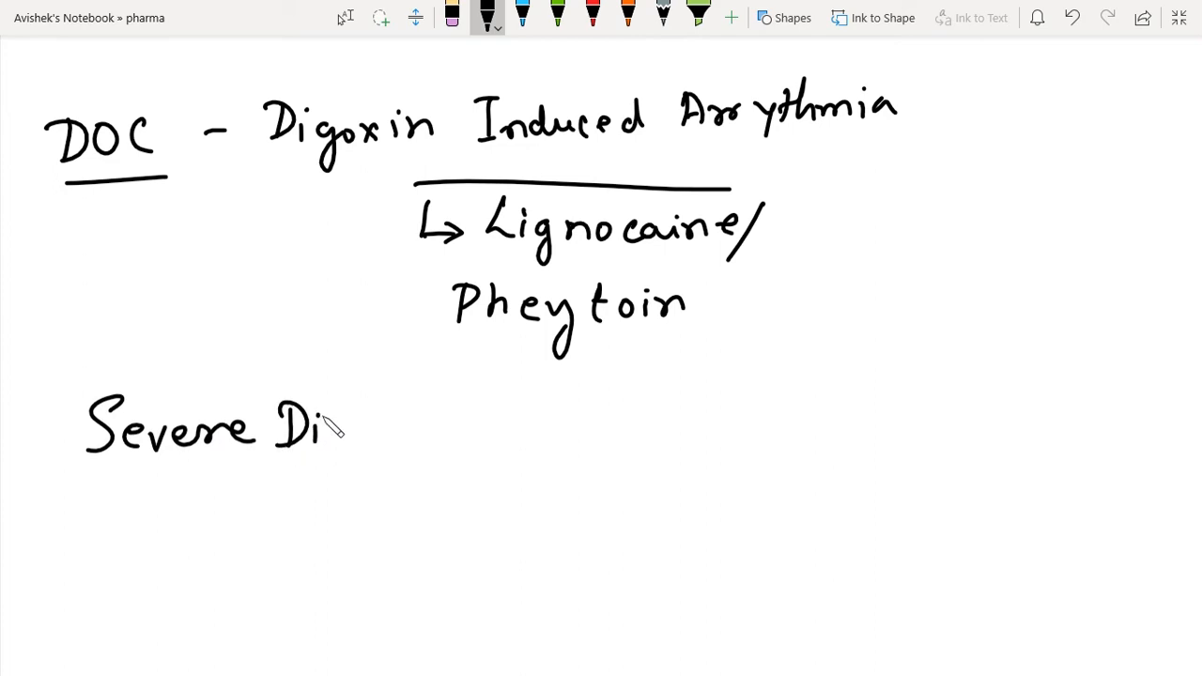
pyautogui.moveTo(339, 423); pyautogui.dragTo(432, 432)
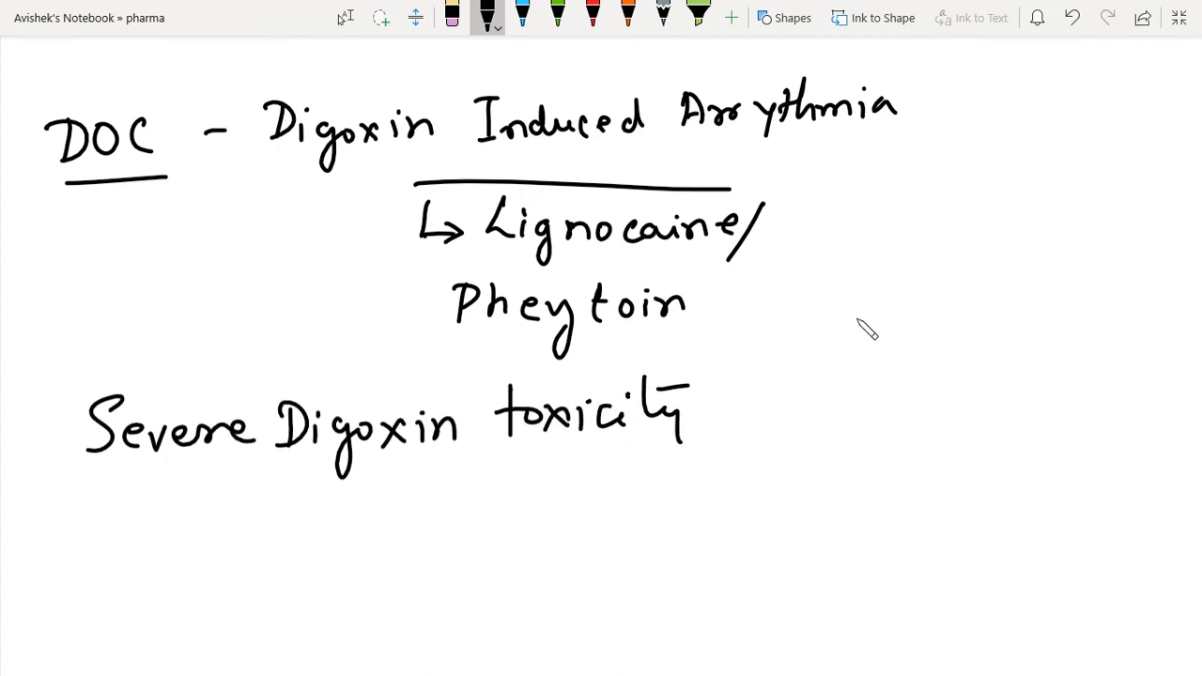
pyautogui.moveTo(780, 406); pyautogui.dragTo(817, 406)
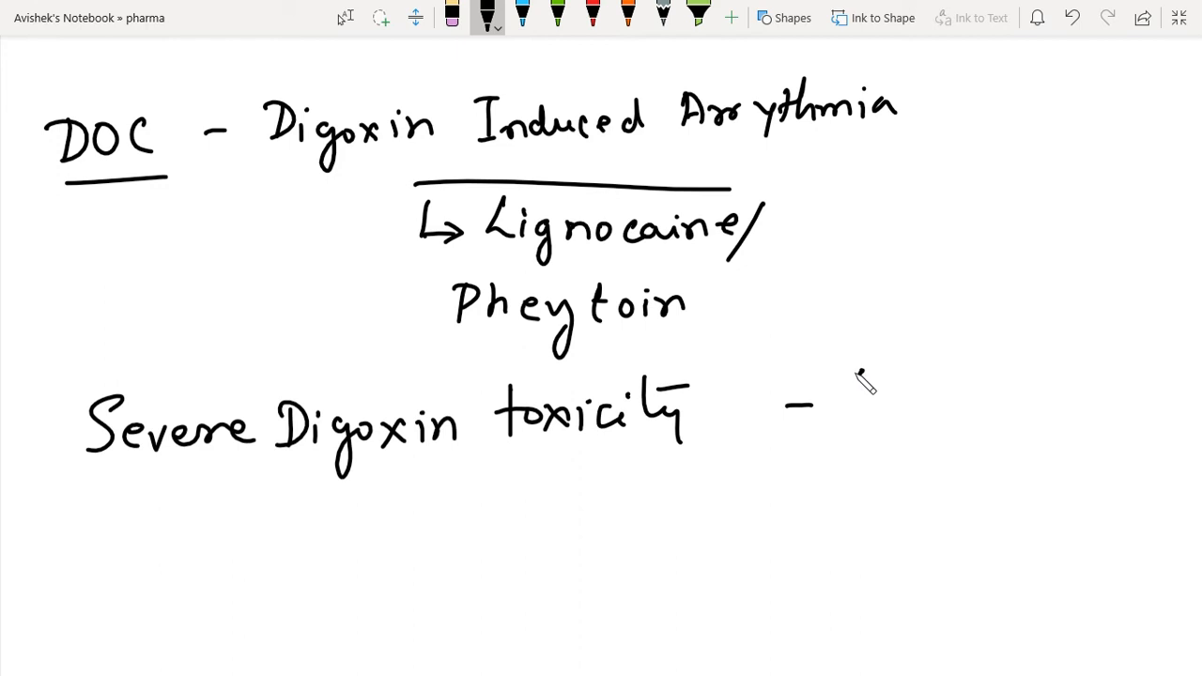
pyautogui.moveTo(850, 376); pyautogui.dragTo(916, 432)
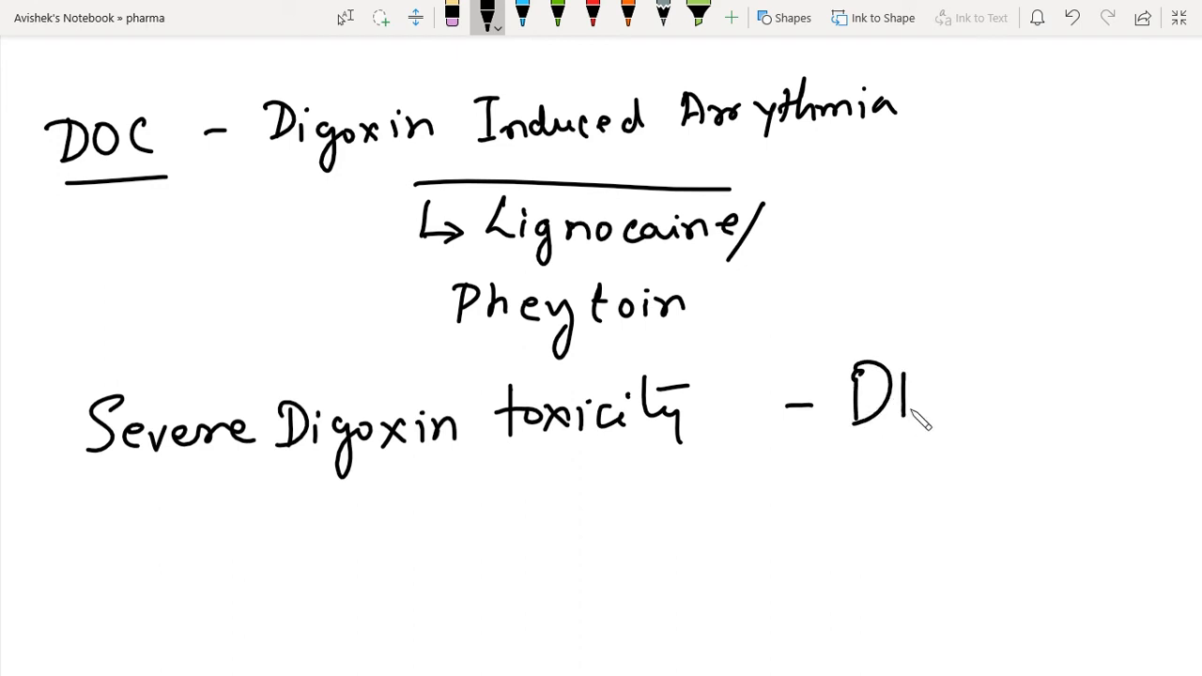
pyautogui.moveTo(902, 395); pyautogui.dragTo(1015, 404)
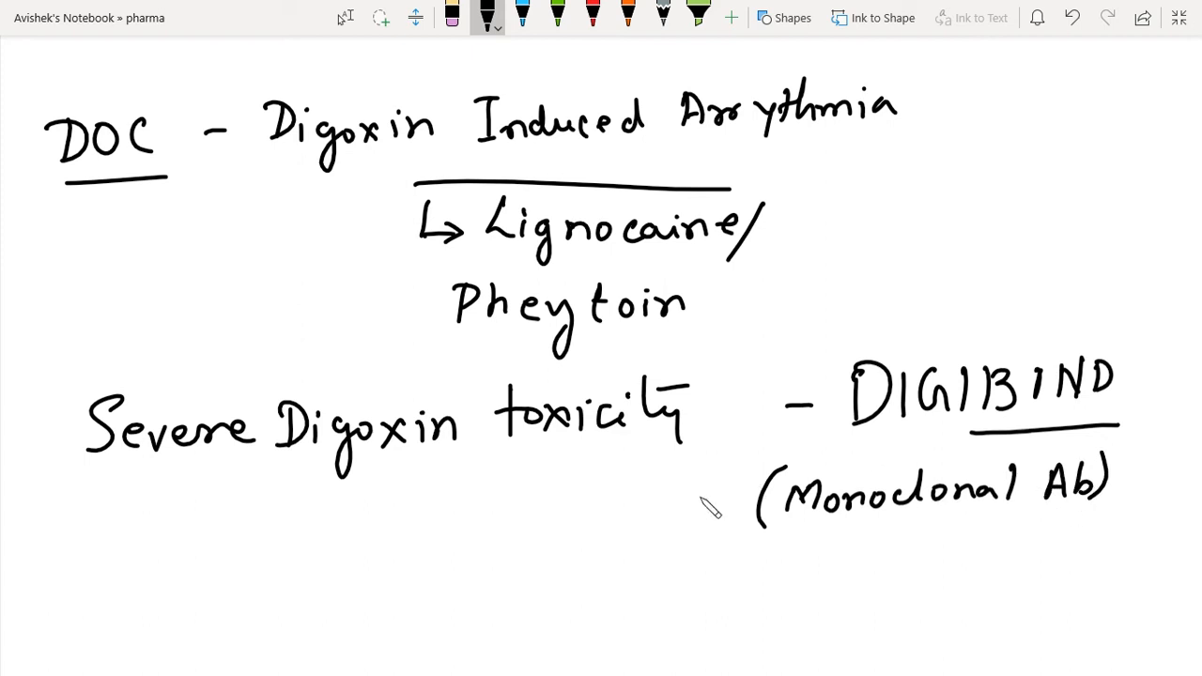
pyautogui.scroll(-3)
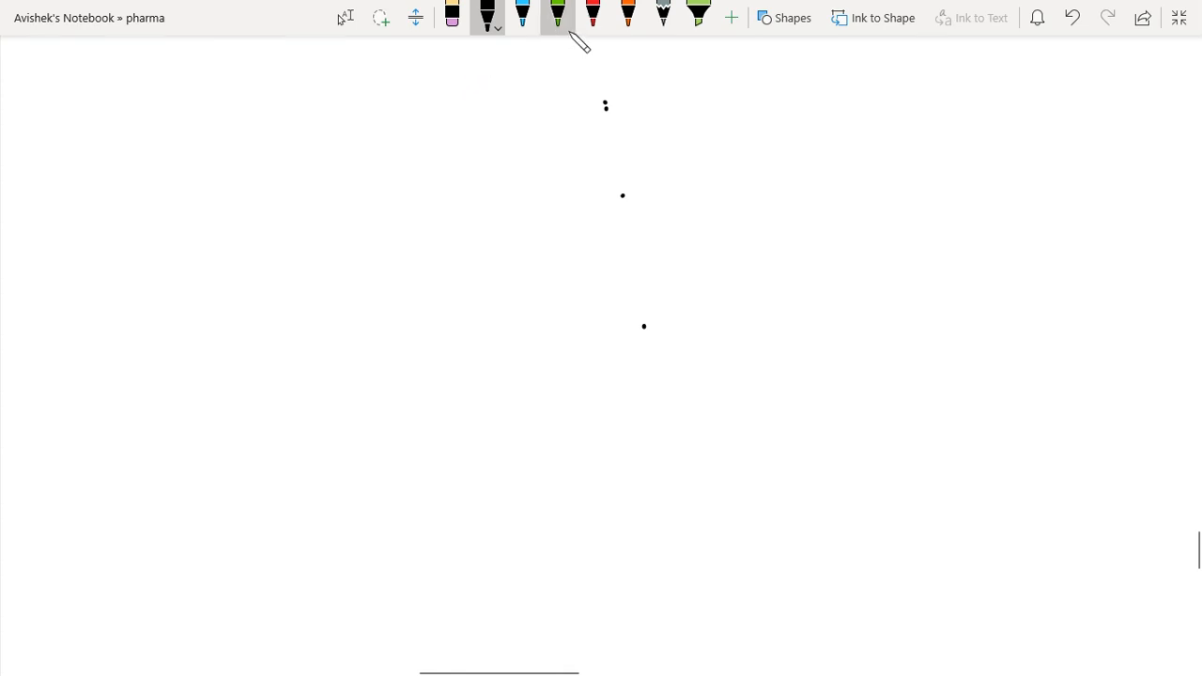
# Step: Handwrite the green CHF heading with its box strokes and a trial of 'Chronic'
pyautogui.moveTo(390, 103); pyautogui.dragTo(428, 84)
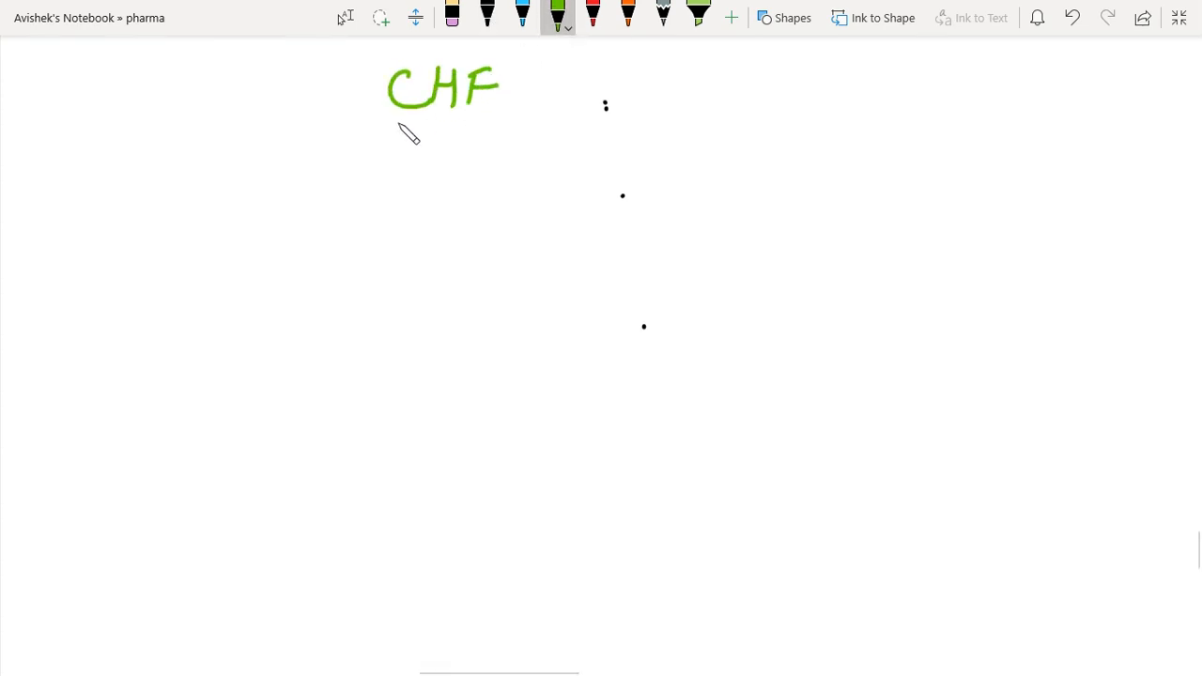
pyautogui.moveTo(393, 121); pyautogui.dragTo(522, 120)
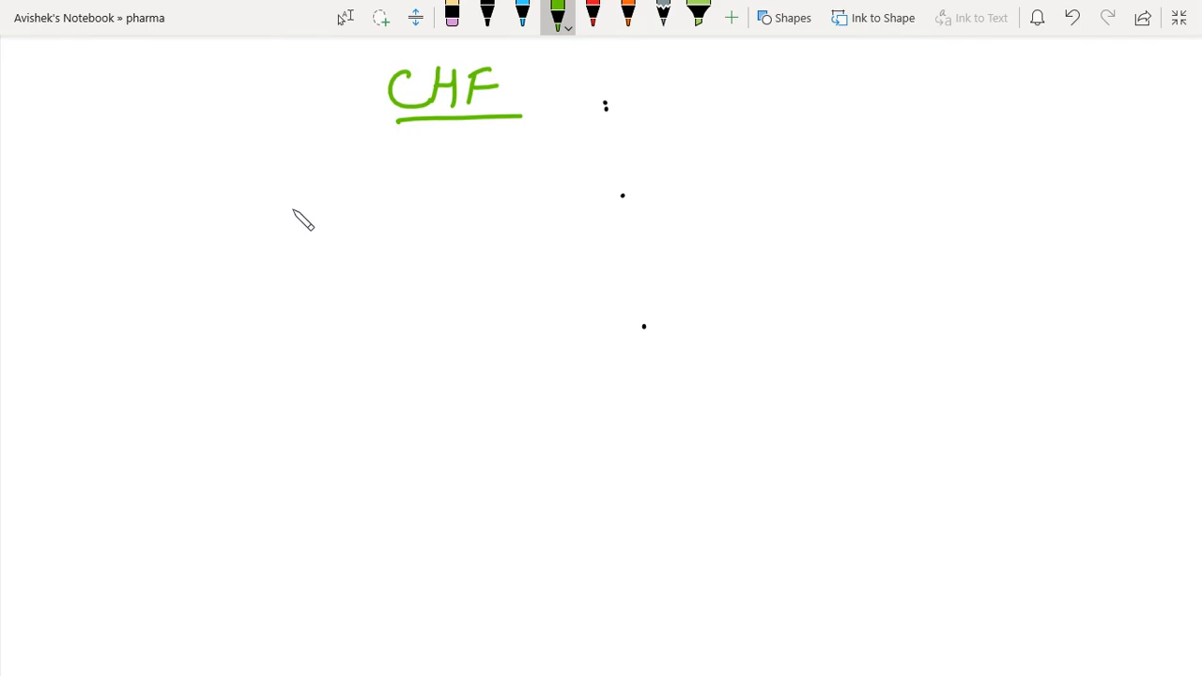
pyautogui.moveTo(351, 232)
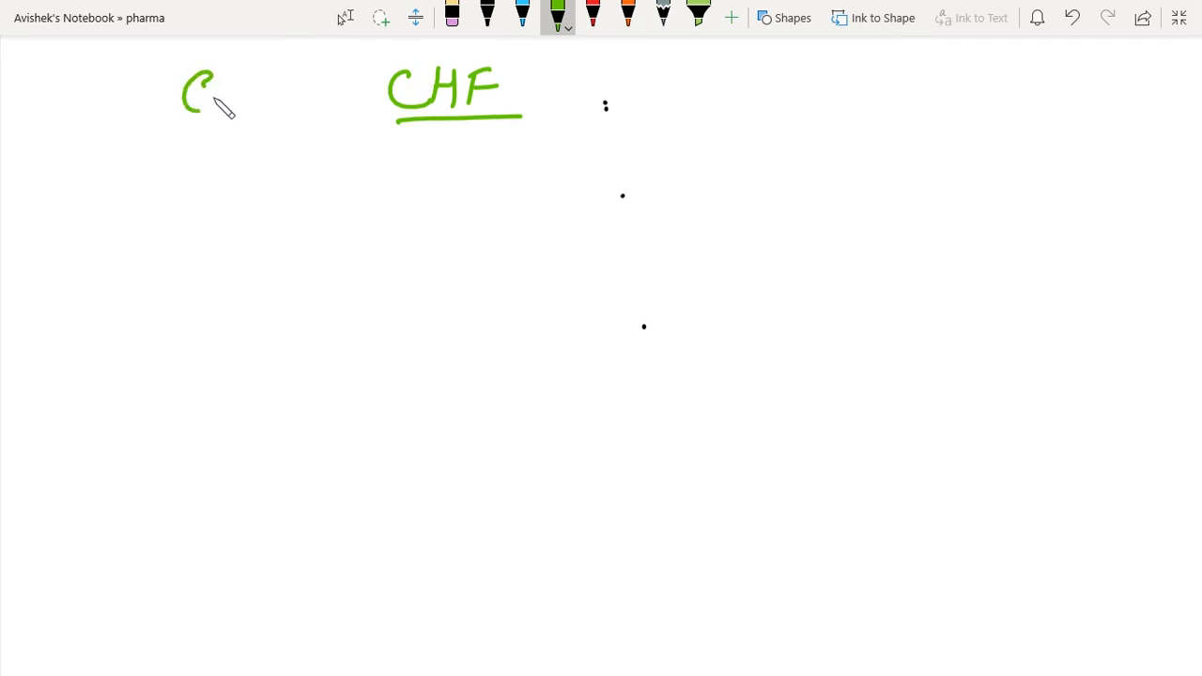
pyautogui.moveTo(216, 94); pyautogui.dragTo(272, 103)
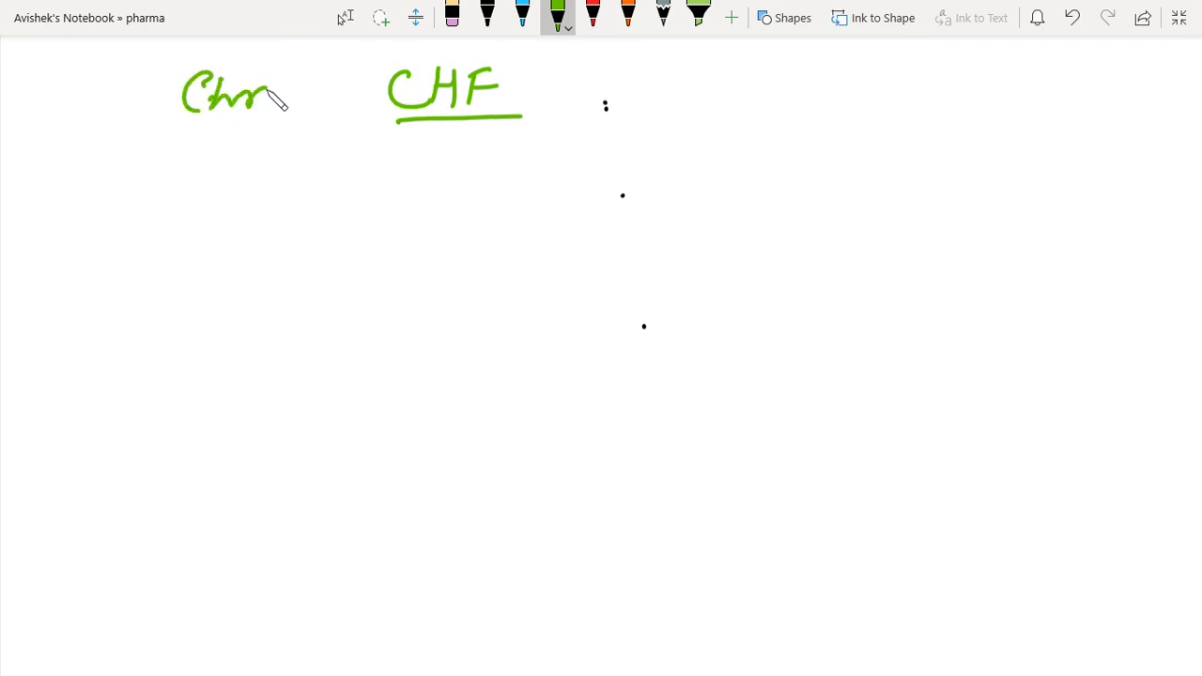
pyautogui.moveTo(273, 94); pyautogui.dragTo(329, 99)
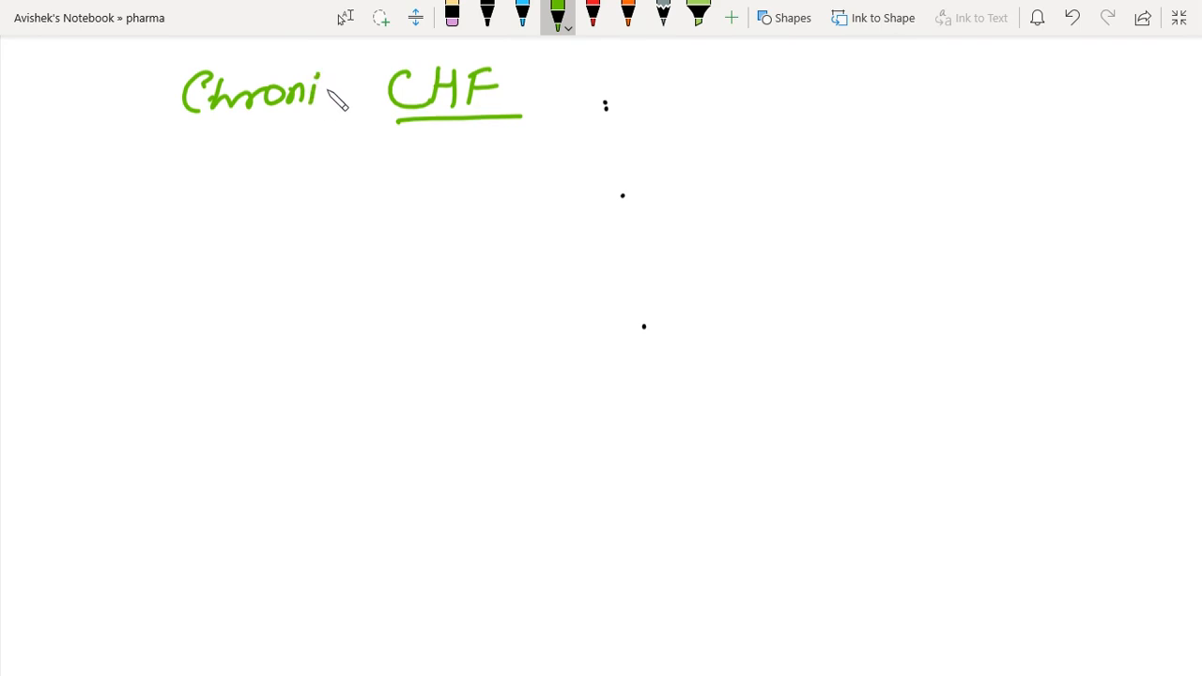
pyautogui.moveTo(193, 141); pyautogui.dragTo(404, 141)
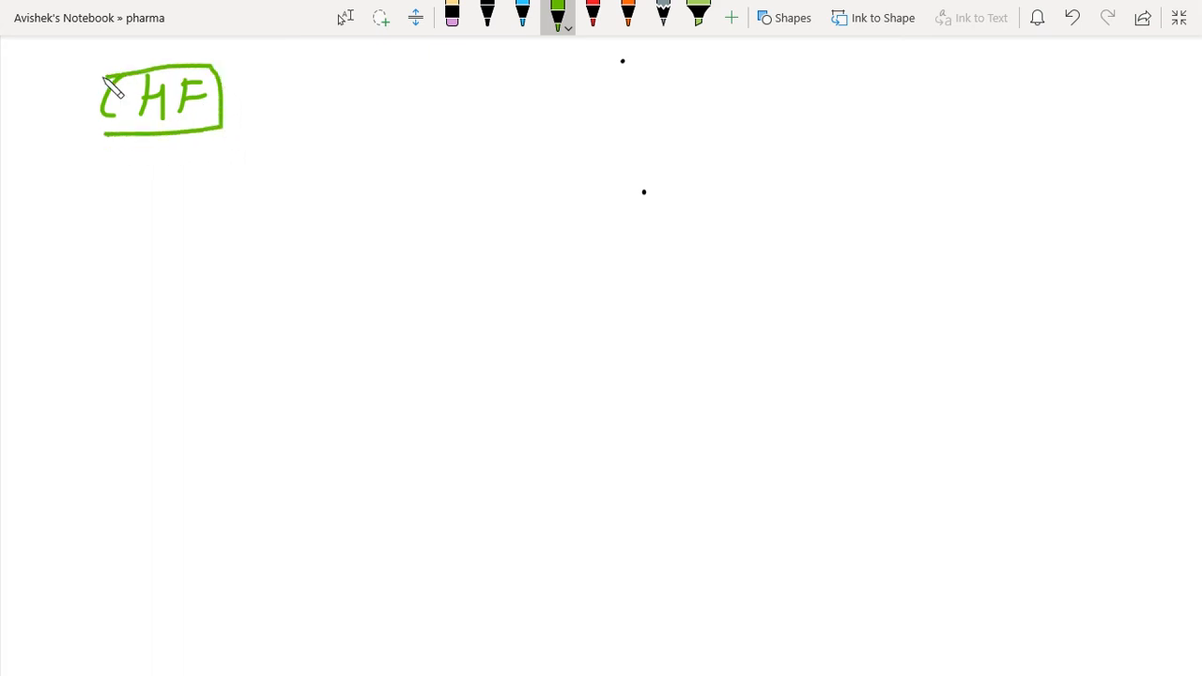
# Step: Draw an arrow down from the CHF box and write ↓CO with an arrow below
pyautogui.moveTo(141, 136); pyautogui.dragTo(159, 170)
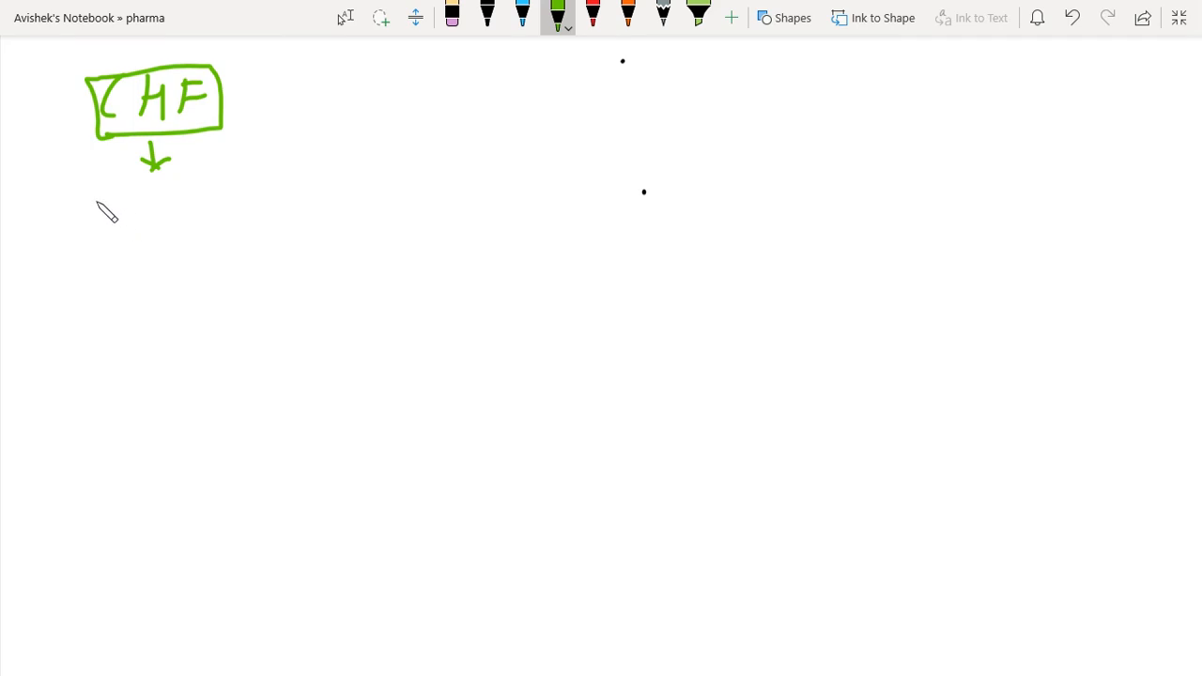
pyautogui.moveTo(94, 193); pyautogui.dragTo(94, 244)
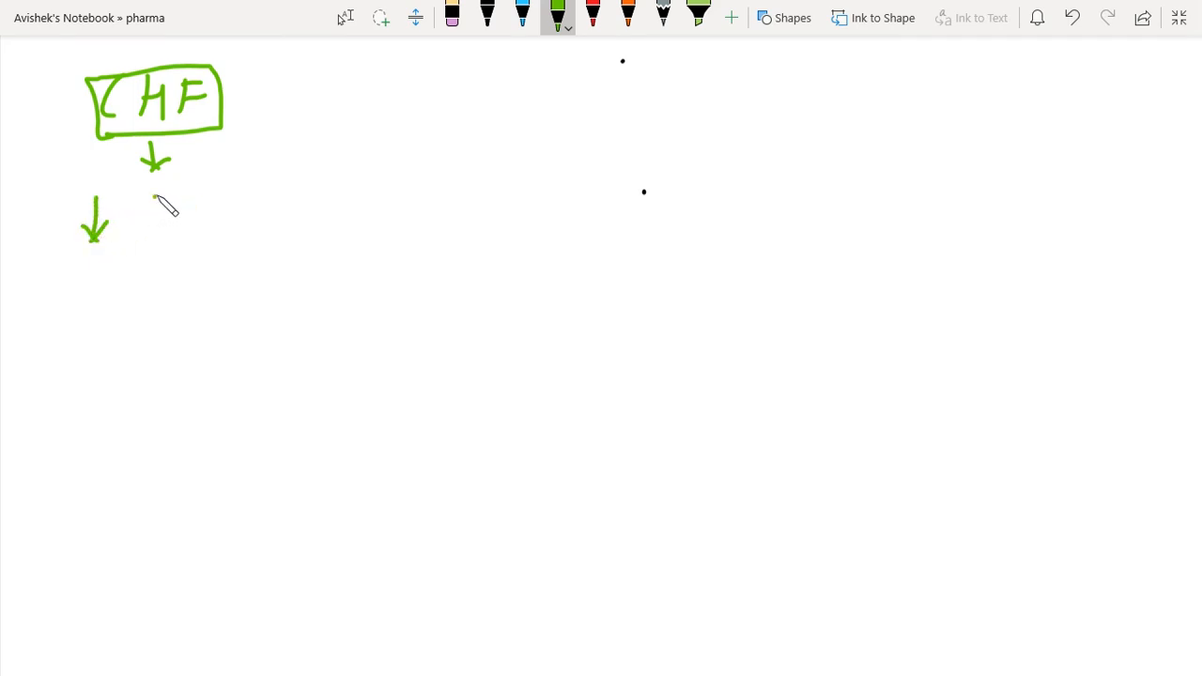
pyautogui.moveTo(141, 188); pyautogui.dragTo(199, 214)
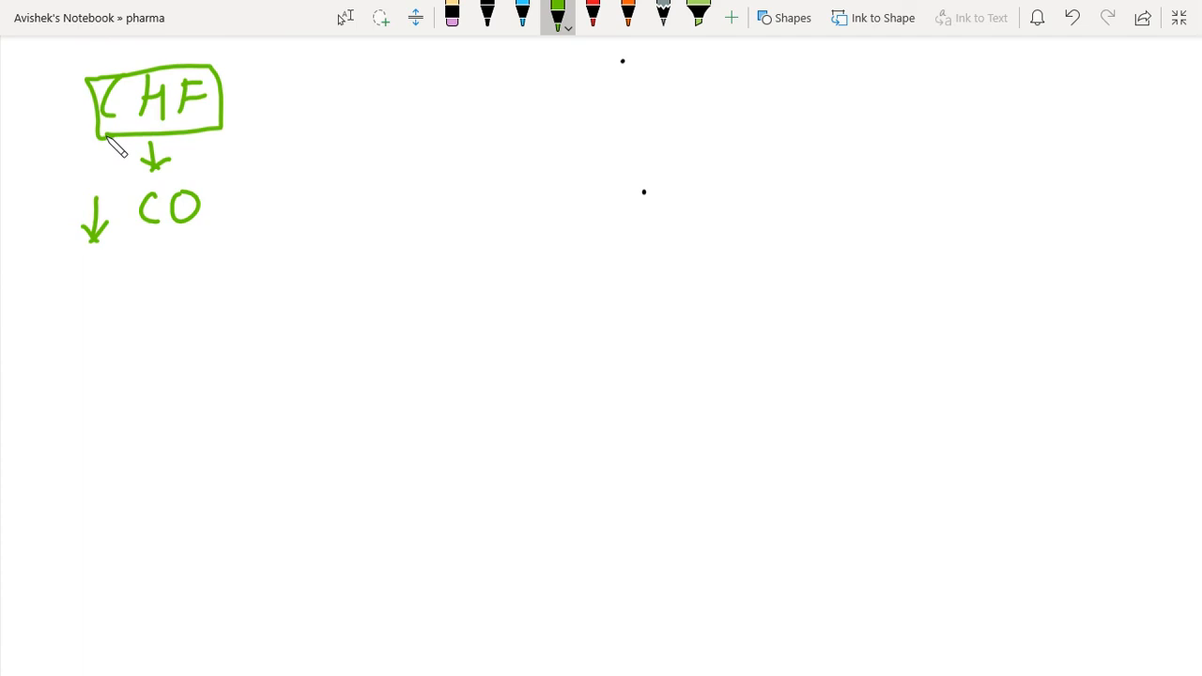
pyautogui.moveTo(165, 306)
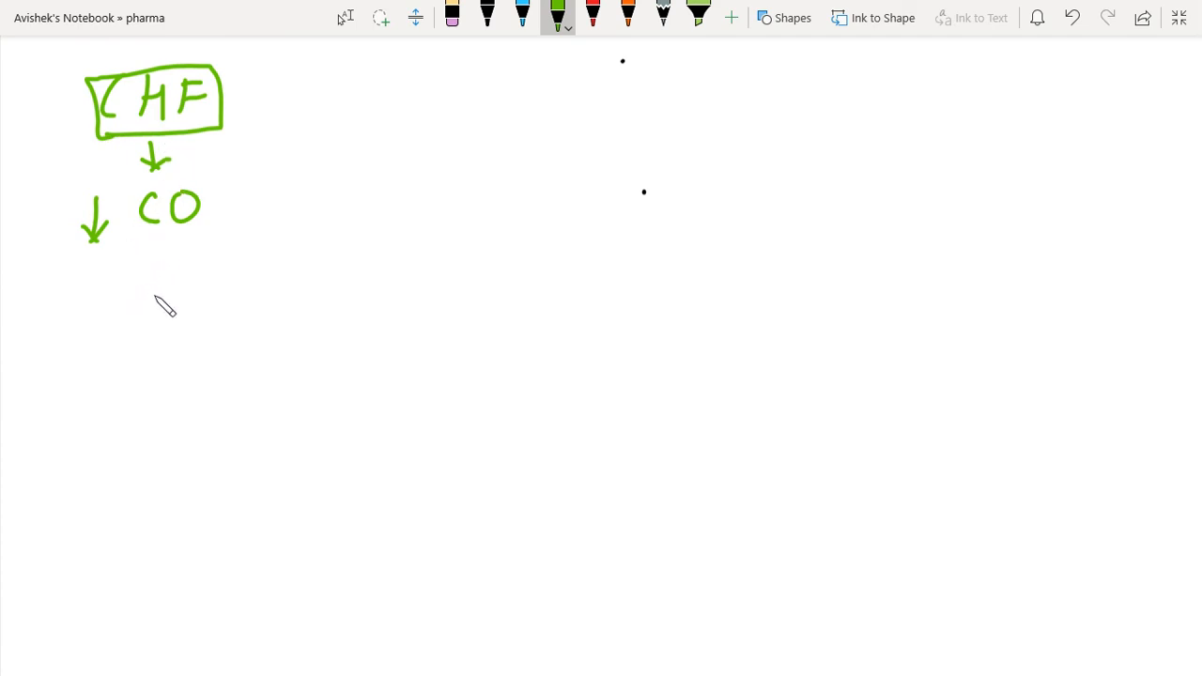
pyautogui.moveTo(164, 267)
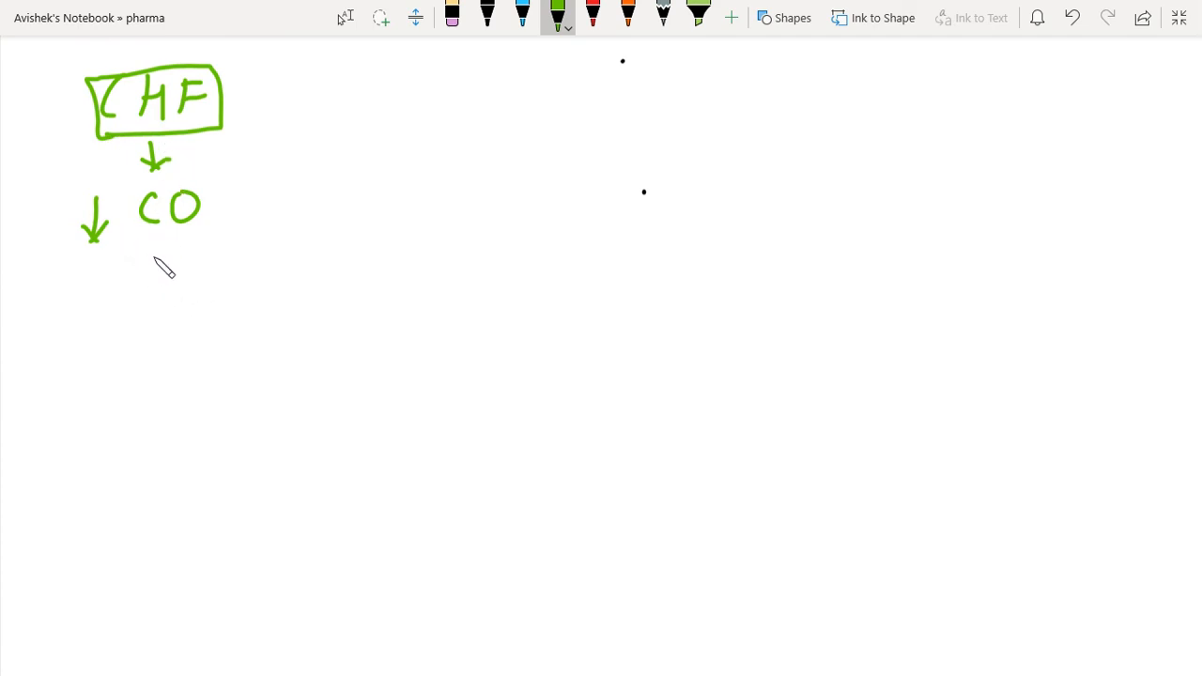
pyautogui.moveTo(150, 254); pyautogui.dragTo(149, 319)
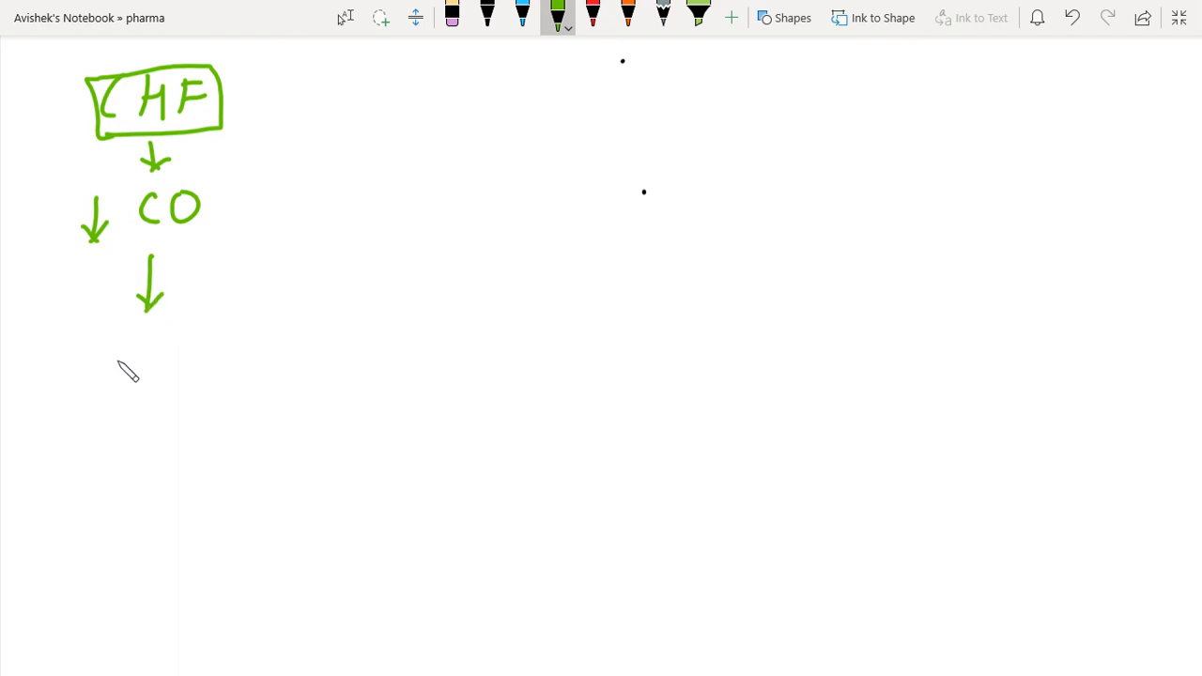
# Step: Write ↑Symp – (A/NA) under CO with an arrow leading down
pyautogui.moveTo(89, 334); pyautogui.dragTo(93, 366)
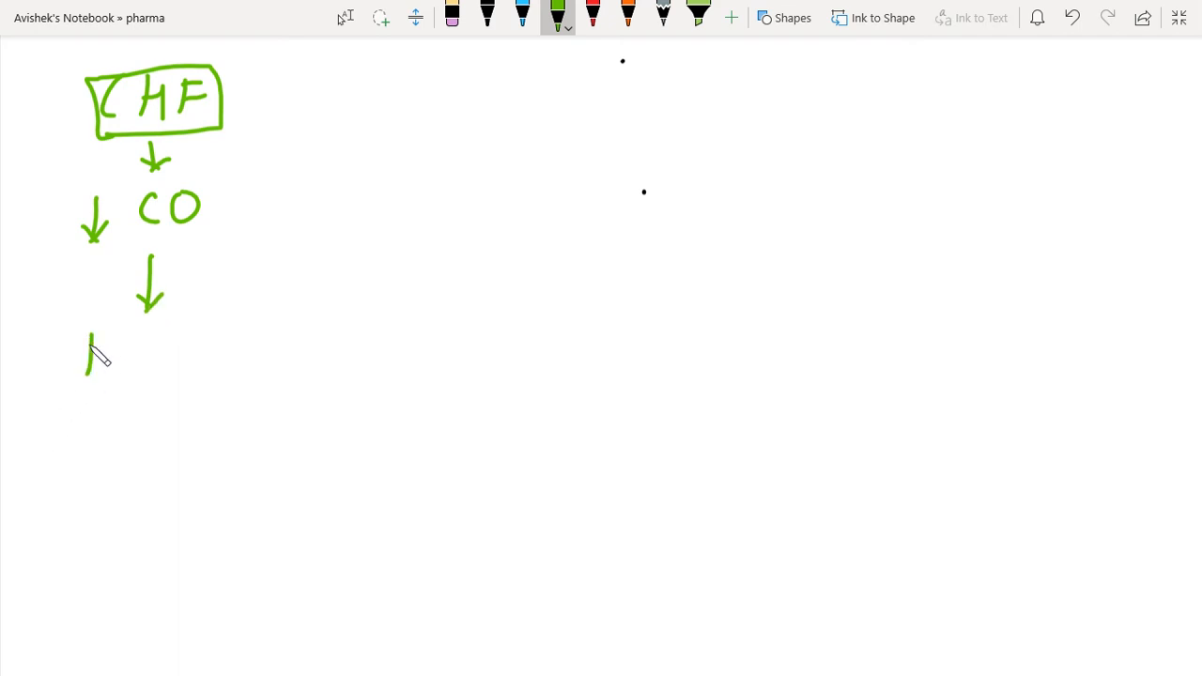
pyautogui.moveTo(94, 376); pyautogui.dragTo(94, 338)
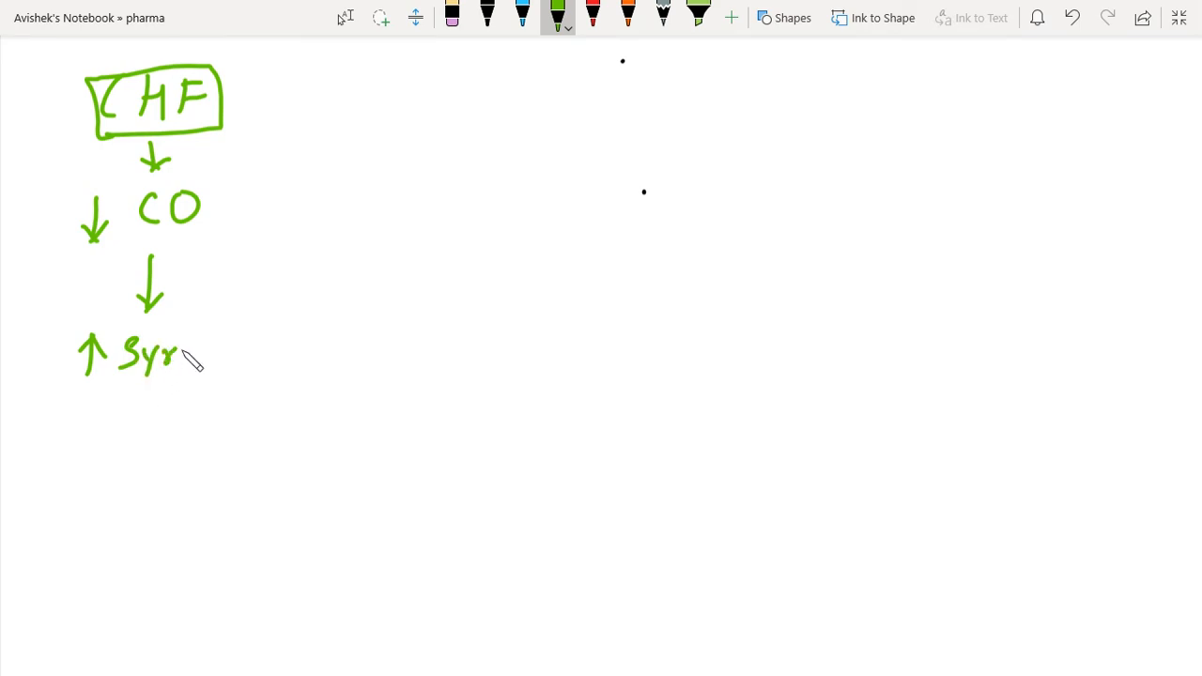
pyautogui.moveTo(173, 352); pyautogui.dragTo(212, 353)
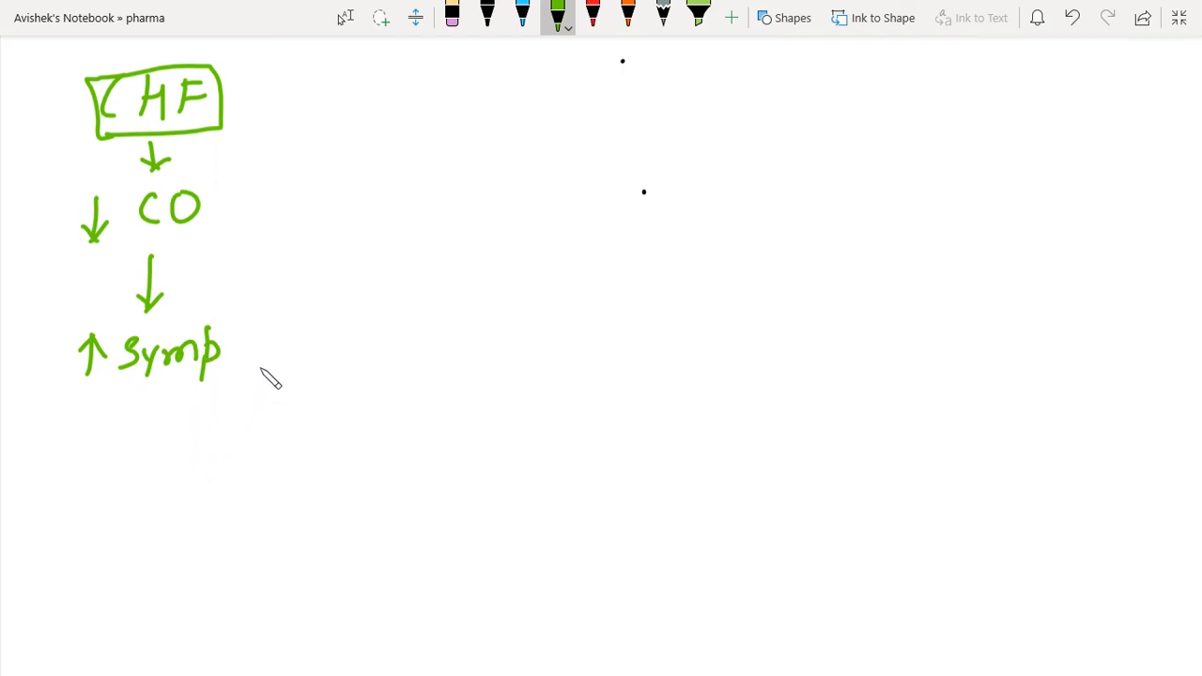
pyautogui.moveTo(231, 336); pyautogui.dragTo(287, 336)
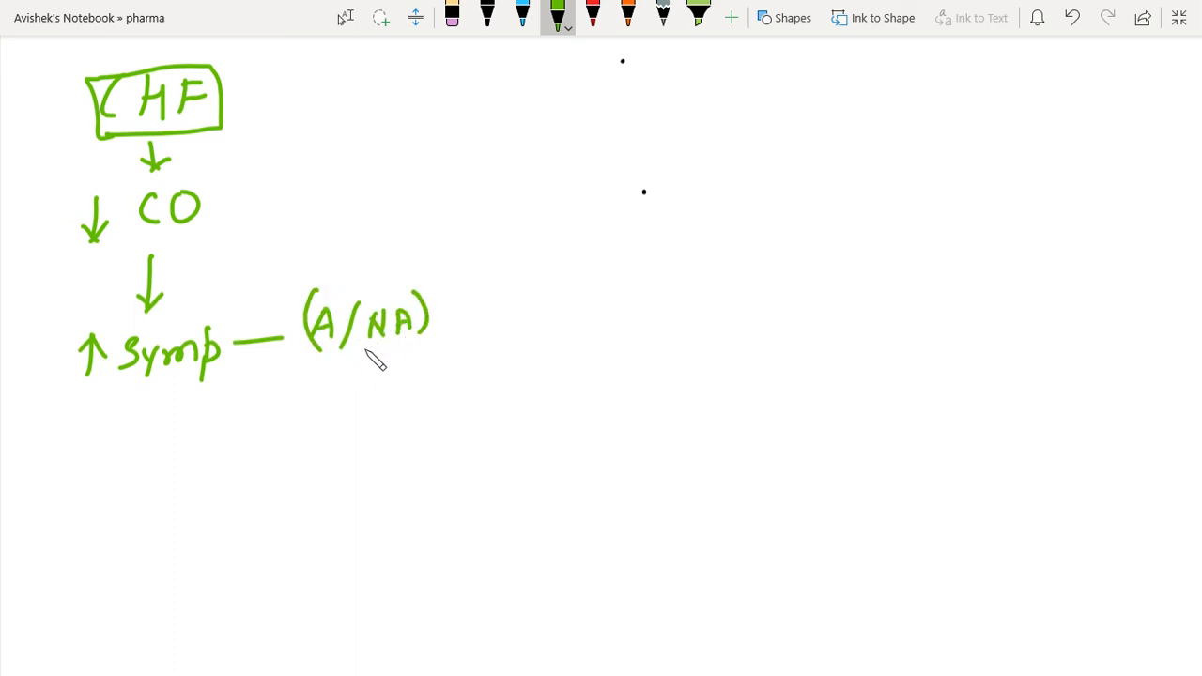
pyautogui.moveTo(169, 429)
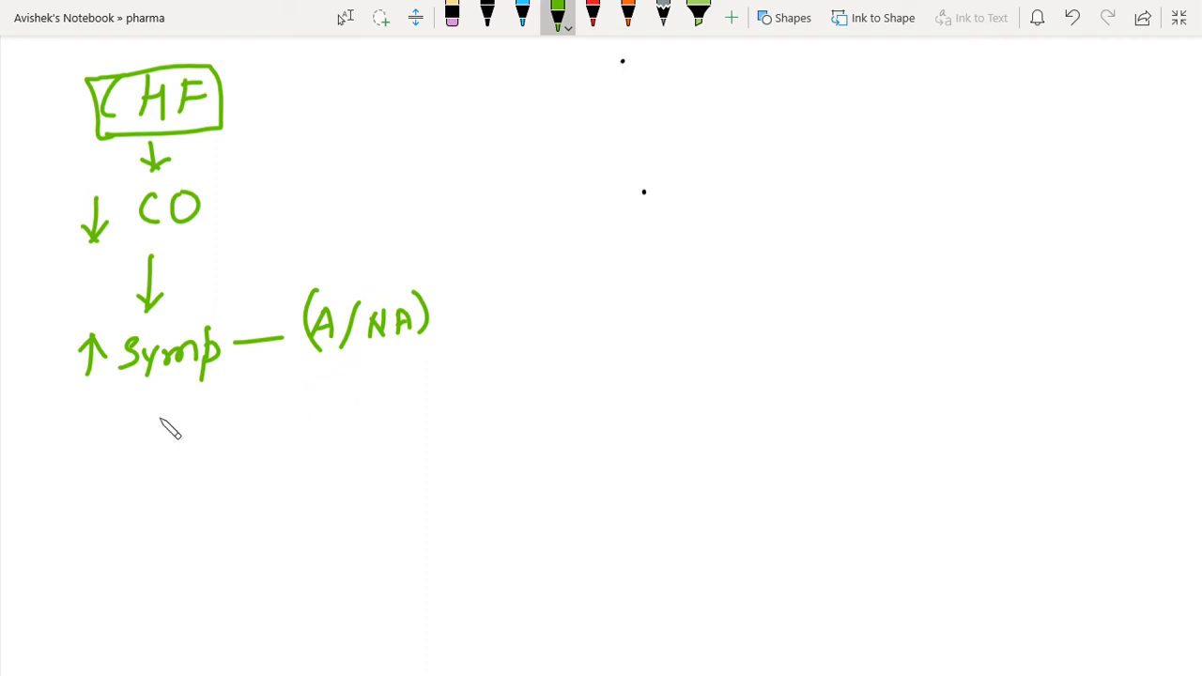
pyautogui.moveTo(150, 390); pyautogui.dragTo(150, 442)
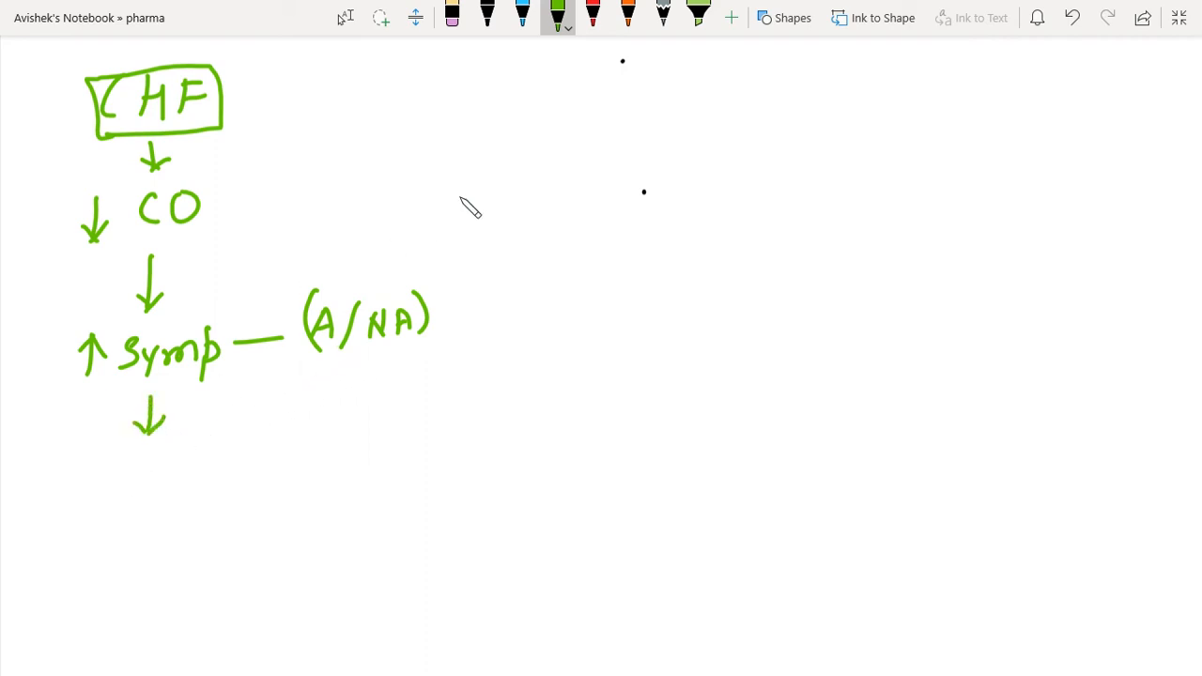
pyautogui.click(593, 17)
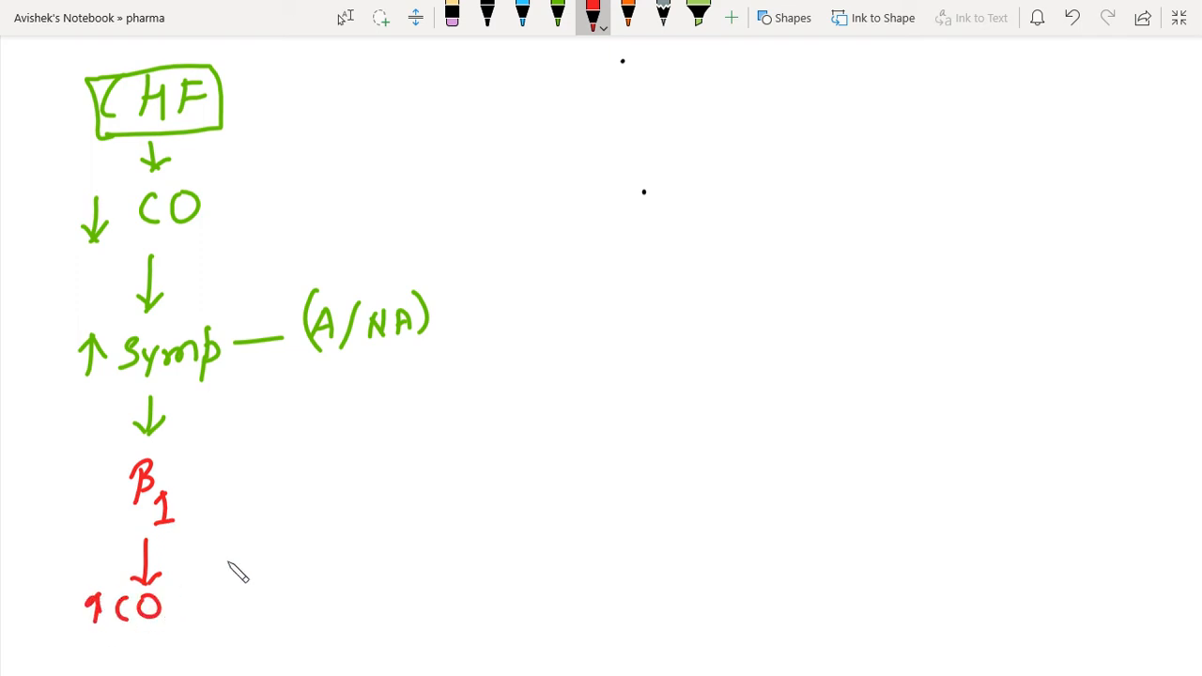
pyautogui.moveTo(369, 374)
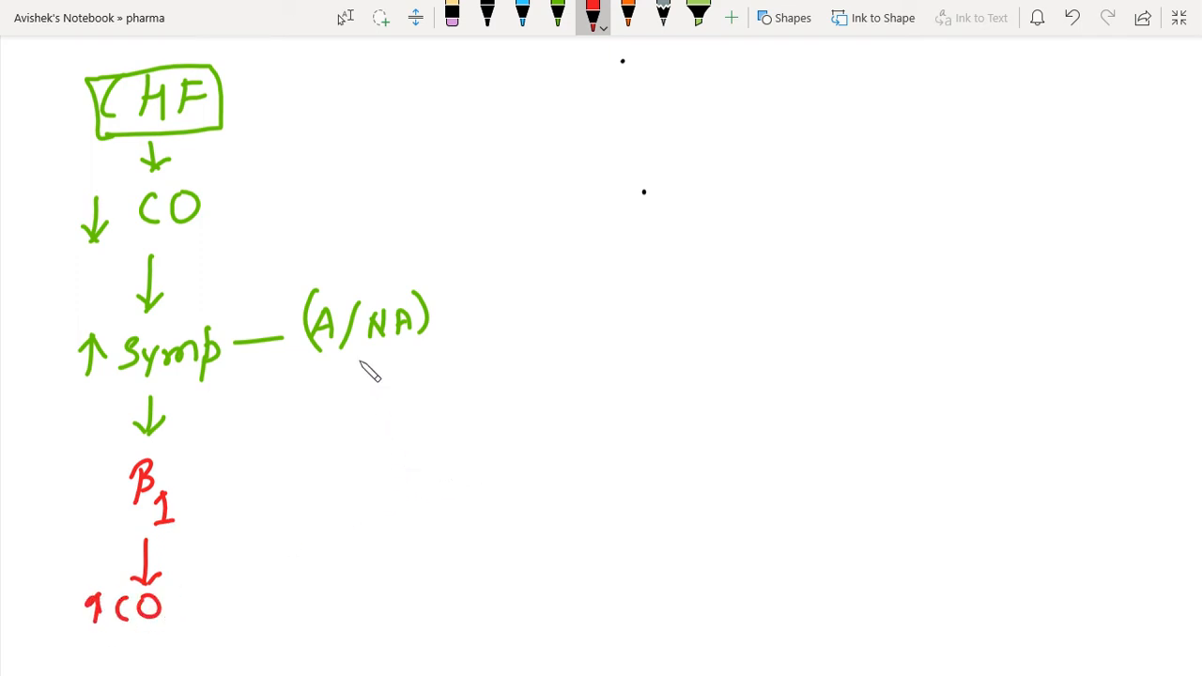
pyautogui.moveTo(237, 427)
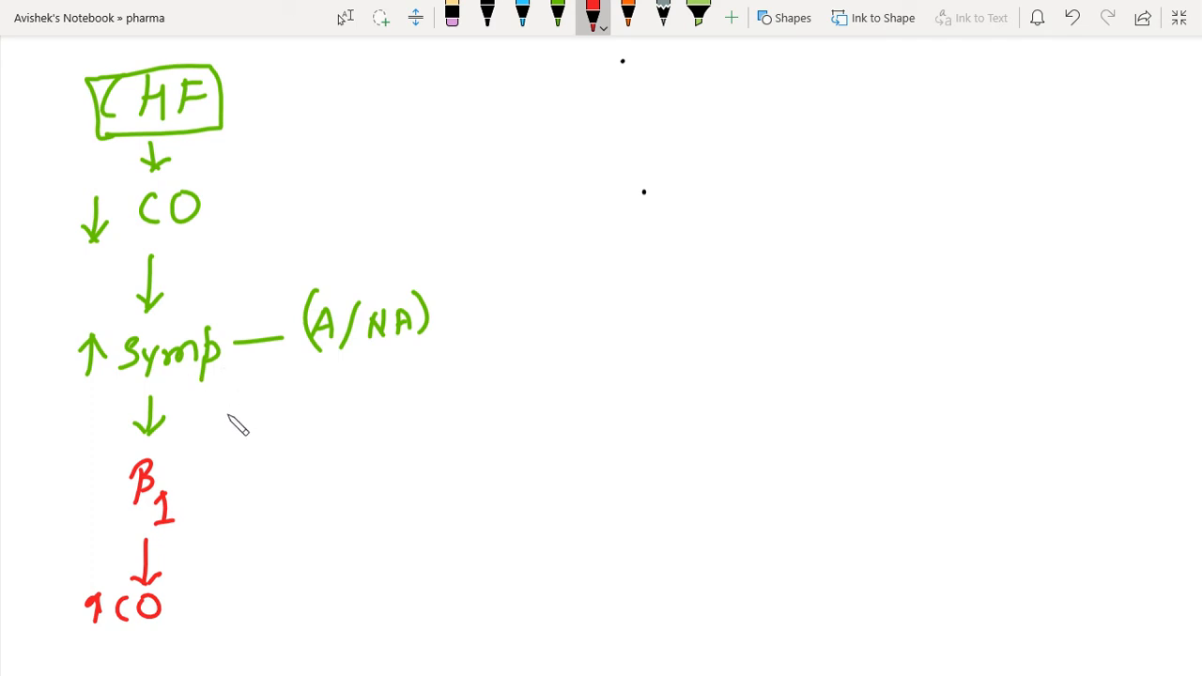
pyautogui.moveTo(247, 441)
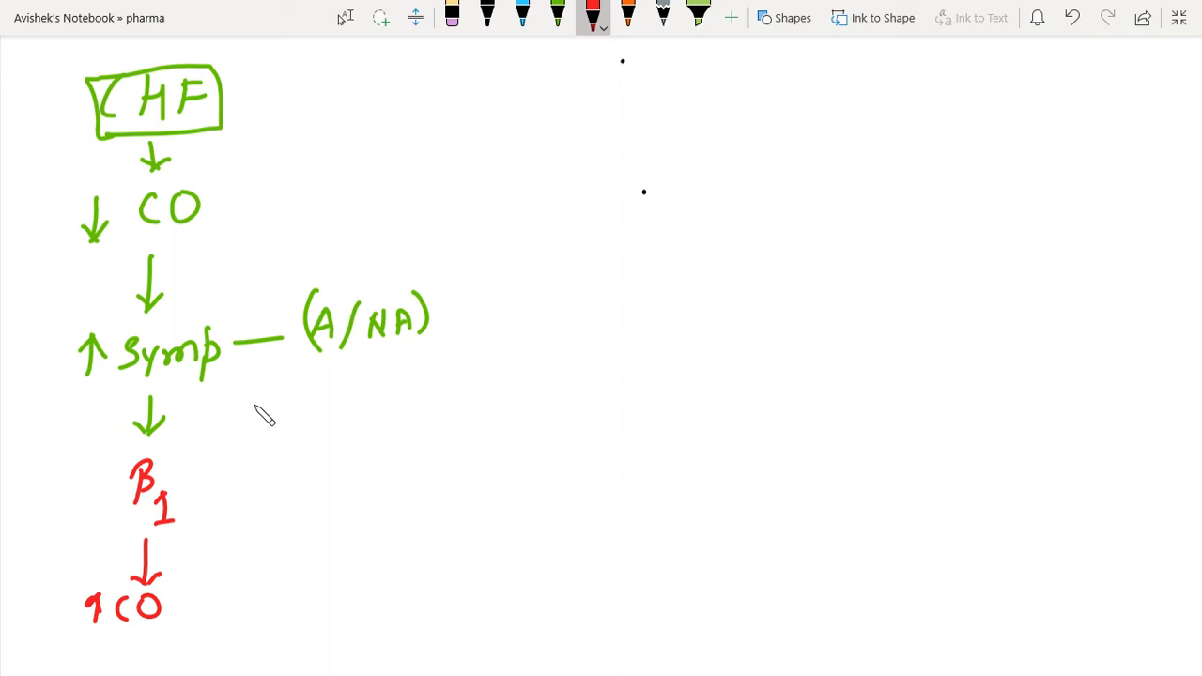
pyautogui.moveTo(267, 405)
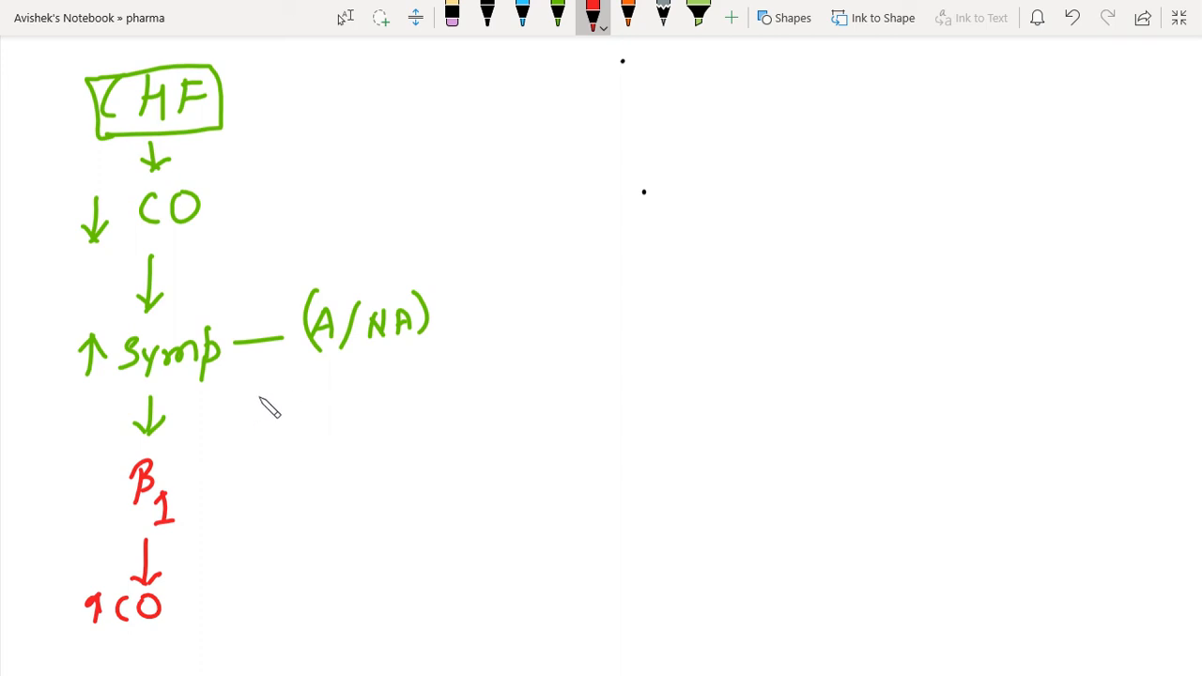
pyautogui.moveTo(296, 393)
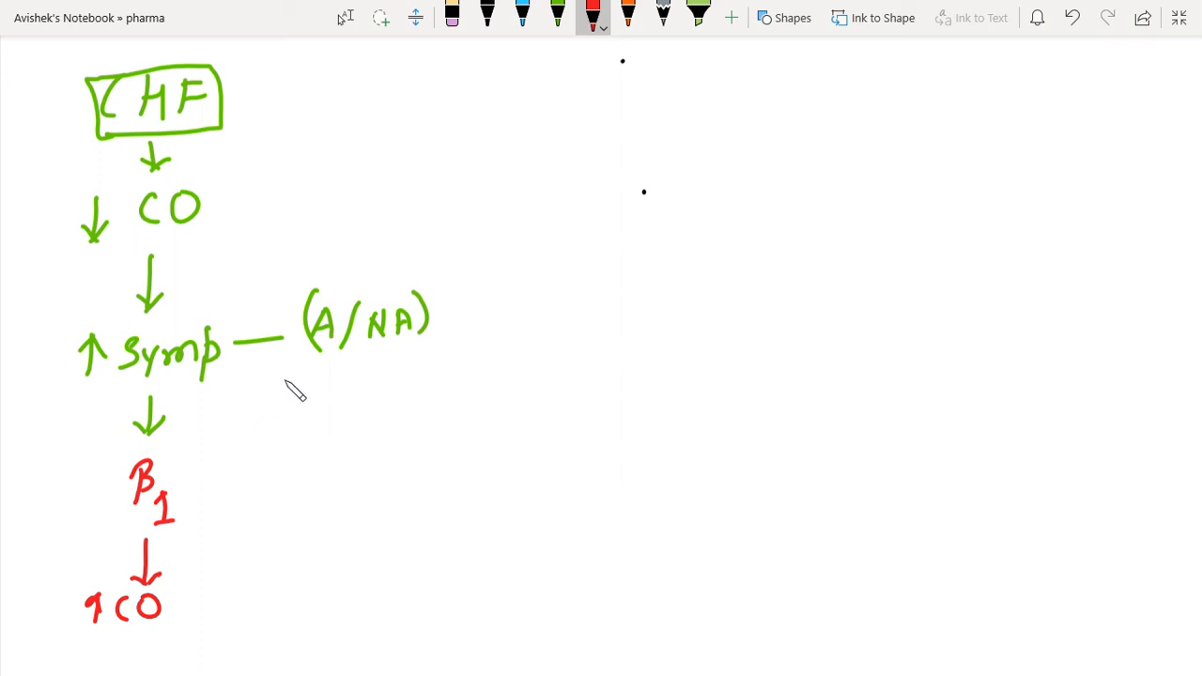
# Step: Draw red arrows rightward from Symp and β1, switching between pens and eraser
pyautogui.moveTo(242, 365); pyautogui.dragTo(324, 379)
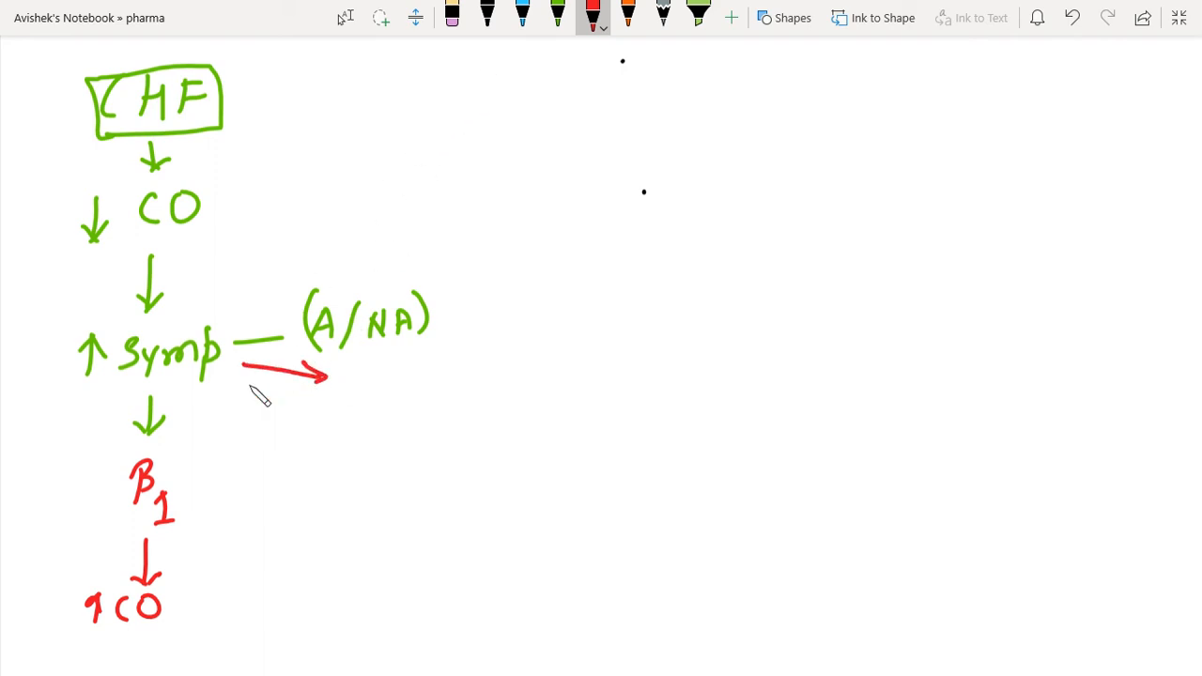
pyautogui.moveTo(206, 465); pyautogui.dragTo(286, 465)
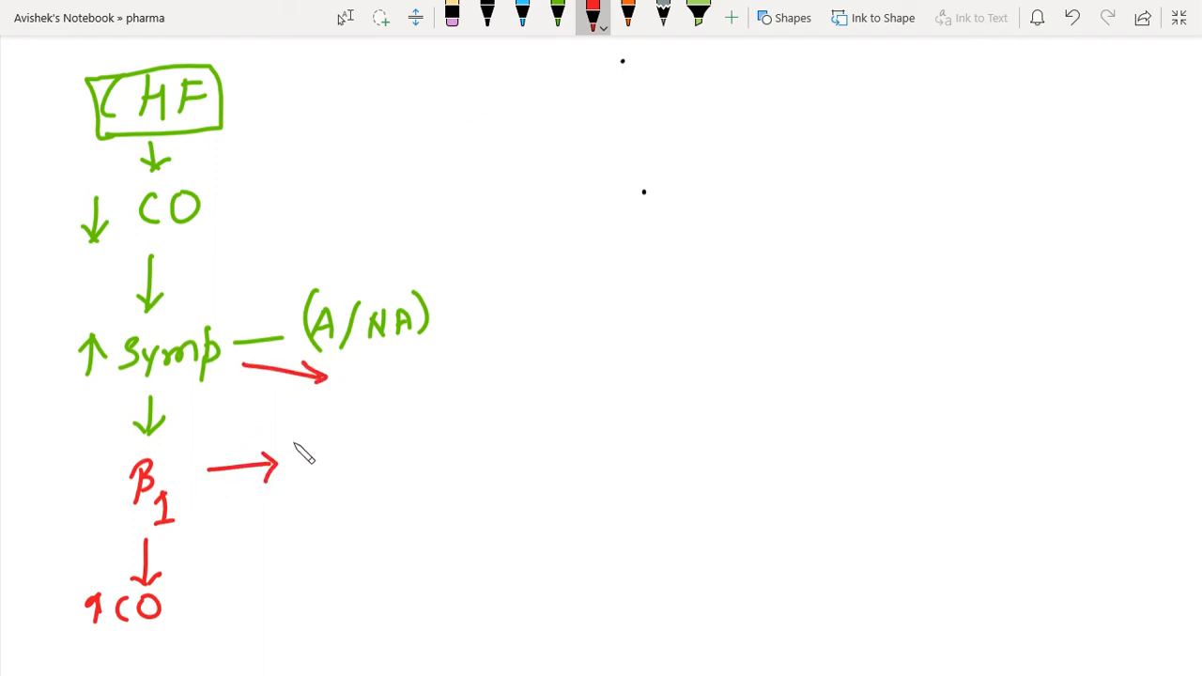
pyautogui.click(556, 17)
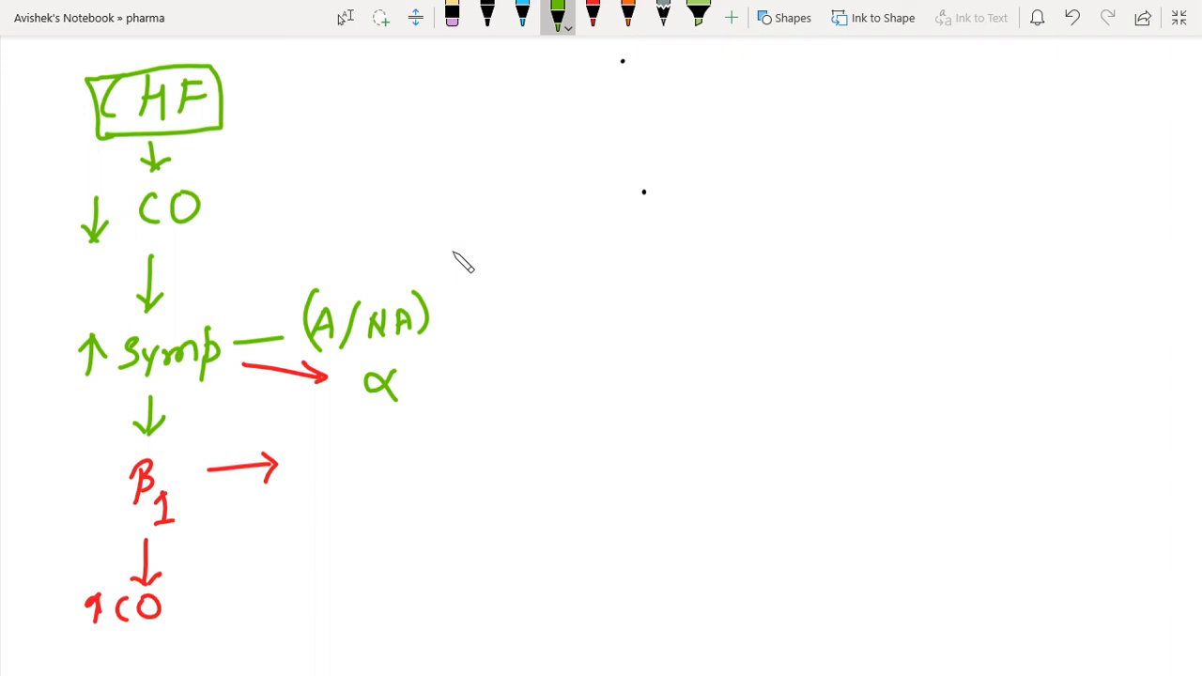
pyautogui.click(453, 17)
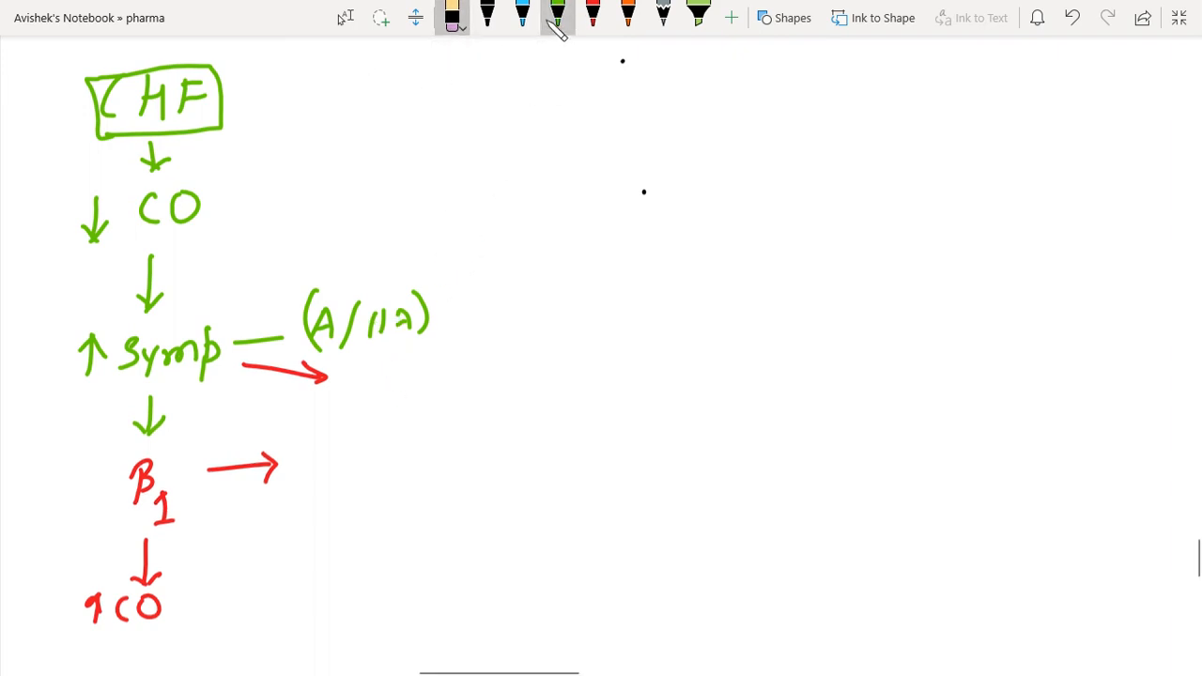
pyautogui.click(593, 17)
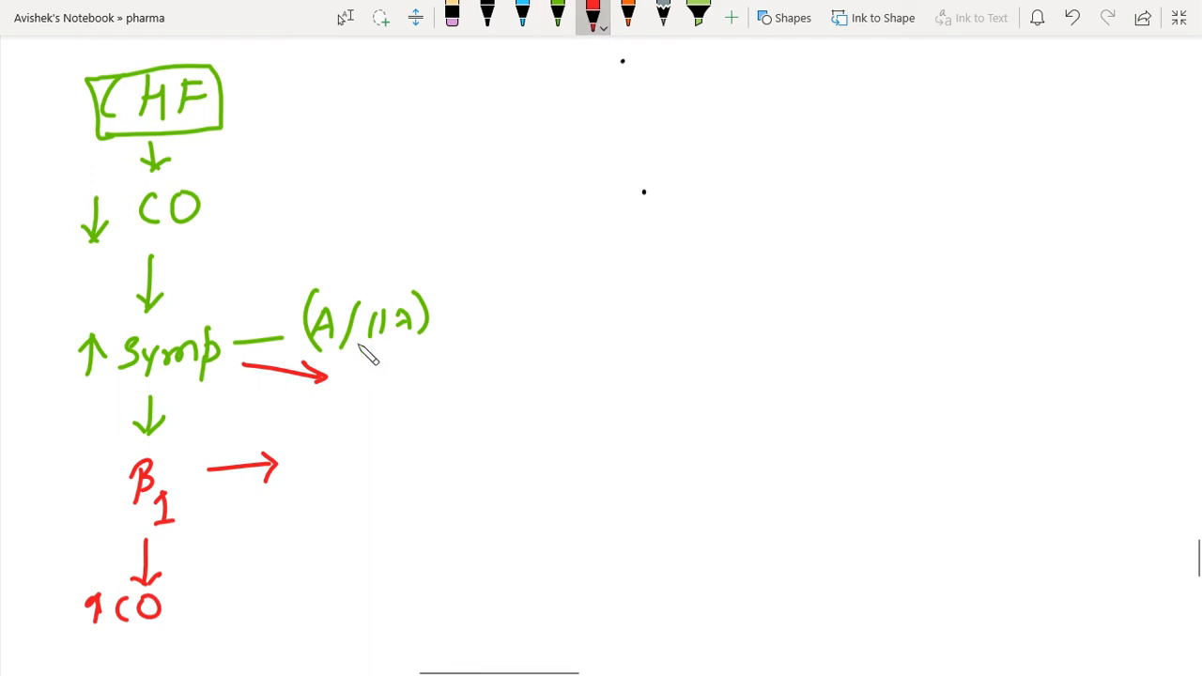
pyautogui.click(628, 17)
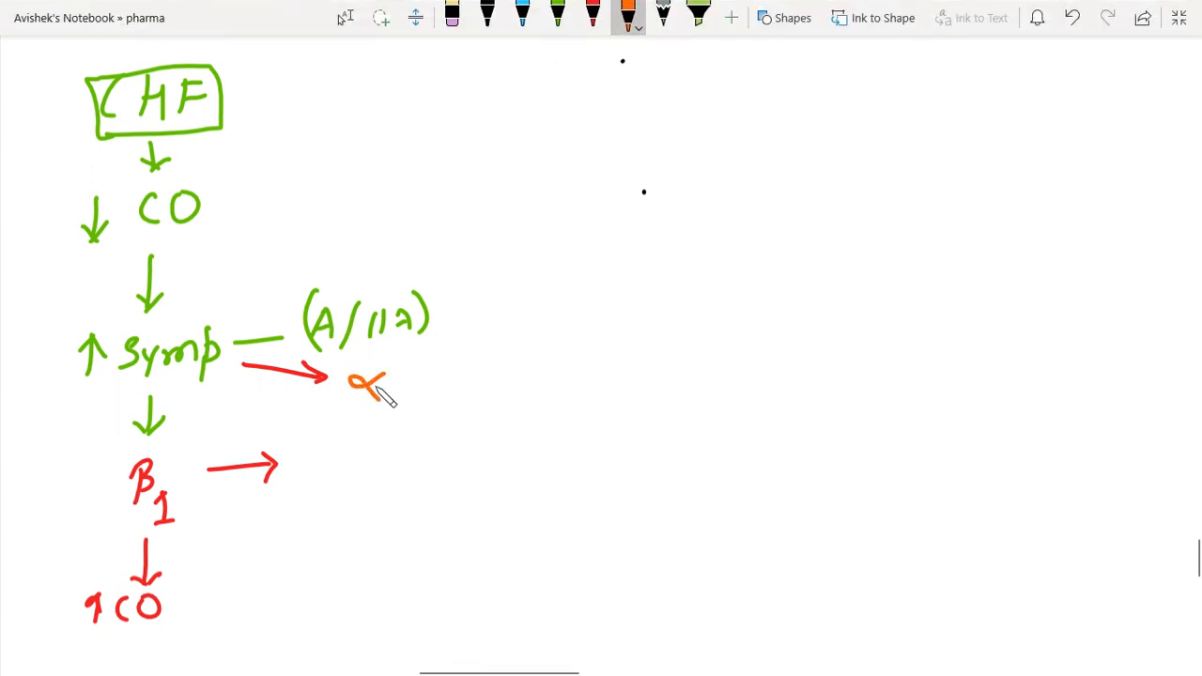
pyautogui.moveTo(405, 401)
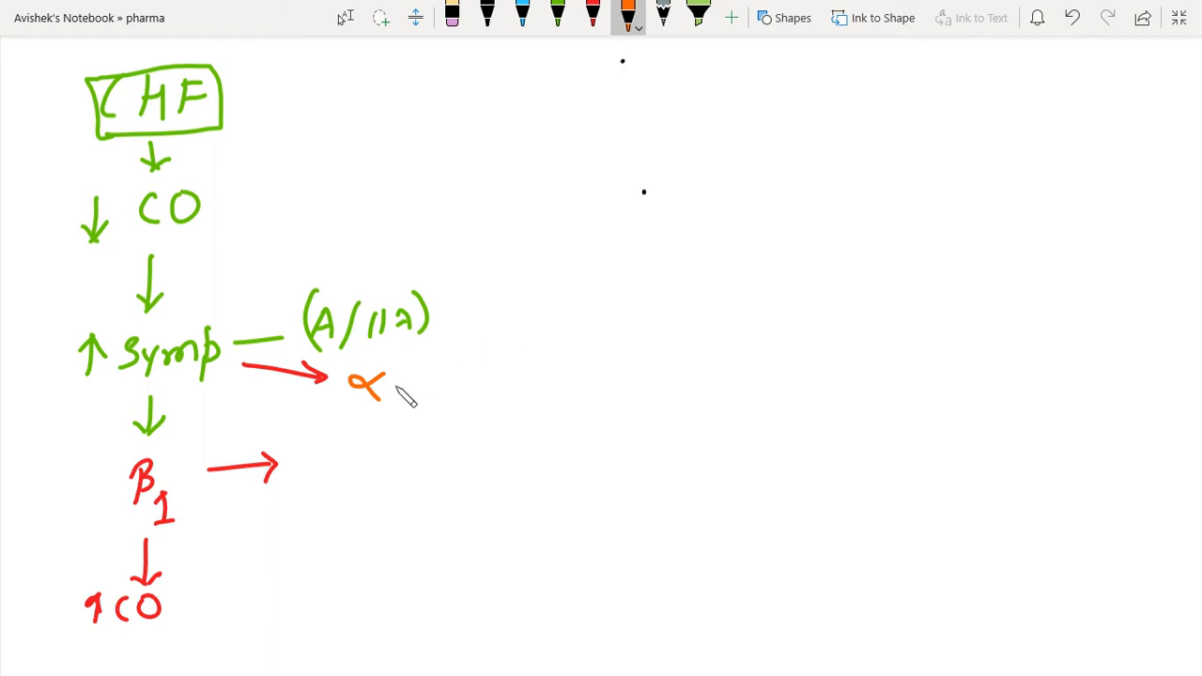
# Step: Write α → VC leading to ↑Preload – Vein
pyautogui.moveTo(409, 381); pyautogui.dragTo(451, 376)
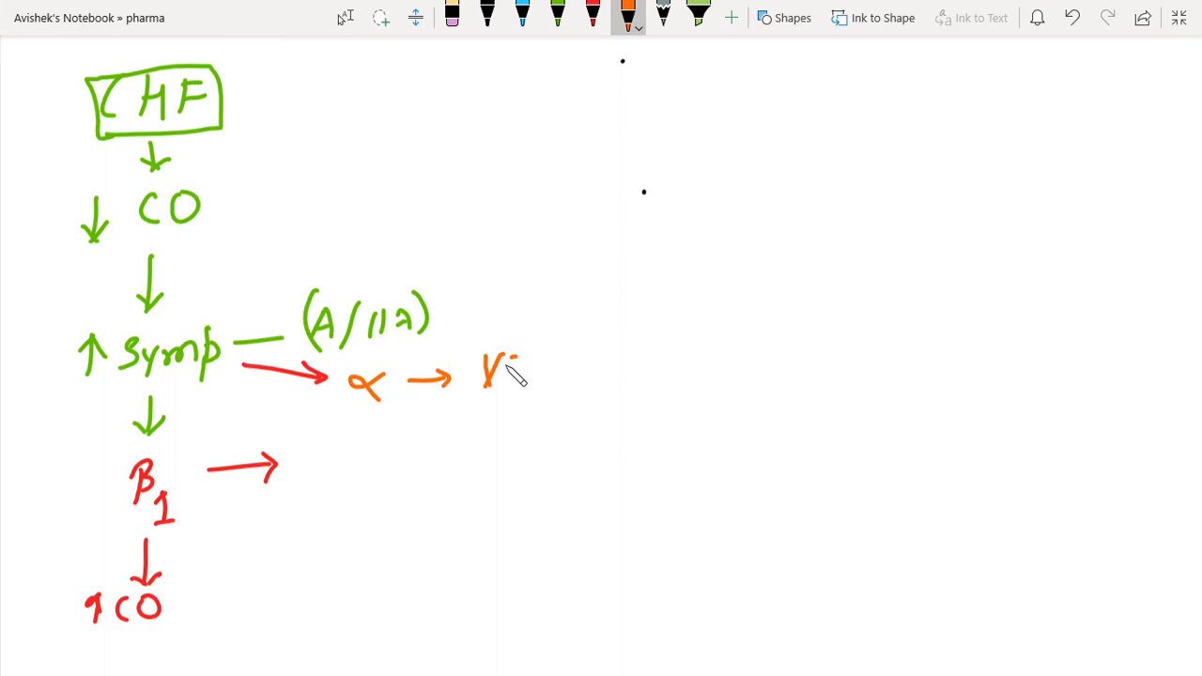
pyautogui.moveTo(508, 357); pyautogui.dragTo(522, 385)
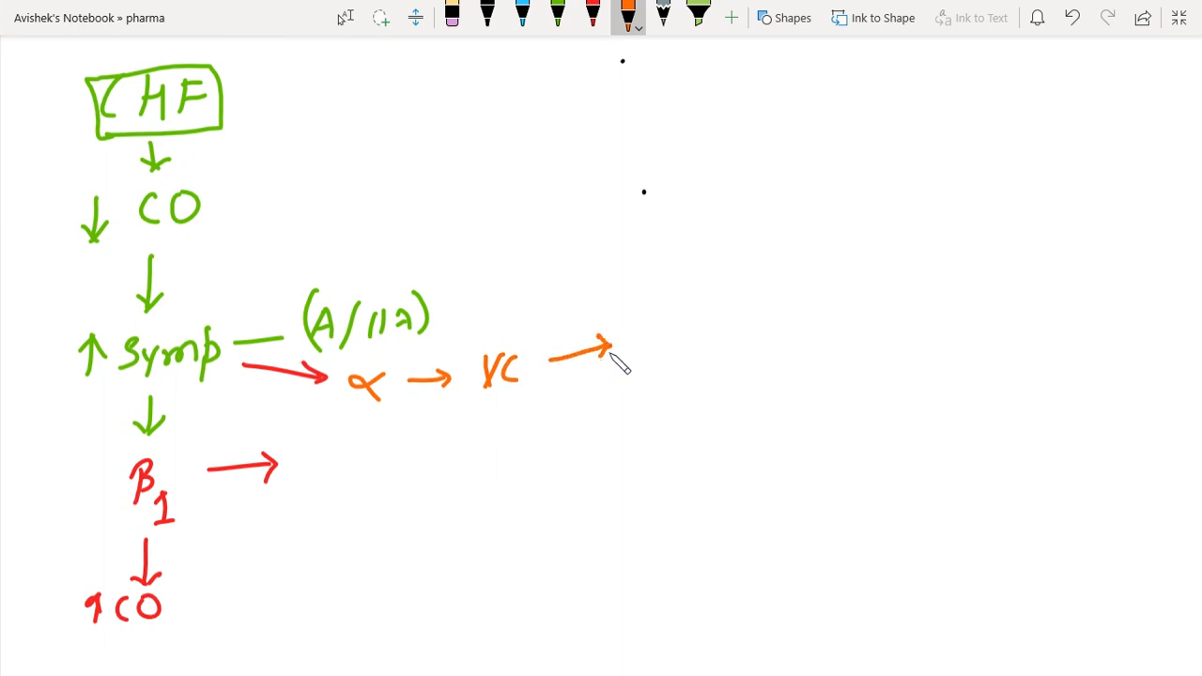
pyautogui.moveTo(649, 357); pyautogui.dragTo(649, 310)
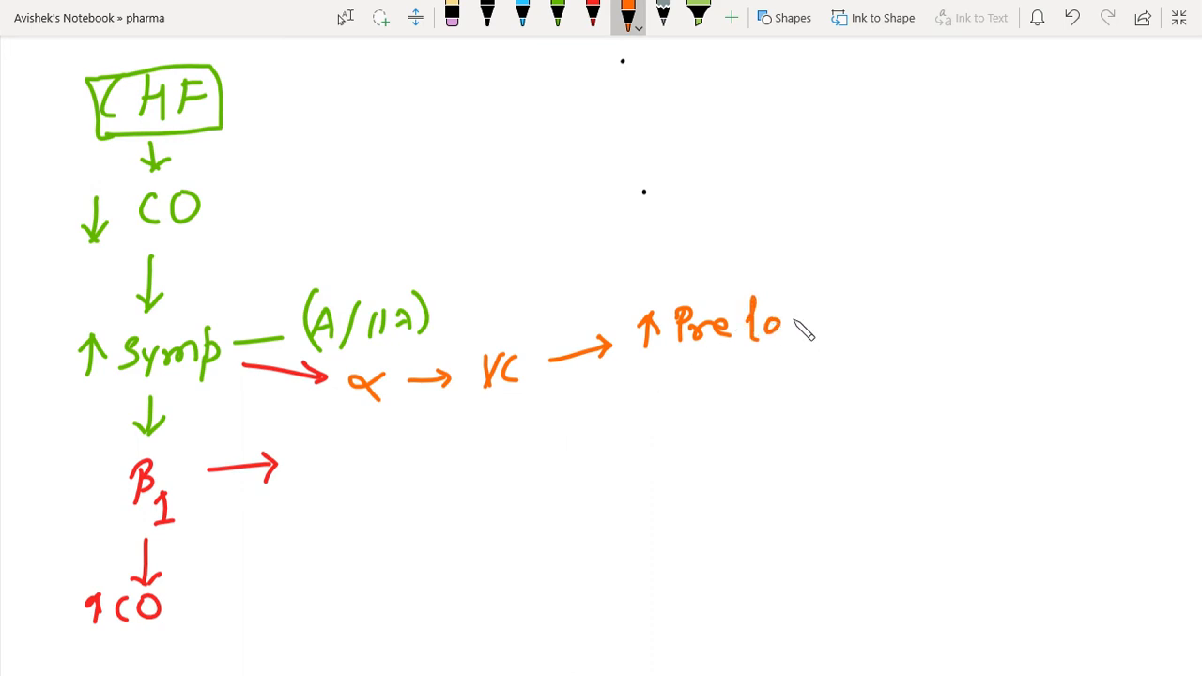
pyautogui.write('load')
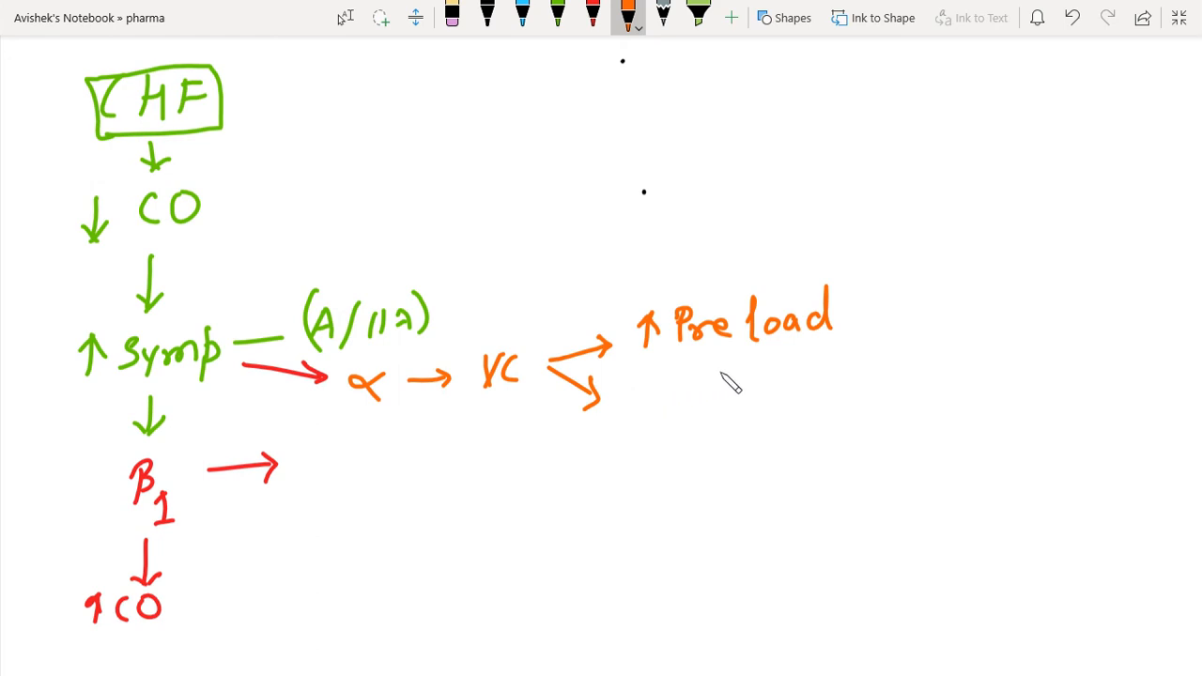
pyautogui.moveTo(709, 362)
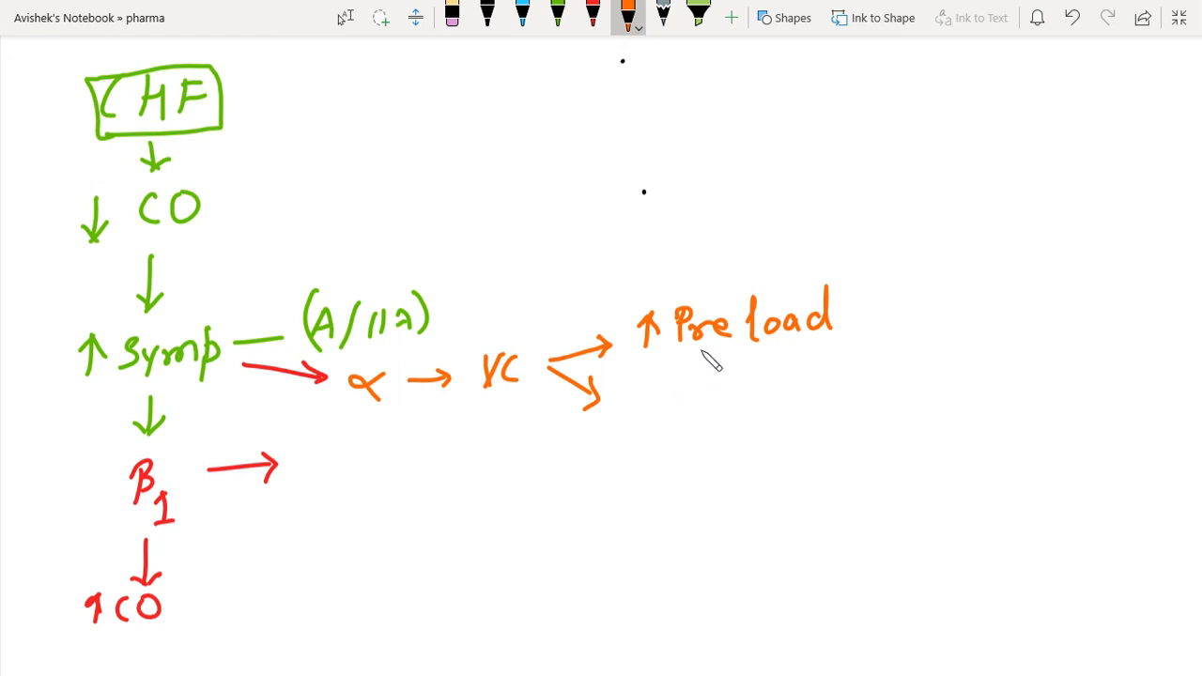
pyautogui.moveTo(864, 305); pyautogui.dragTo(949, 306)
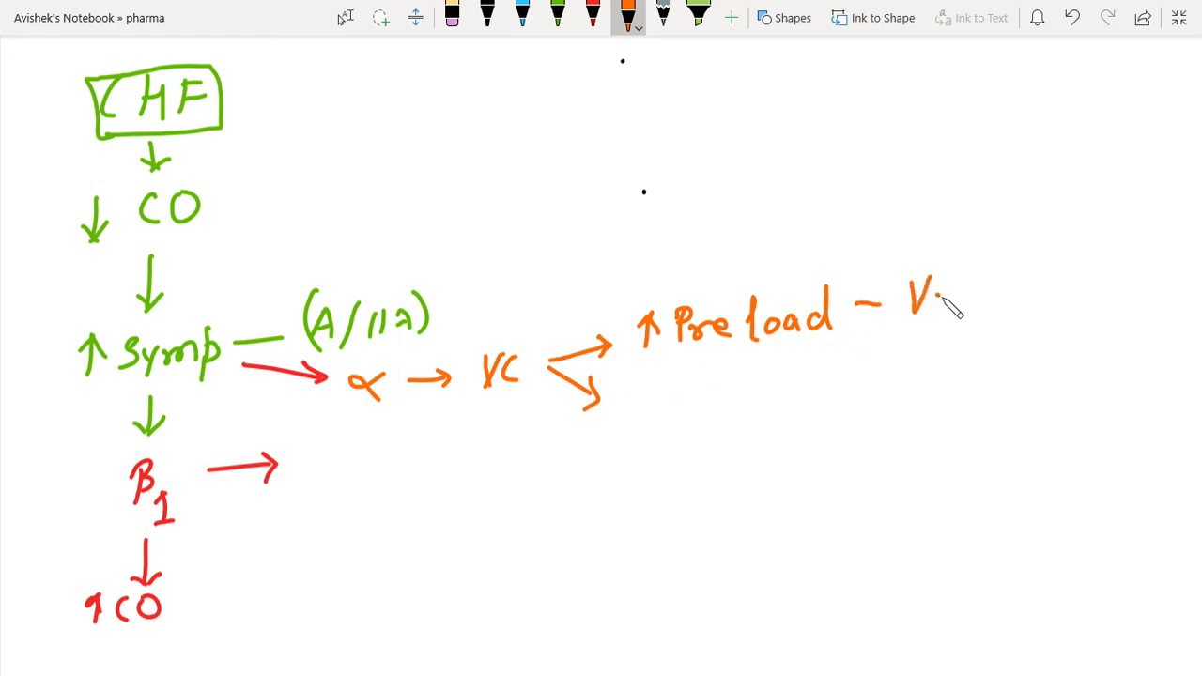
pyautogui.write('Vein')
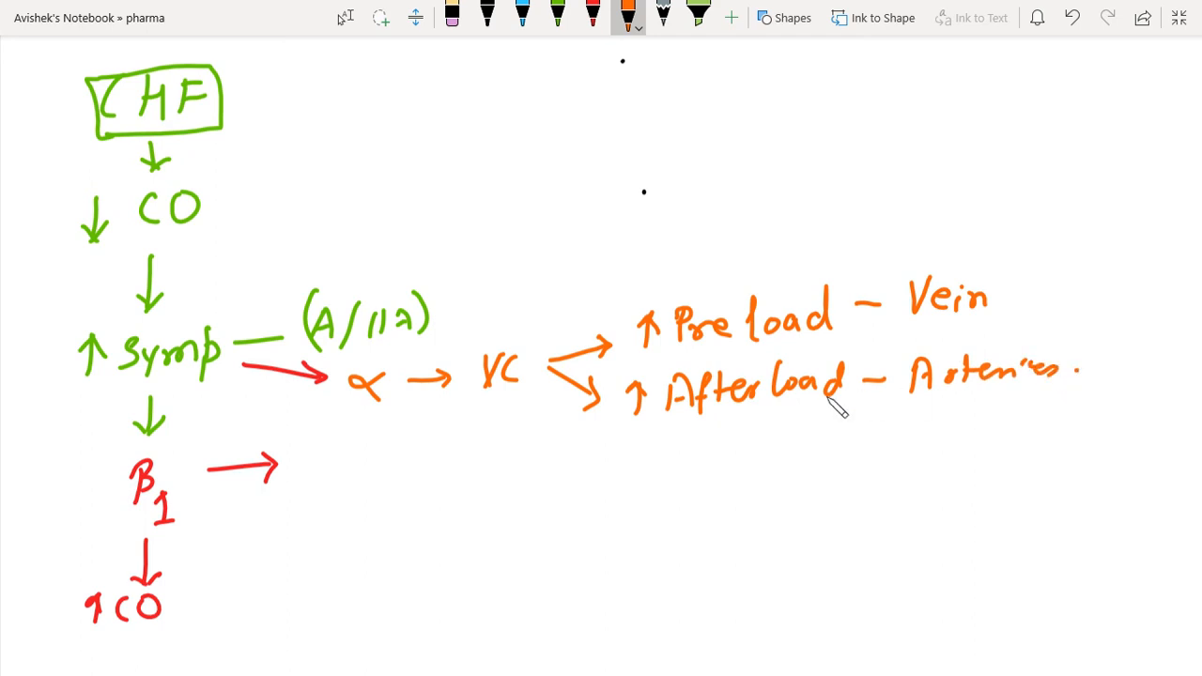
pyautogui.moveTo(329, 472)
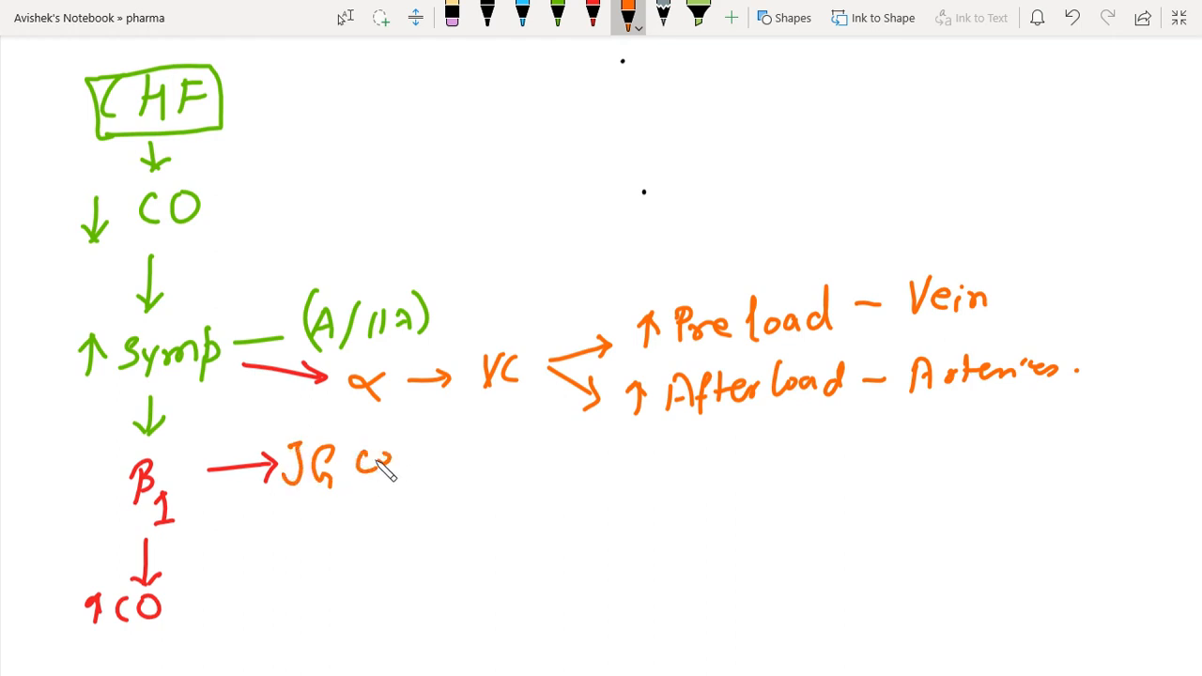
# Step: In orange, write 'JG cell (Kidney)' after the β1 arrow, then Renin with an arrow to Angiotensinogen
pyautogui.moveTo(347, 465); pyautogui.dragTo(489, 470)
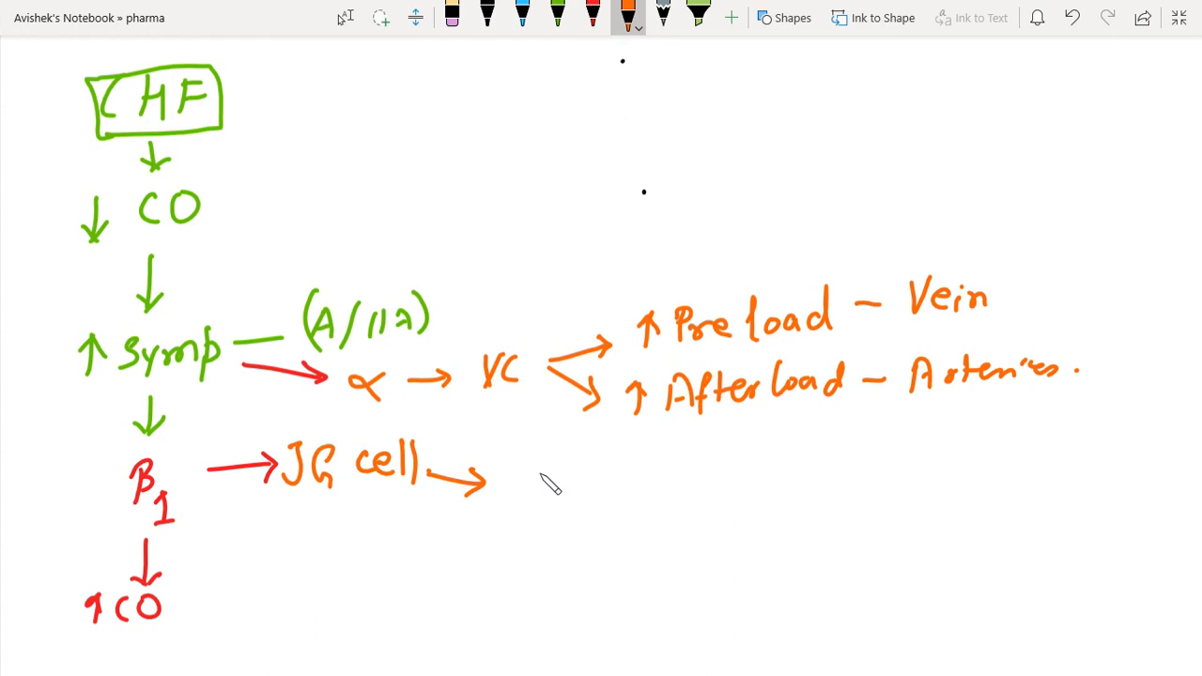
pyautogui.moveTo(287, 517)
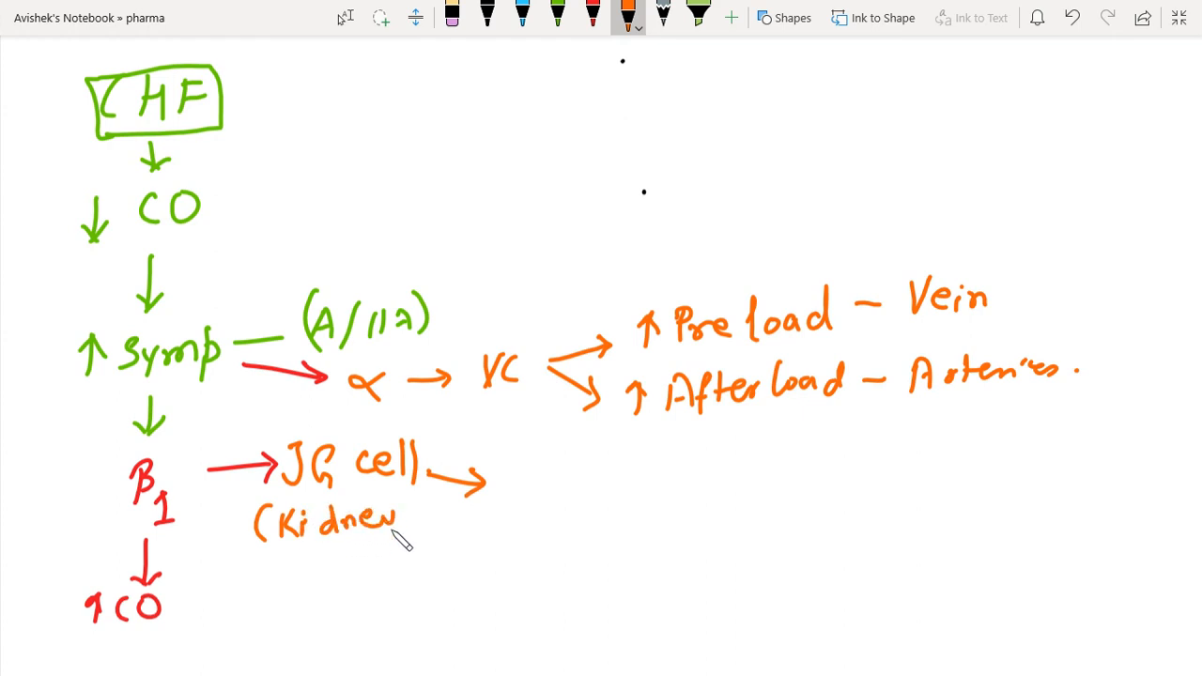
pyautogui.moveTo(394, 521); pyautogui.dragTo(413, 535)
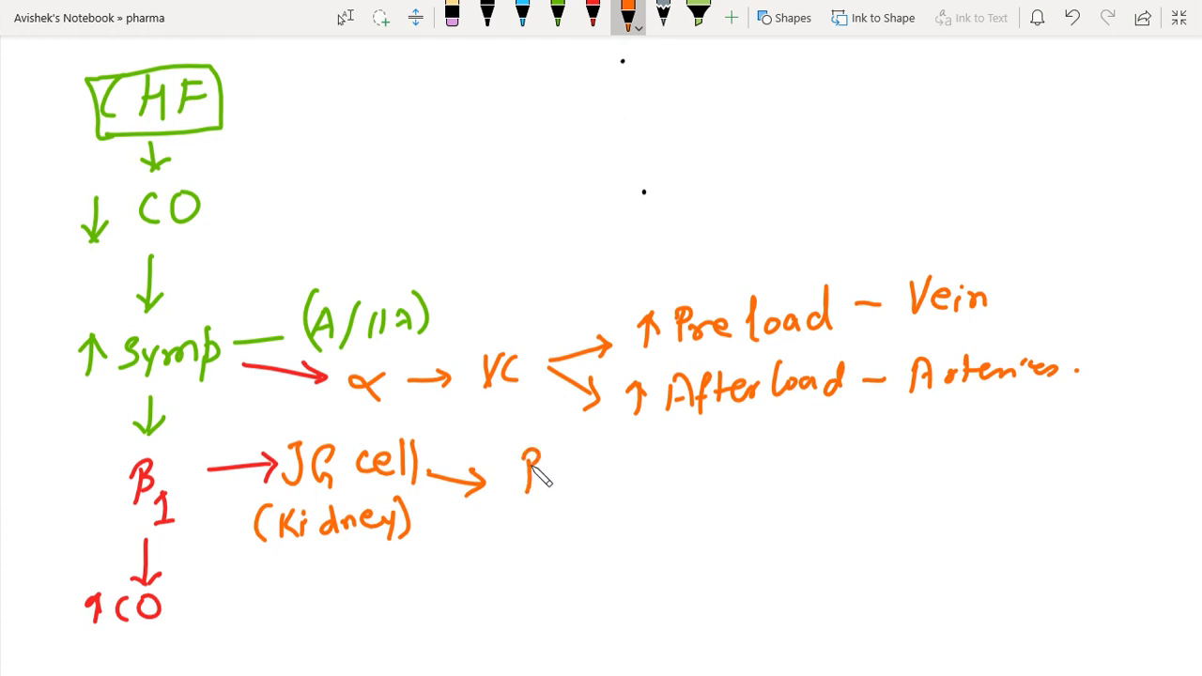
pyautogui.write('Renin')
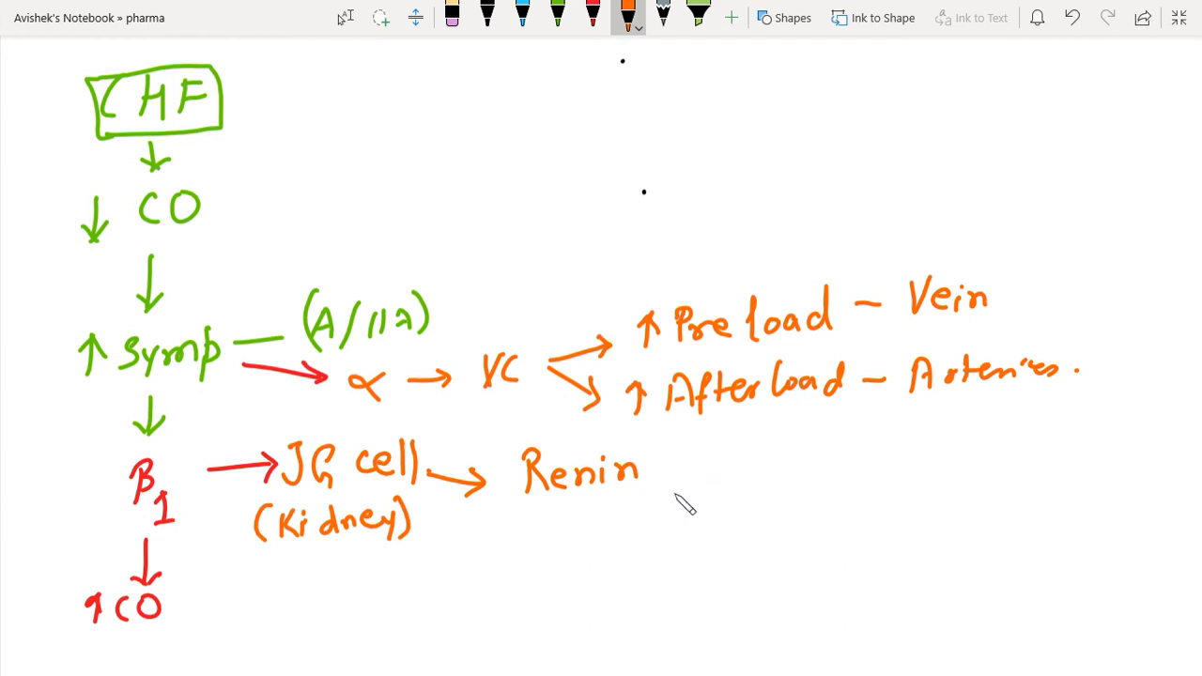
pyautogui.moveTo(657, 470); pyautogui.dragTo(719, 474)
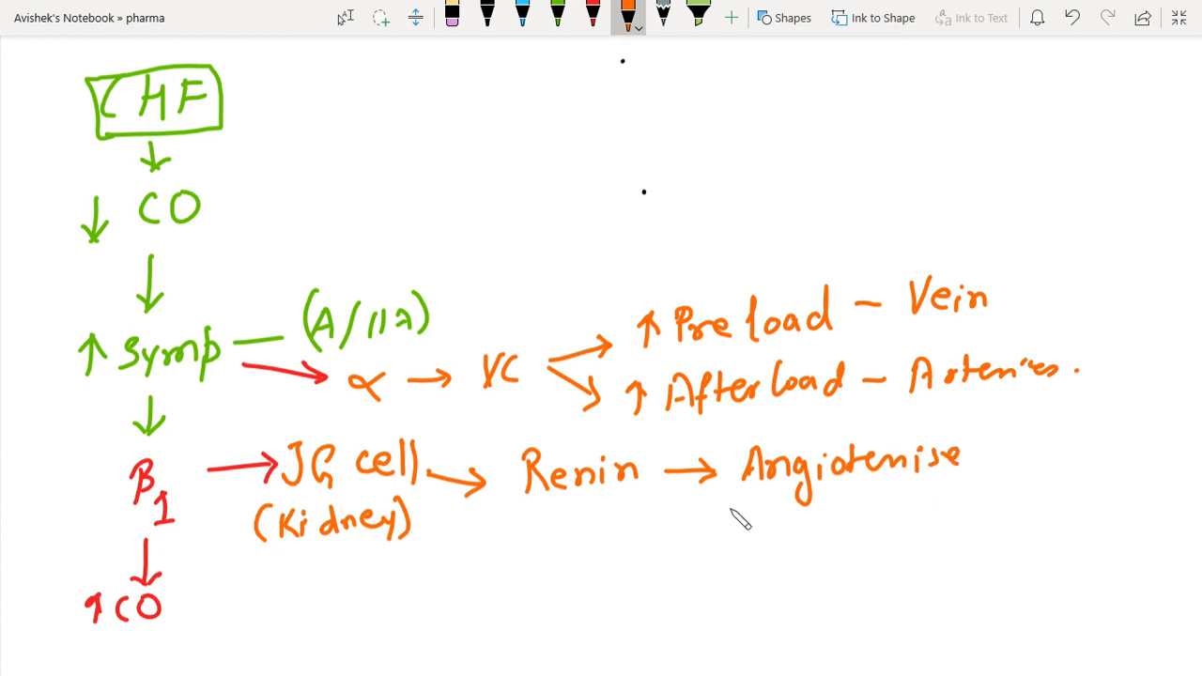
pyautogui.moveTo(725, 524)
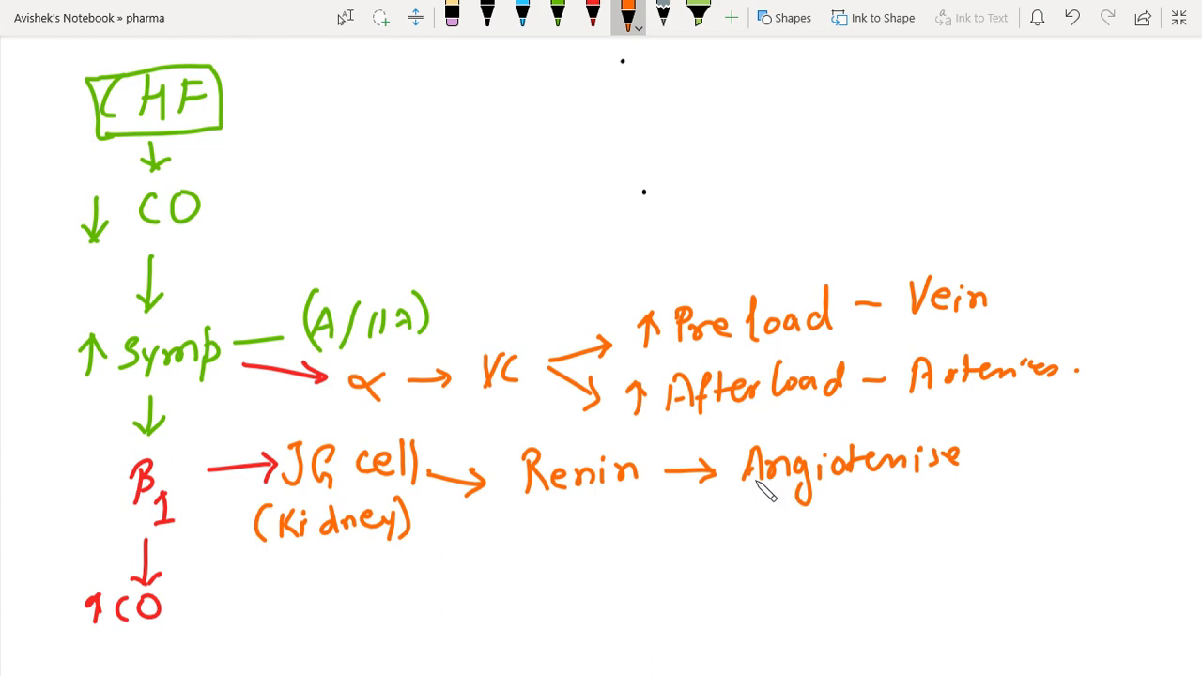
pyautogui.moveTo(749, 510)
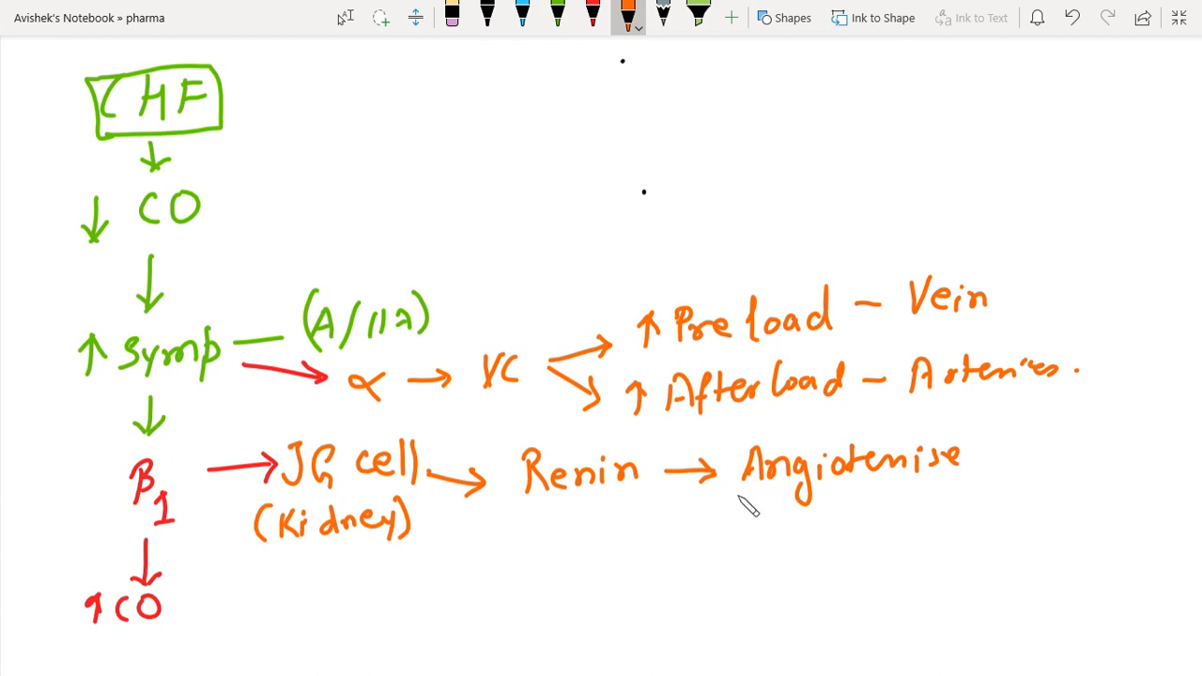
pyautogui.moveTo(822, 503)
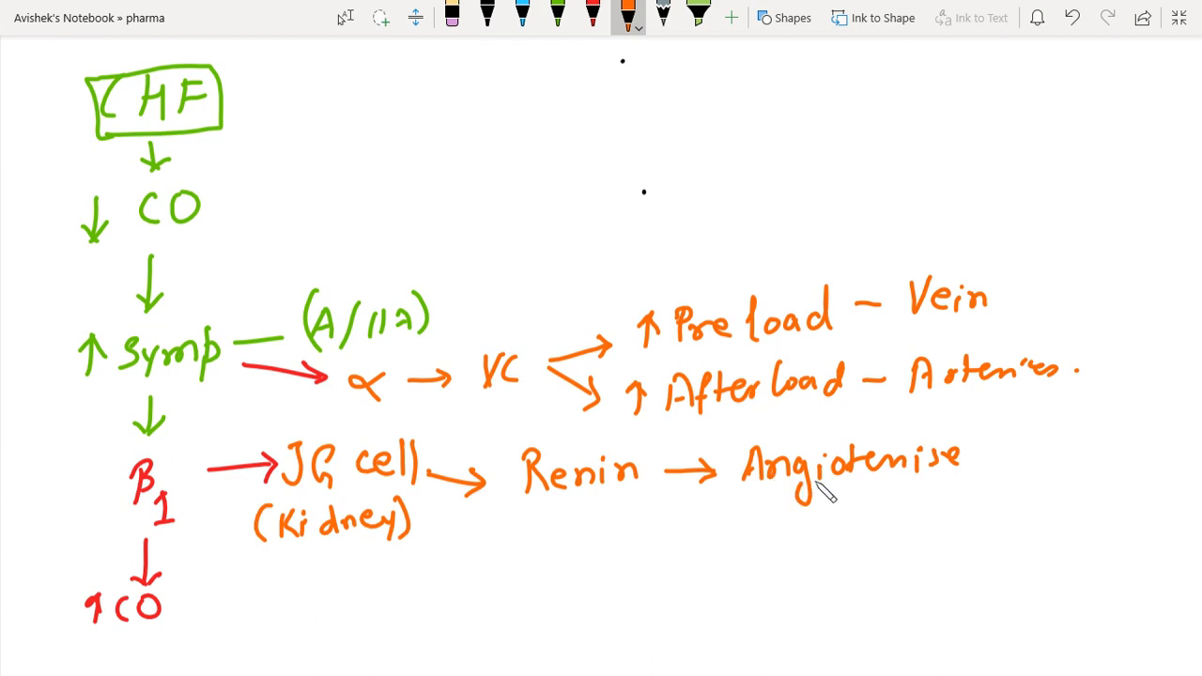
# Step: Draw an arrow down to AI, then an arrow labelled ACE from AI to AII
pyautogui.moveTo(841, 493); pyautogui.dragTo(841, 530)
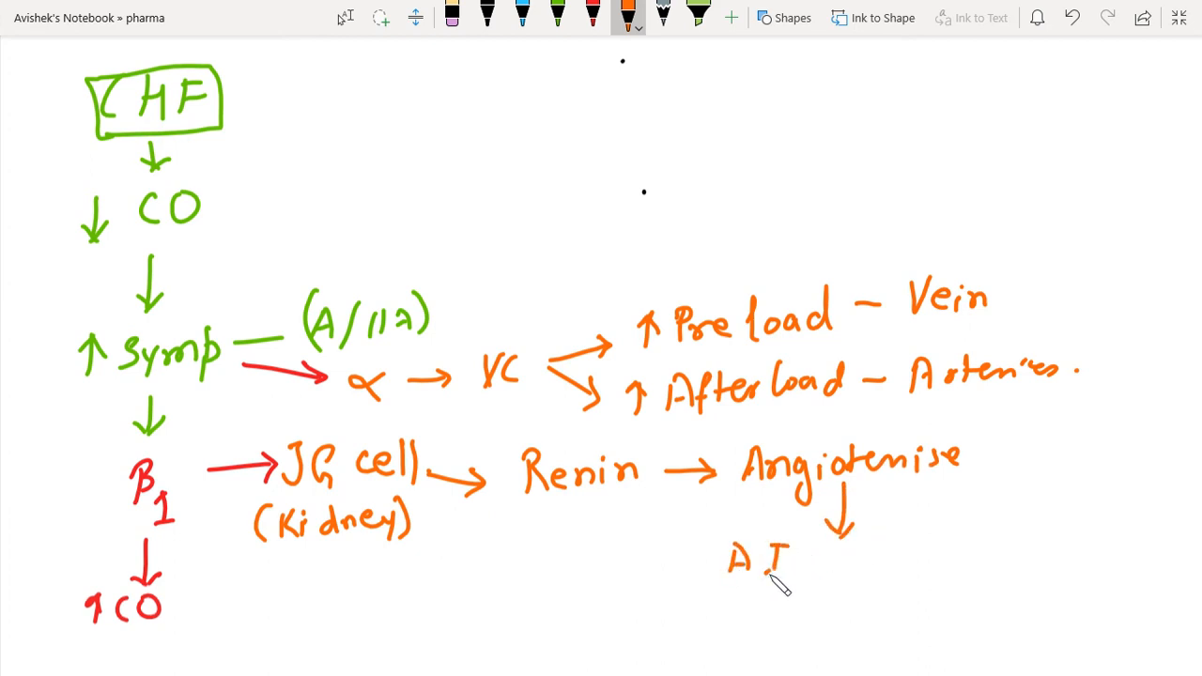
pyautogui.moveTo(798, 563); pyautogui.dragTo(883, 563)
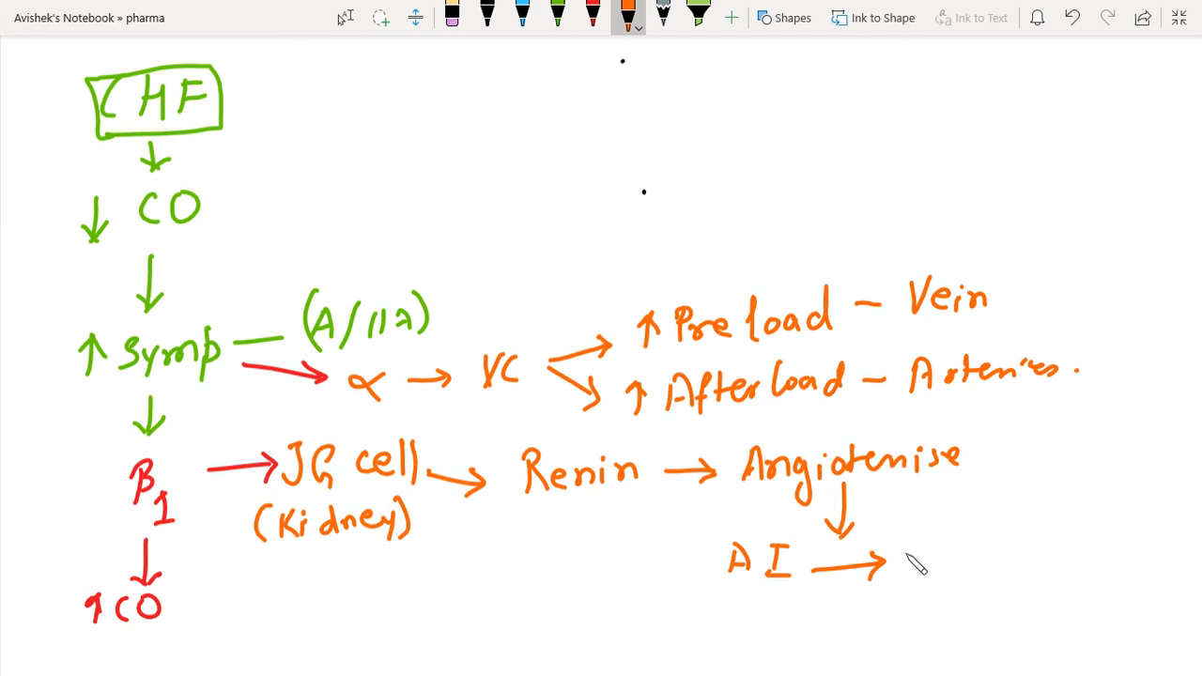
pyautogui.moveTo(907, 550); pyautogui.dragTo(949, 564)
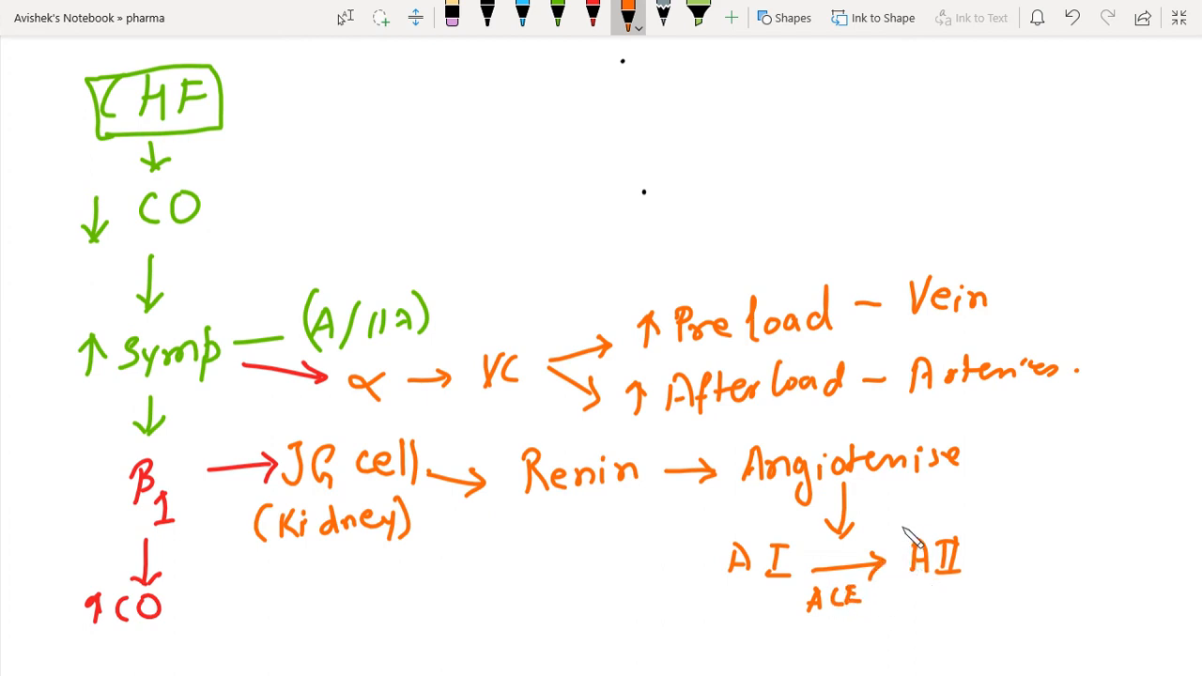
pyautogui.scroll(-3)
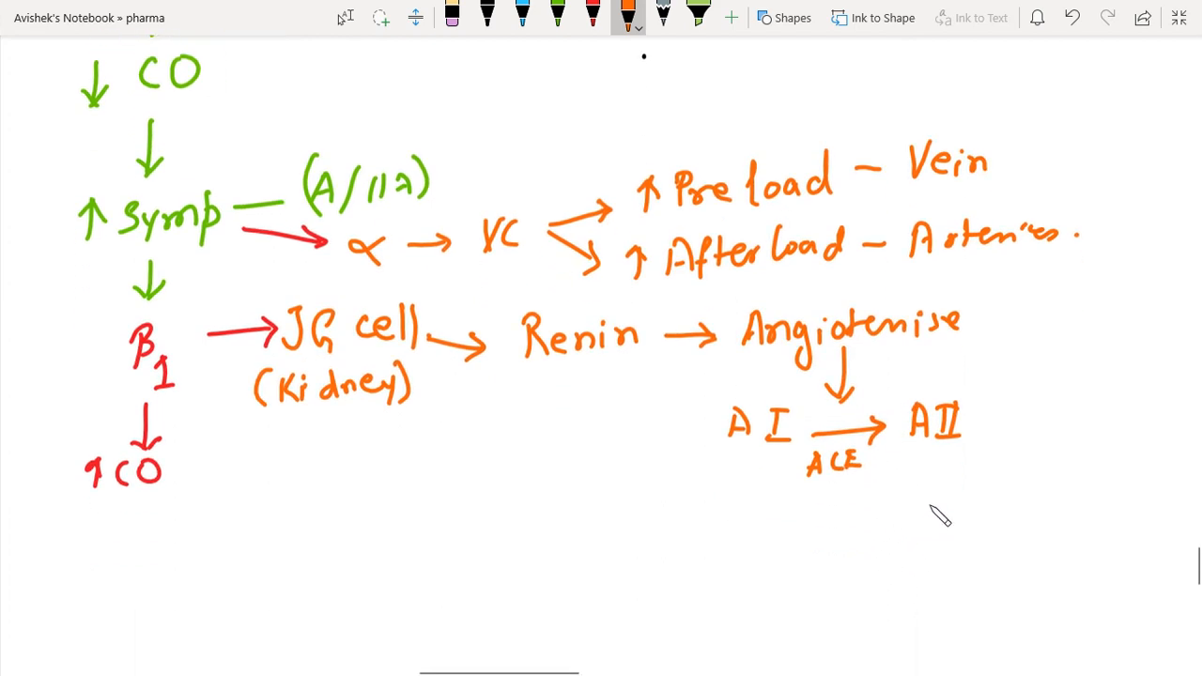
# Step: Write the AT1 receptor under AII, branching to VC in blood vessels and Adrenal medulla (↑A/↑NA)
pyautogui.moveTo(925, 451); pyautogui.dragTo(925, 517)
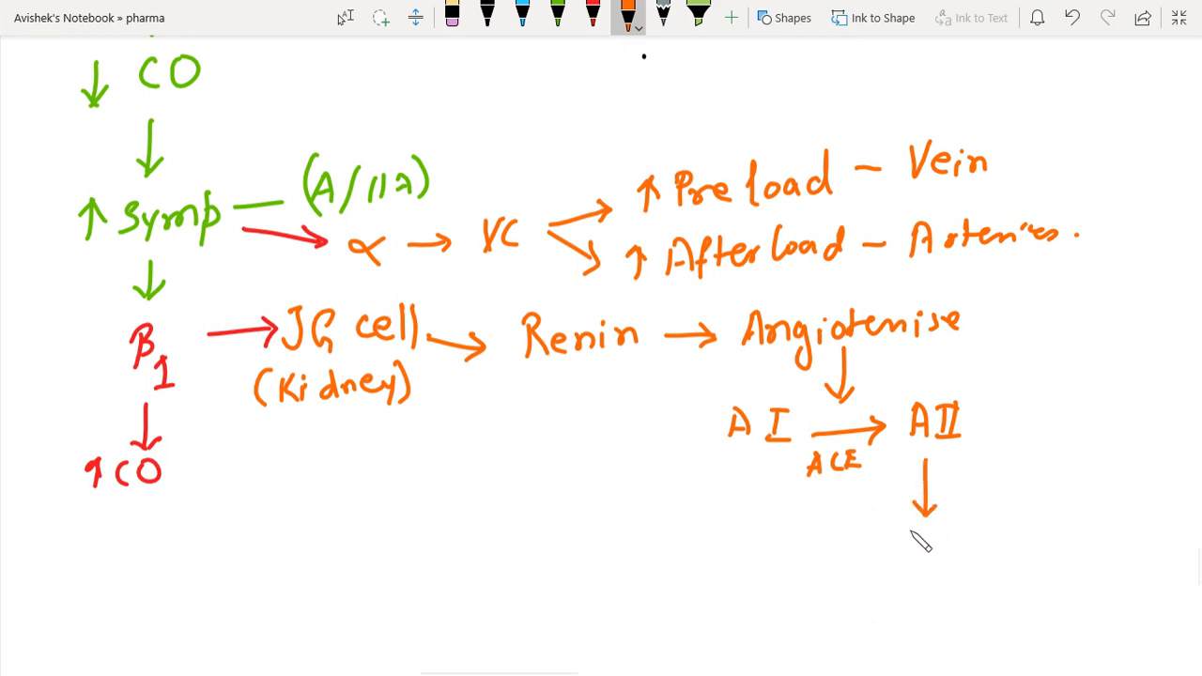
pyautogui.moveTo(837, 564); pyautogui.dragTo(898, 573)
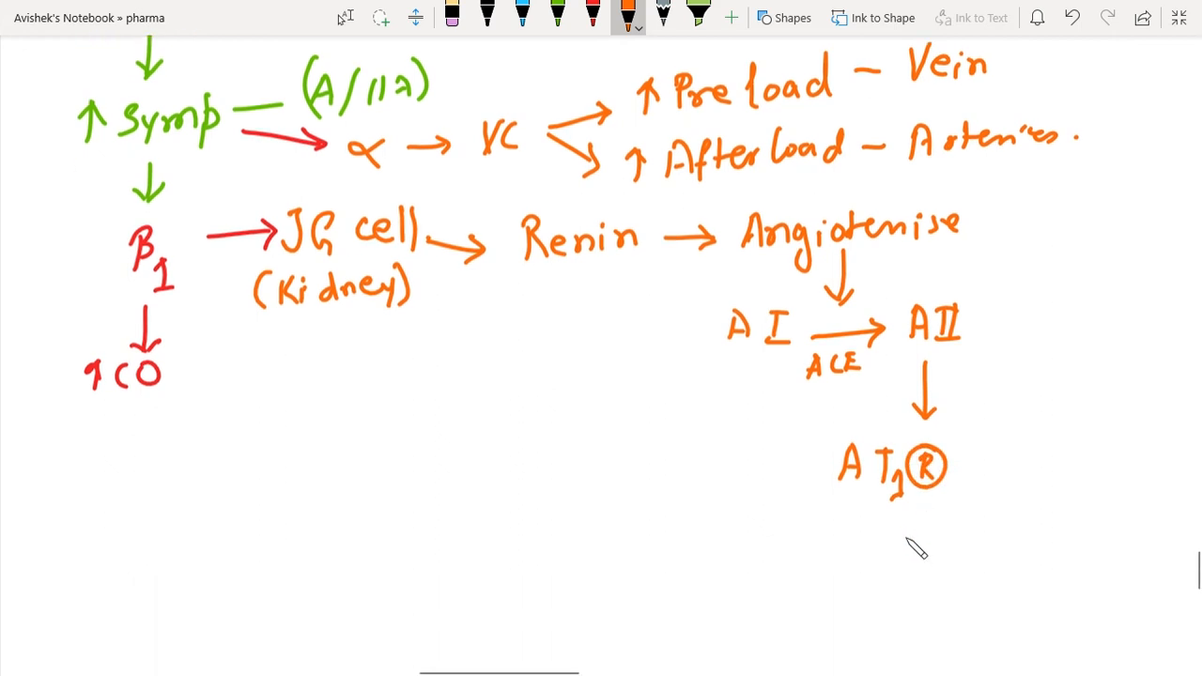
pyautogui.scroll(-3)
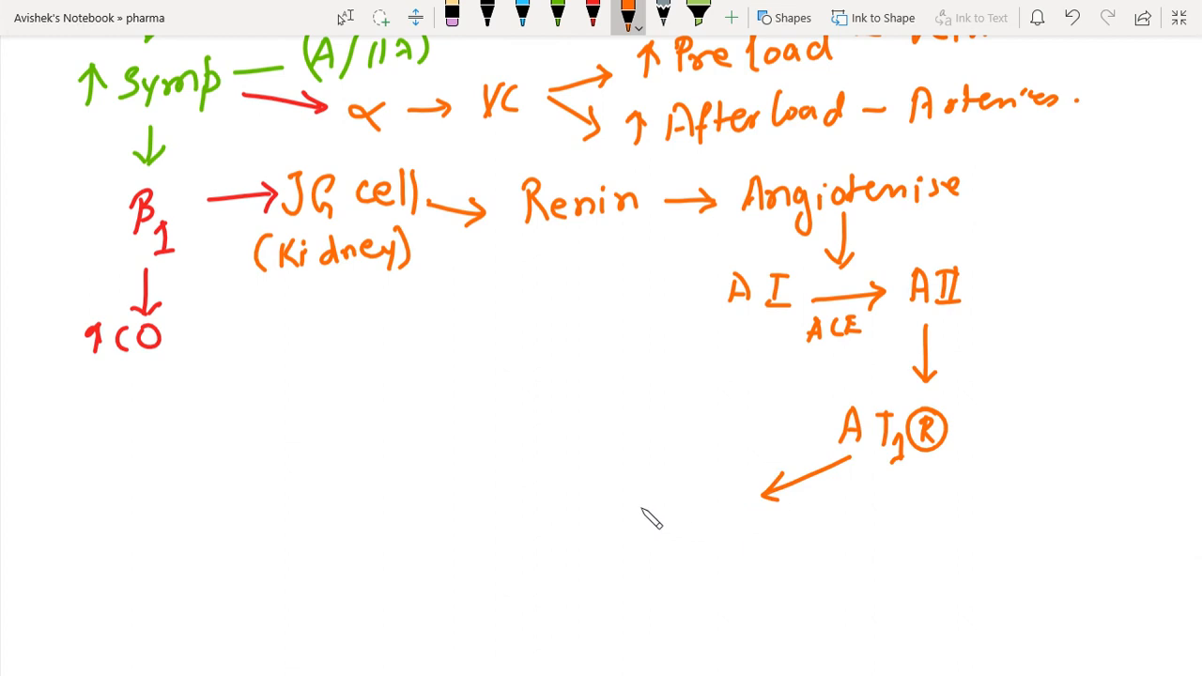
pyautogui.moveTo(629, 522); pyautogui.dragTo(686, 545)
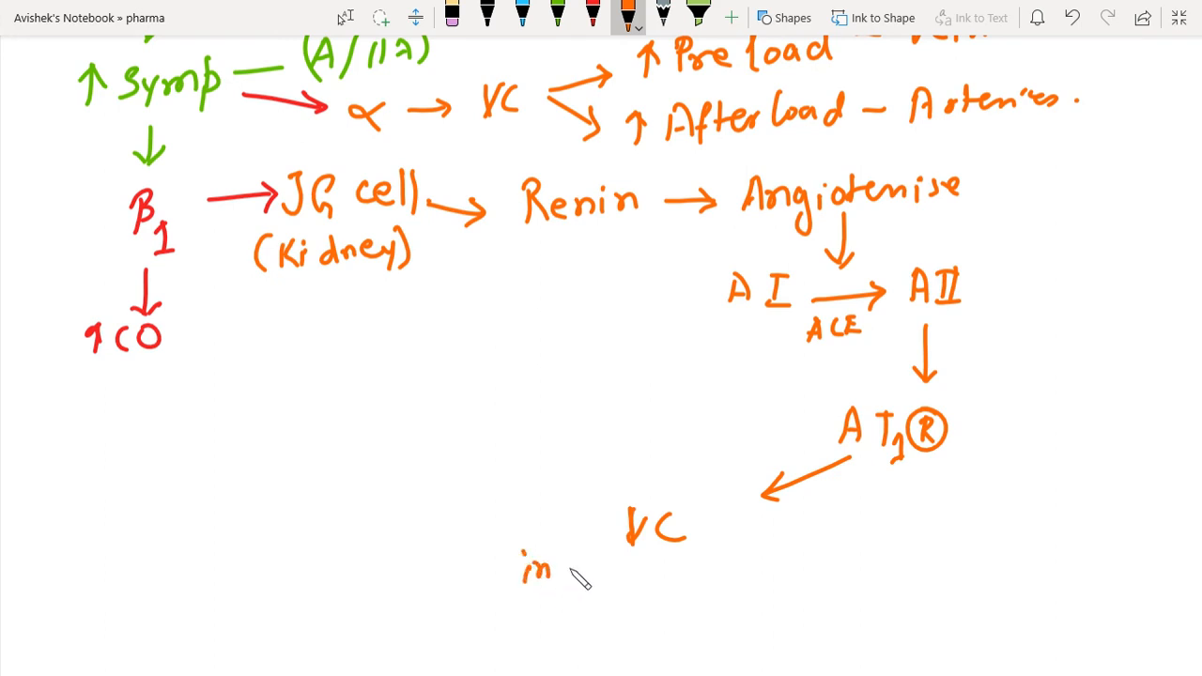
pyautogui.write('Blood vessels')
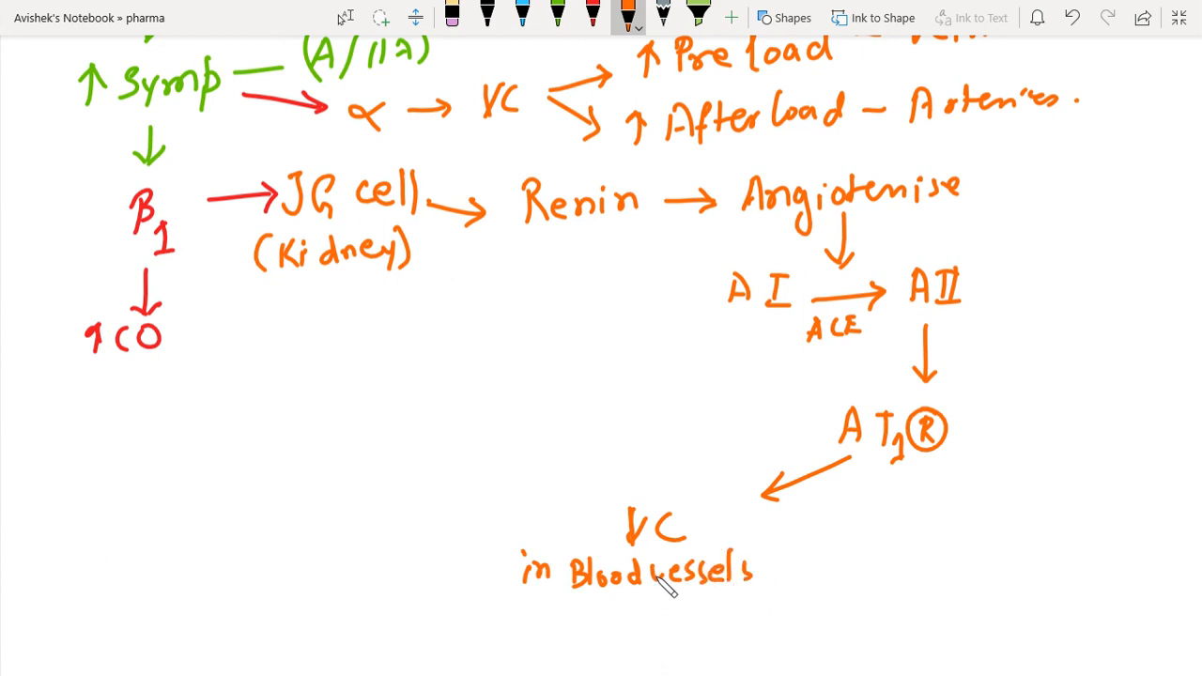
pyautogui.moveTo(888, 489)
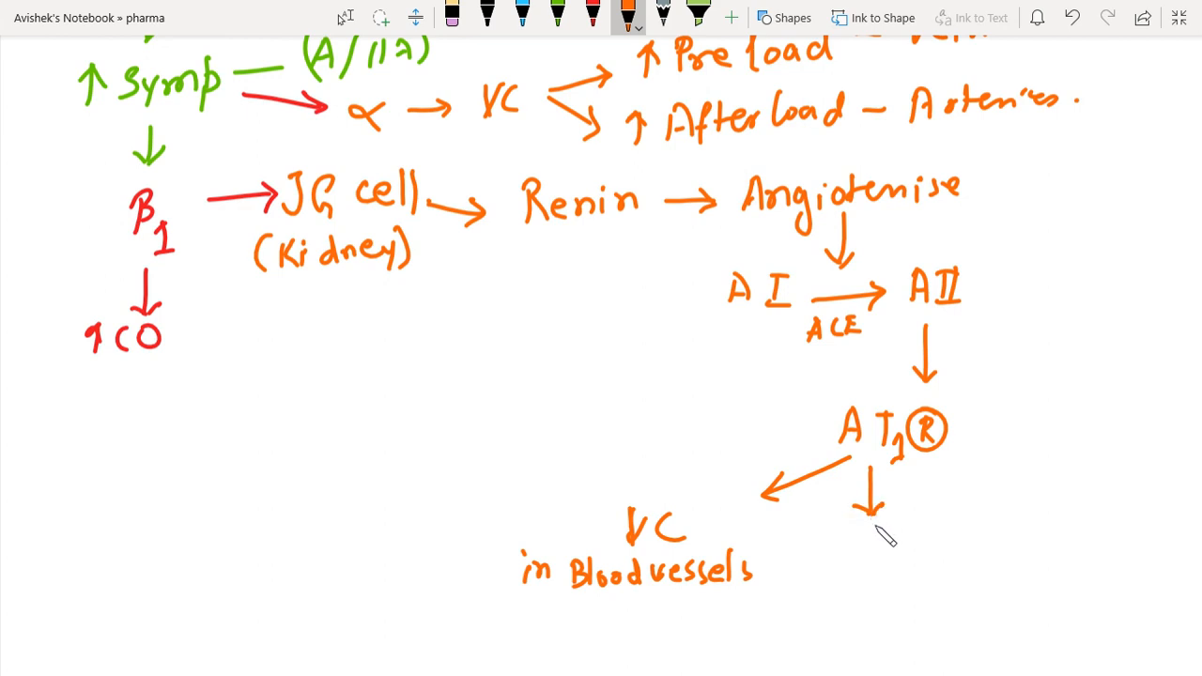
pyautogui.moveTo(831, 554); pyautogui.dragTo(850, 531)
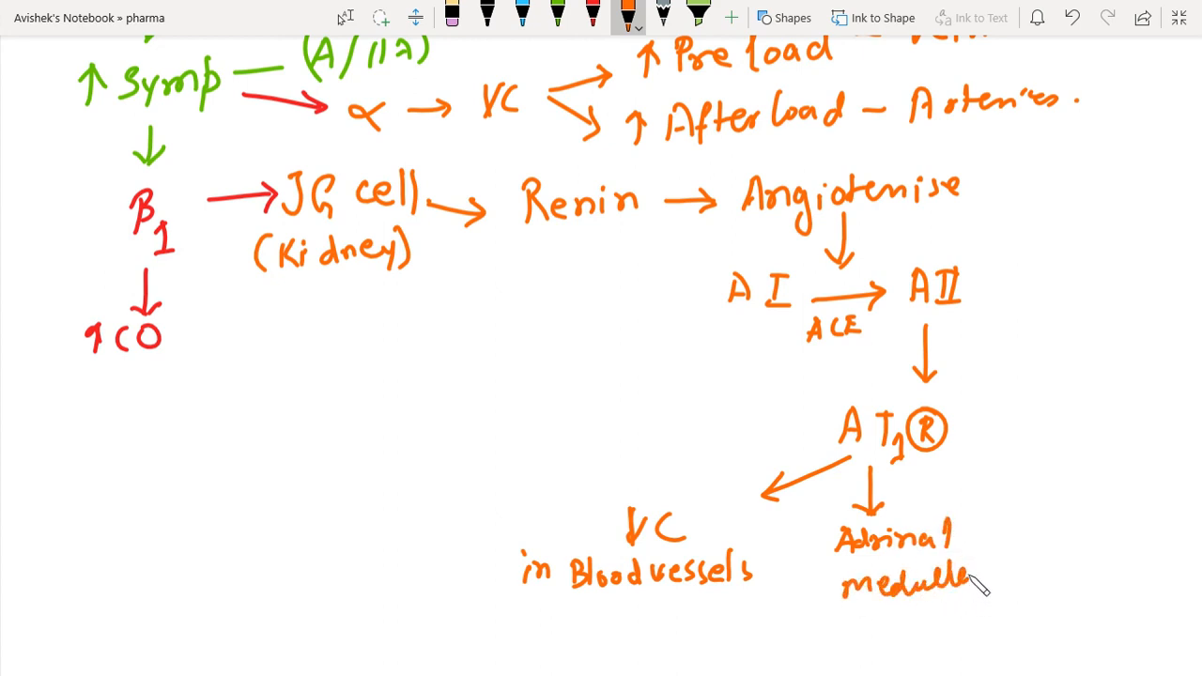
pyautogui.scroll(-3)
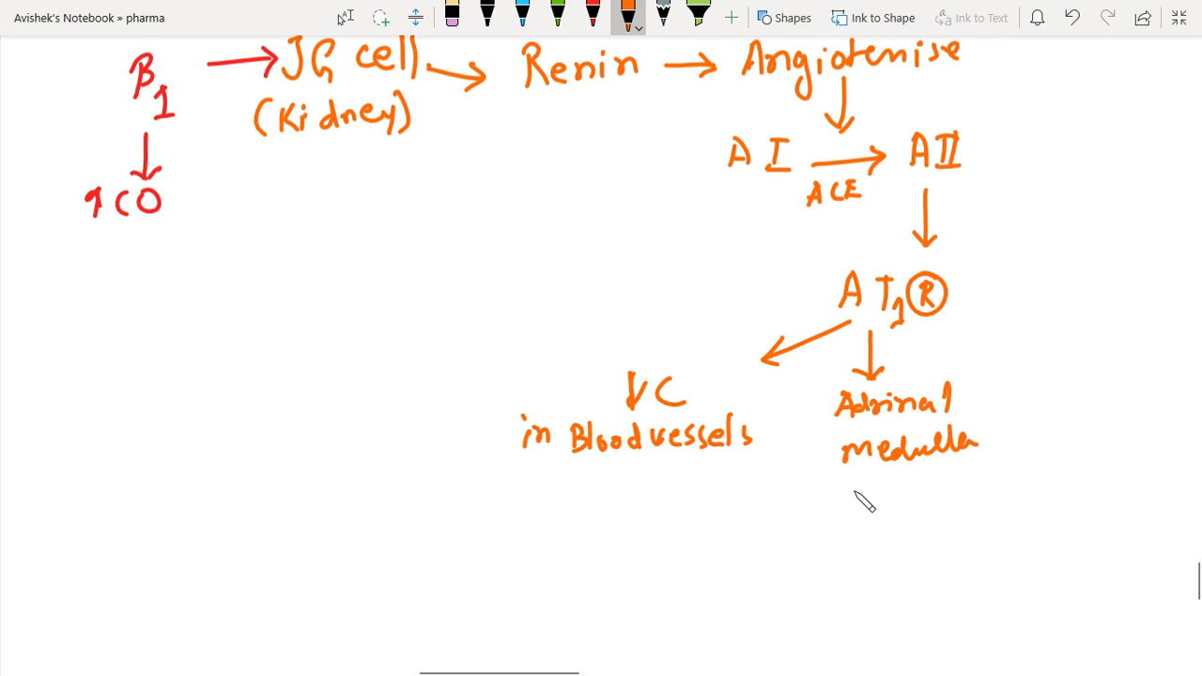
pyautogui.moveTo(854, 521); pyautogui.dragTo(855, 489)
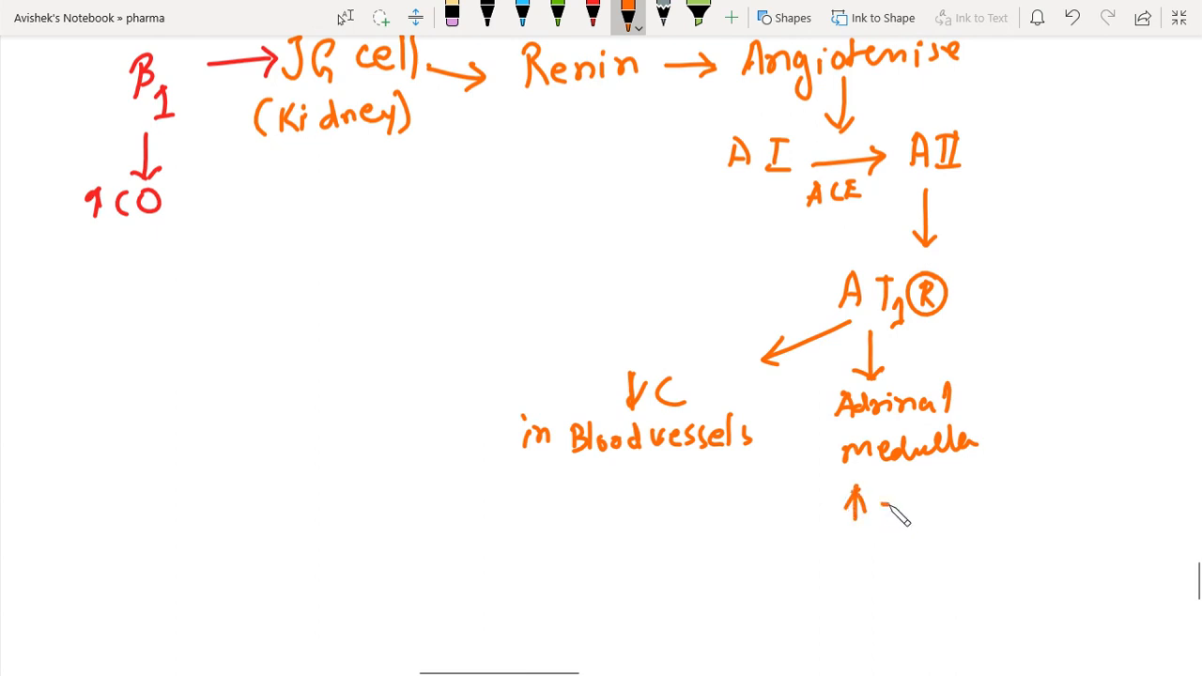
pyautogui.moveTo(879, 512); pyautogui.dragTo(916, 512)
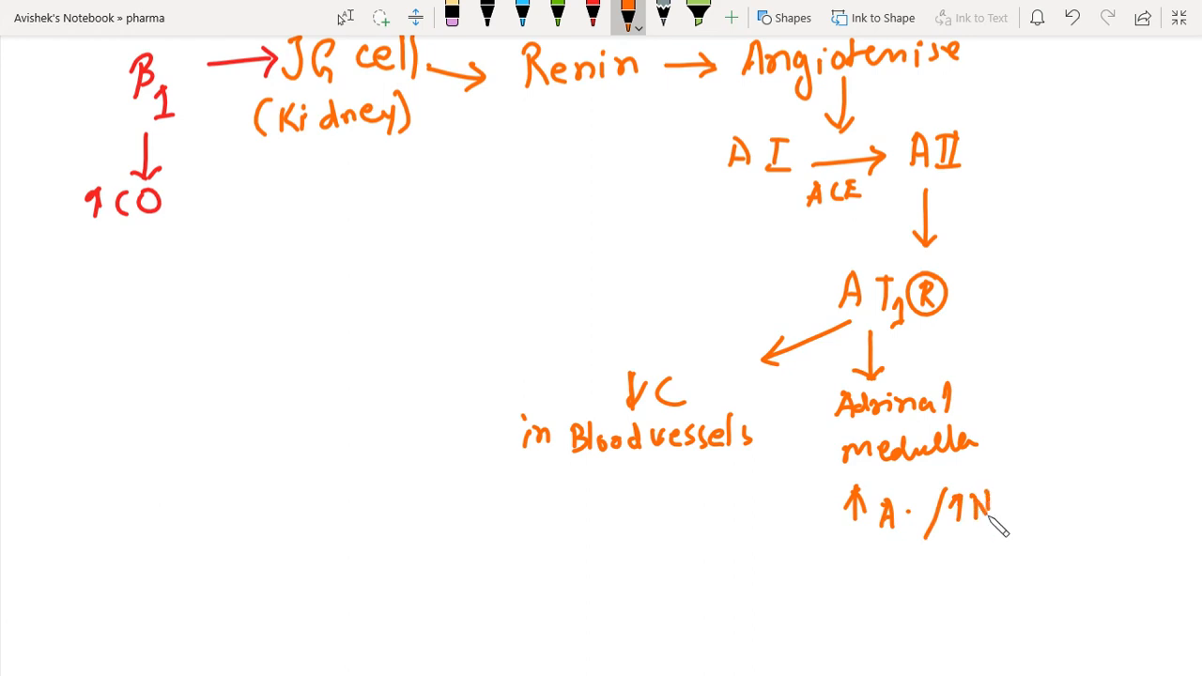
pyautogui.moveTo(987, 507); pyautogui.dragTo(1019, 526)
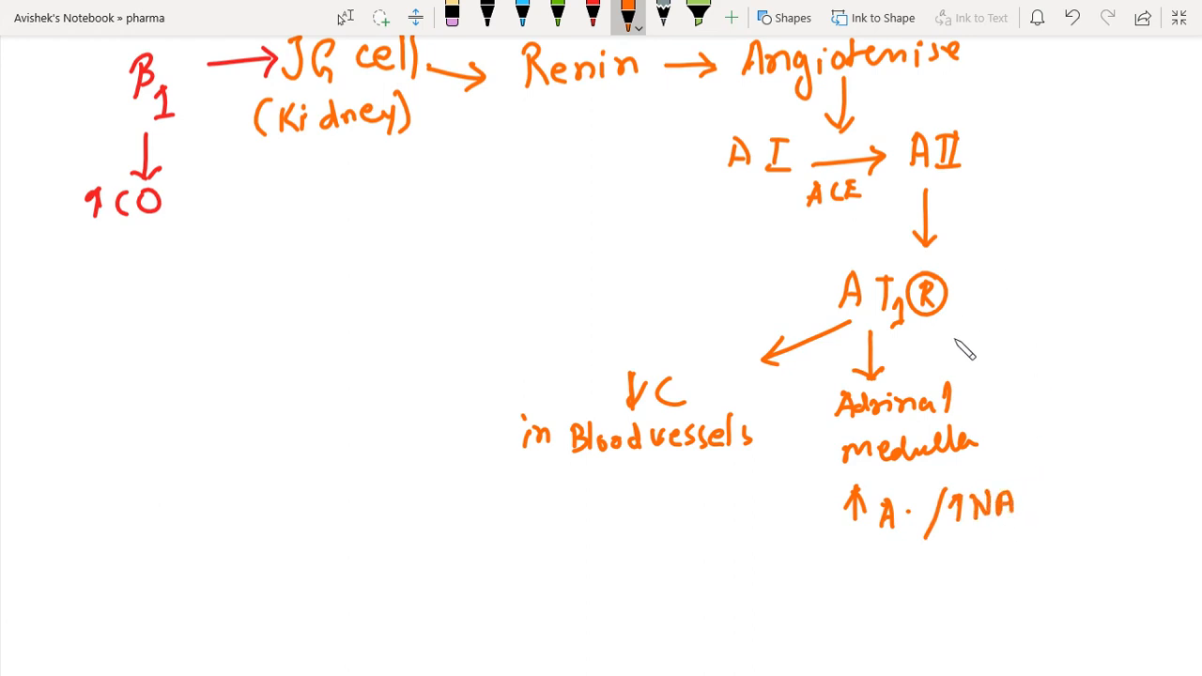
# Step: Draw an arrow from AT1 receptor to 'Adrenal Cortex', then down to Aldosterone with branch arrows
pyautogui.moveTo(949, 320); pyautogui.dragTo(1024, 338)
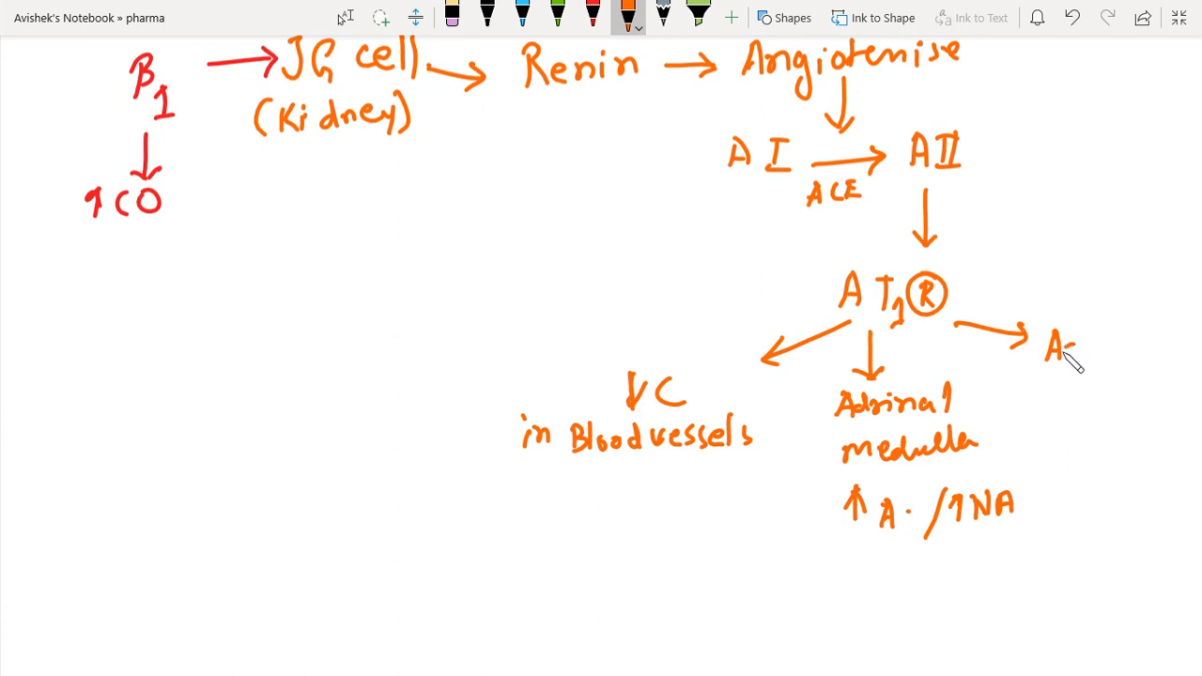
pyautogui.moveTo(1043, 352); pyautogui.dragTo(1156, 352)
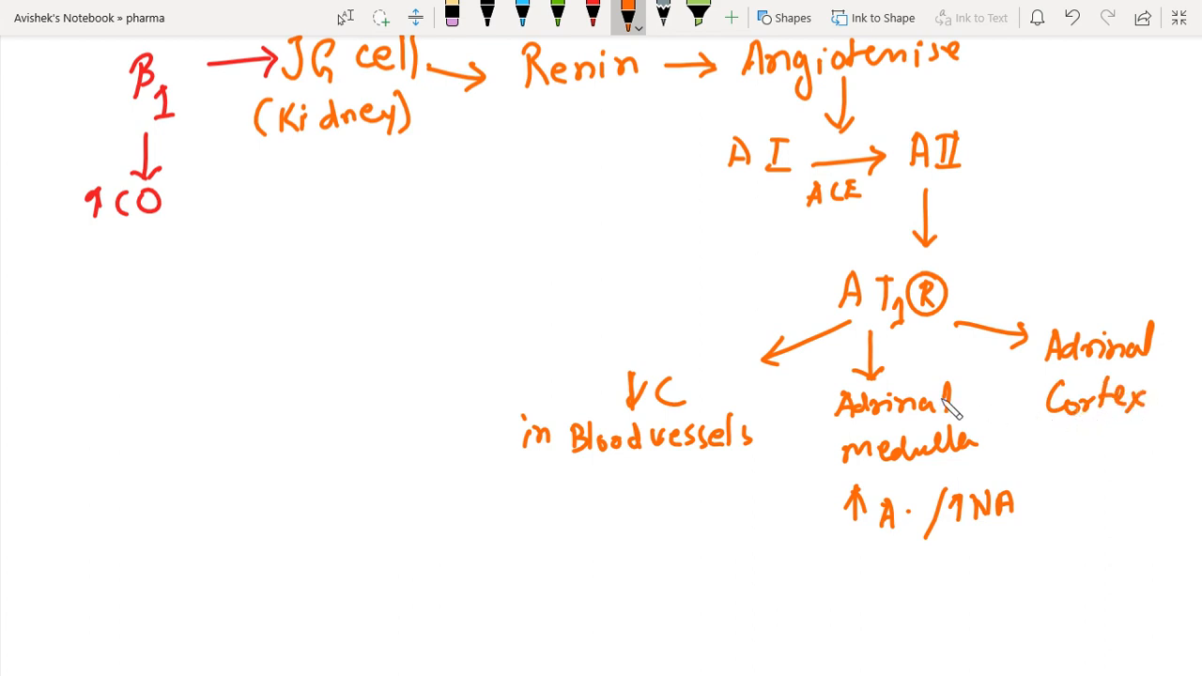
pyautogui.moveTo(1082, 422); pyautogui.dragTo(1080, 461)
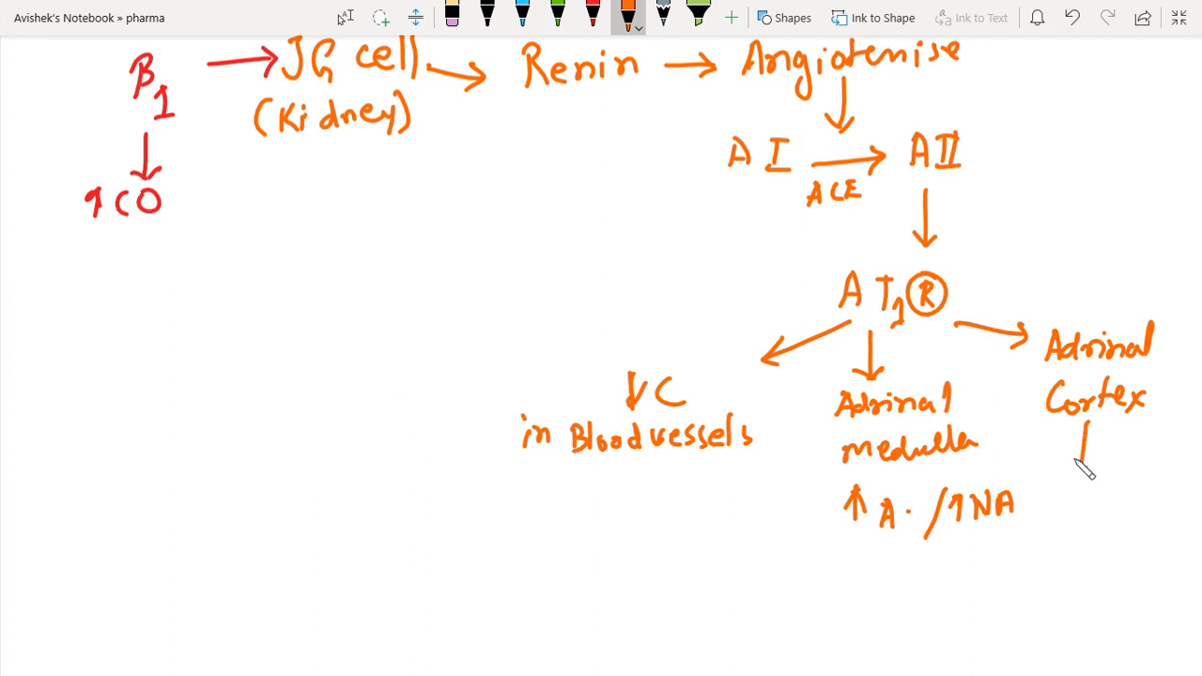
pyautogui.moveTo(1080, 461); pyautogui.dragTo(1109, 508)
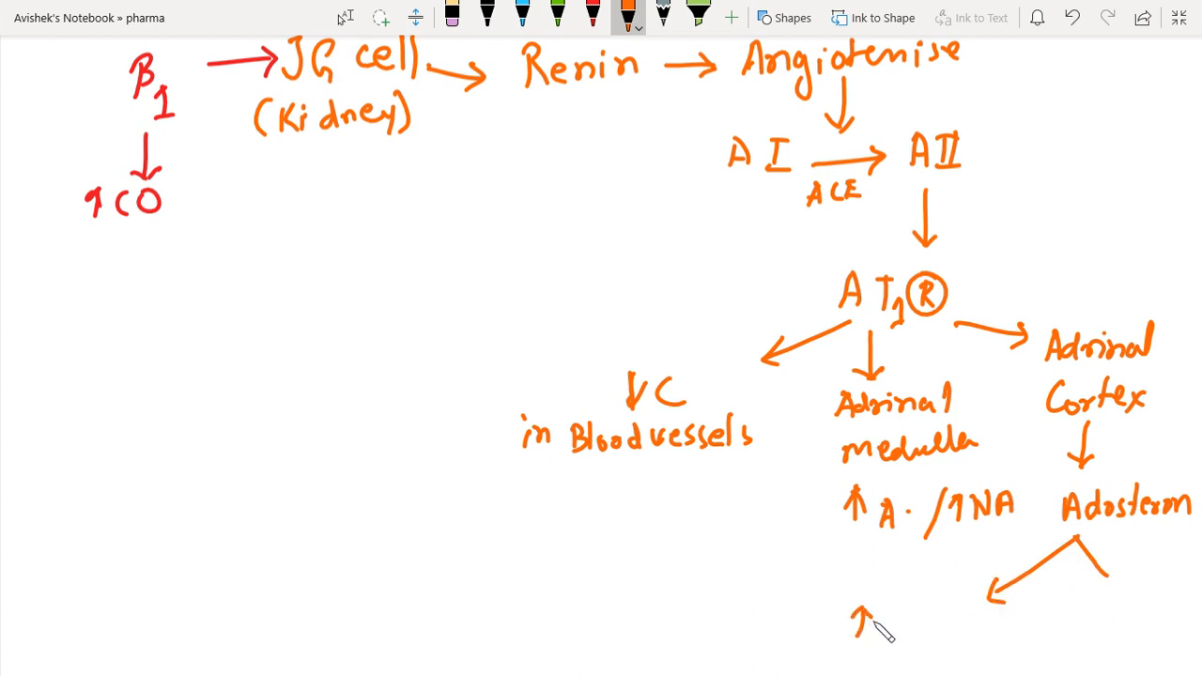
# Step: Write '↑Na+ + H2O' on the first aldosterone branch, with an arrow to Edema
pyautogui.write('Na+ + H2')
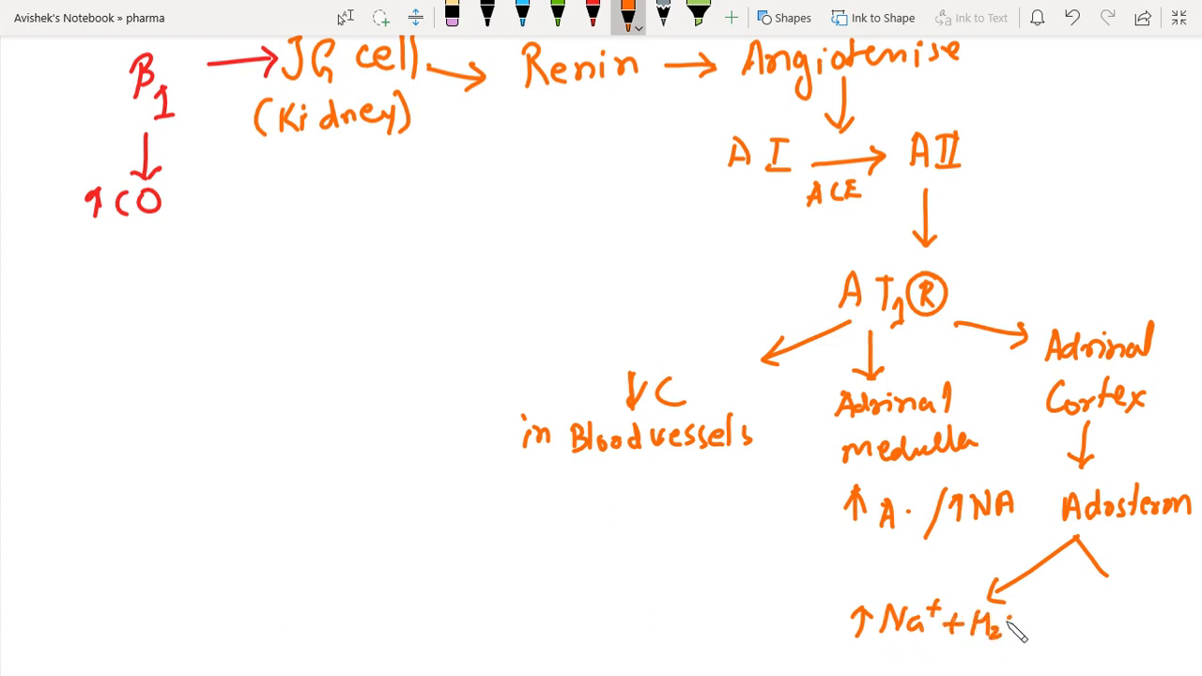
pyautogui.scroll(-3)
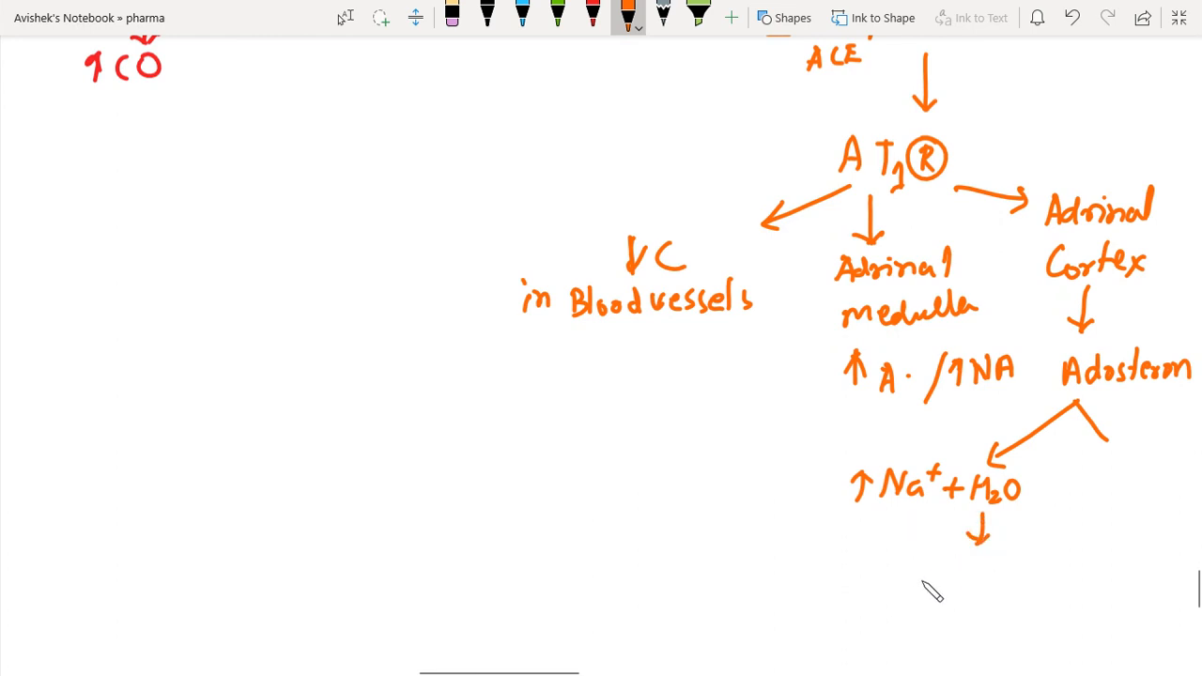
pyautogui.moveTo(920, 582); pyautogui.dragTo(996, 587)
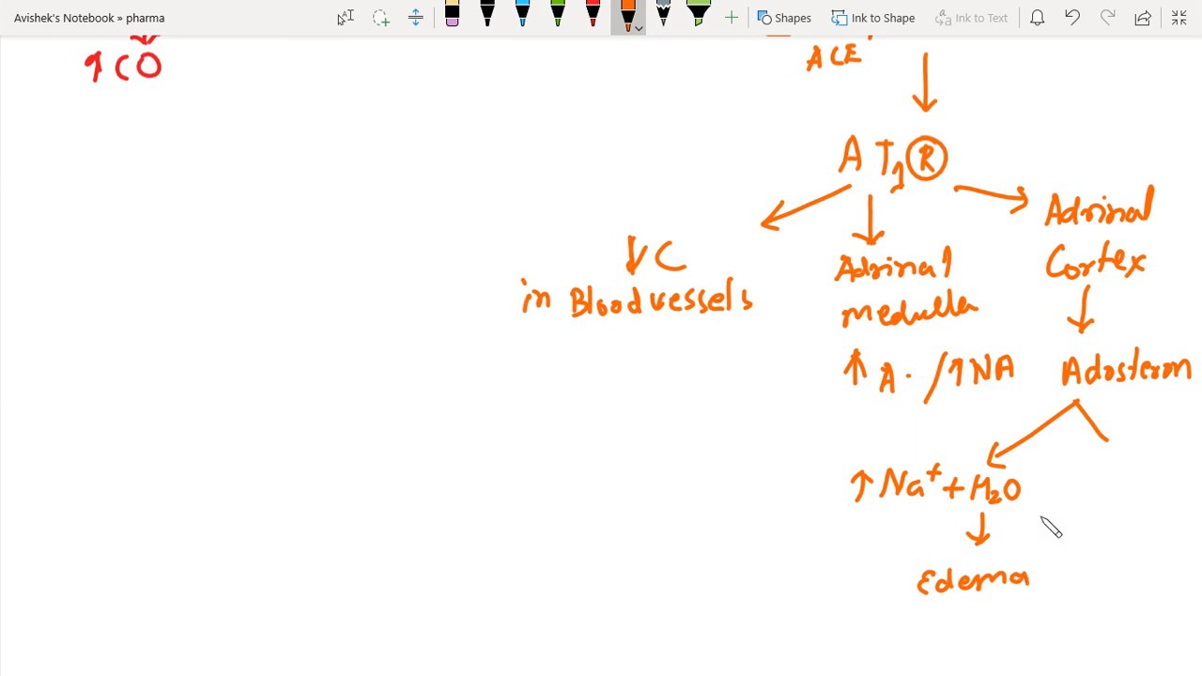
pyautogui.moveTo(1104, 409); pyautogui.dragTo(1113, 442)
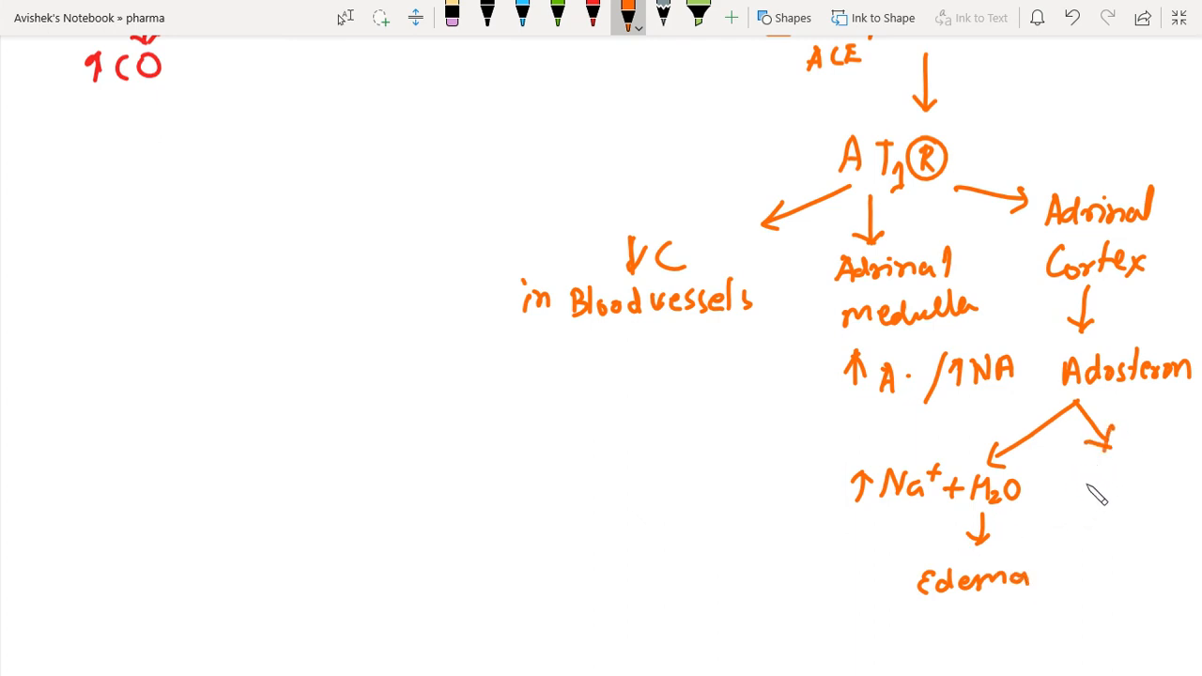
pyautogui.moveTo(1112, 510)
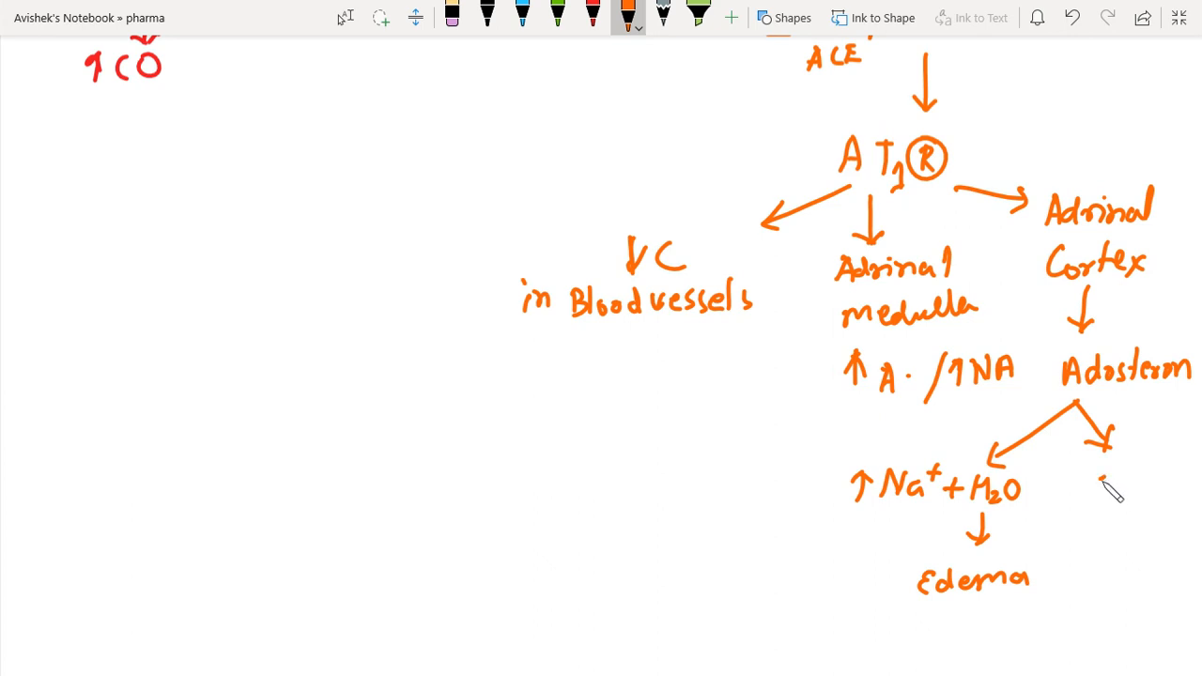
pyautogui.moveTo(1108, 503)
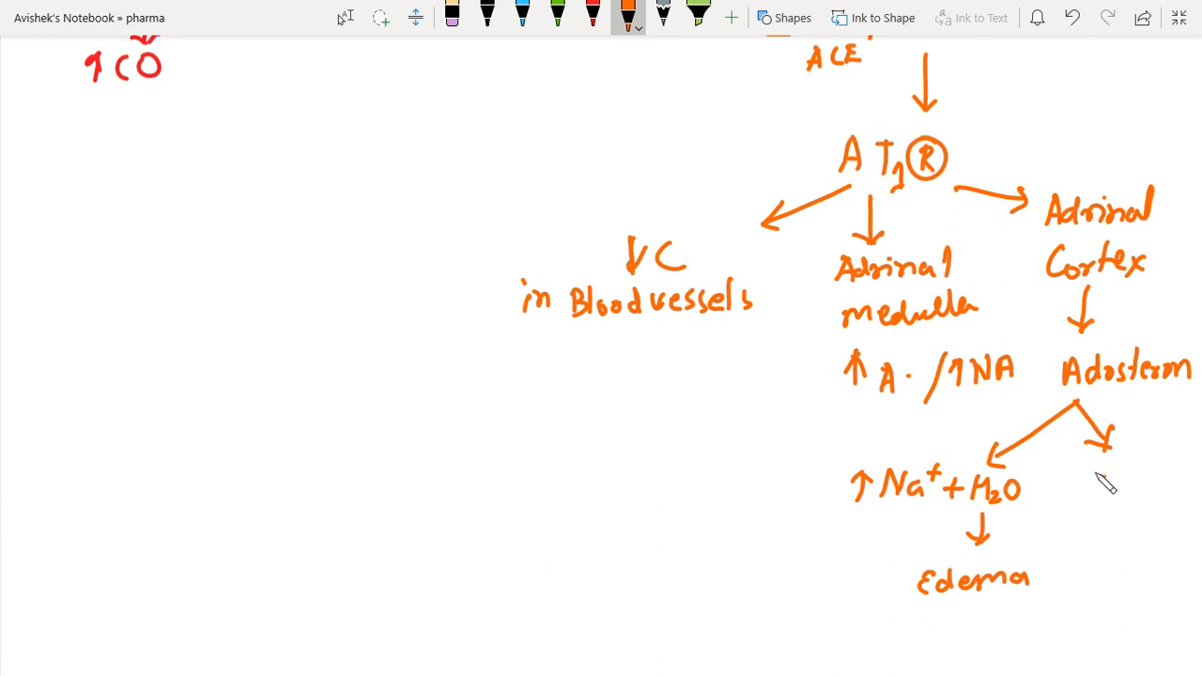
pyautogui.moveTo(1113, 494)
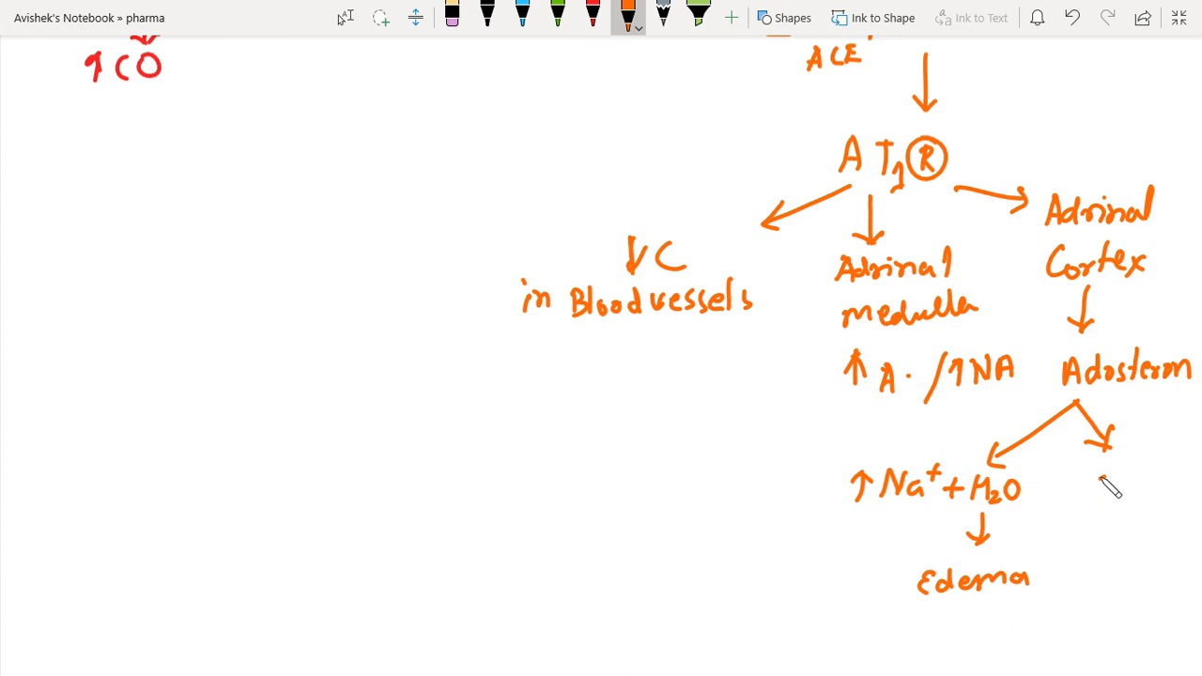
# Step: Write and underline LVH on the right branch, with an arrow to underlined Death
pyautogui.moveTo(1085, 479); pyautogui.dragTo(1104, 498)
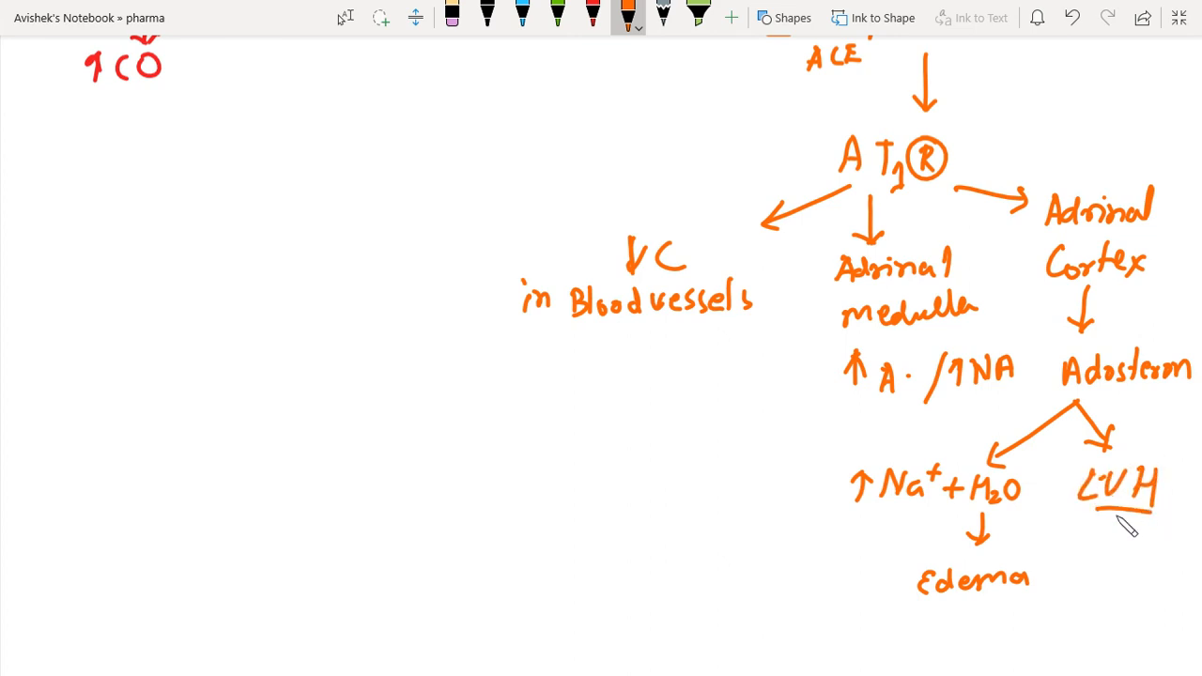
pyautogui.moveTo(1080, 512); pyautogui.dragTo(1161, 512)
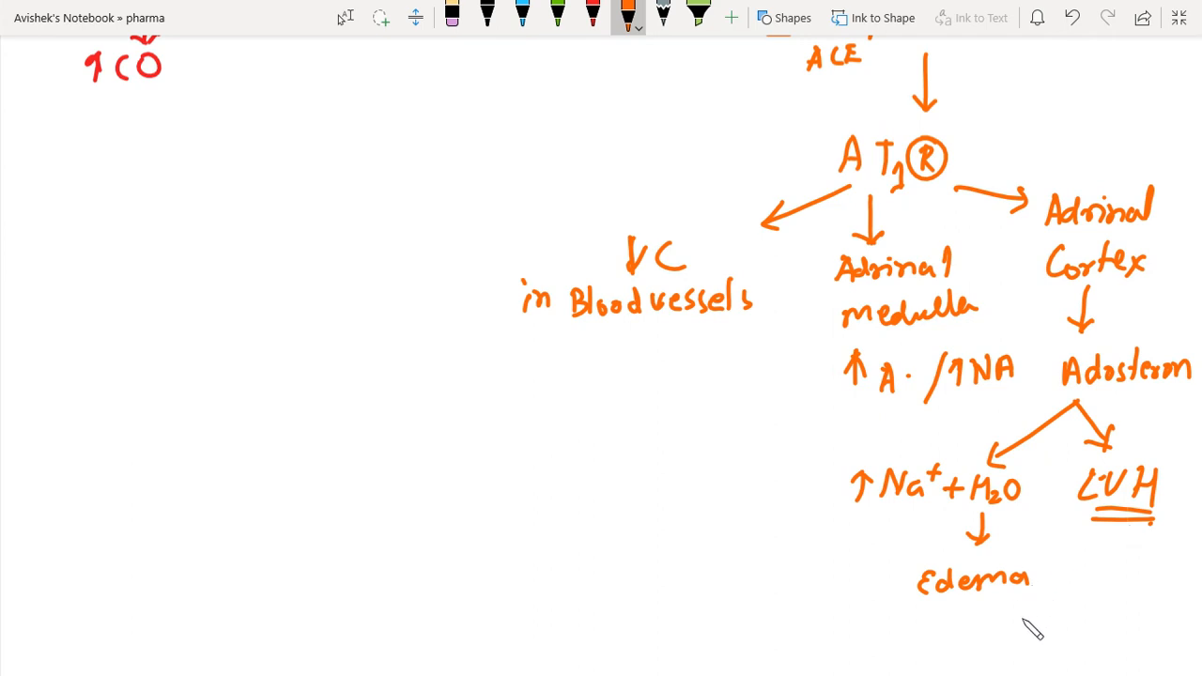
pyautogui.moveTo(1104, 550); pyautogui.dragTo(1109, 583)
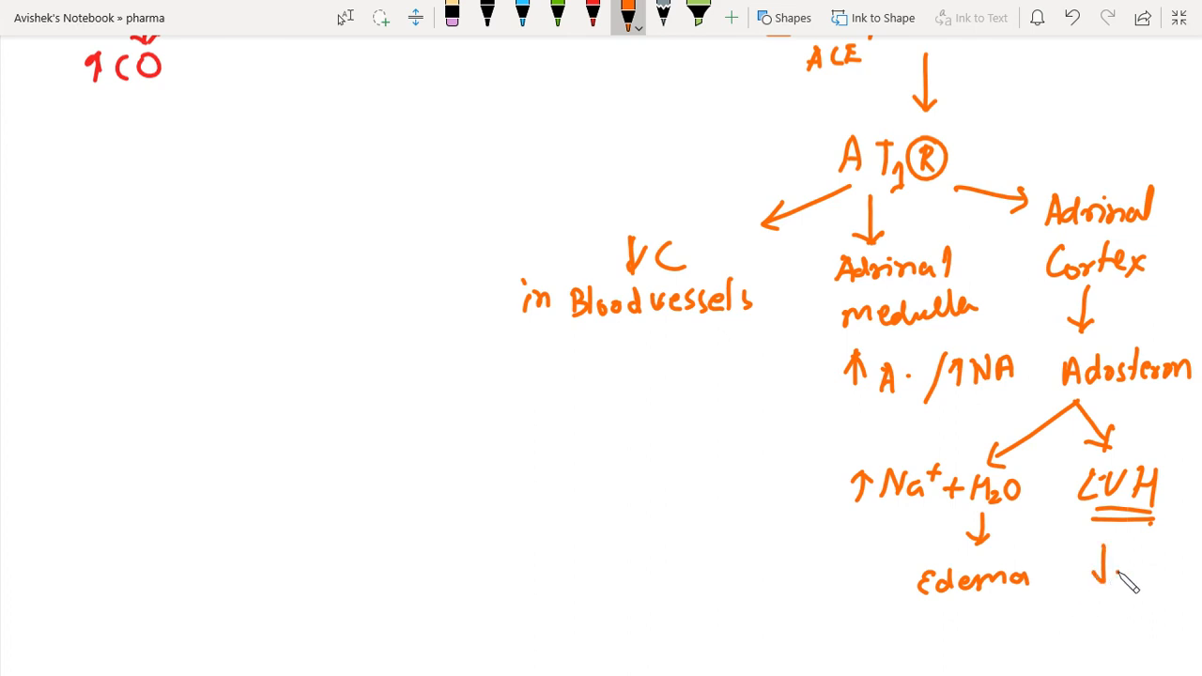
pyautogui.scroll(-3)
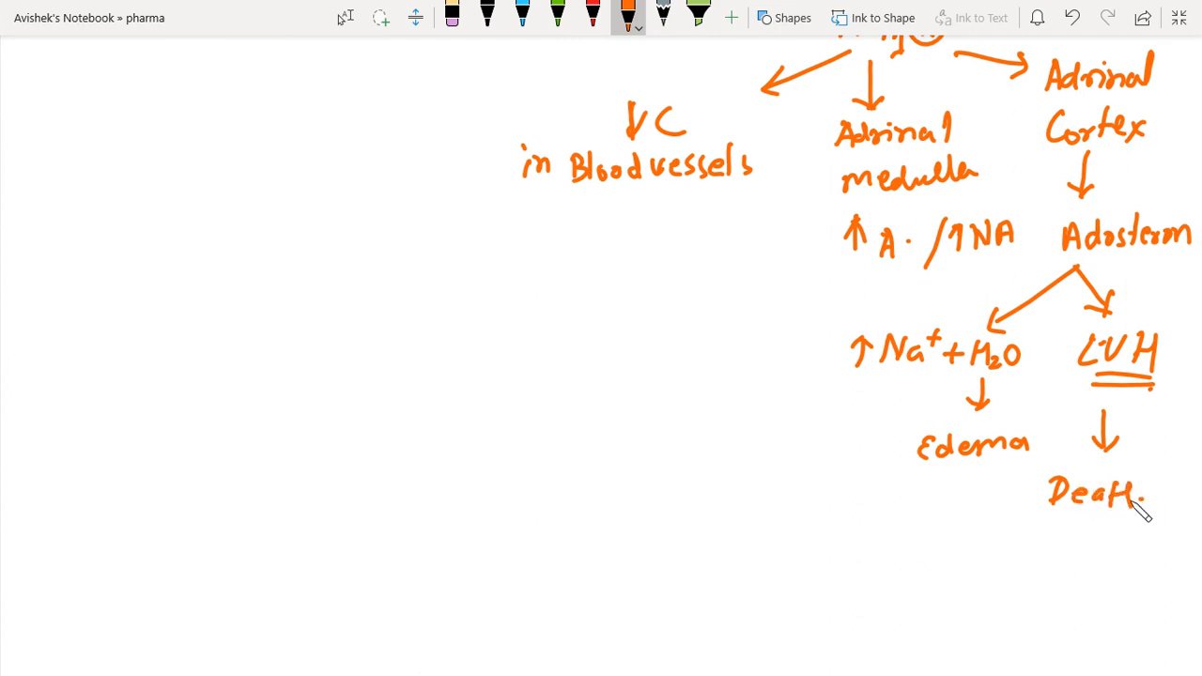
pyautogui.moveTo(1051, 515); pyautogui.dragTo(1144, 514)
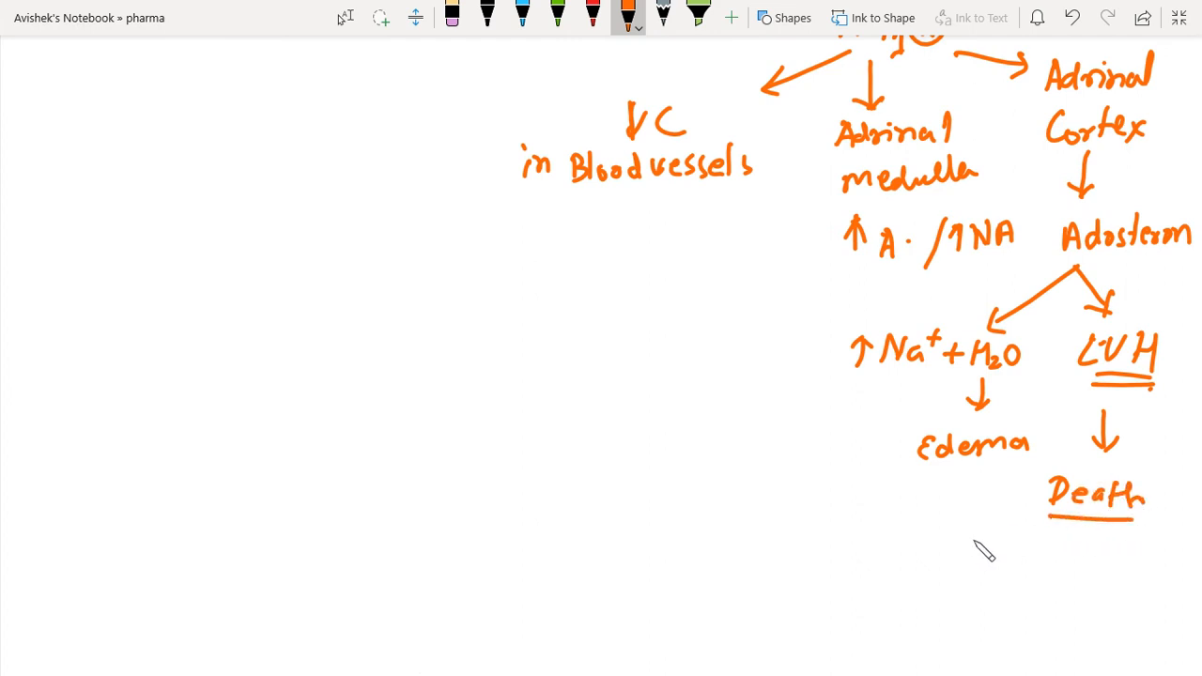
# Step: Write 'Cardiac Remodelling' below Death
pyautogui.moveTo(916, 536); pyautogui.dragTo(892, 564)
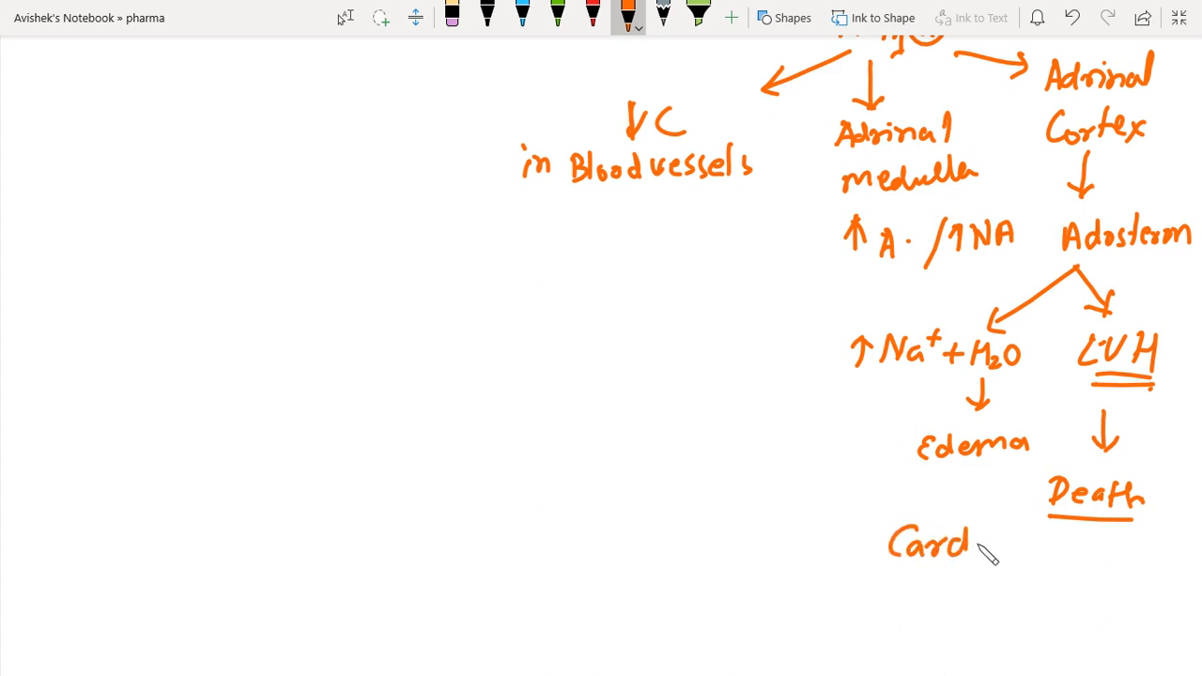
pyautogui.moveTo(958, 545); pyautogui.dragTo(1052, 550)
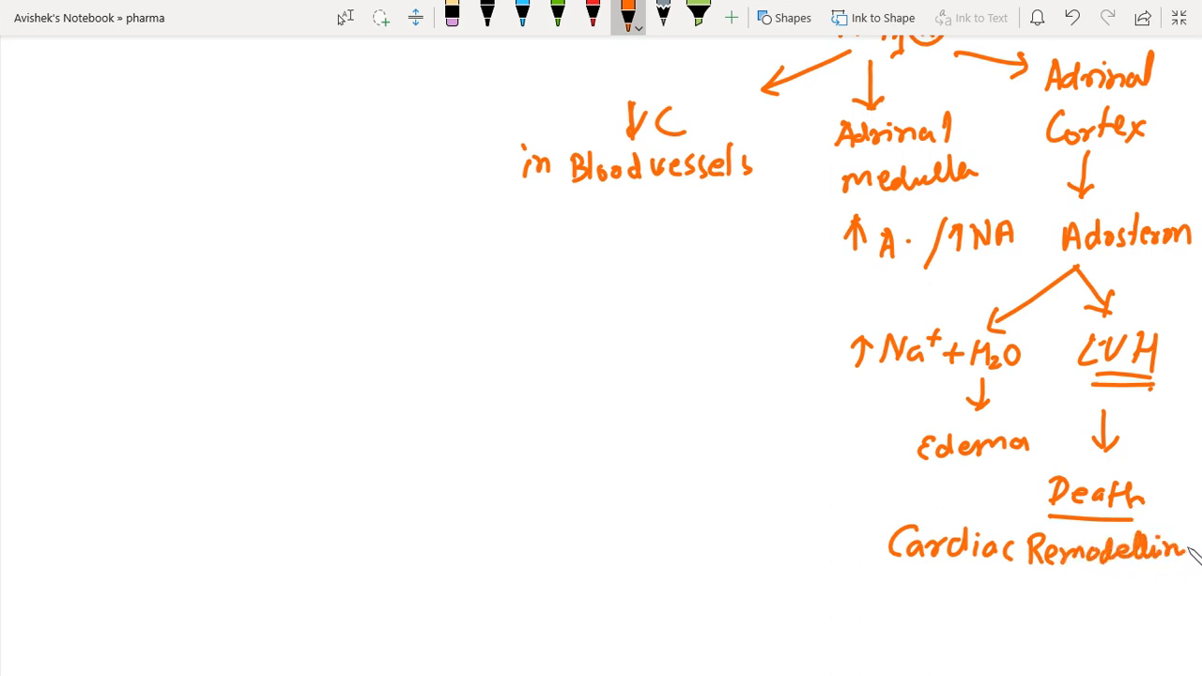
pyautogui.moveTo(1193, 558); pyautogui.dragTo(1201, 554)
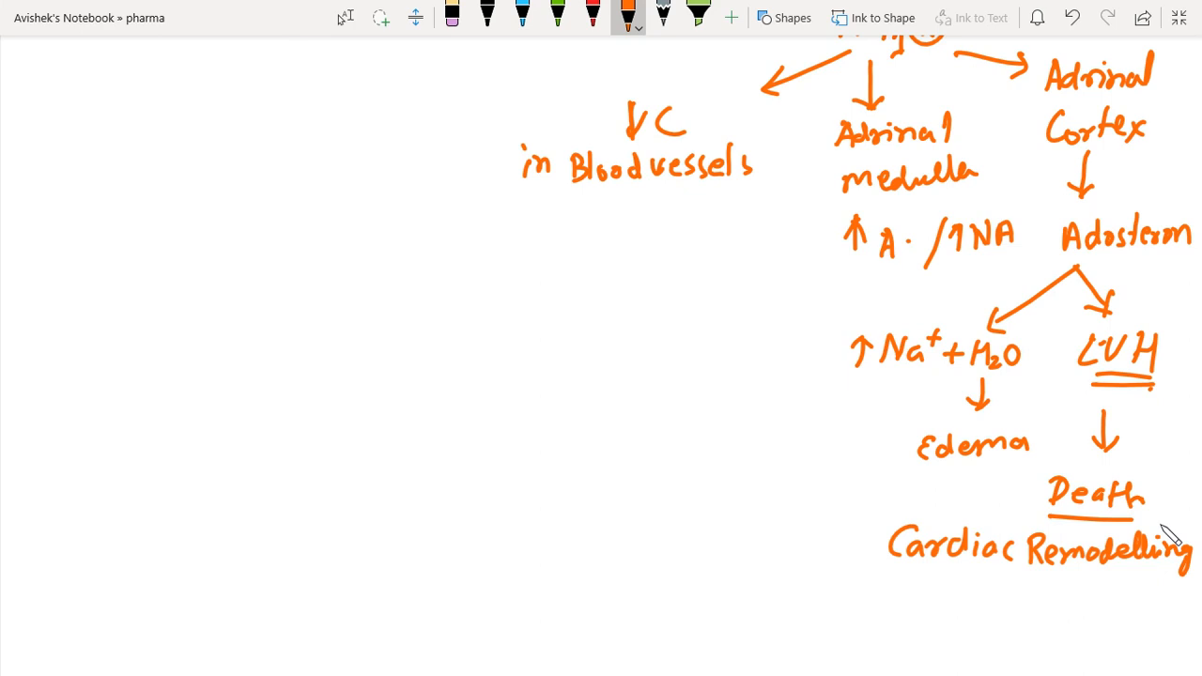
pyautogui.moveTo(1139, 540)
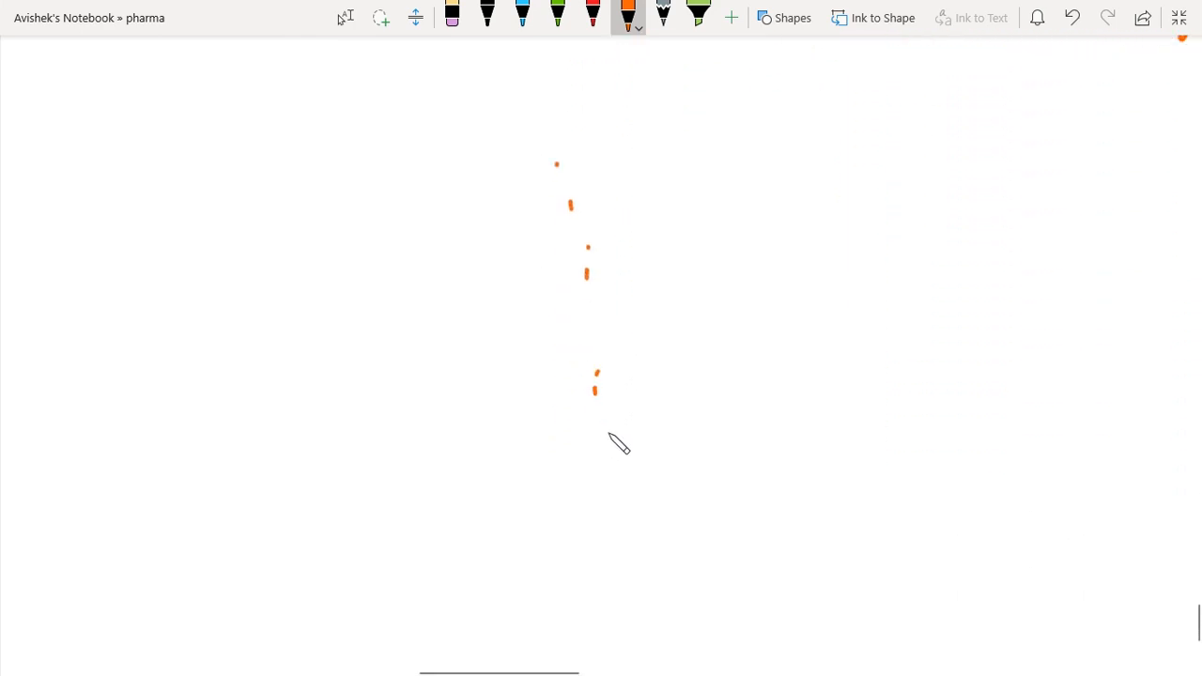
# Step: Switch to the black pen and write the underlined heading 'New Drugs'
pyautogui.click(484, 17)
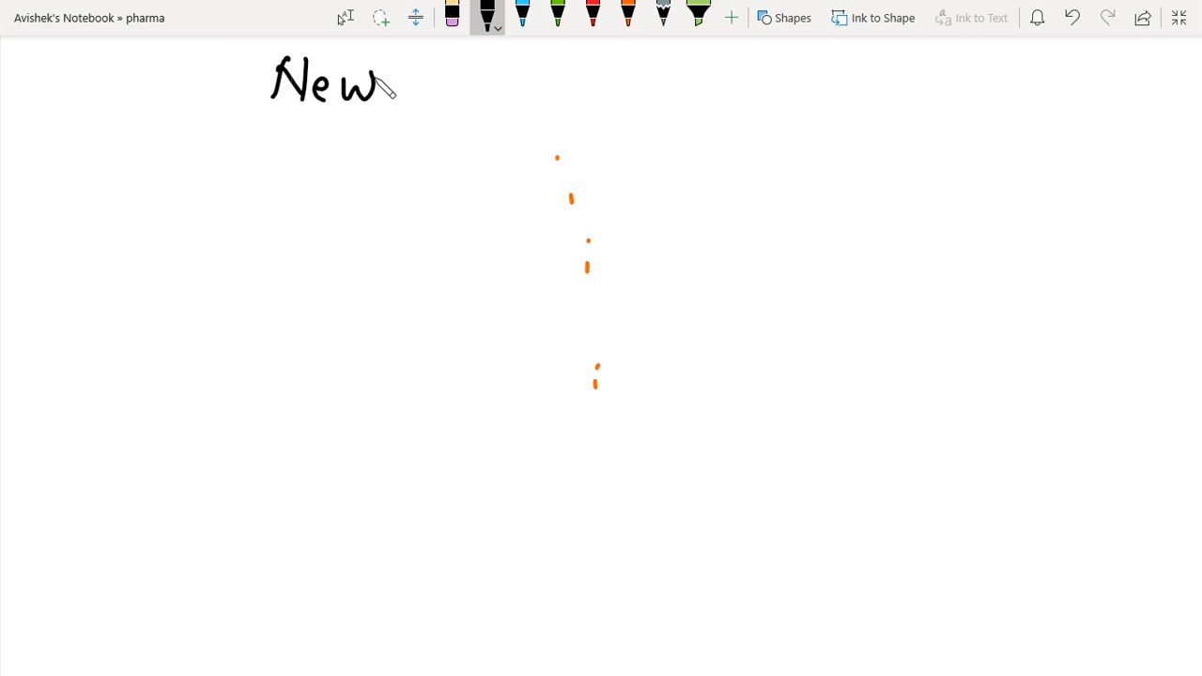
pyautogui.moveTo(414, 84); pyautogui.dragTo(512, 94)
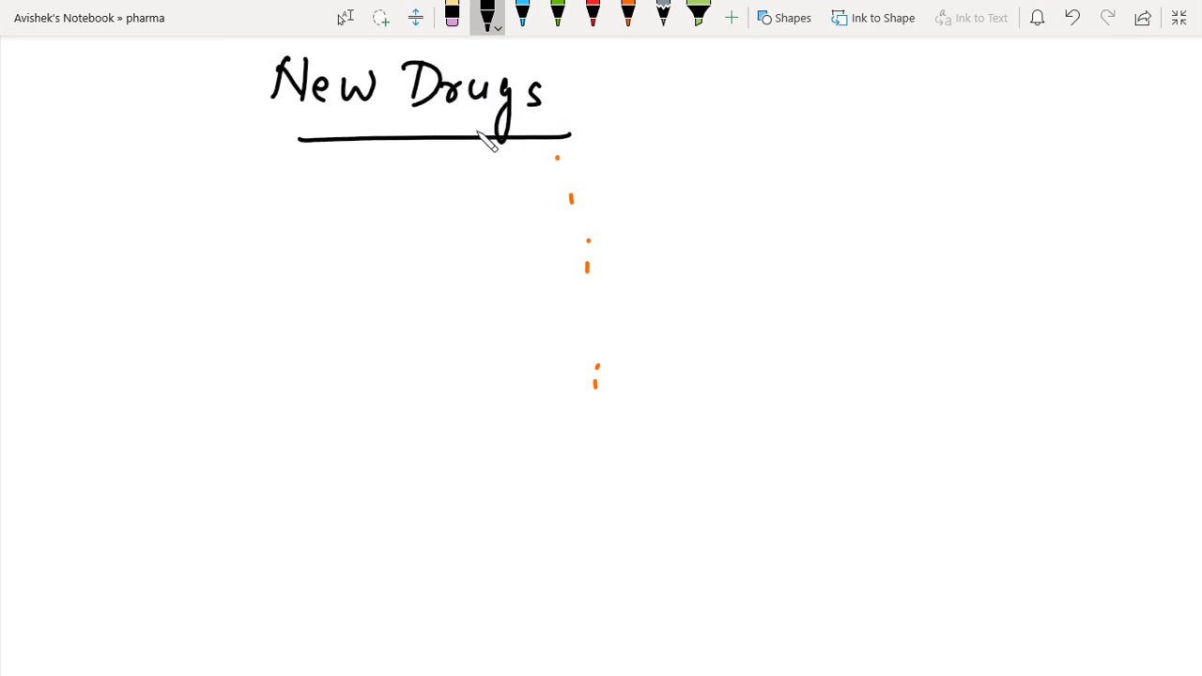
pyautogui.moveTo(463, 143)
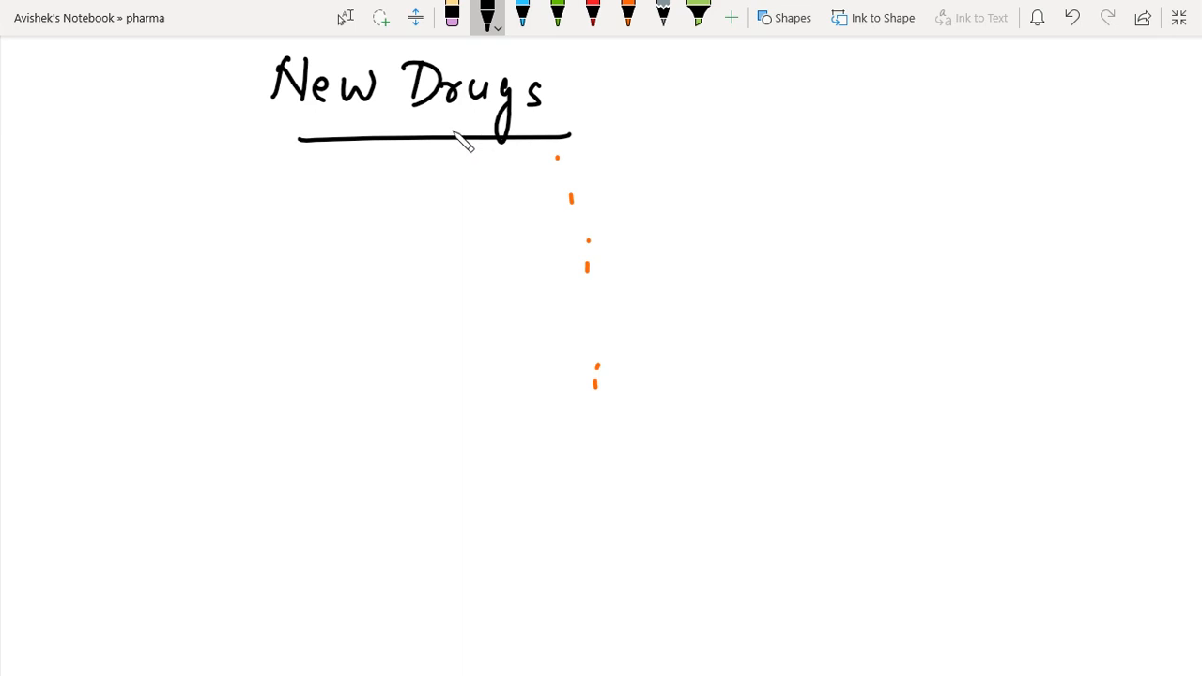
pyautogui.moveTo(463, 155)
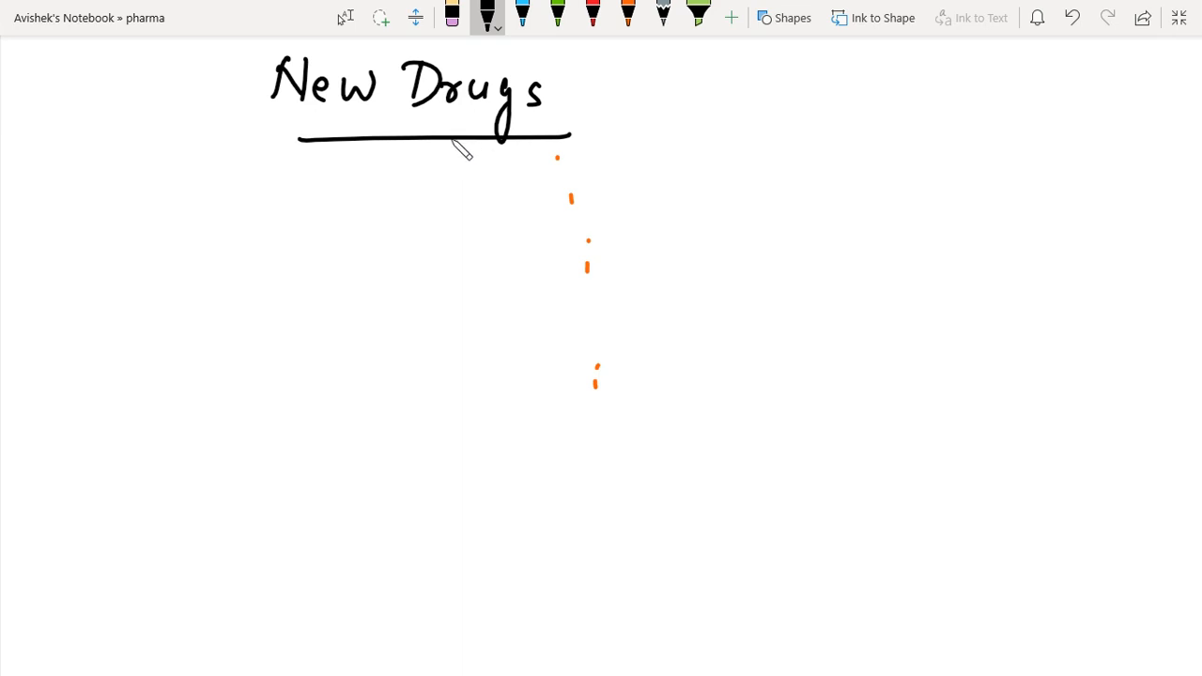
pyautogui.moveTo(104, 122)
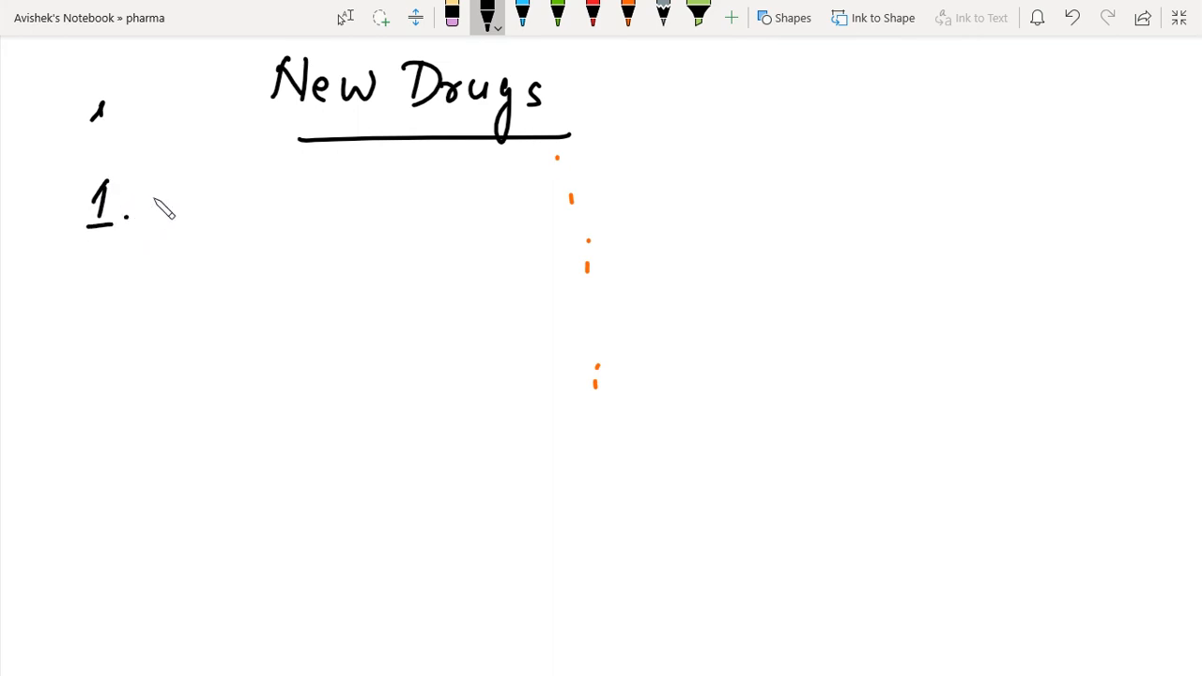
# Step: Write 'BNP (Brain Natriuretic Peptide)' as point 1
pyautogui.moveTo(240, 202); pyautogui.dragTo(263, 254)
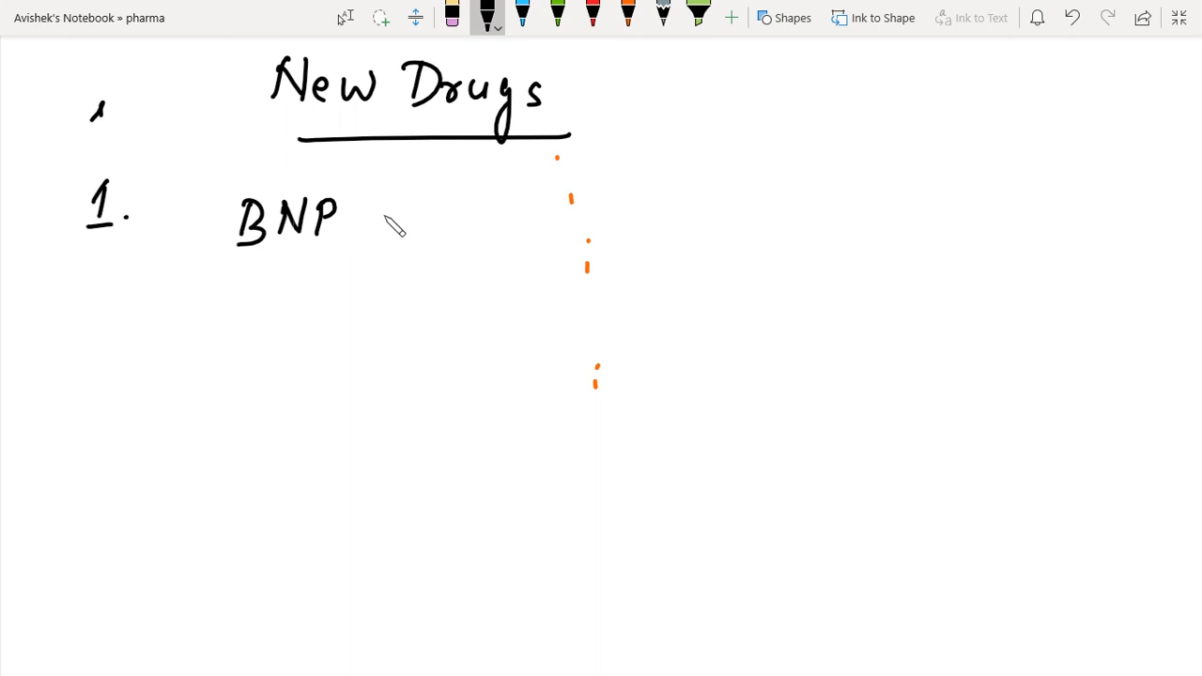
pyautogui.moveTo(385, 198); pyautogui.dragTo(427, 235)
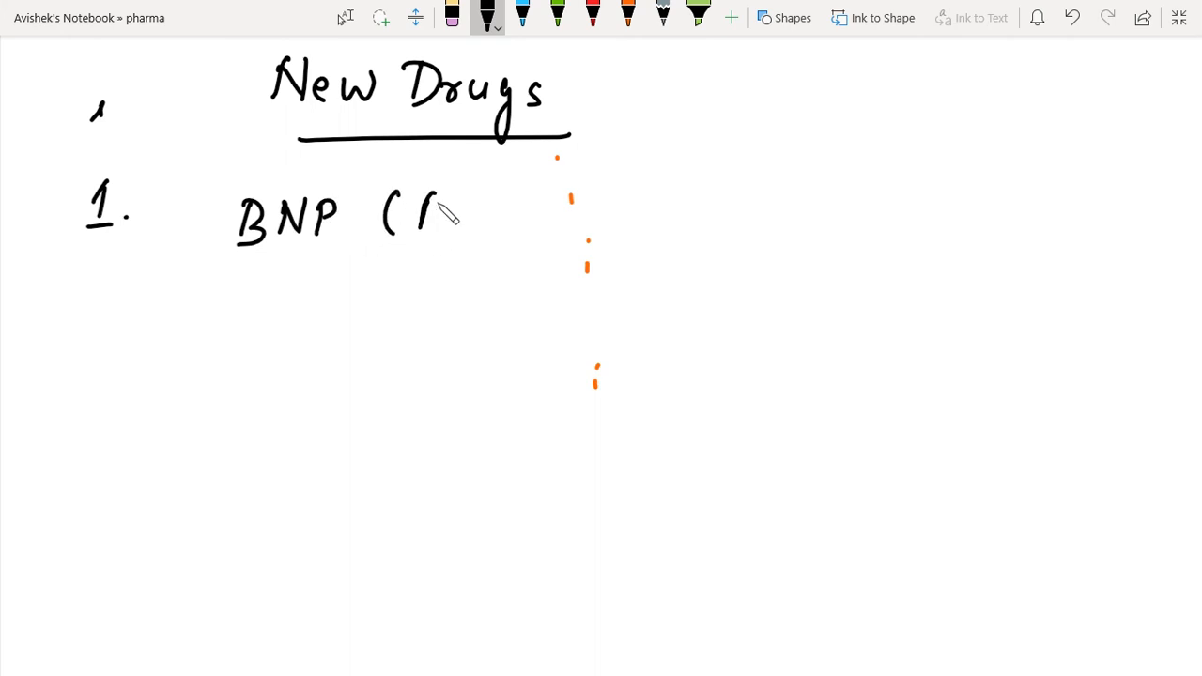
pyautogui.moveTo(428, 216); pyautogui.dragTo(512, 221)
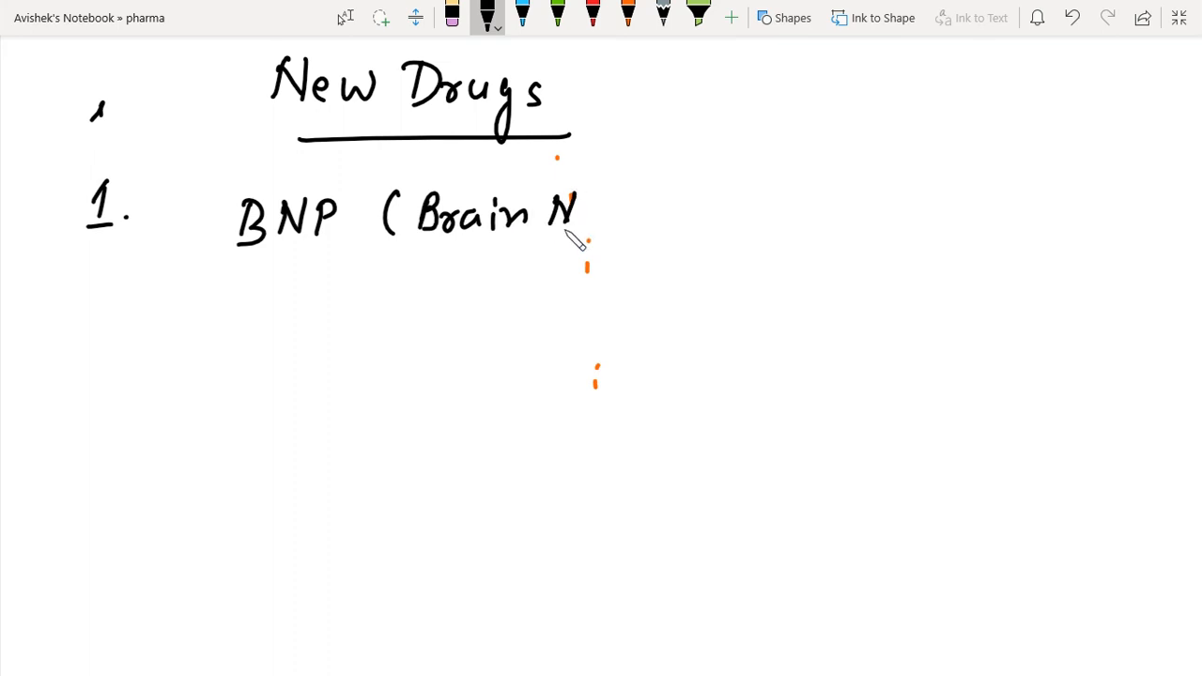
pyautogui.moveTo(582, 216); pyautogui.dragTo(667, 216)
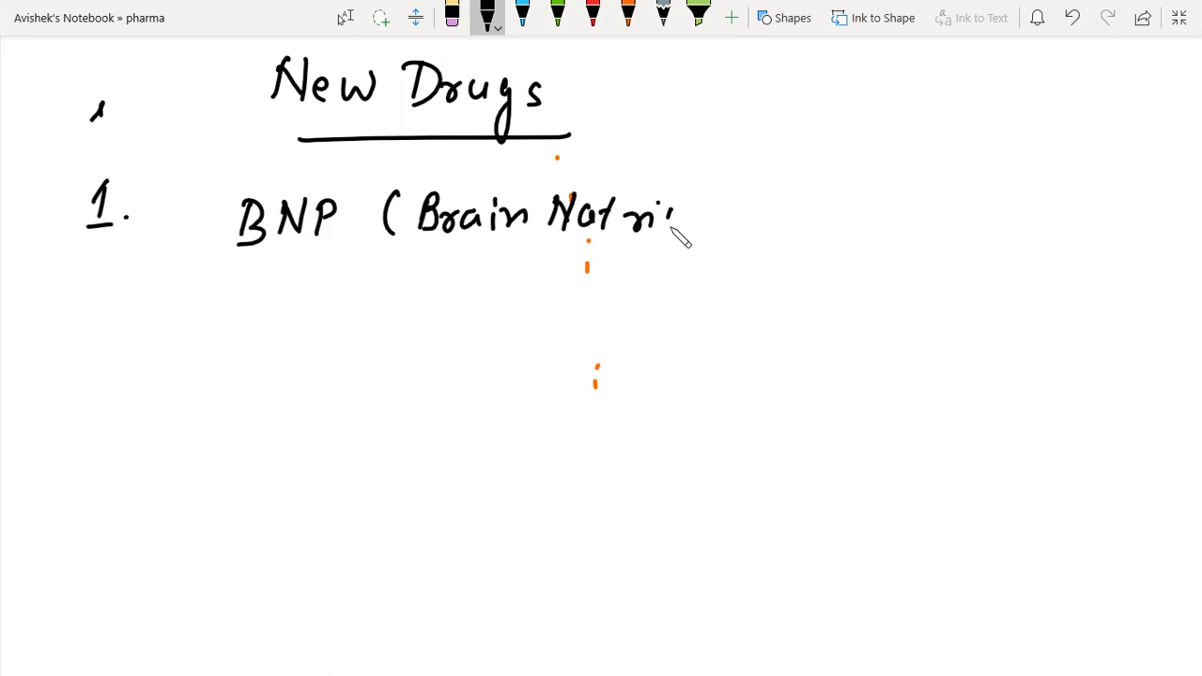
pyautogui.moveTo(667, 216); pyautogui.dragTo(789, 226)
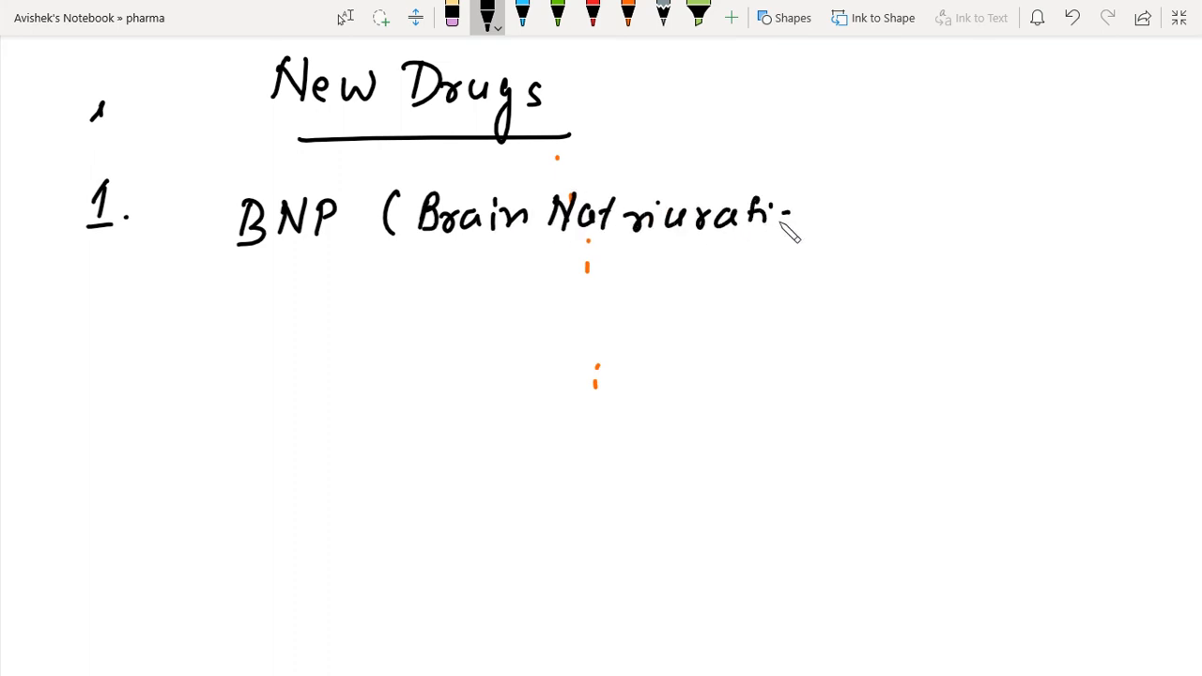
pyautogui.moveTo(808, 216); pyautogui.dragTo(897, 216)
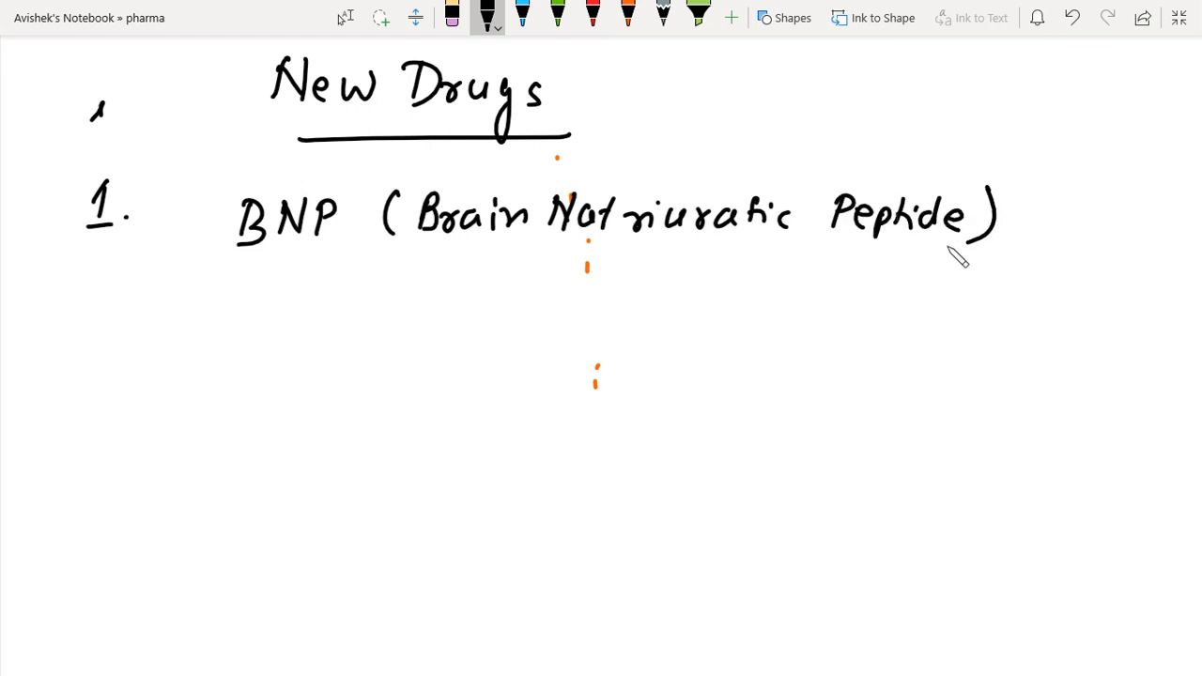
pyautogui.moveTo(299, 233)
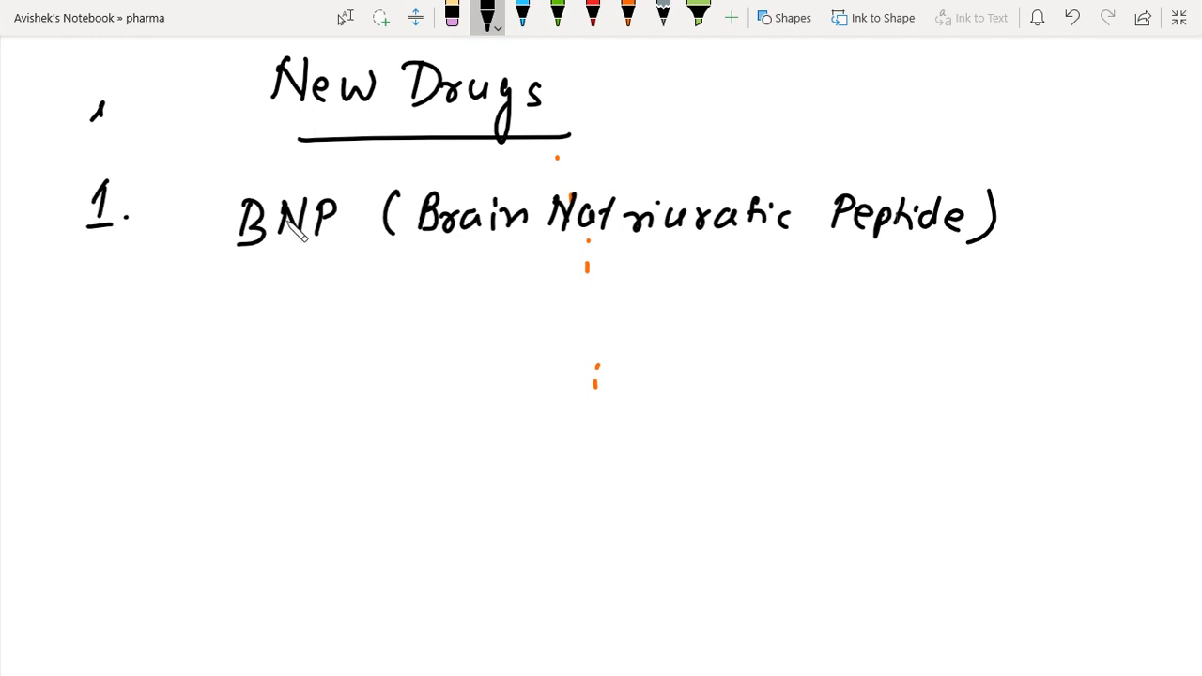
# Step: Write '↓Na+, VD' on the line below BNP
pyautogui.moveTo(244, 320); pyautogui.dragTo(310, 310)
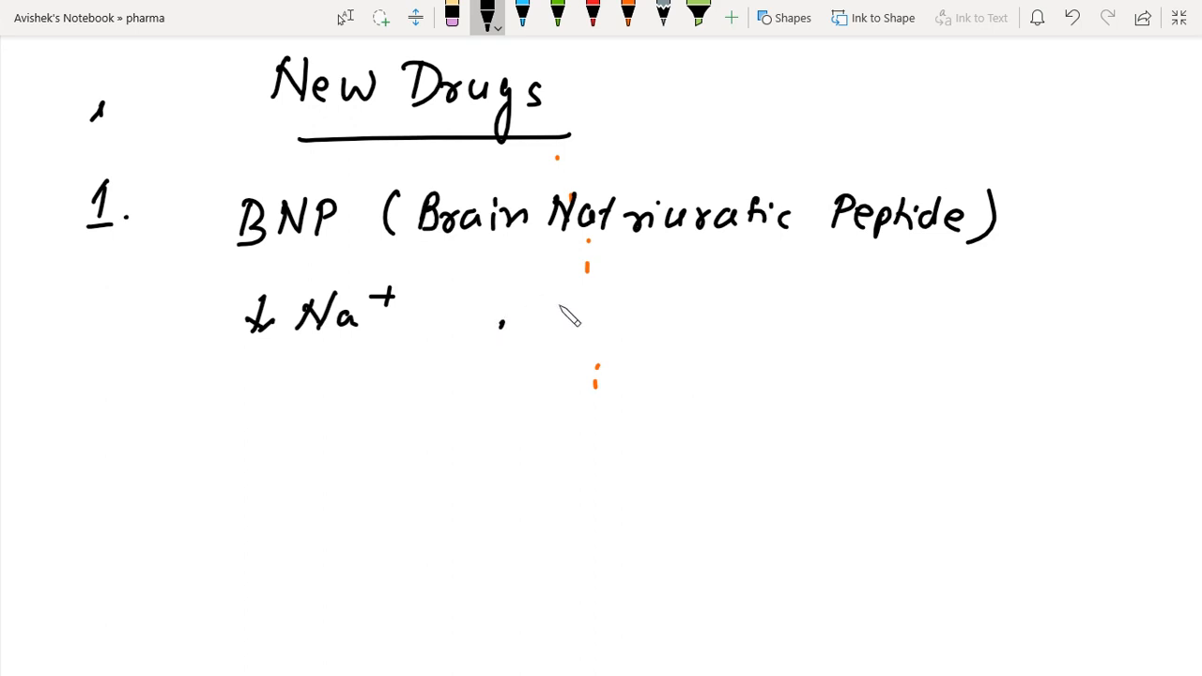
pyautogui.moveTo(554, 282); pyautogui.dragTo(578, 324)
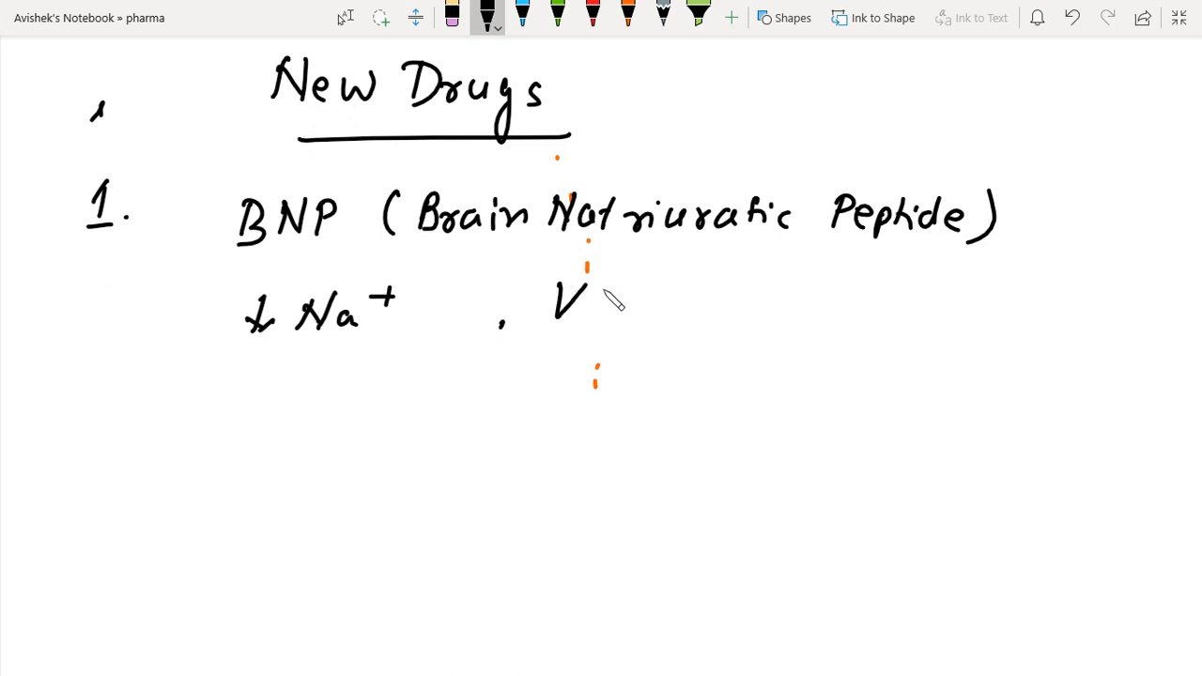
pyautogui.moveTo(601, 292); pyautogui.dragTo(625, 324)
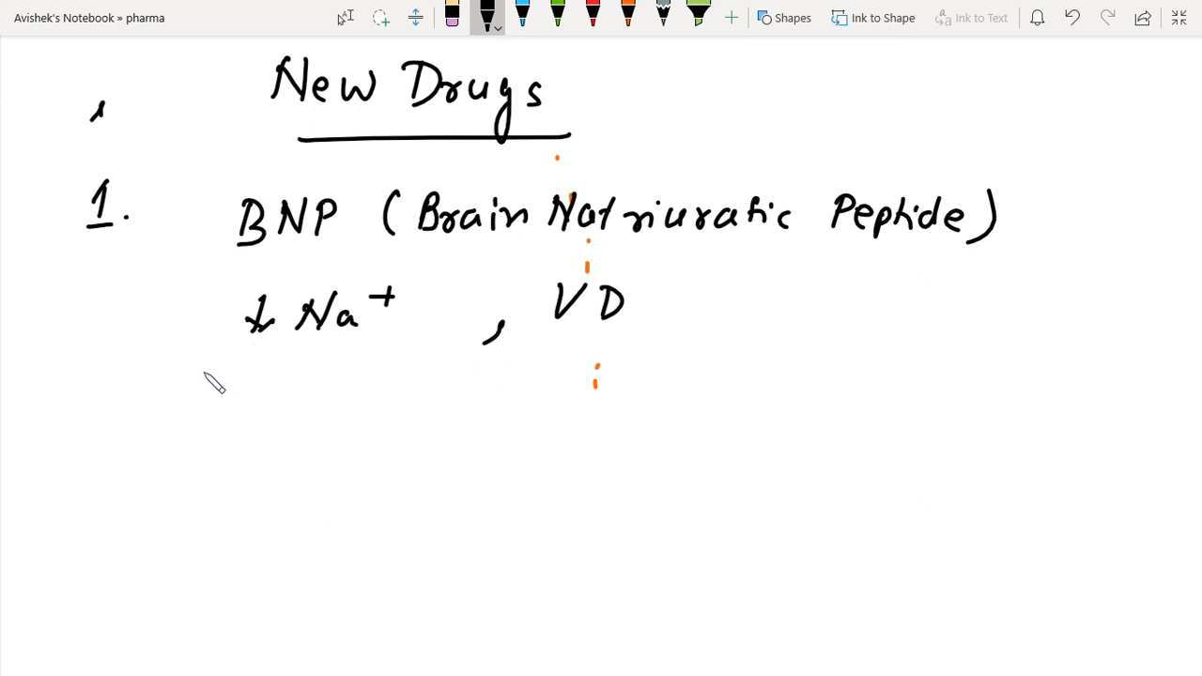
# Step: Draw BNP with a down arrow labelled underlined 'NEP (Neprilysin)' and 'Neutral endopeptide' beneath
pyautogui.scroll(-3)
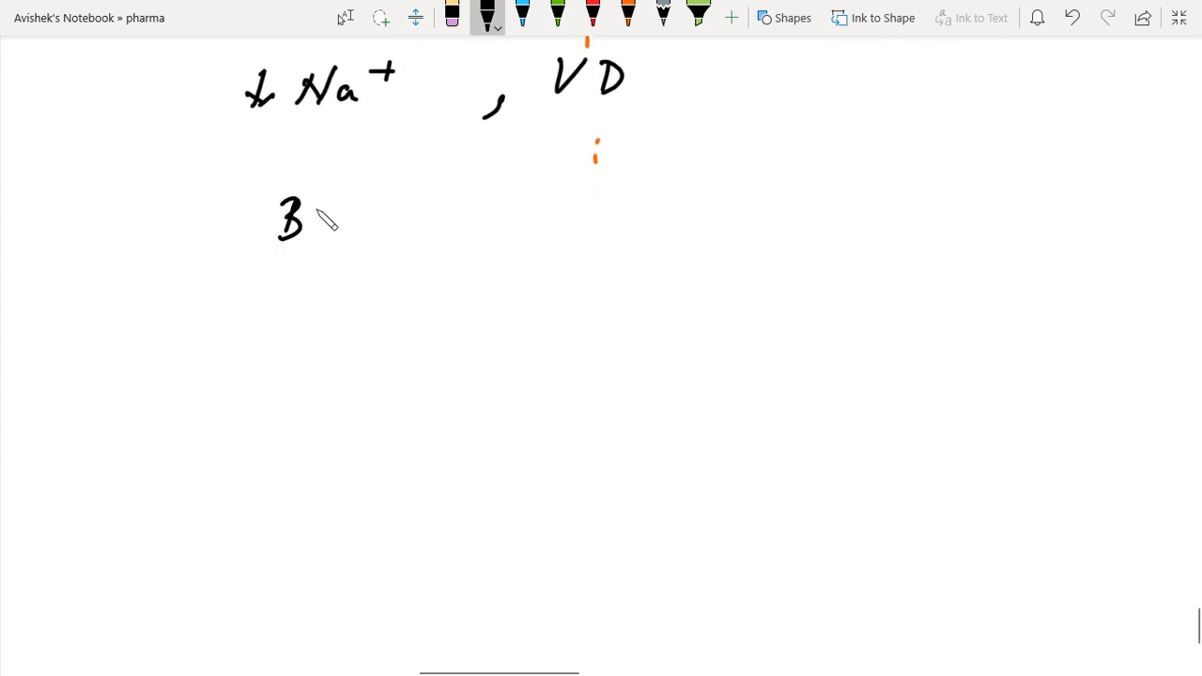
pyautogui.moveTo(310, 202); pyautogui.dragTo(366, 235)
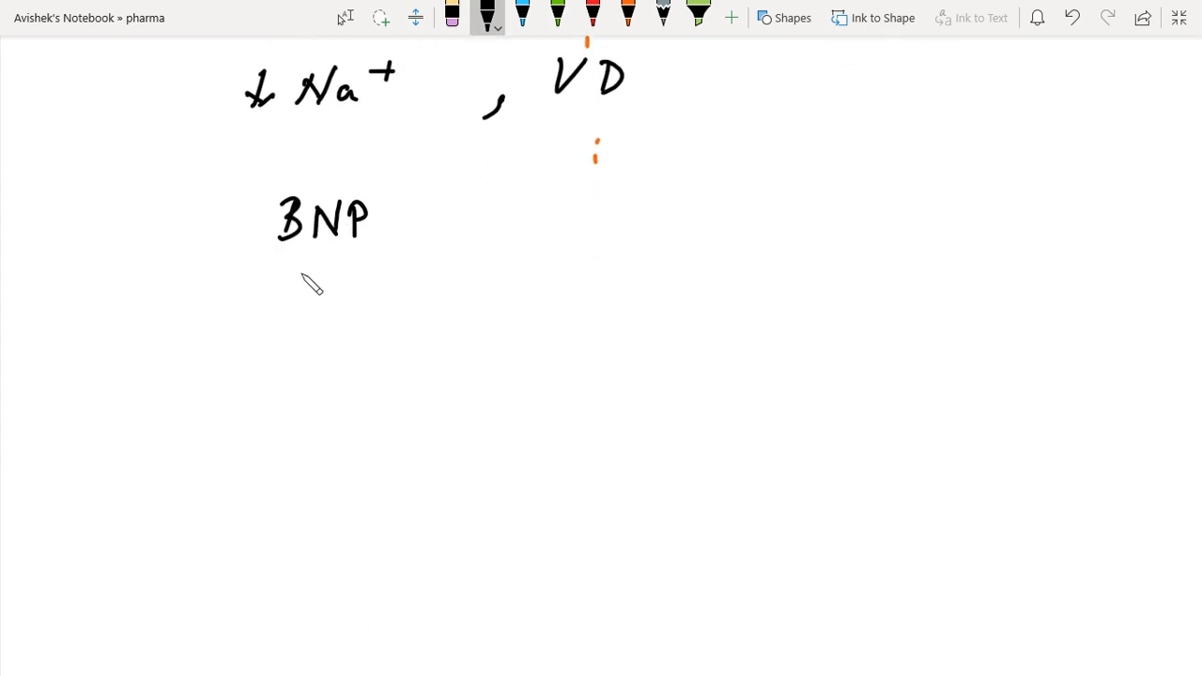
pyautogui.moveTo(306, 272); pyautogui.dragTo(282, 508)
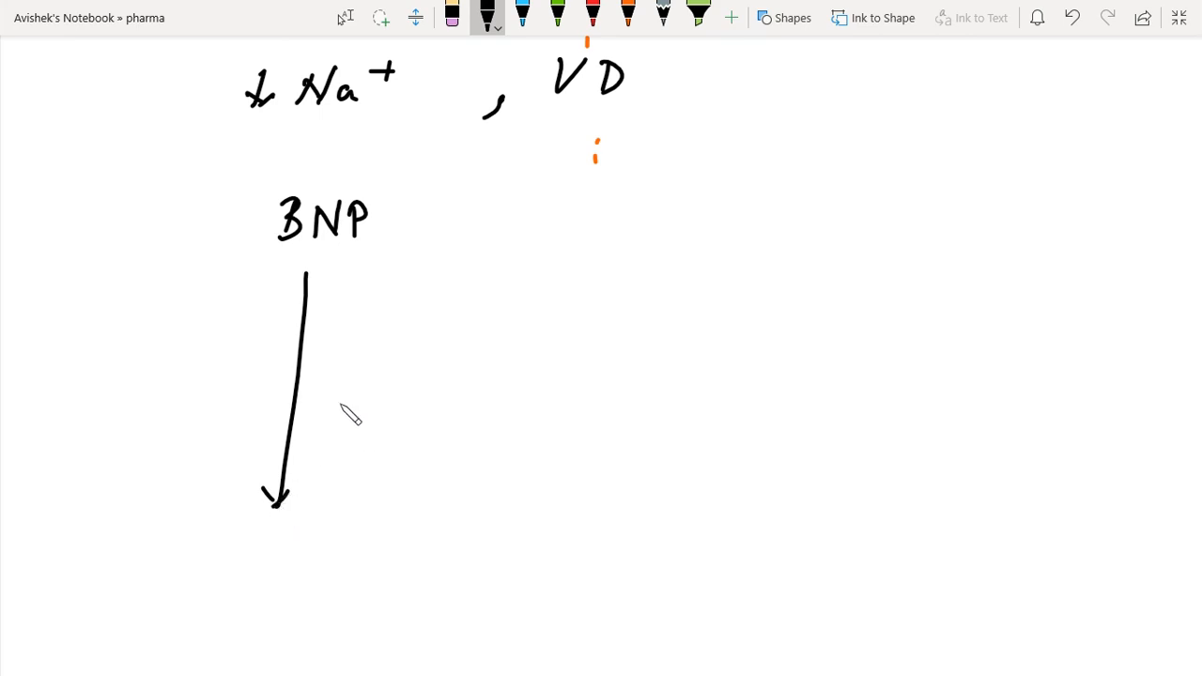
pyautogui.moveTo(269, 545)
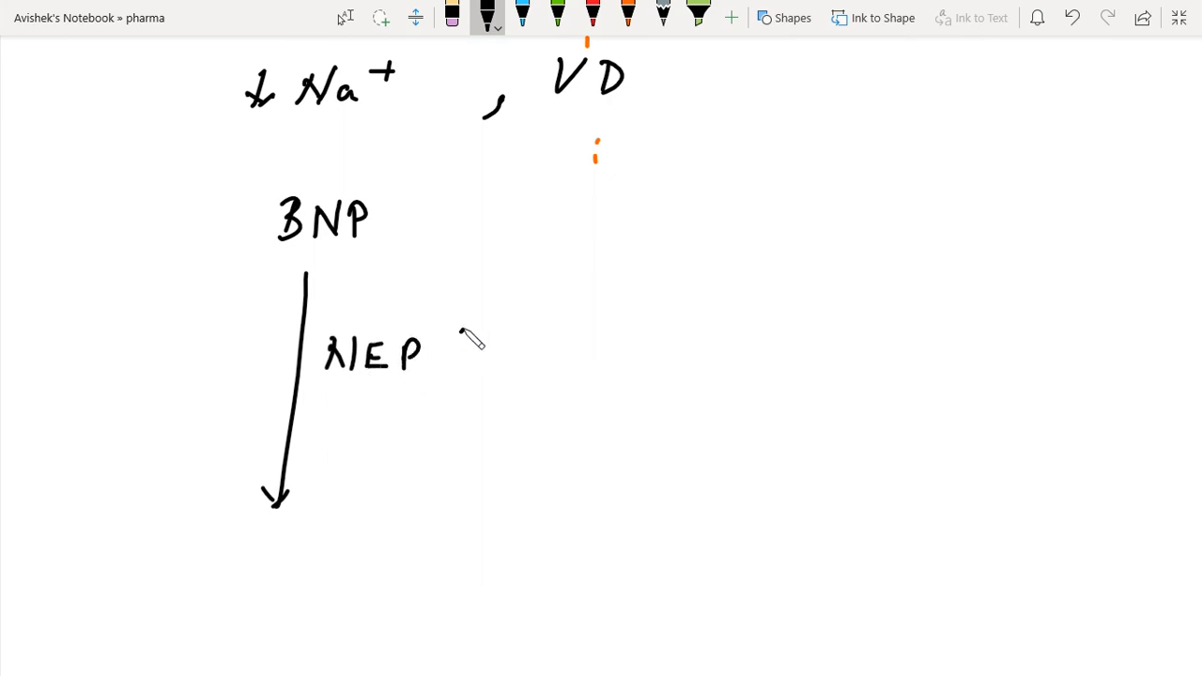
pyautogui.moveTo(442, 347); pyautogui.dragTo(531, 366)
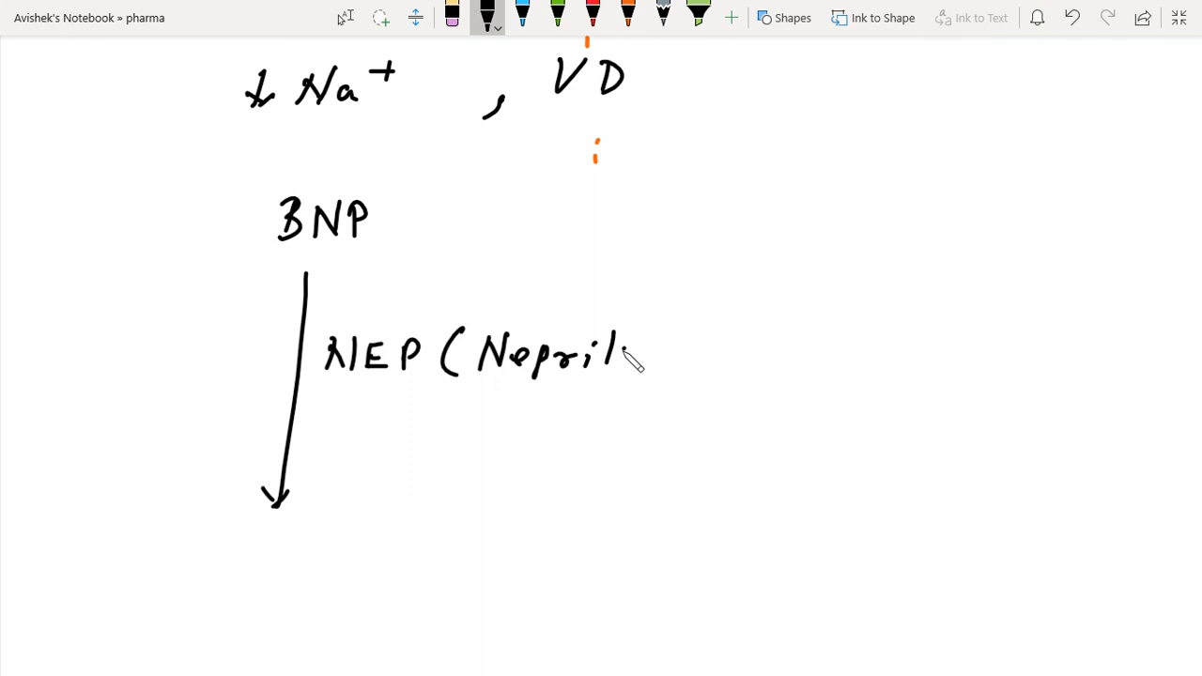
pyautogui.moveTo(620, 352); pyautogui.dragTo(714, 362)
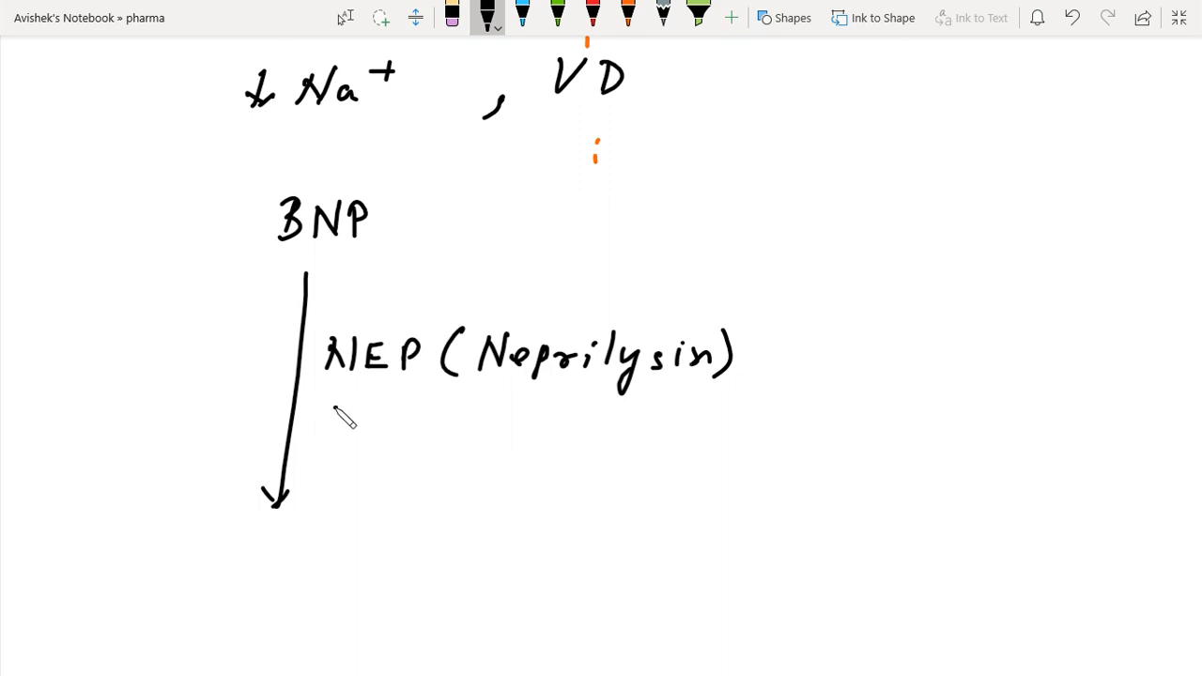
pyautogui.moveTo(329, 409); pyautogui.dragTo(423, 408)
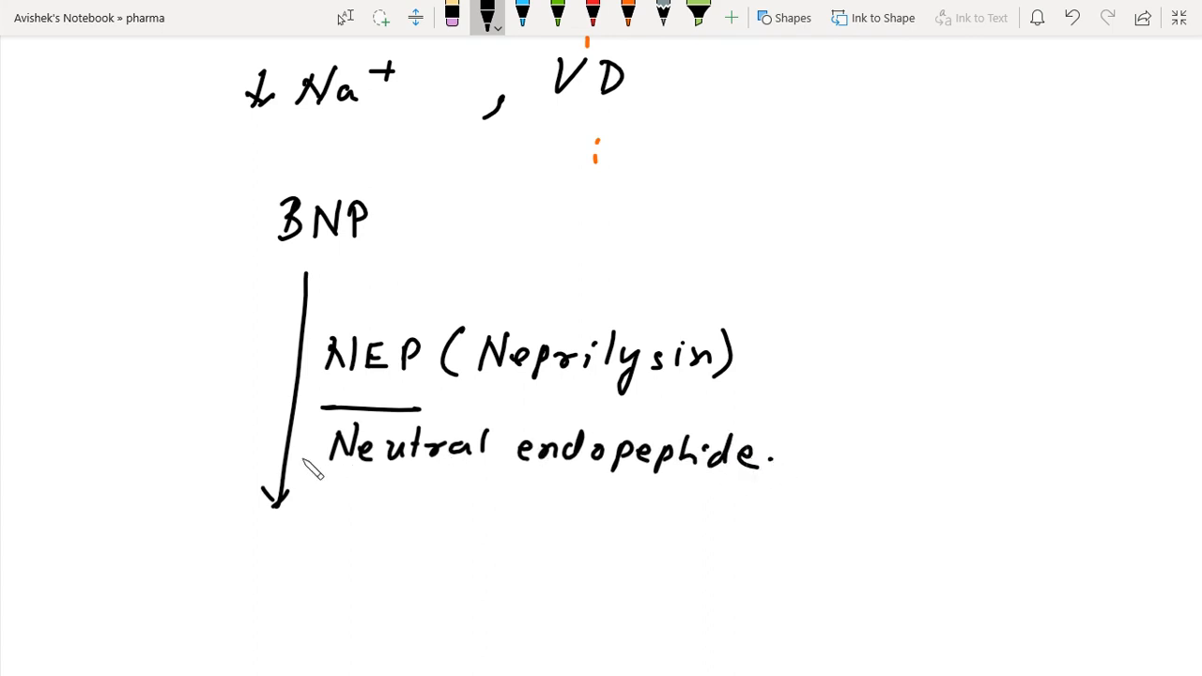
pyautogui.moveTo(398, 250)
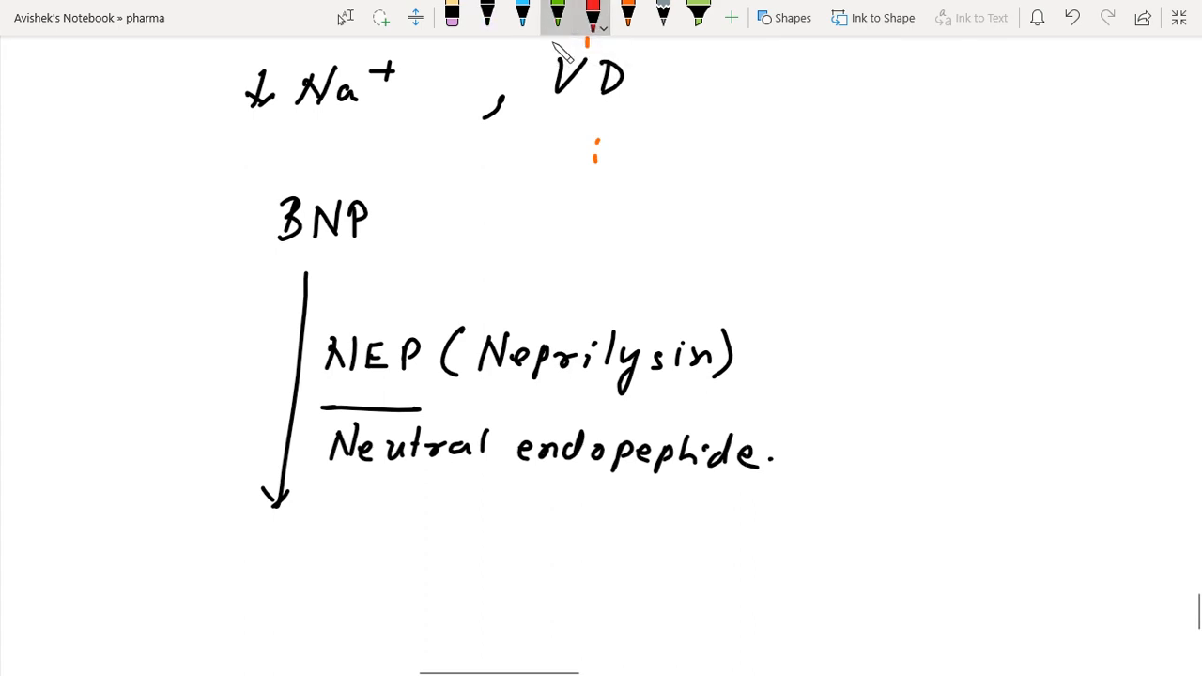
# Step: In red, add a circled plus by BNP, underline Na+ and VD, and a circled minus after Neprilysin
pyautogui.click(590, 17)
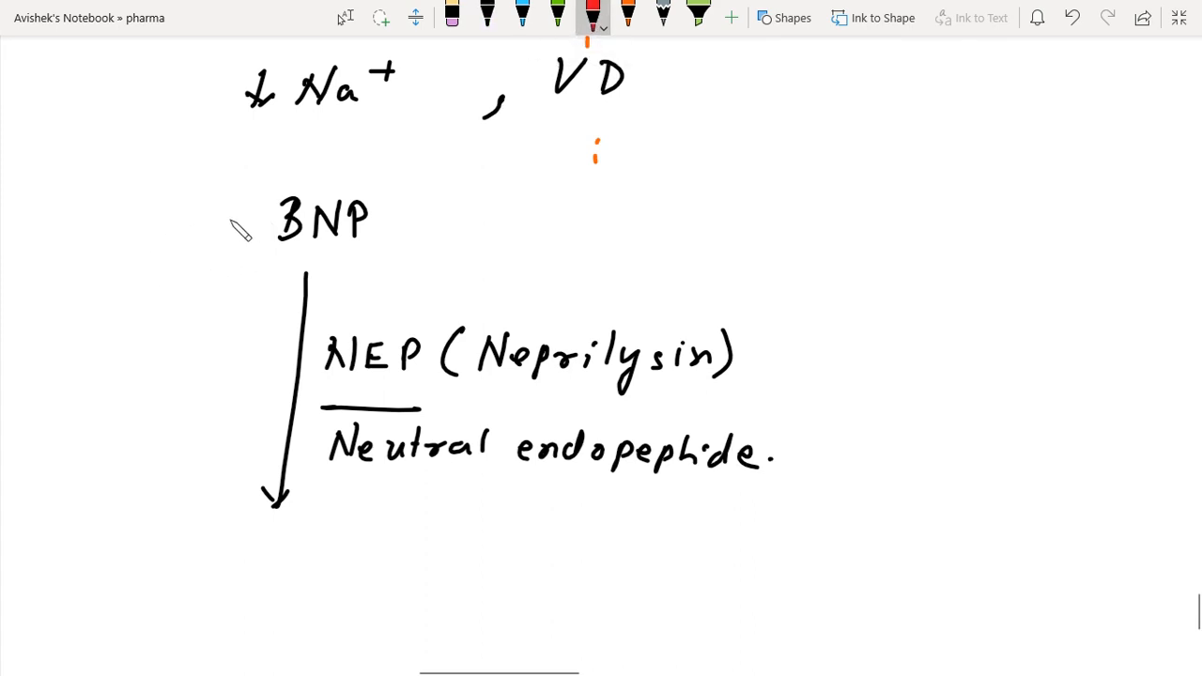
pyautogui.moveTo(216, 198); pyautogui.dragTo(253, 231)
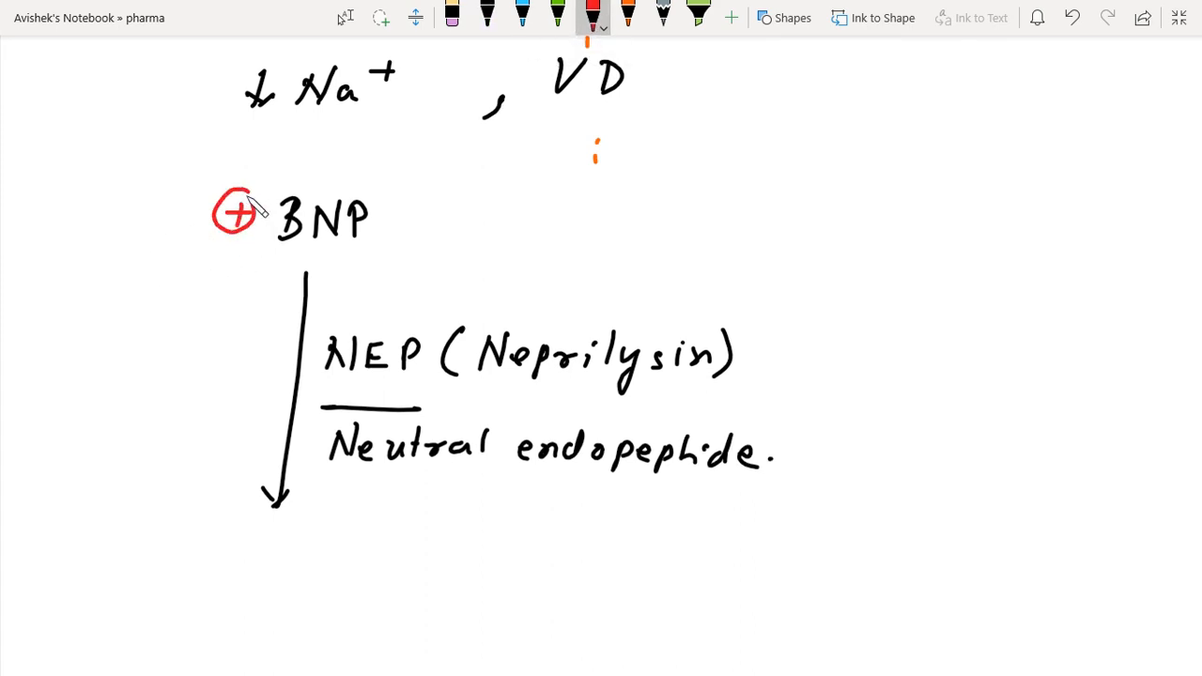
pyautogui.moveTo(243, 123); pyautogui.dragTo(355, 138)
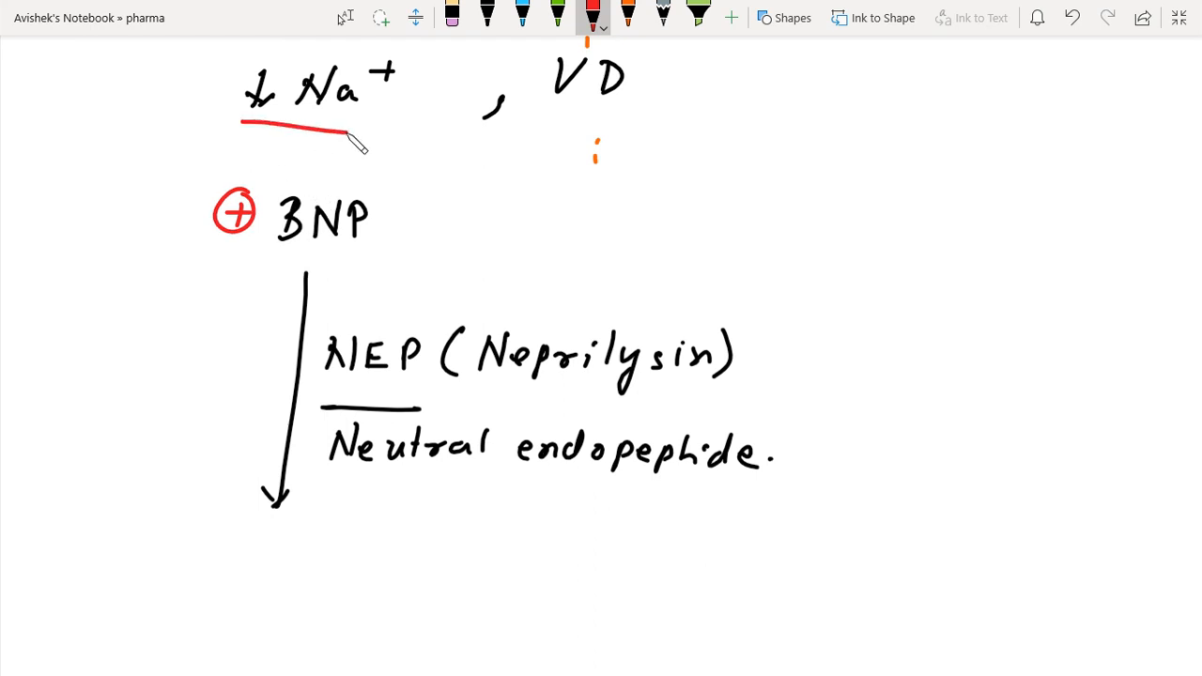
pyautogui.moveTo(547, 120); pyautogui.dragTo(631, 120)
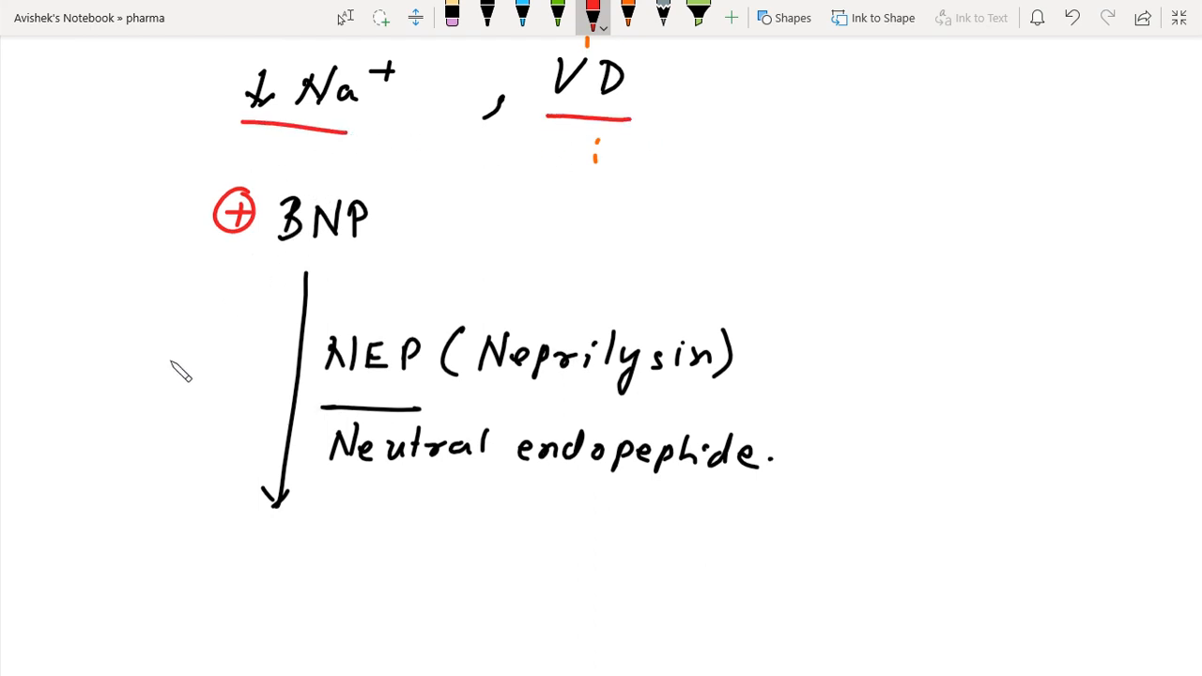
pyautogui.moveTo(769, 368)
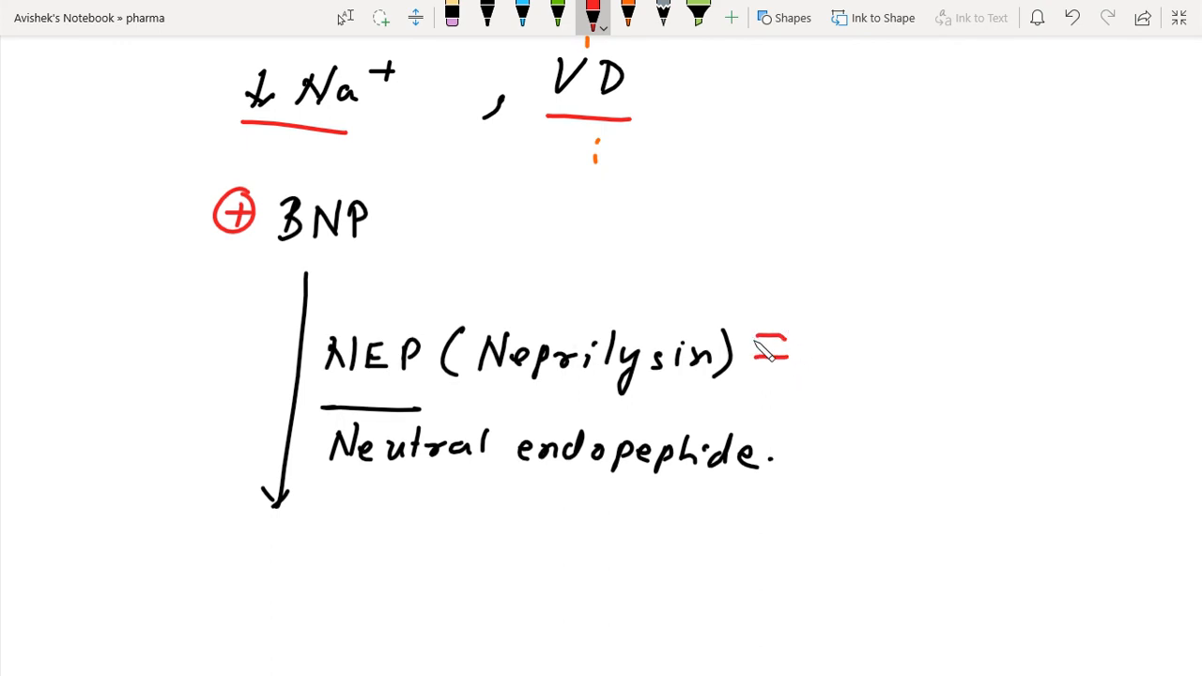
pyautogui.moveTo(751, 352); pyautogui.dragTo(798, 357)
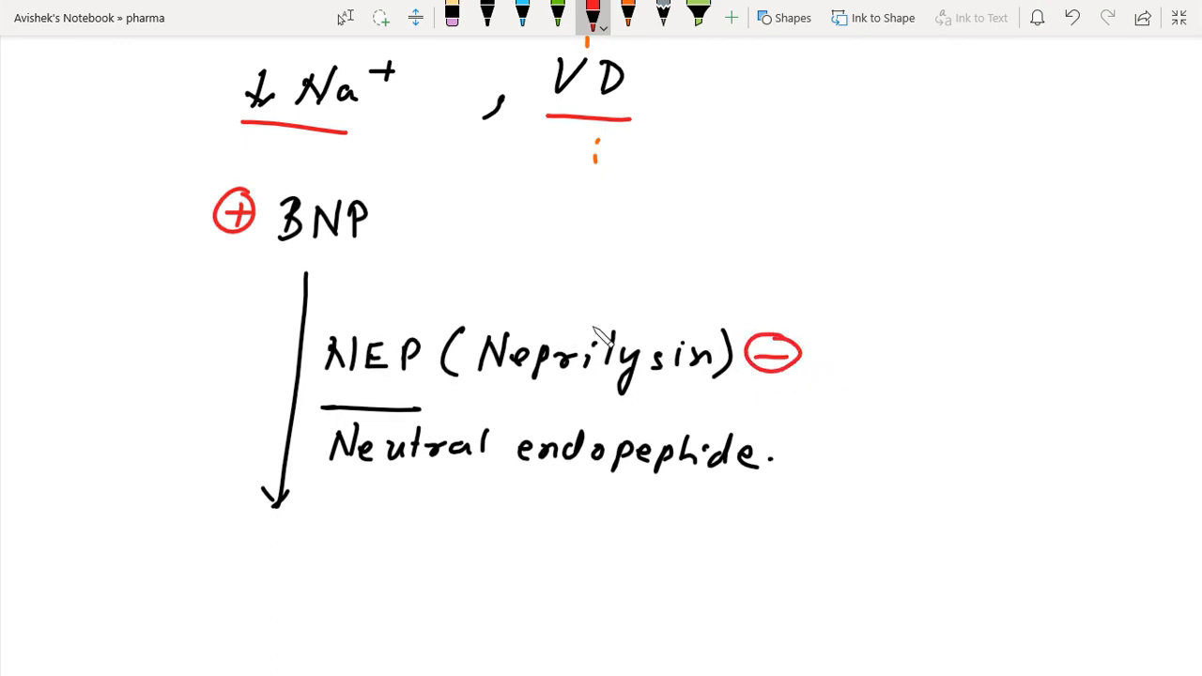
pyautogui.moveTo(384, 254)
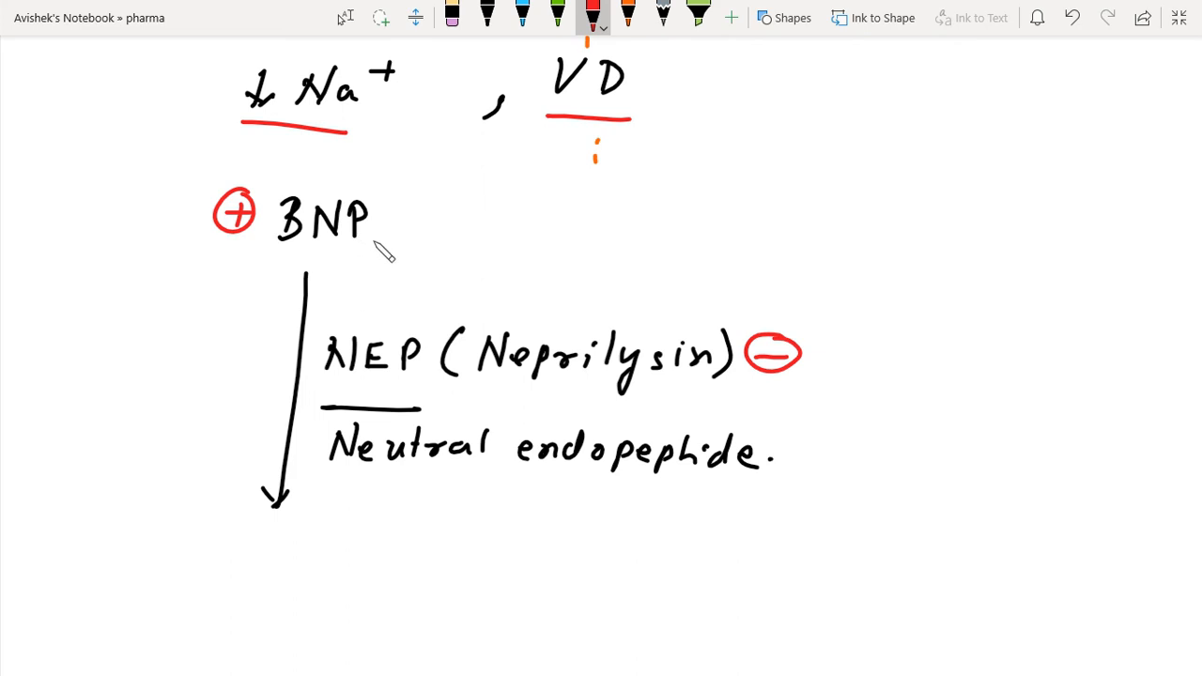
pyautogui.moveTo(364, 265)
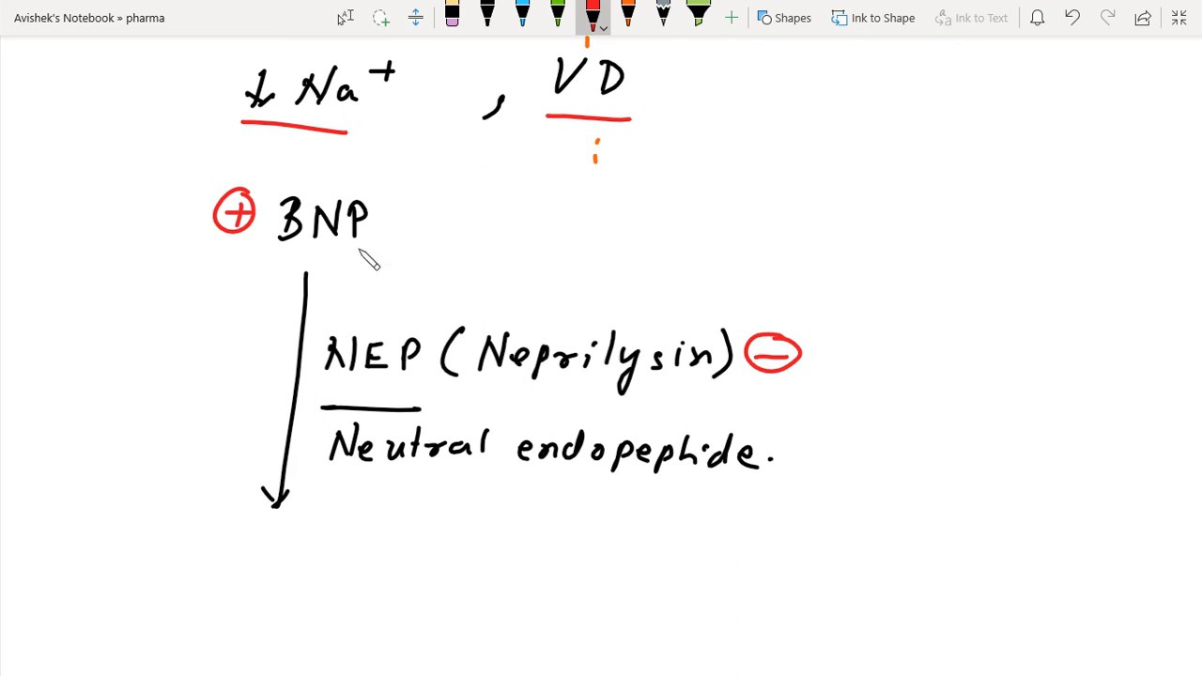
pyautogui.moveTo(343, 267)
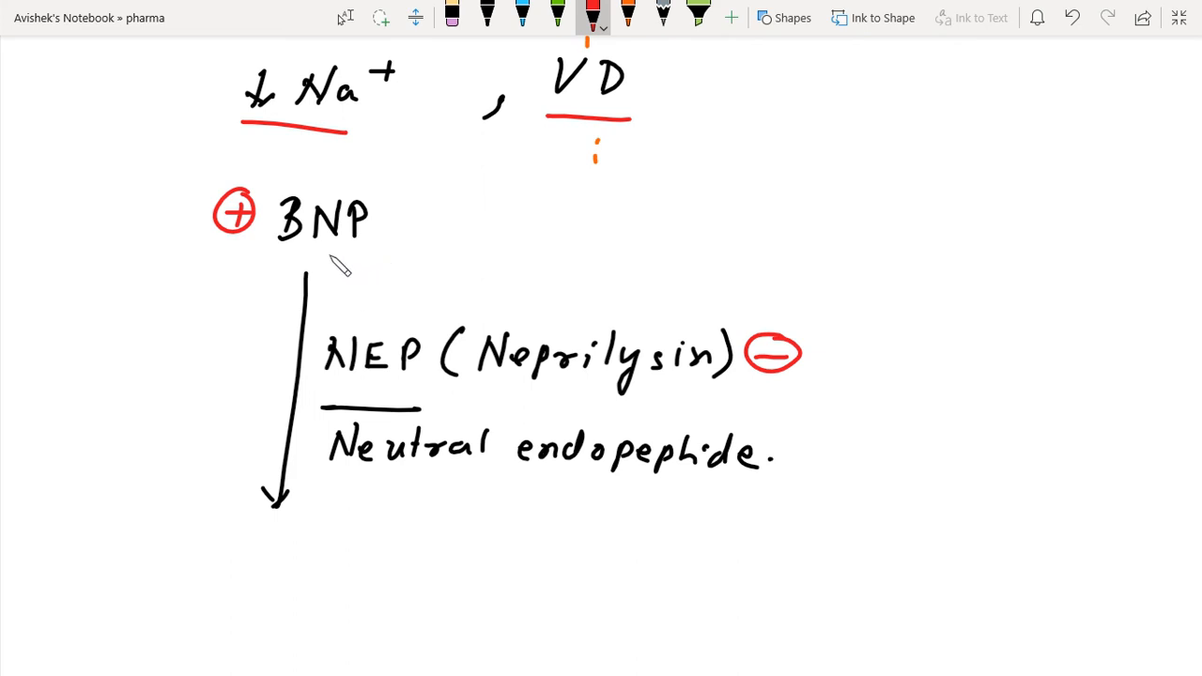
pyautogui.moveTo(769, 271)
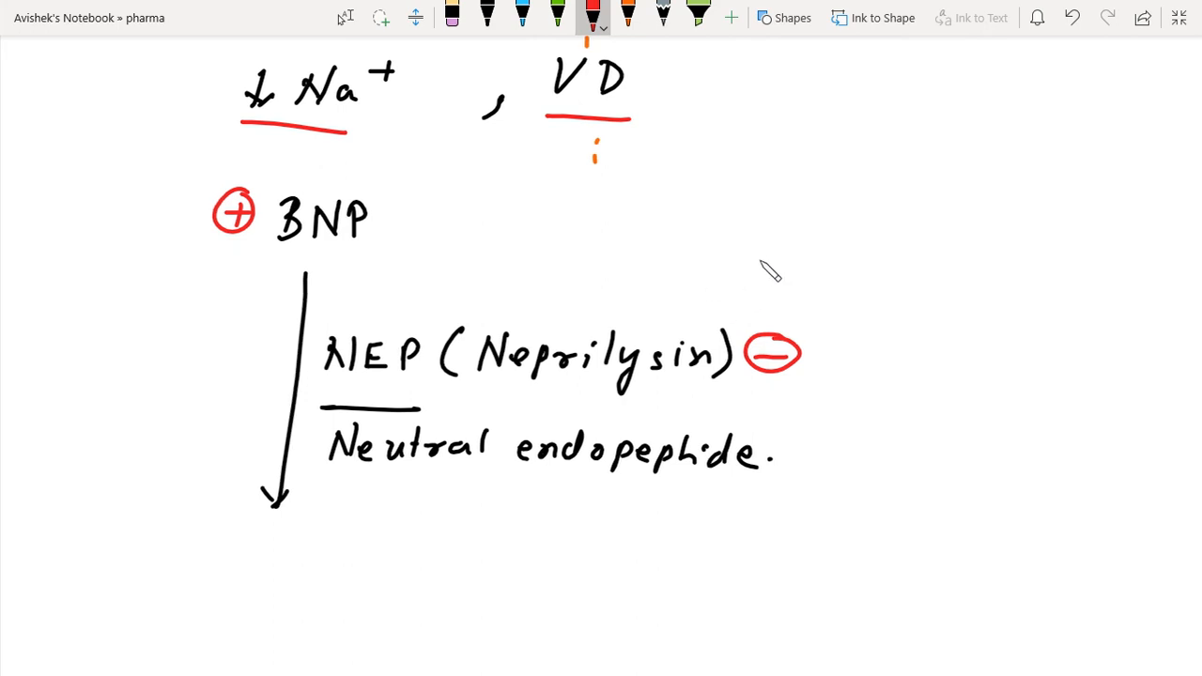
# Step: In red, write '⊕BNP – Nesiritide (IV) Shortacting, Acute care Use' and box Nesiritide
pyautogui.scroll(-3)
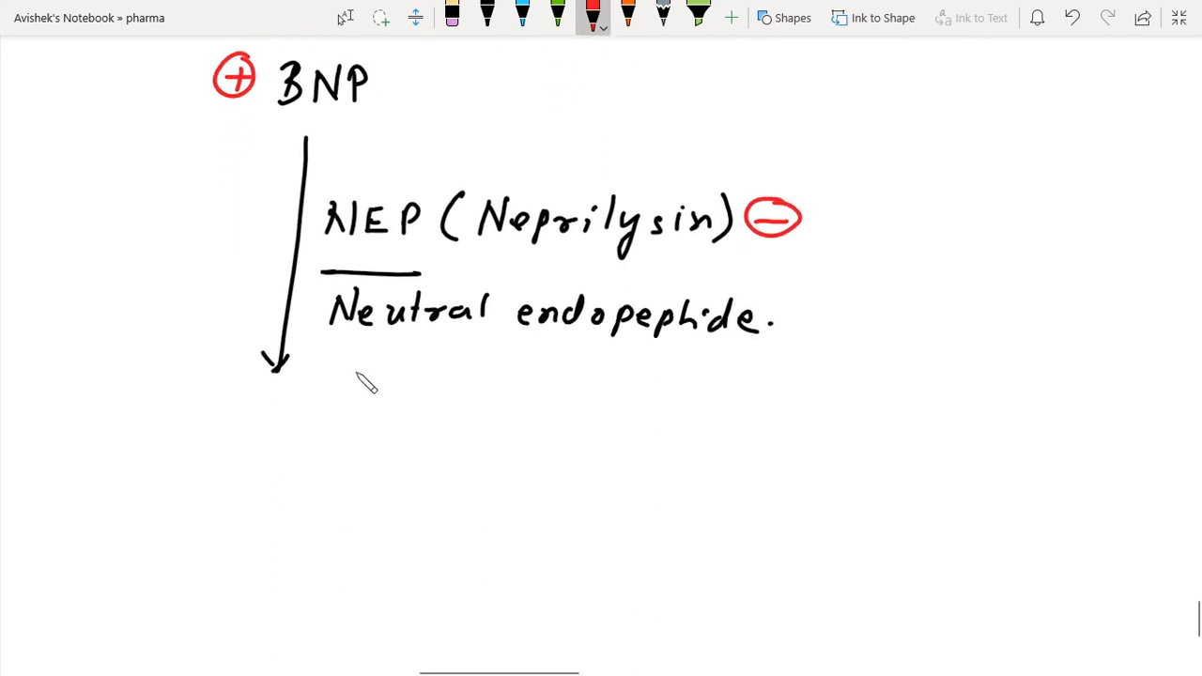
pyautogui.moveTo(80, 457)
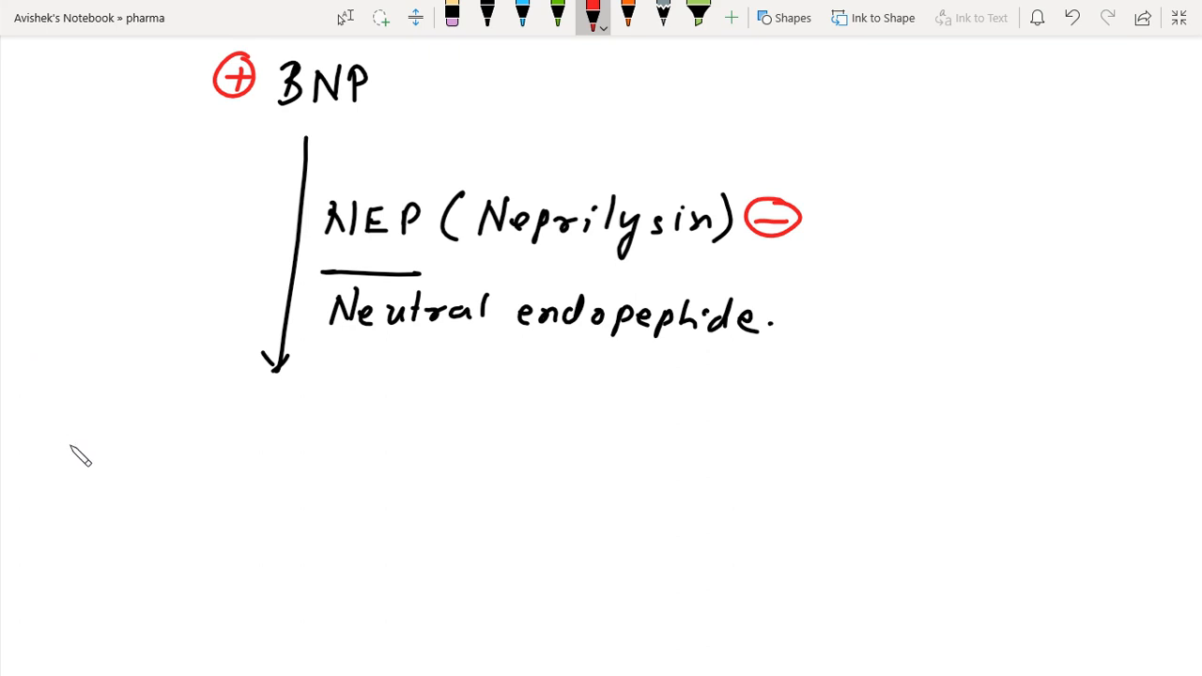
pyautogui.moveTo(113, 437); pyautogui.dragTo(102, 470)
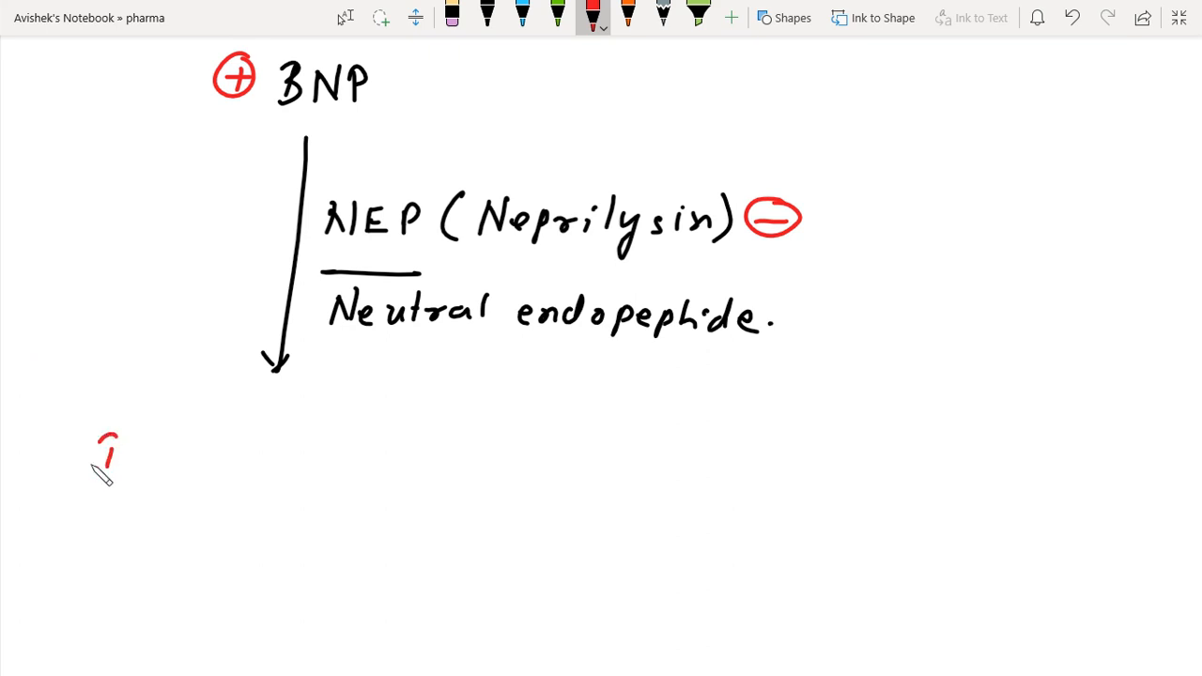
pyautogui.moveTo(113, 437); pyautogui.dragTo(117, 470)
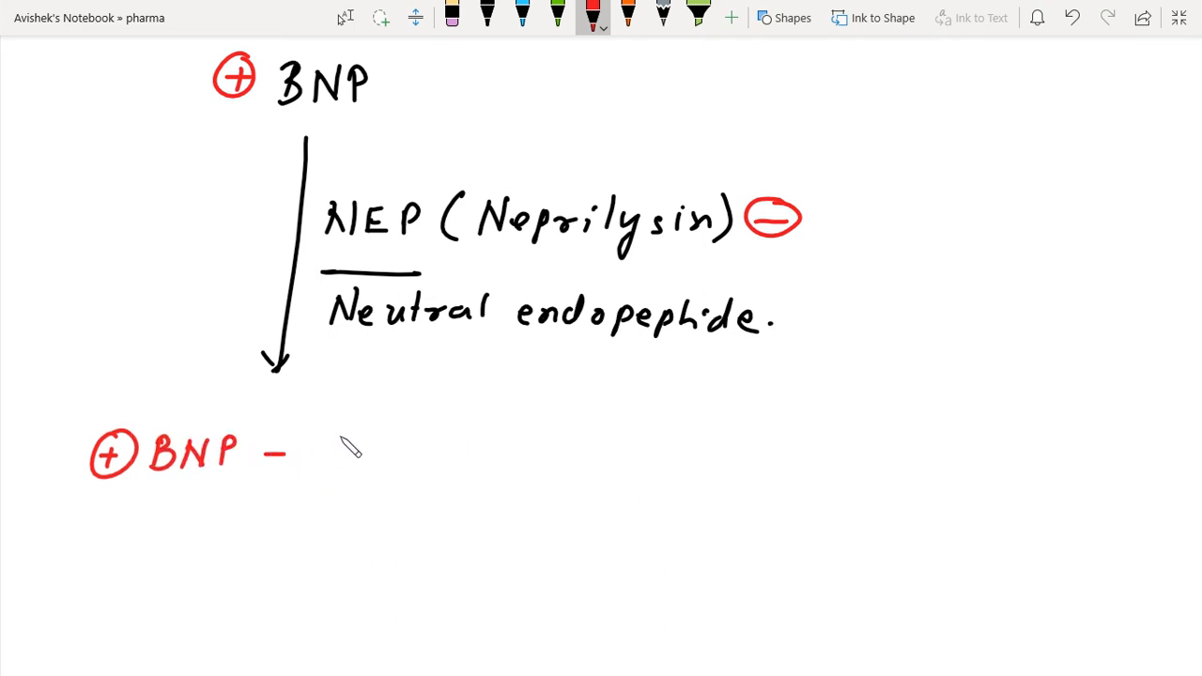
pyautogui.moveTo(399, 389)
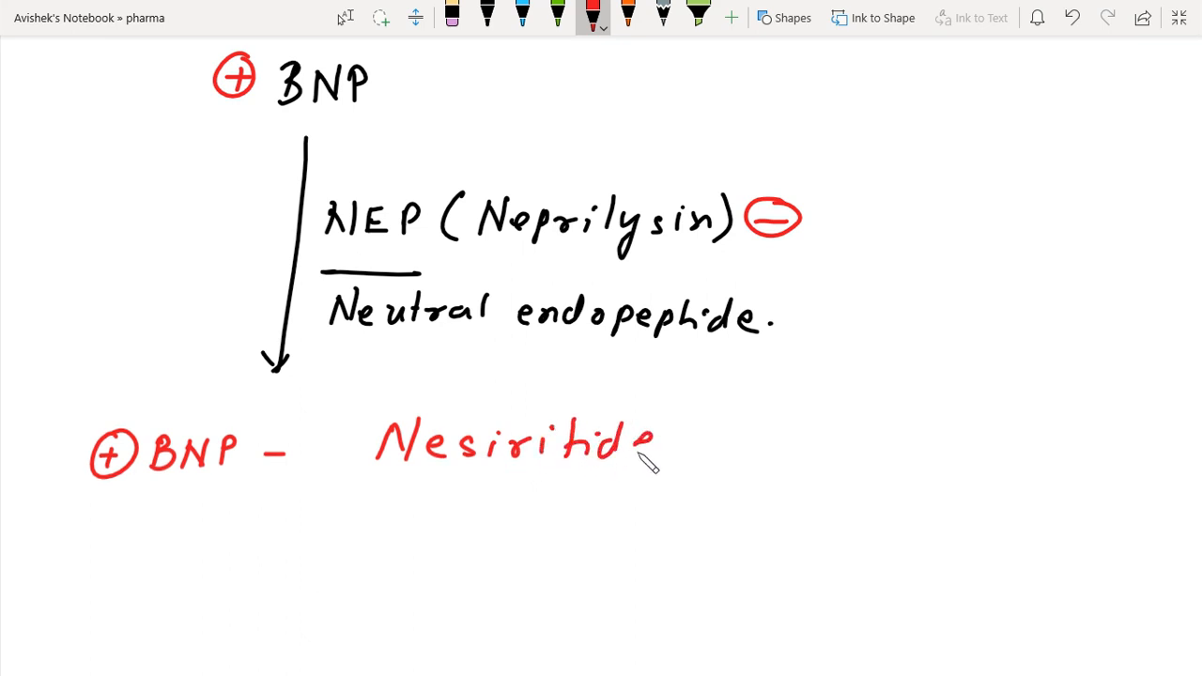
pyautogui.click(686, 454)
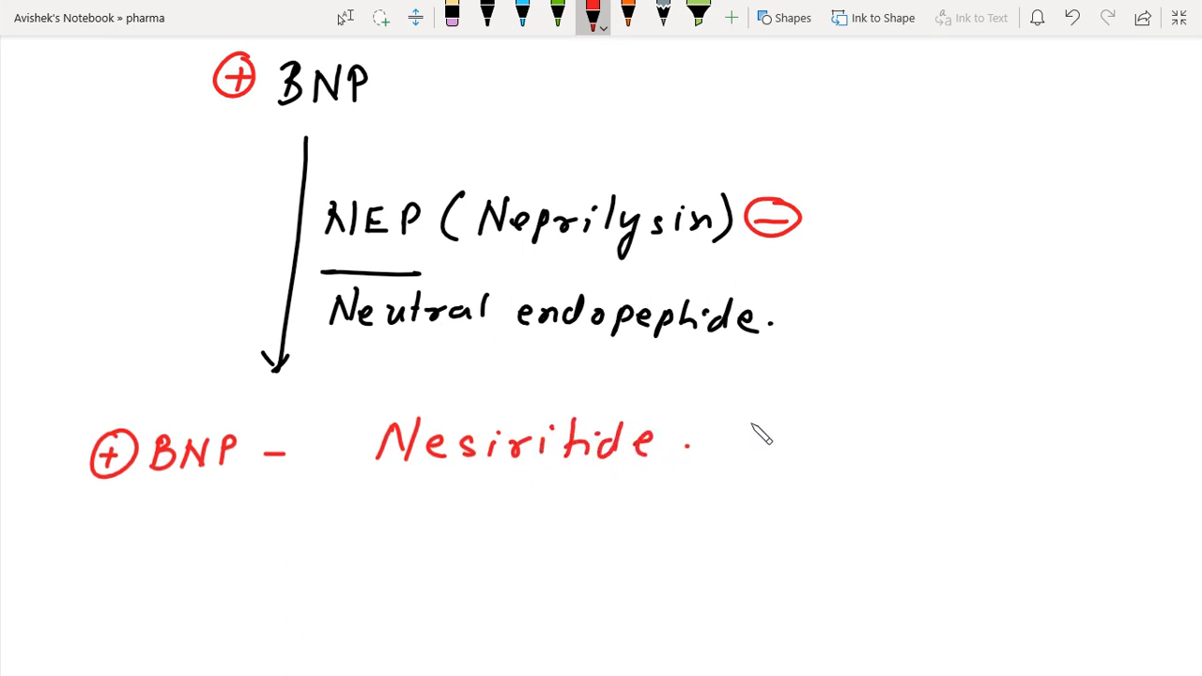
pyautogui.moveTo(779, 429)
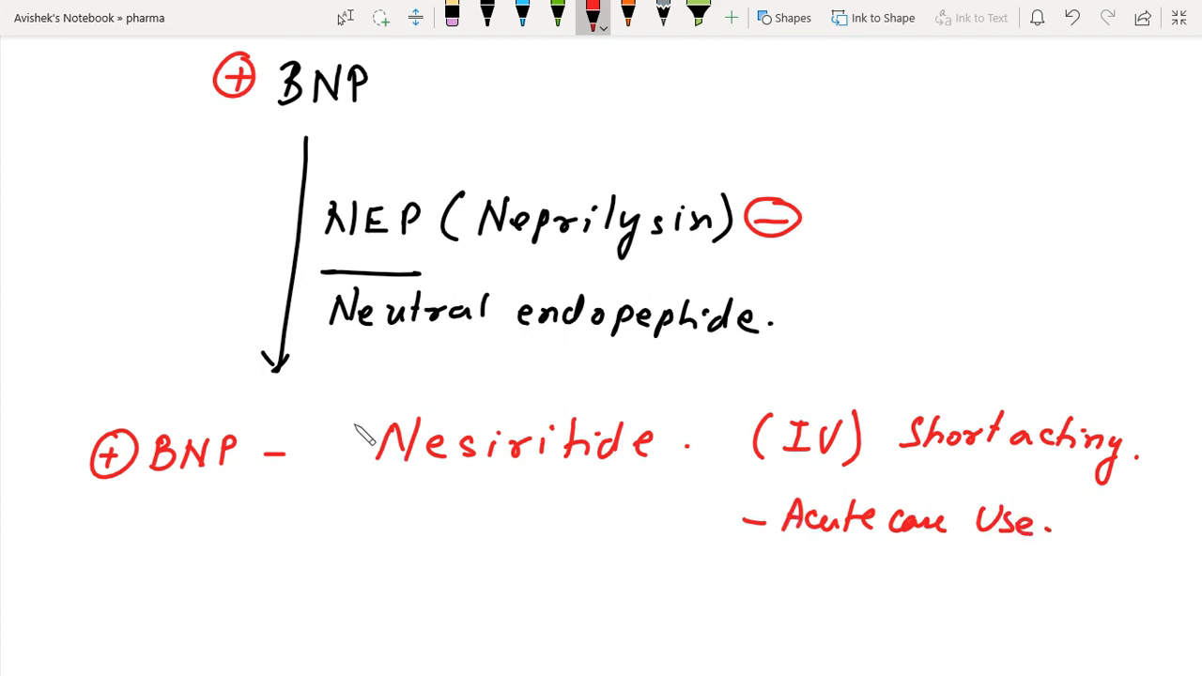
pyautogui.moveTo(338, 404); pyautogui.dragTo(653, 508)
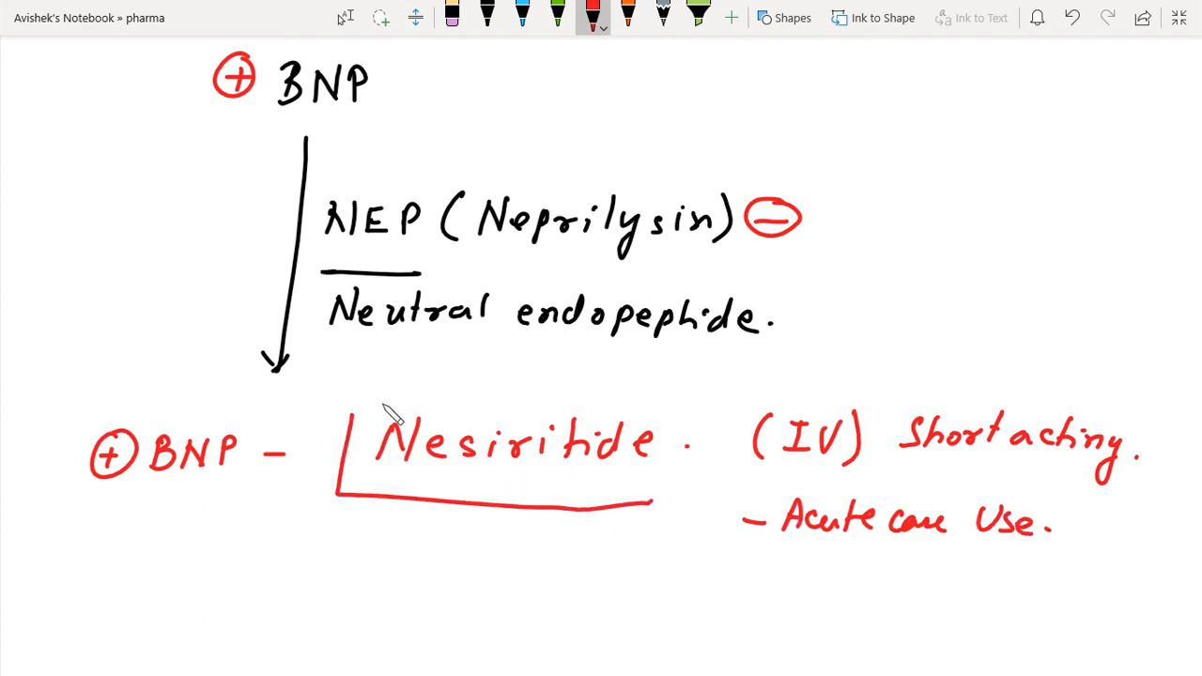
pyautogui.moveTo(357, 404); pyautogui.dragTo(667, 507)
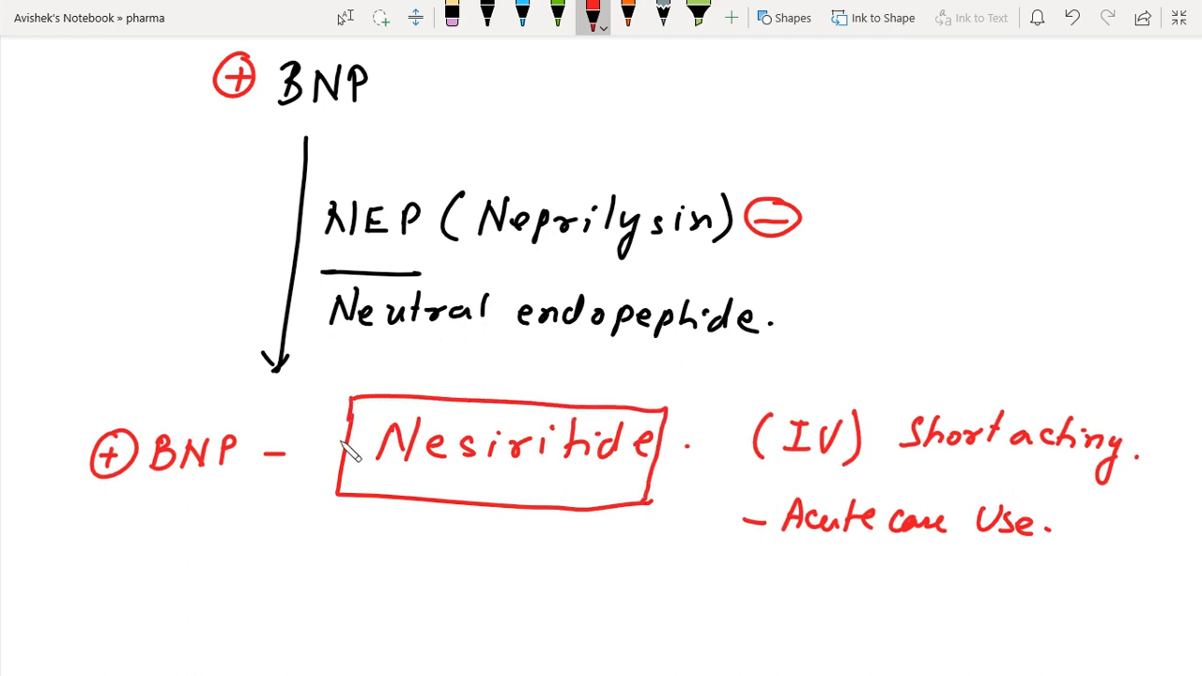
# Step: Write '⊖NEP ⊖ "-TRIL"' in red below the nesiritide notes
pyautogui.scroll(-3)
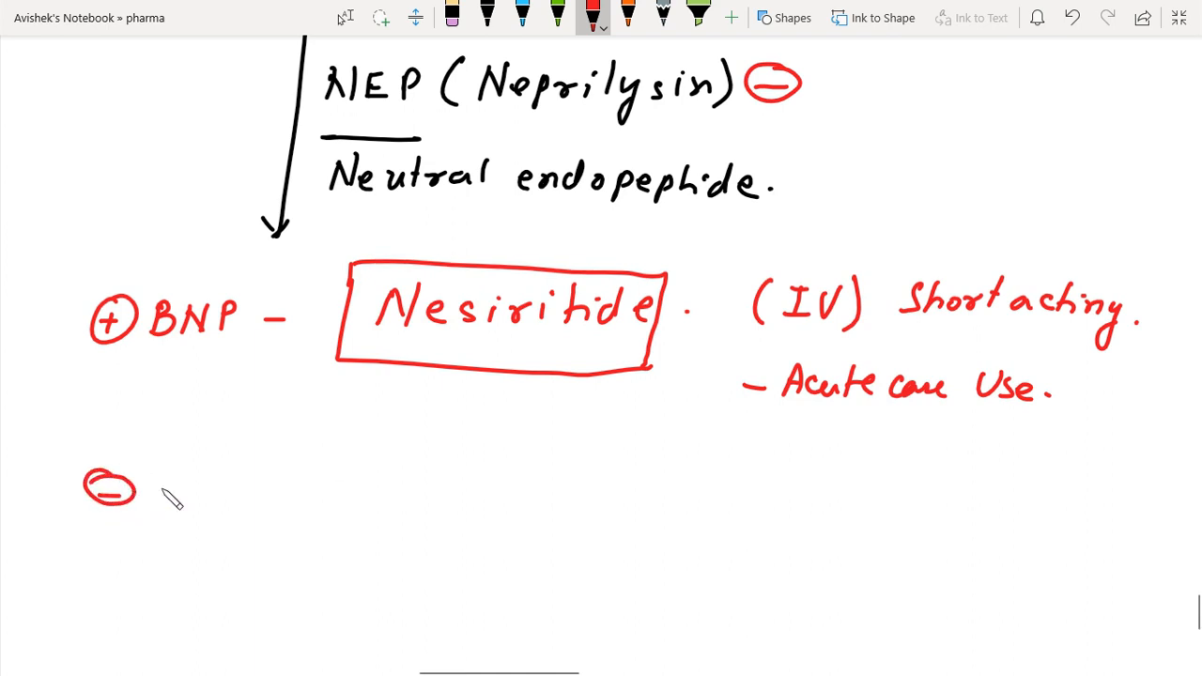
pyautogui.moveTo(164, 469); pyautogui.dragTo(221, 508)
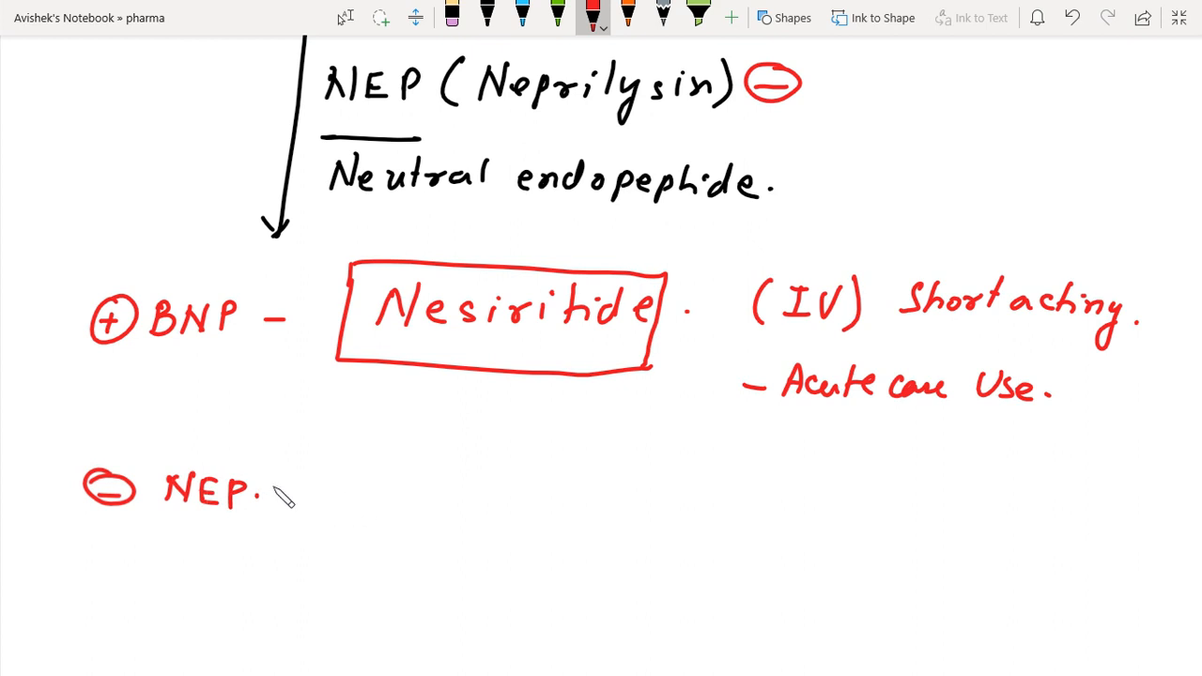
pyautogui.moveTo(272, 488); pyautogui.dragTo(314, 489)
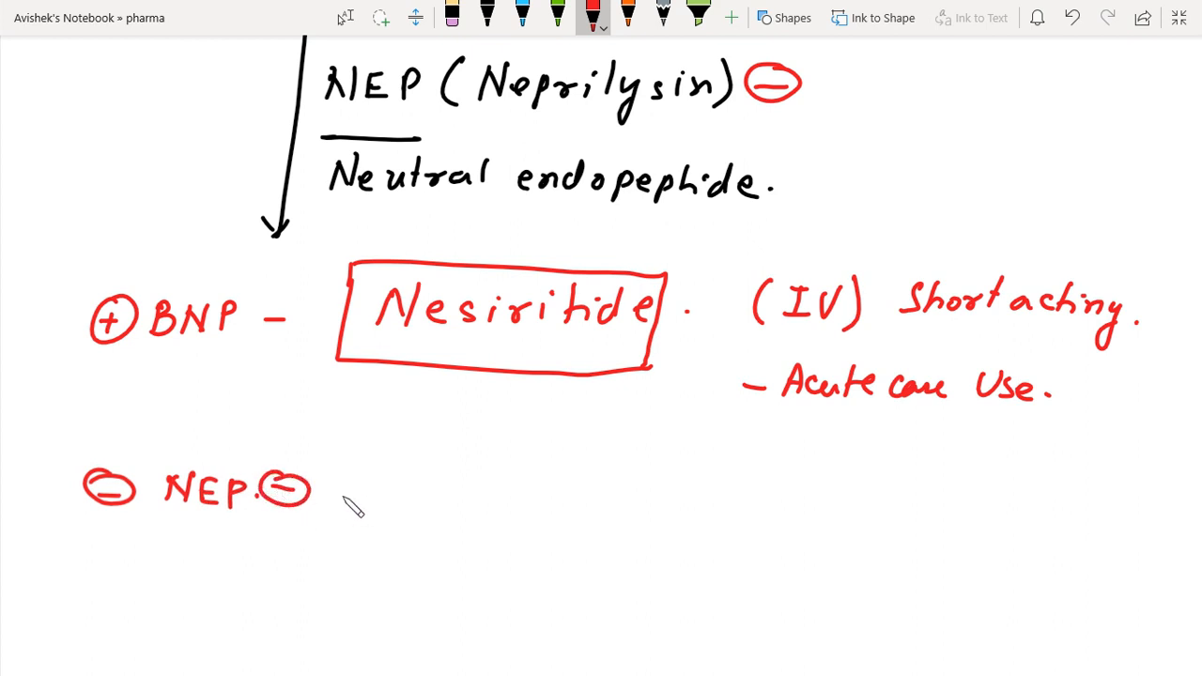
pyautogui.moveTo(434, 498)
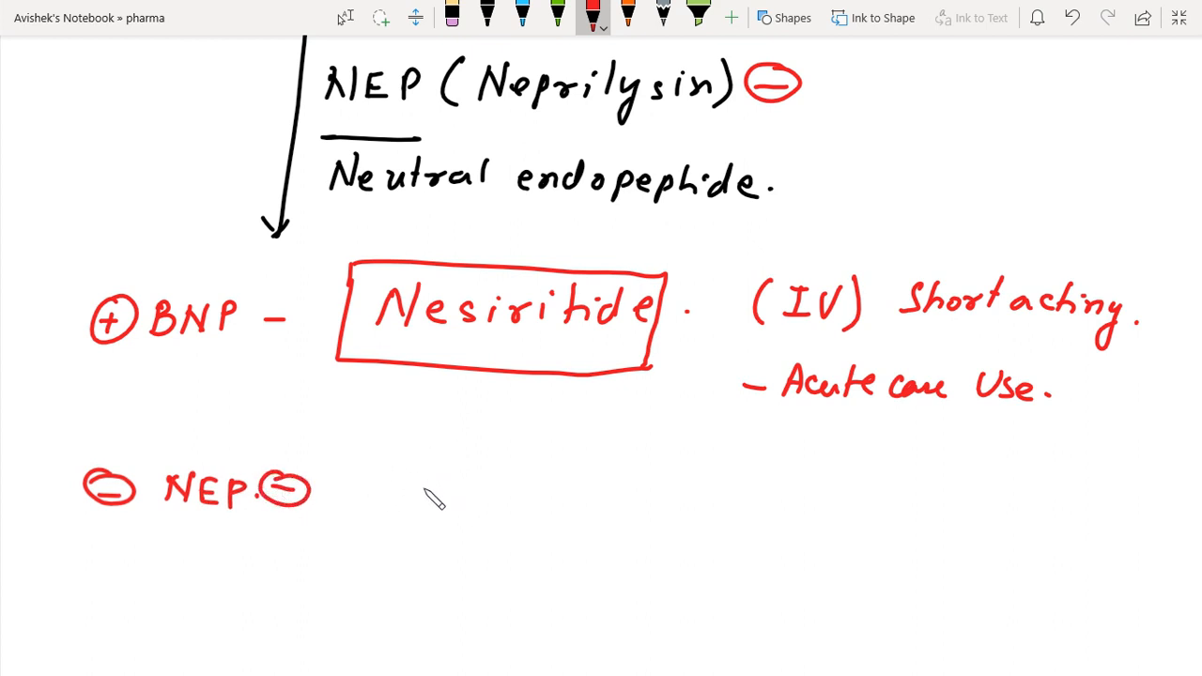
pyautogui.moveTo(413, 484); pyautogui.dragTo(465, 470)
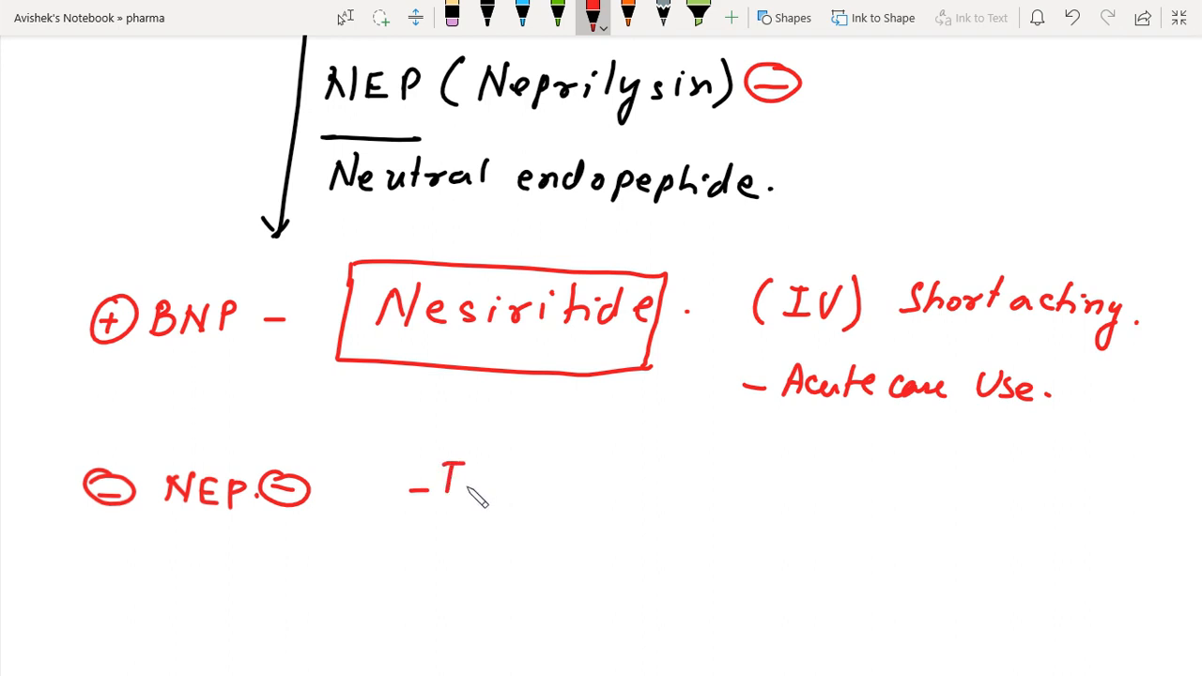
pyautogui.moveTo(460, 479); pyautogui.dragTo(527, 484)
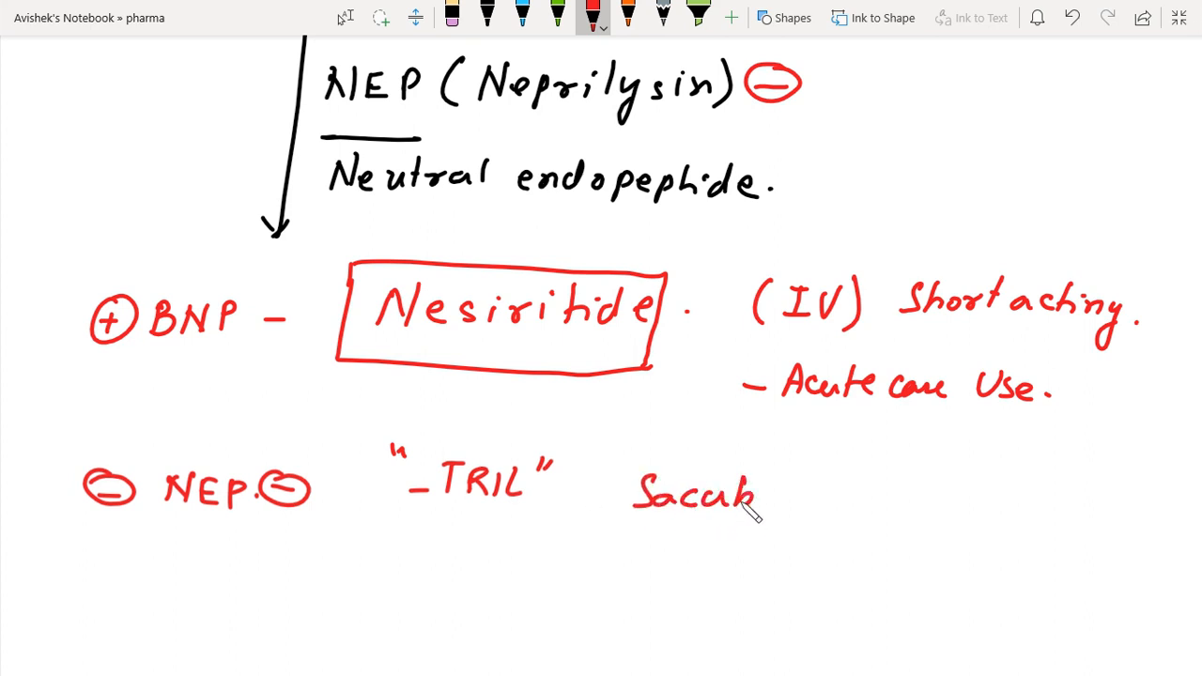
# Step: Write Sacubitril and Ecadotril and box them together
pyautogui.moveTo(756, 498); pyautogui.dragTo(851, 493)
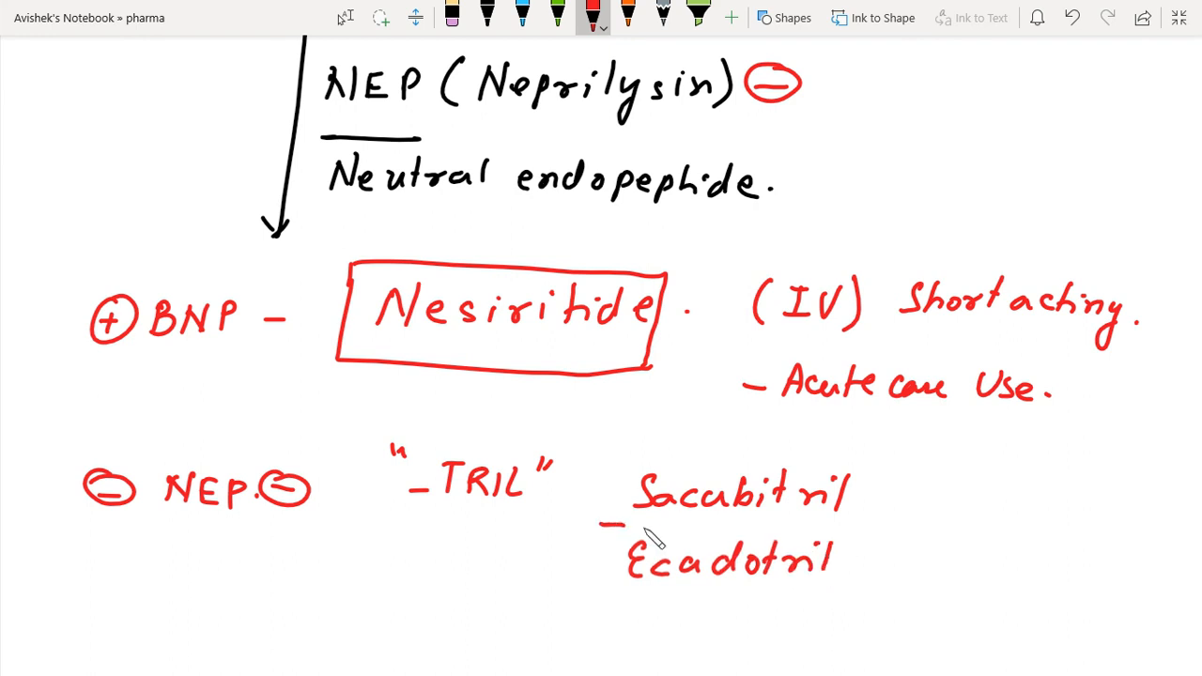
pyautogui.moveTo(630, 465); pyautogui.dragTo(865, 465)
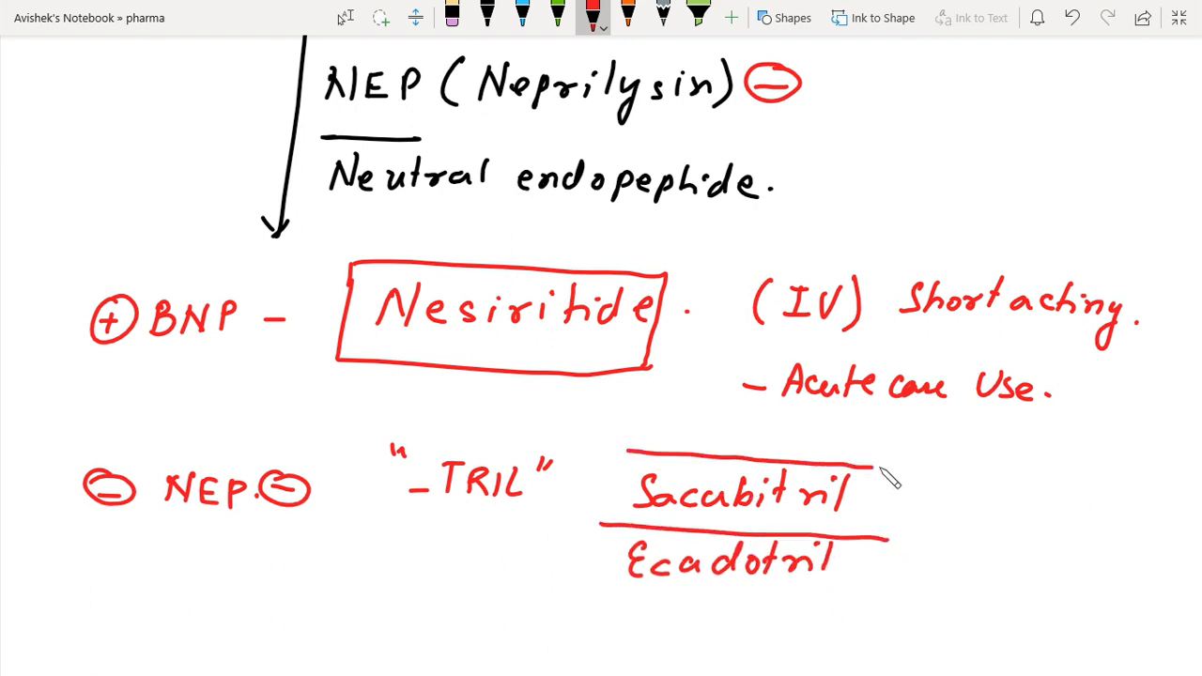
pyautogui.moveTo(883, 474); pyautogui.dragTo(611, 573)
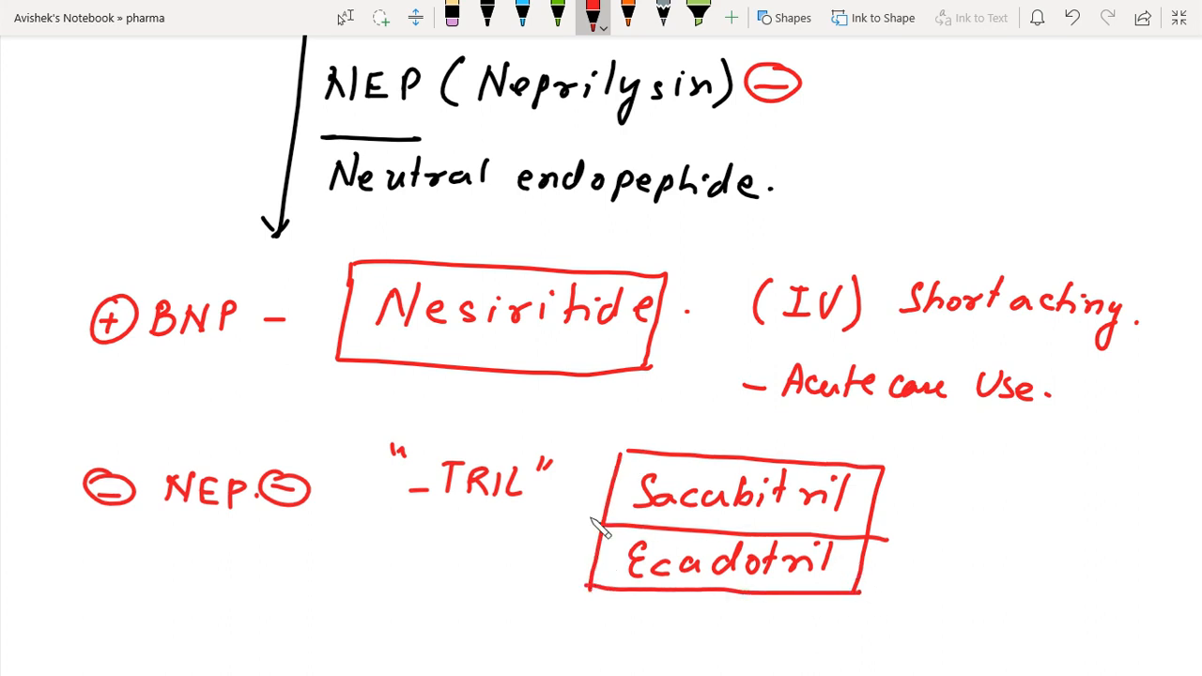
pyautogui.moveTo(963, 521)
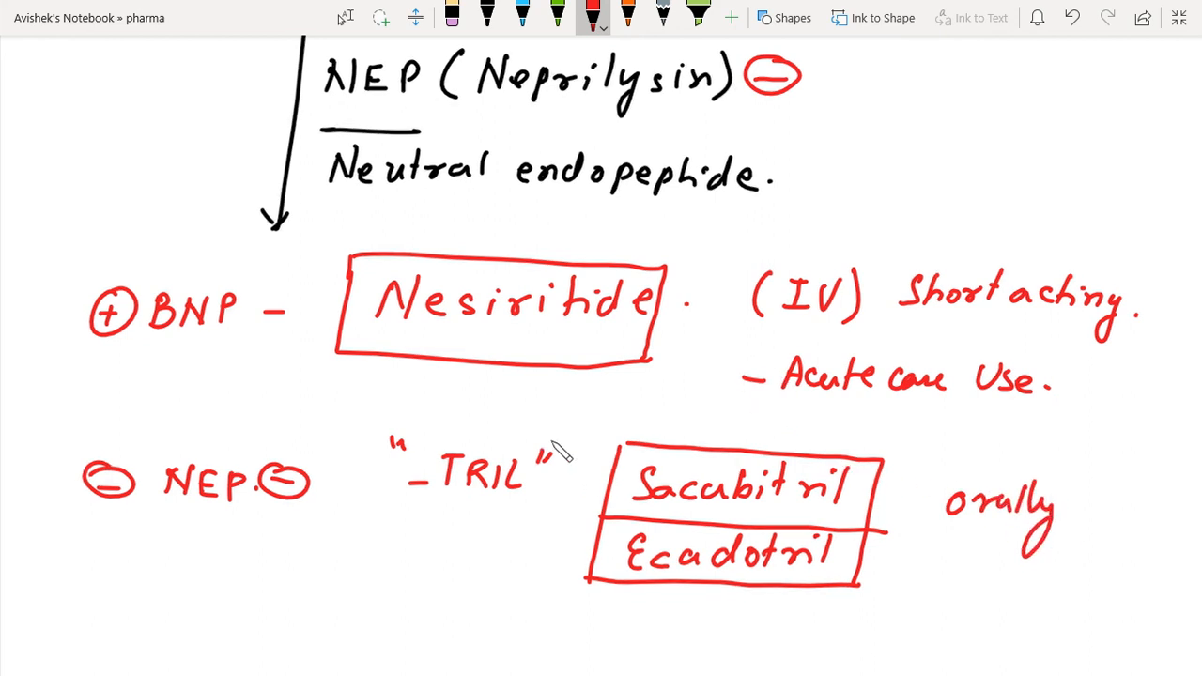
# Step: Write '3 - Vasopeptidase ⊖' in red and underline it twice
pyautogui.scroll(-3)
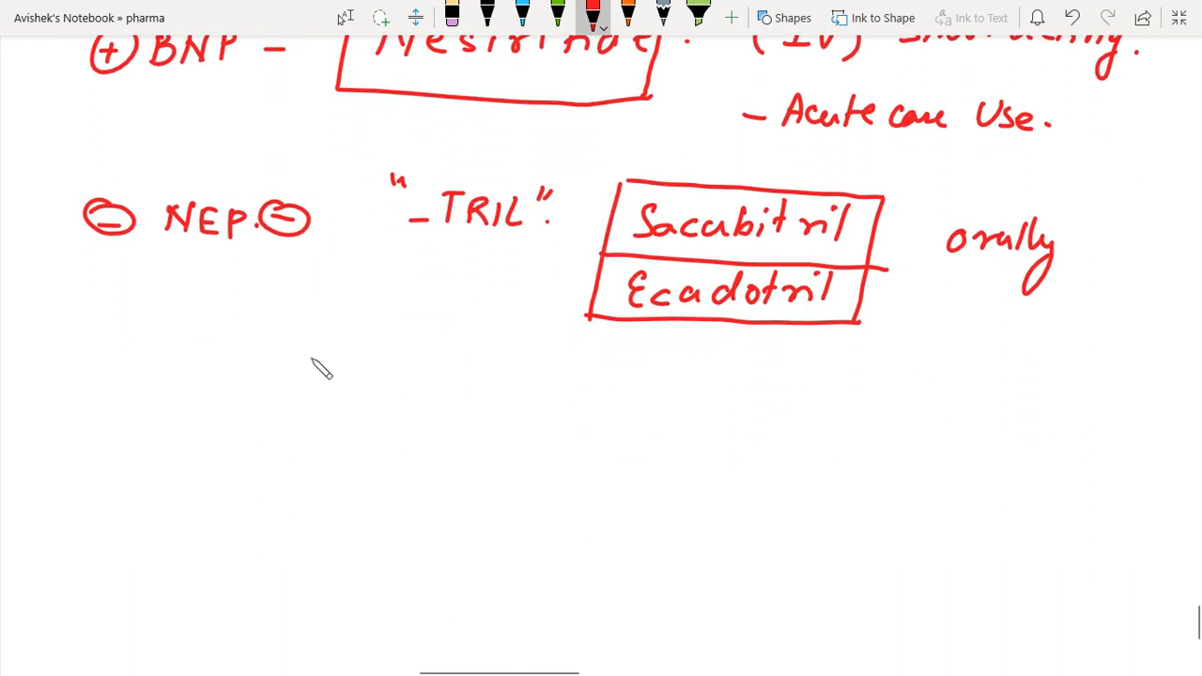
pyautogui.moveTo(47, 451); pyautogui.dragTo(52, 484)
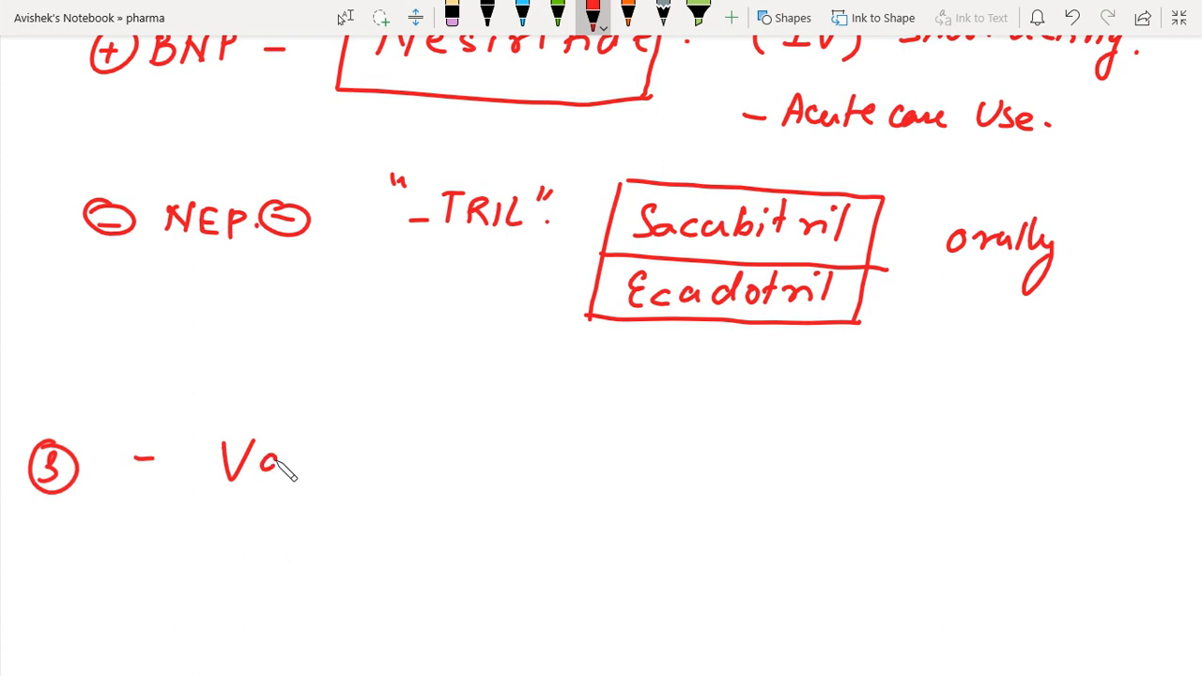
pyautogui.moveTo(282, 460); pyautogui.dragTo(395, 461)
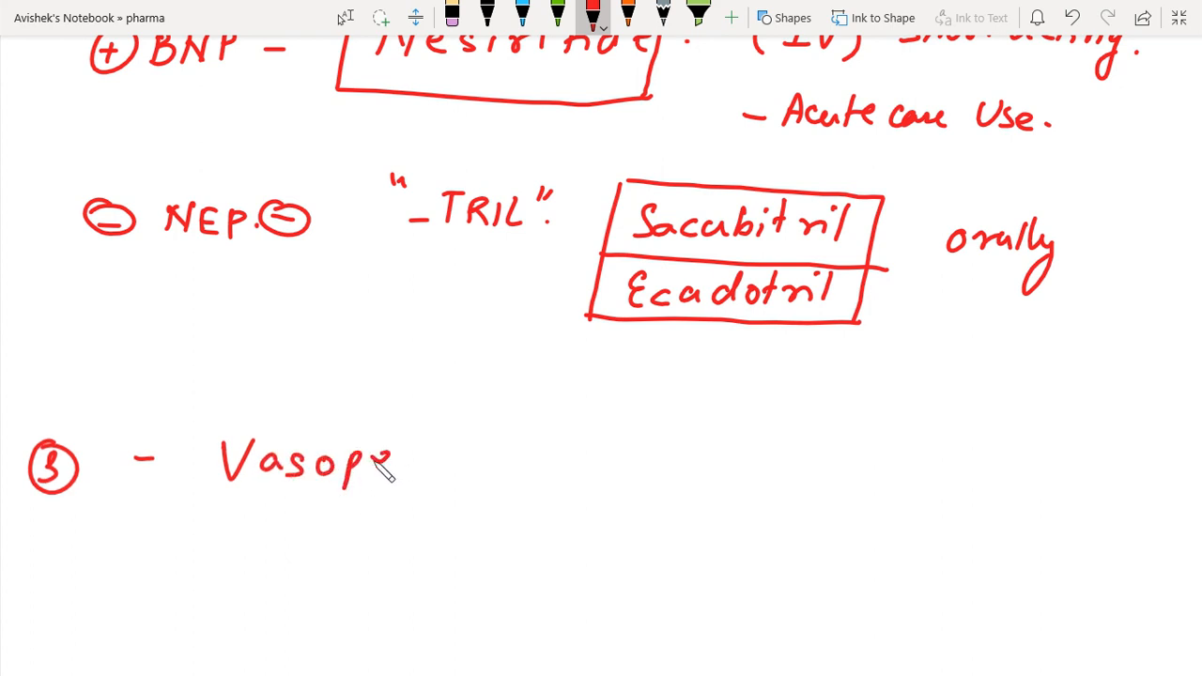
pyautogui.moveTo(386, 460); pyautogui.dragTo(451, 460)
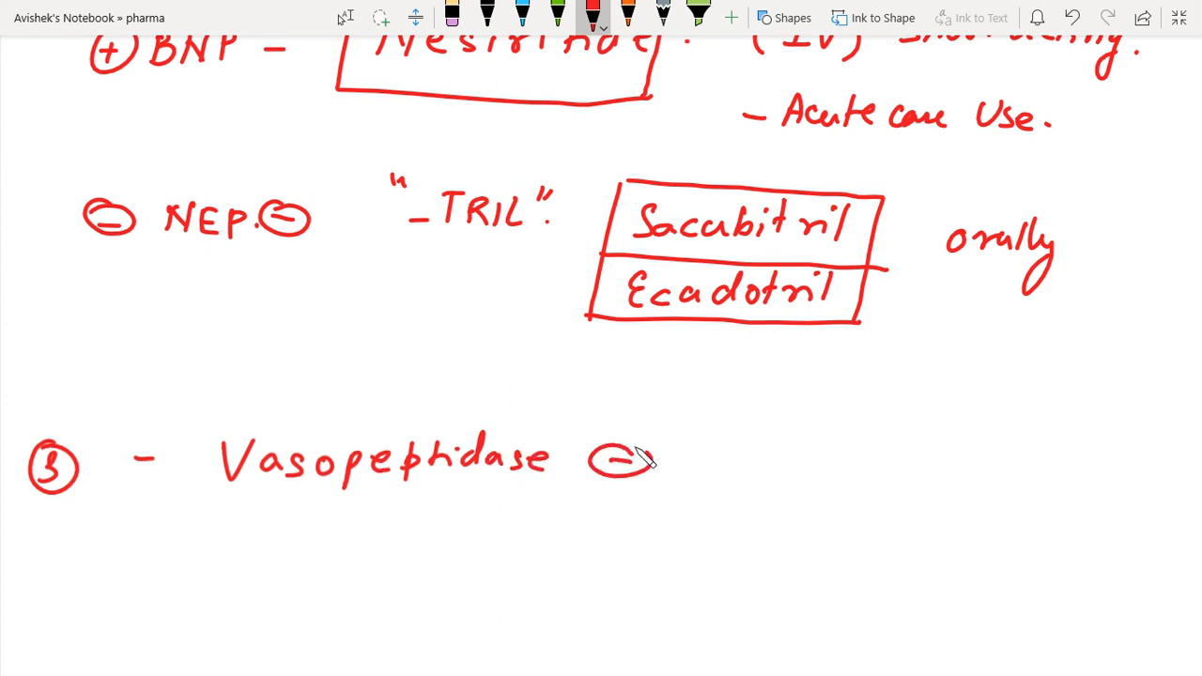
pyautogui.scroll(-3)
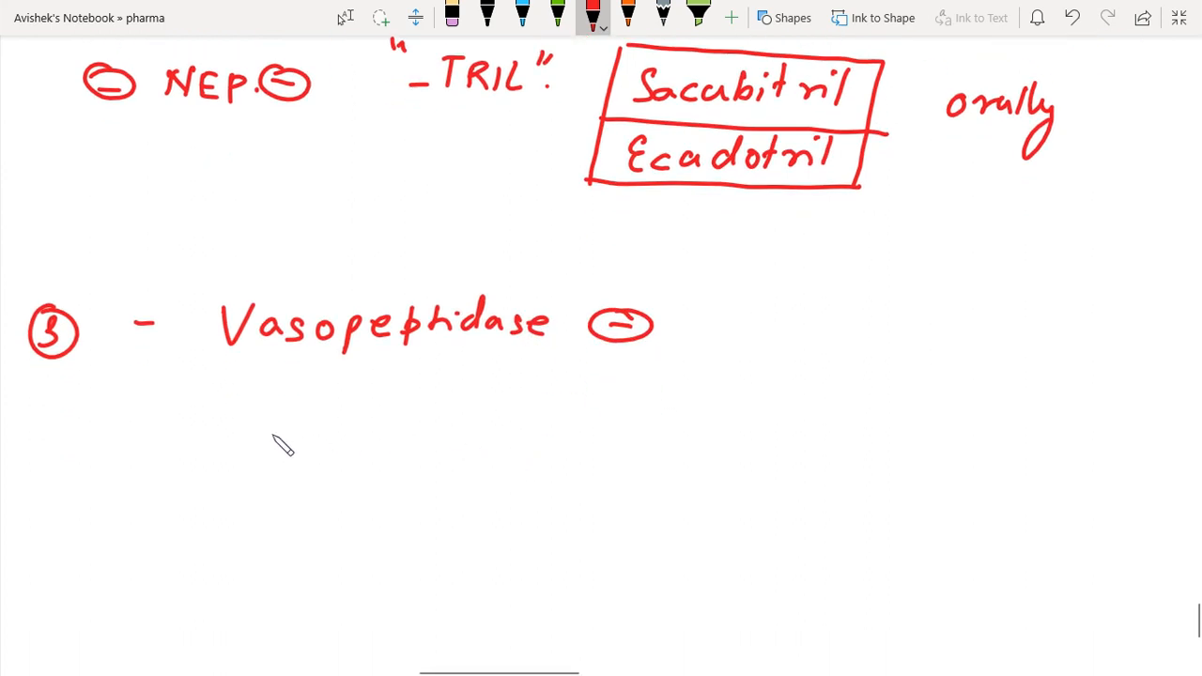
pyautogui.moveTo(216, 371); pyautogui.dragTo(672, 381)
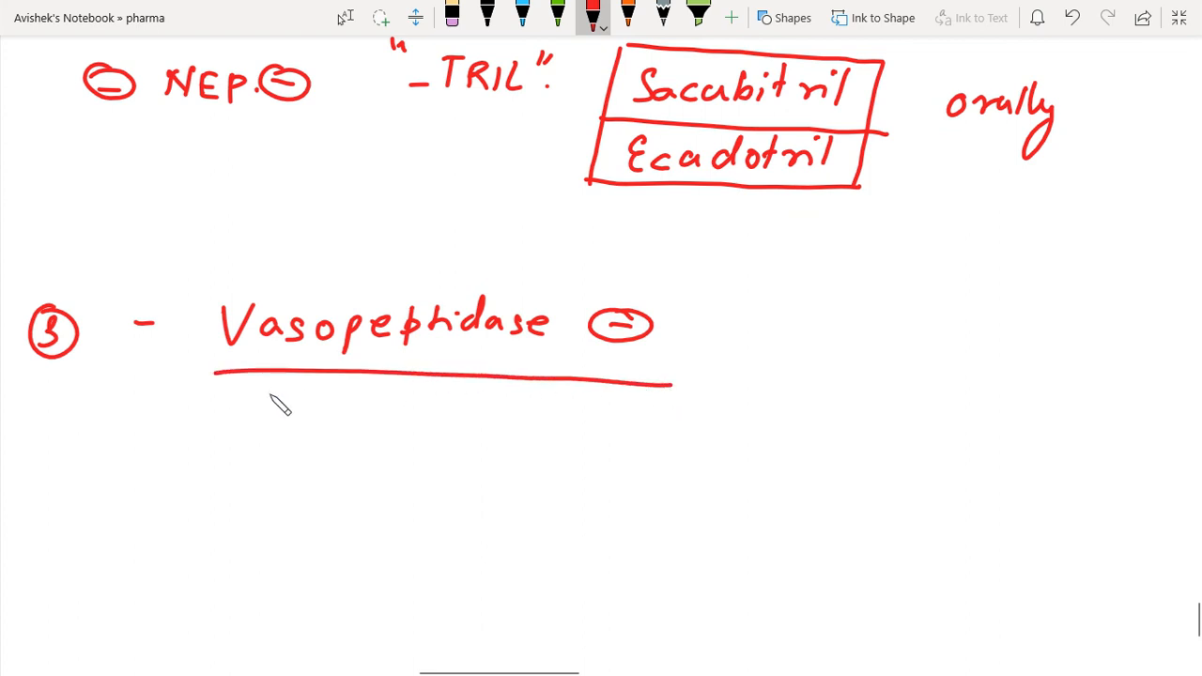
# Step: Write 'ACE ⊖ + NEP ⊖' beneath, boxing each inhibitor
pyautogui.moveTo(240, 395); pyautogui.dragTo(658, 394)
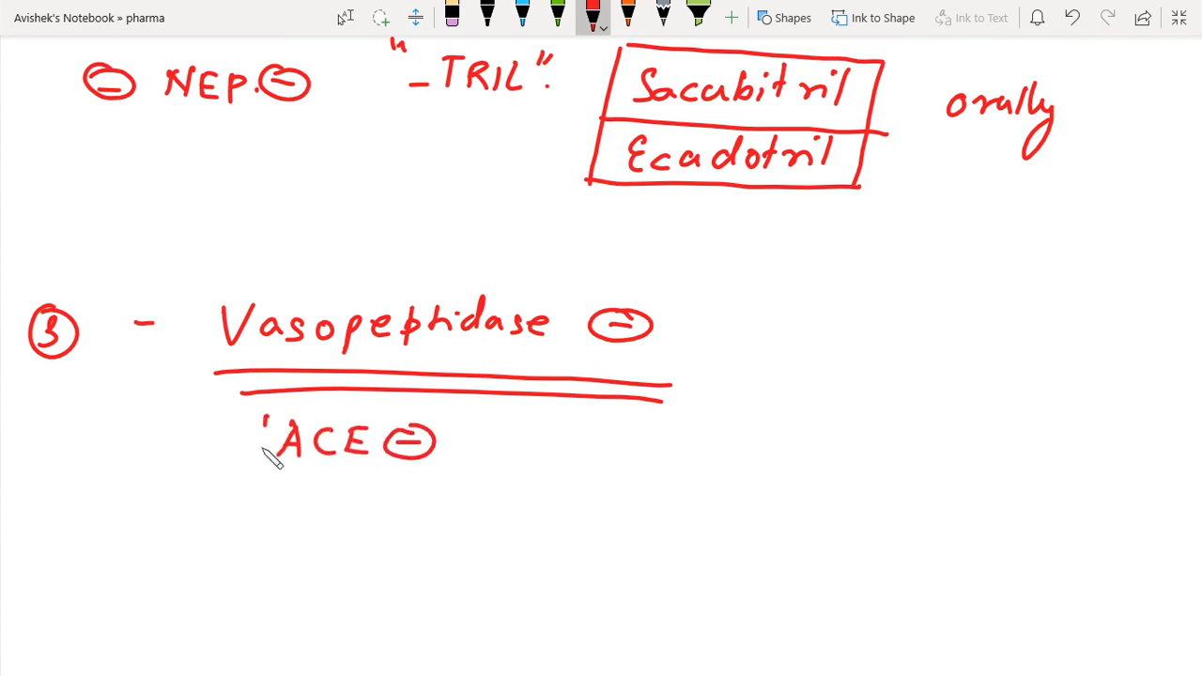
pyautogui.moveTo(254, 418); pyautogui.dragTo(456, 470)
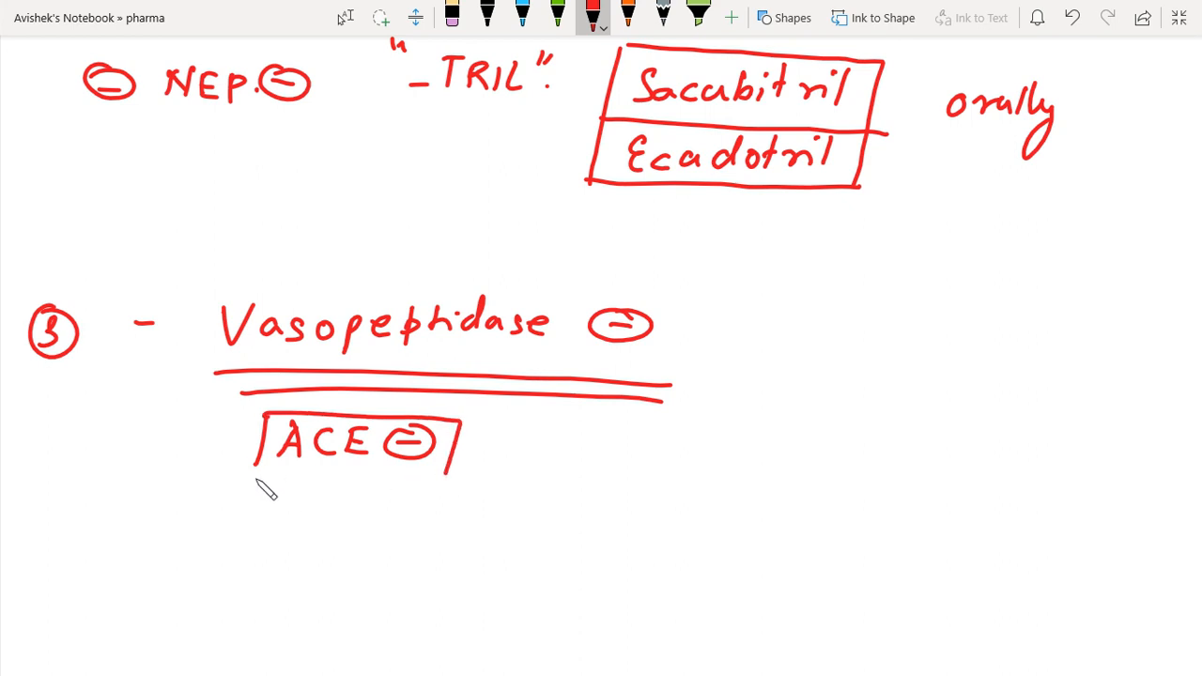
pyautogui.moveTo(263, 479); pyautogui.dragTo(460, 475)
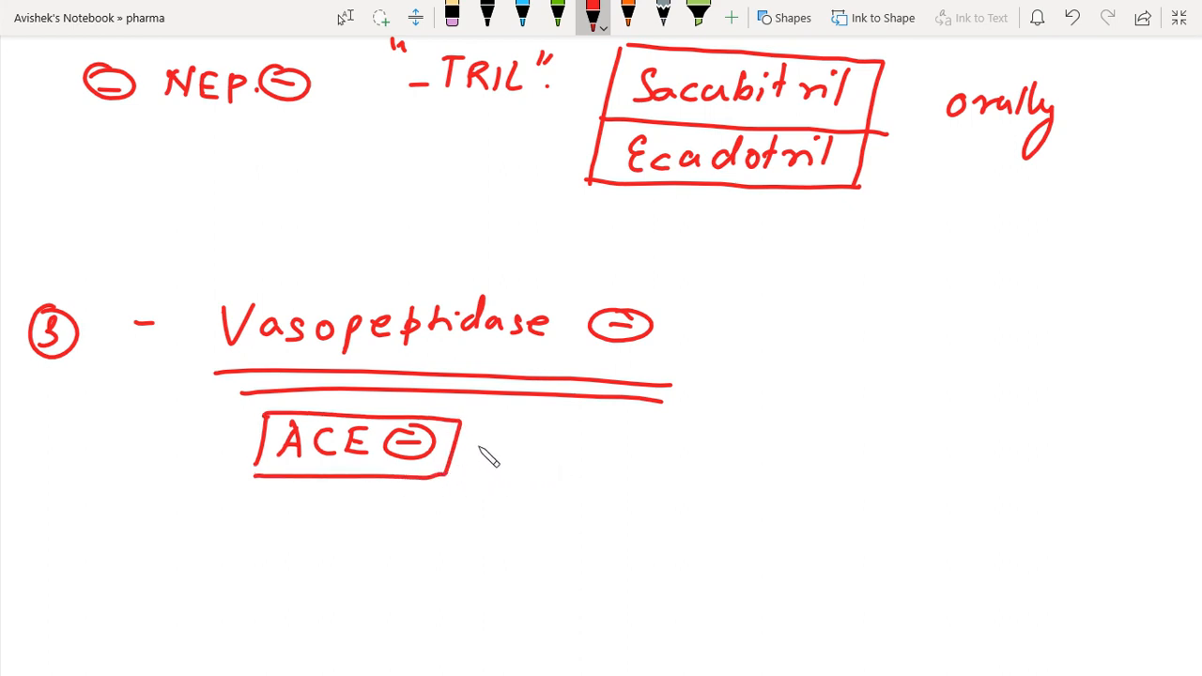
pyautogui.moveTo(488, 442); pyautogui.dragTo(573, 460)
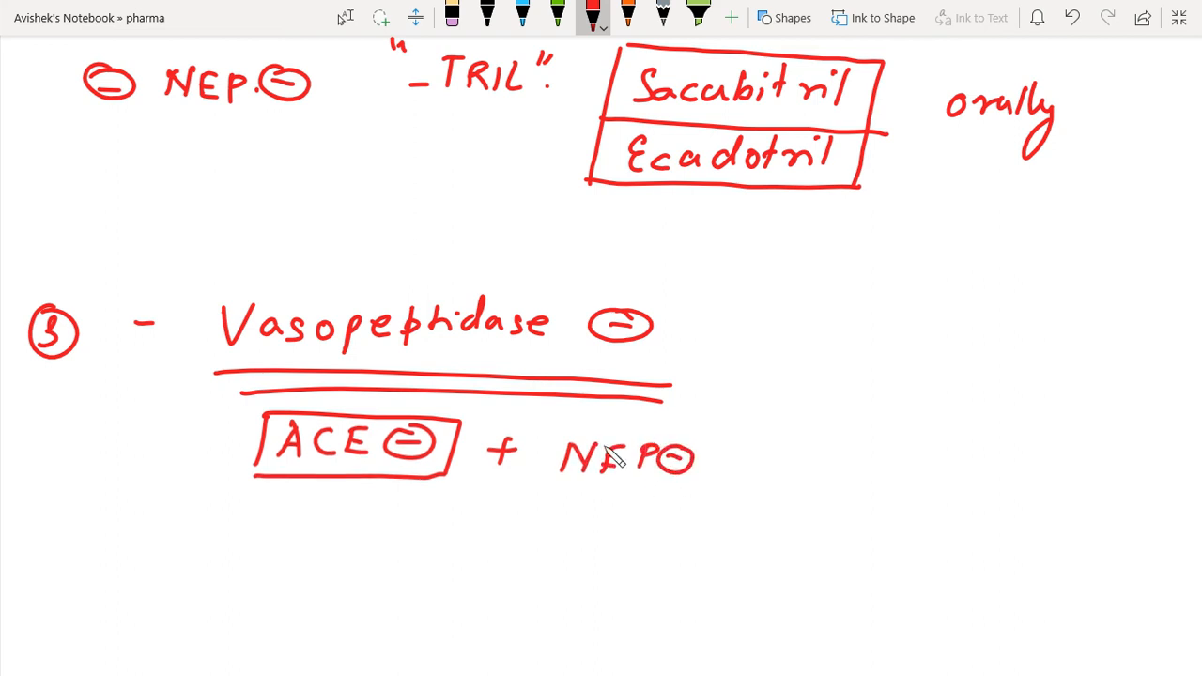
pyautogui.moveTo(535, 428); pyautogui.dragTo(733, 489)
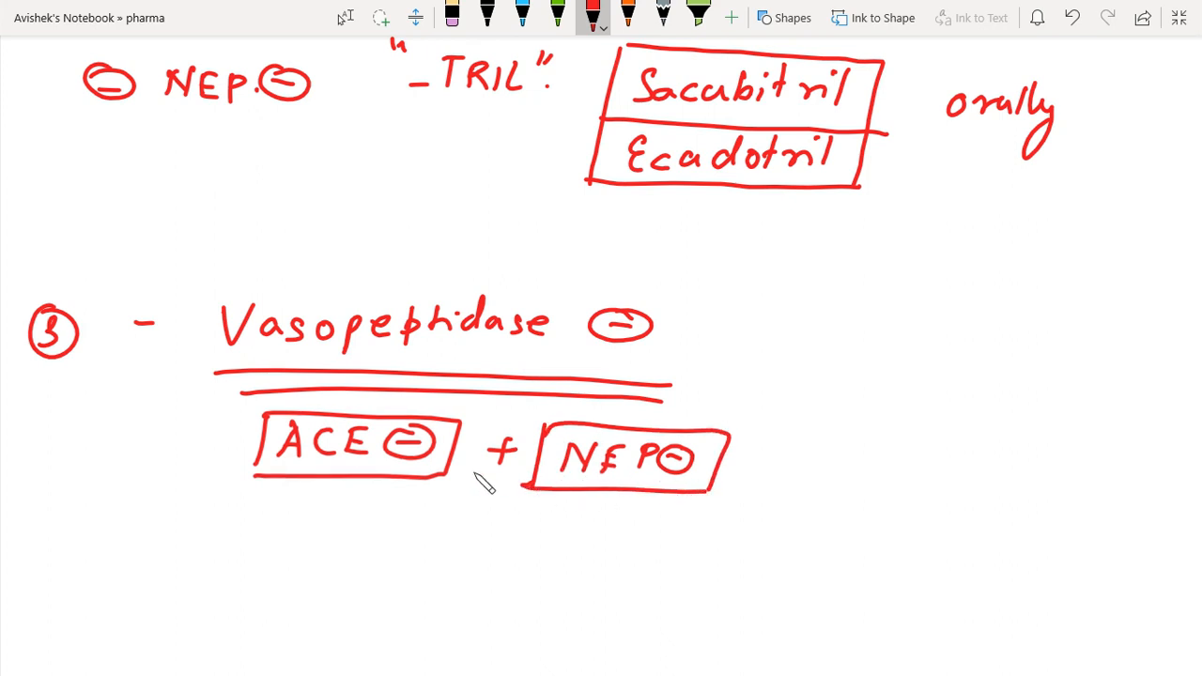
# Step: Handwrite 'Omapatrilat' in red with 'tril' underlined, and 'Sampatrilat' on the line below
pyautogui.scroll(-3)
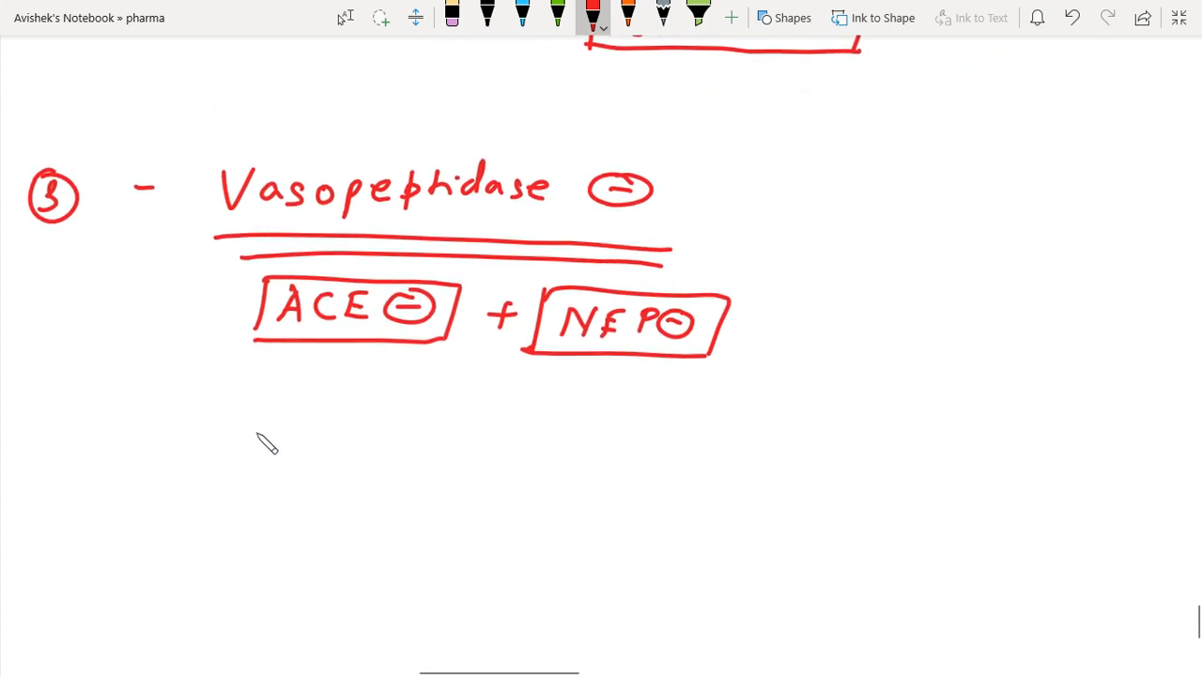
pyautogui.moveTo(233, 418); pyautogui.dragTo(233, 455)
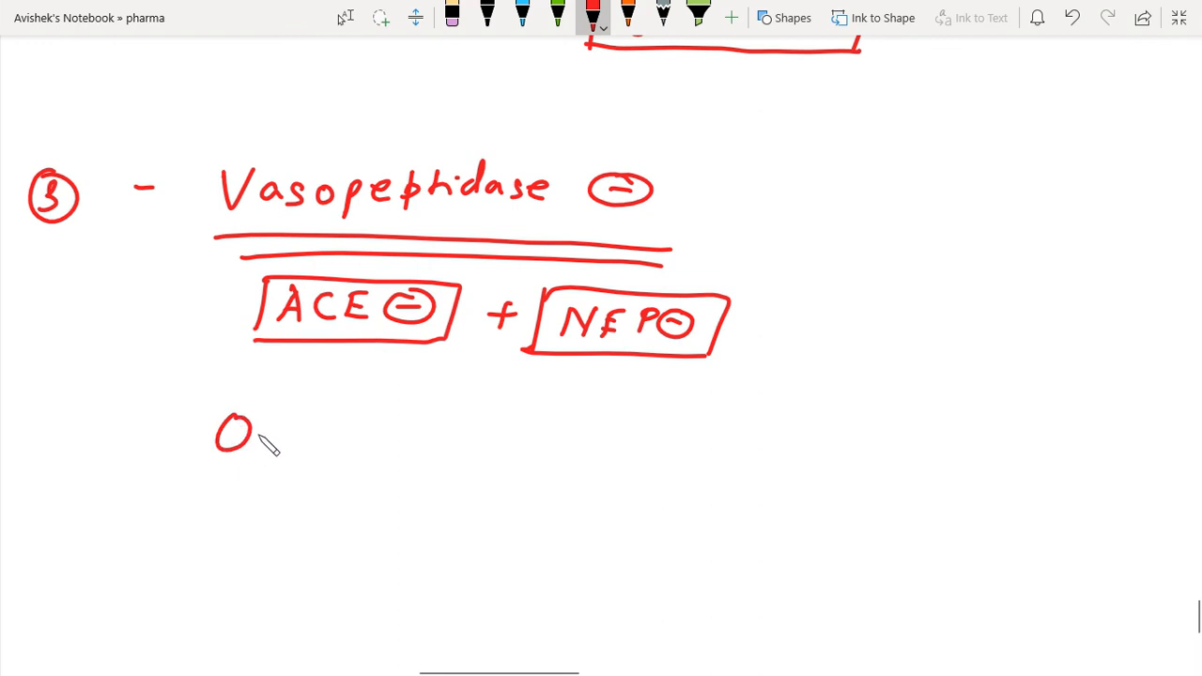
pyautogui.moveTo(263, 432); pyautogui.dragTo(310, 451)
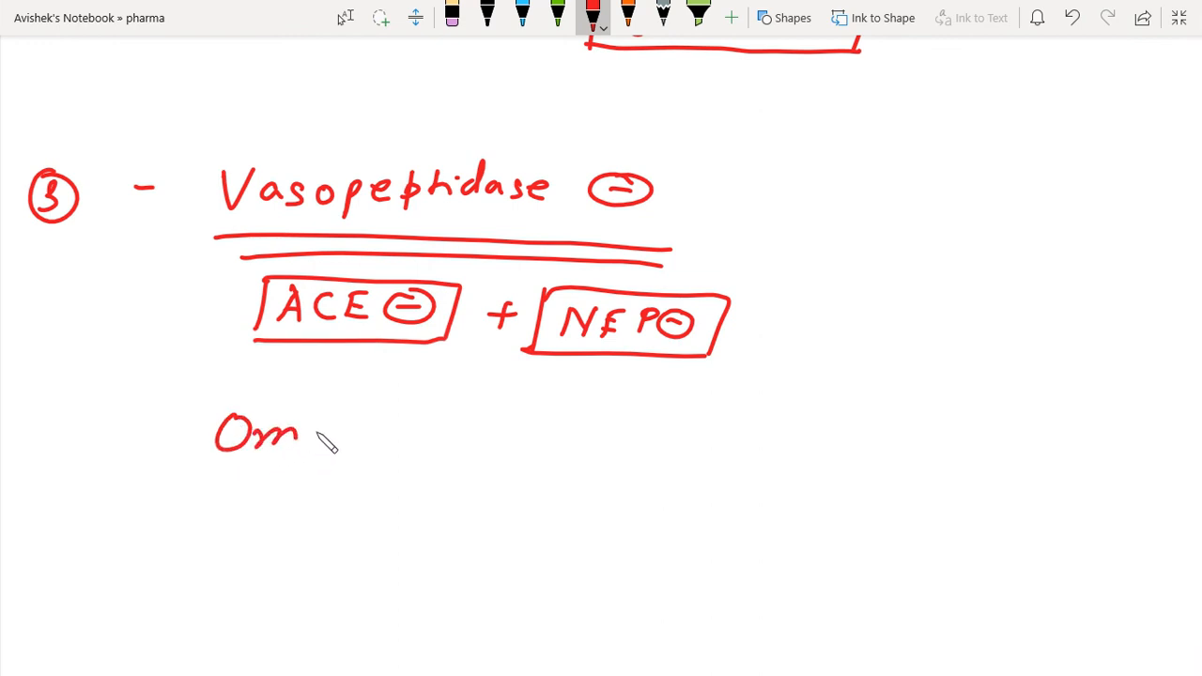
pyautogui.moveTo(300, 436); pyautogui.dragTo(366, 437)
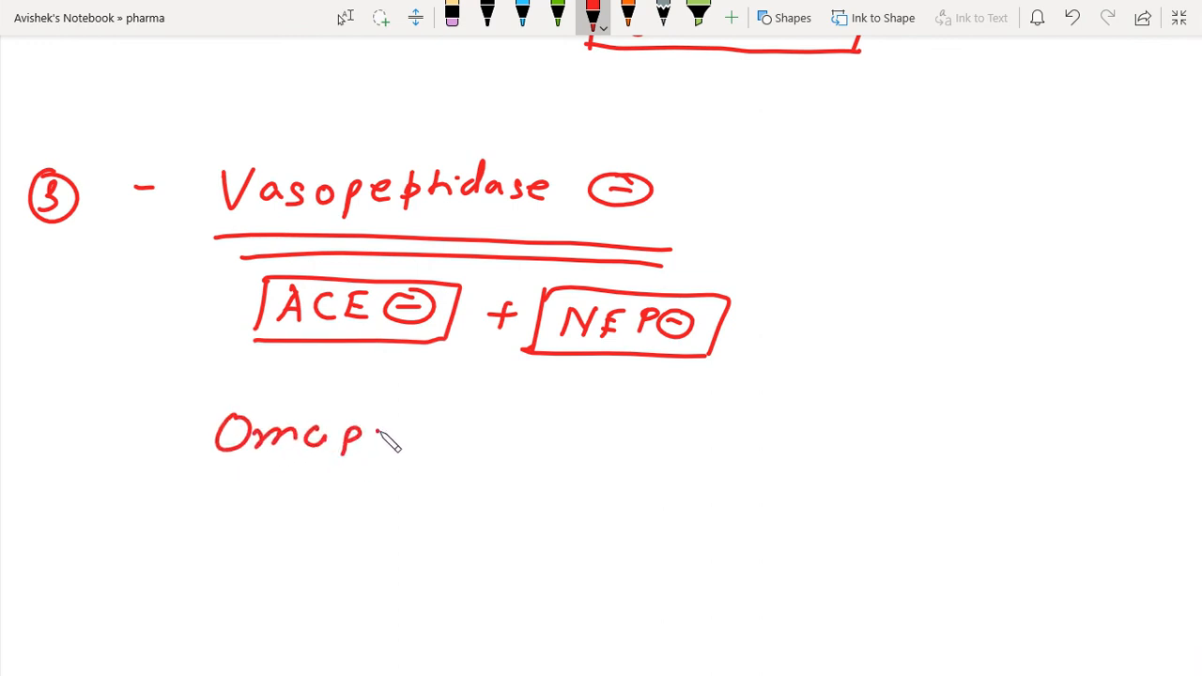
pyautogui.moveTo(398, 445)
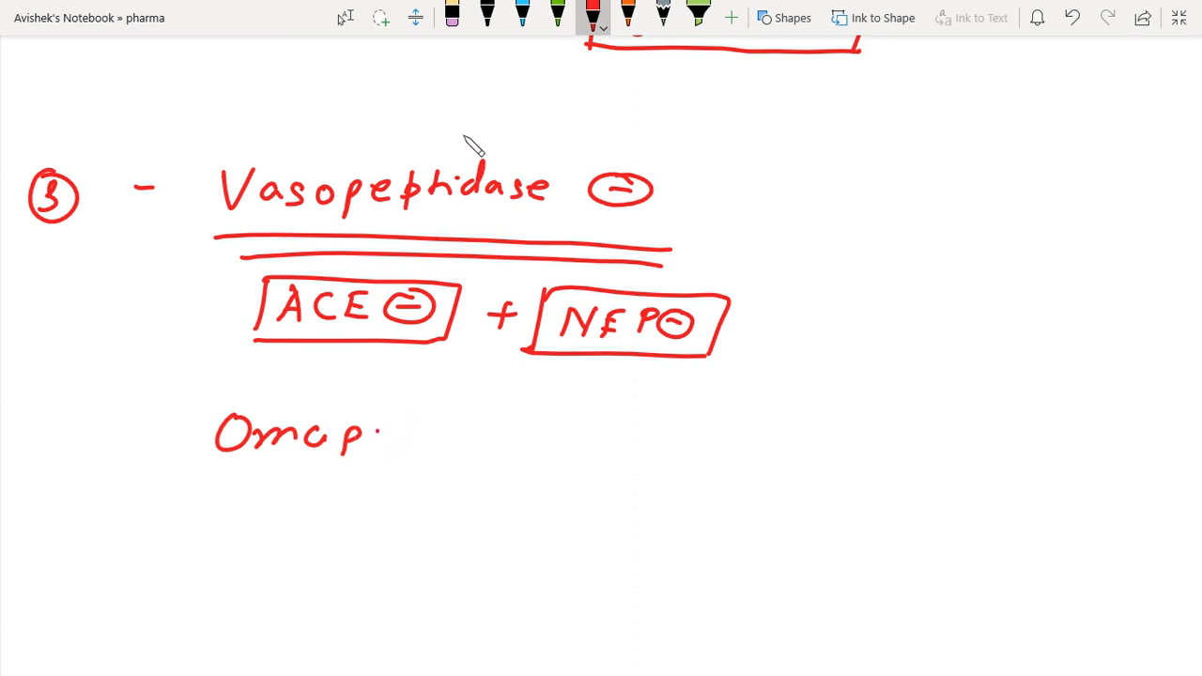
pyautogui.click(454, 17)
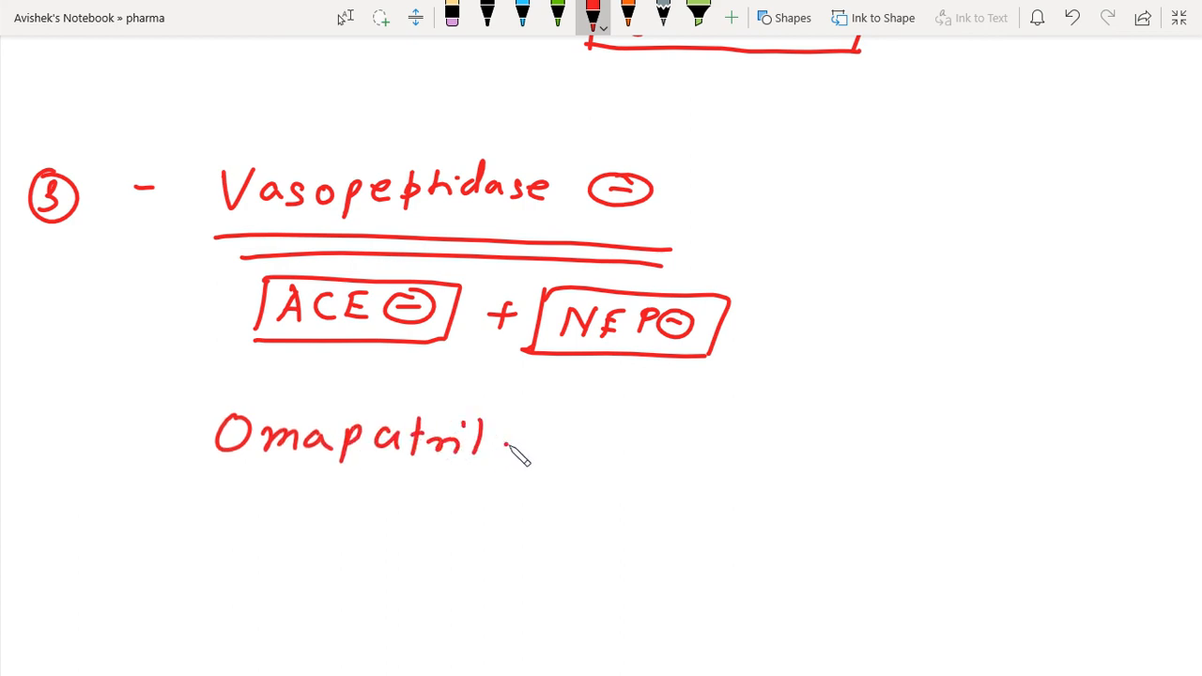
pyautogui.moveTo(503, 442); pyautogui.dragTo(568, 451)
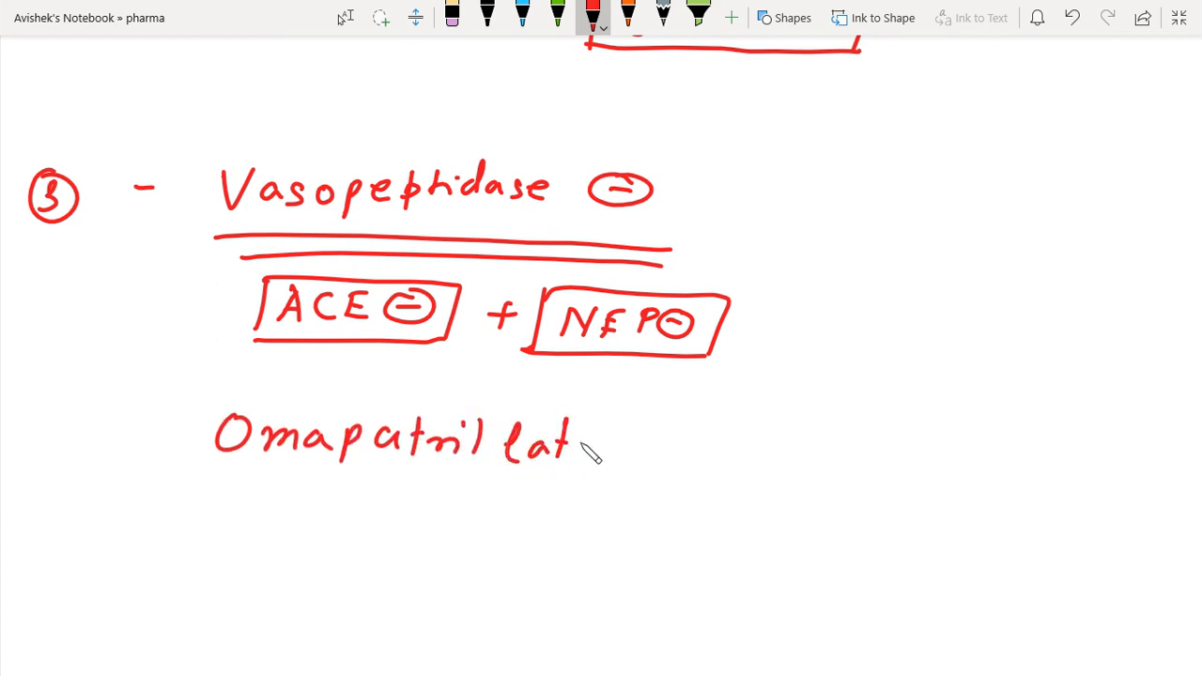
pyautogui.moveTo(394, 479); pyautogui.dragTo(479, 479)
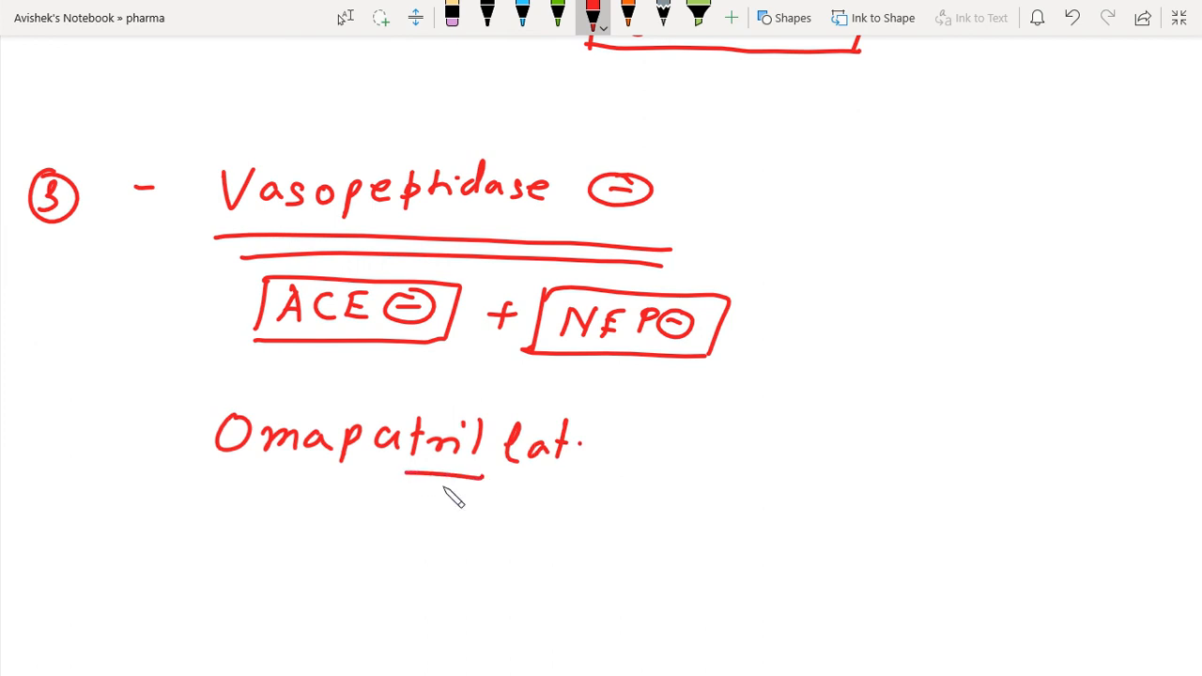
pyautogui.moveTo(291, 551)
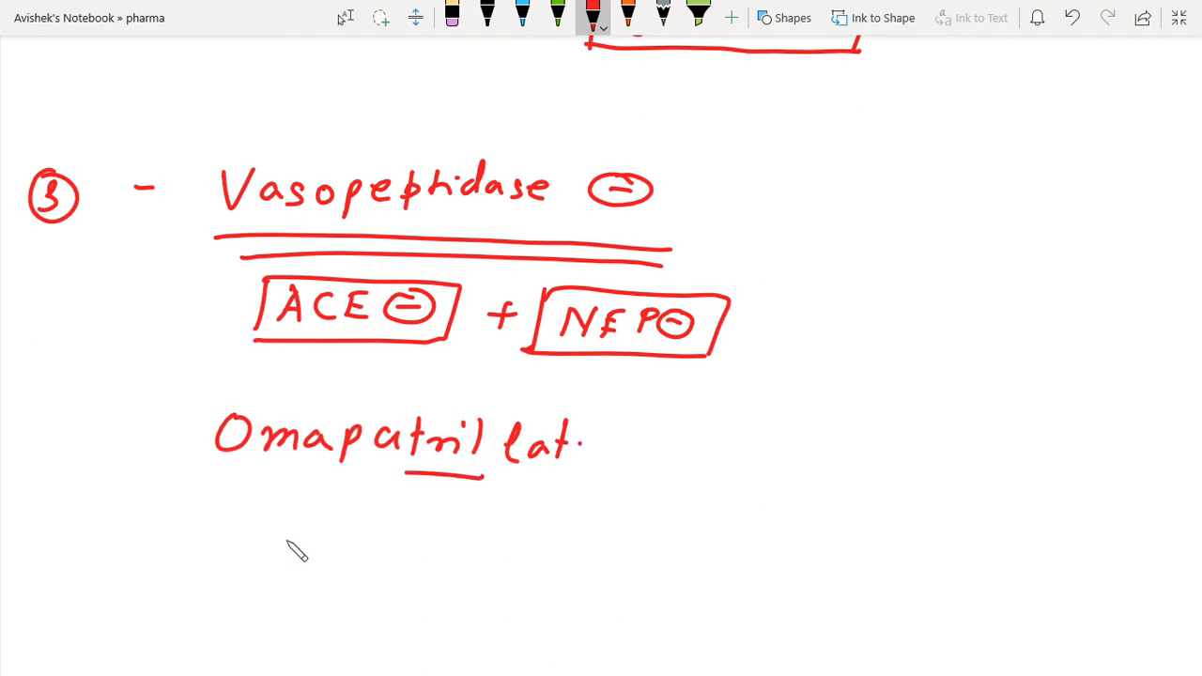
pyautogui.moveTo(336, 544)
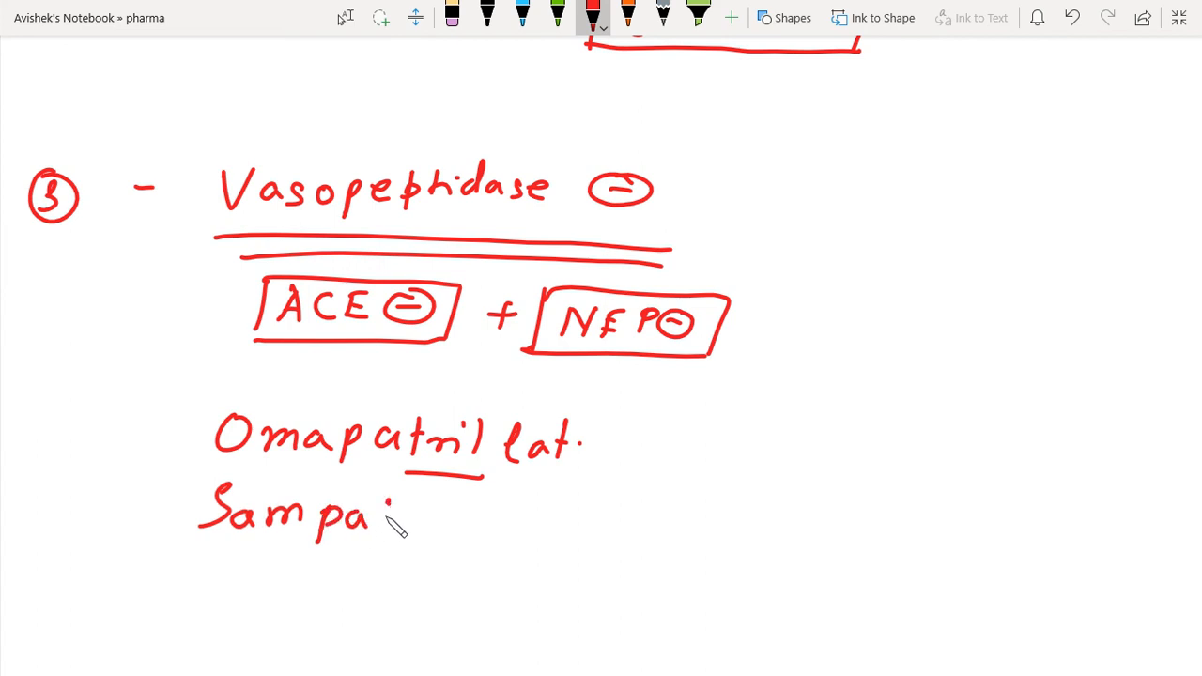
pyautogui.moveTo(395, 512); pyautogui.dragTo(451, 512)
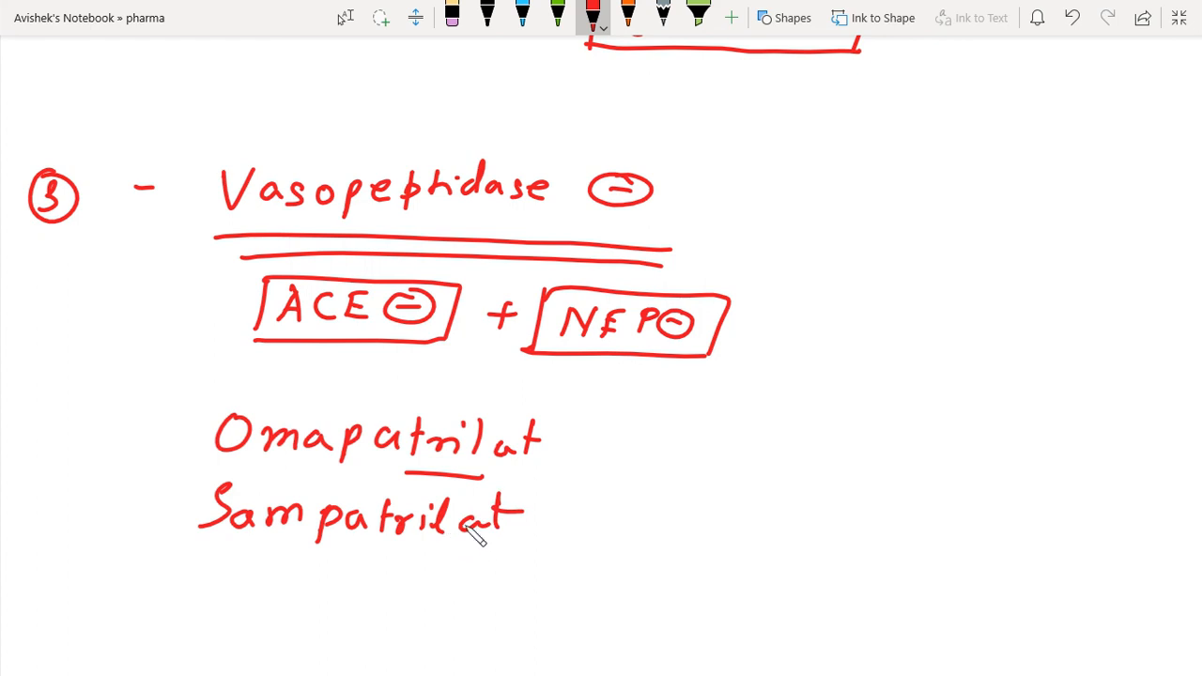
# Step: Draw a brace beside both drugs and write 'S/E – Cough, Angioedema.'
pyautogui.moveTo(719, 413); pyautogui.dragTo(718, 531)
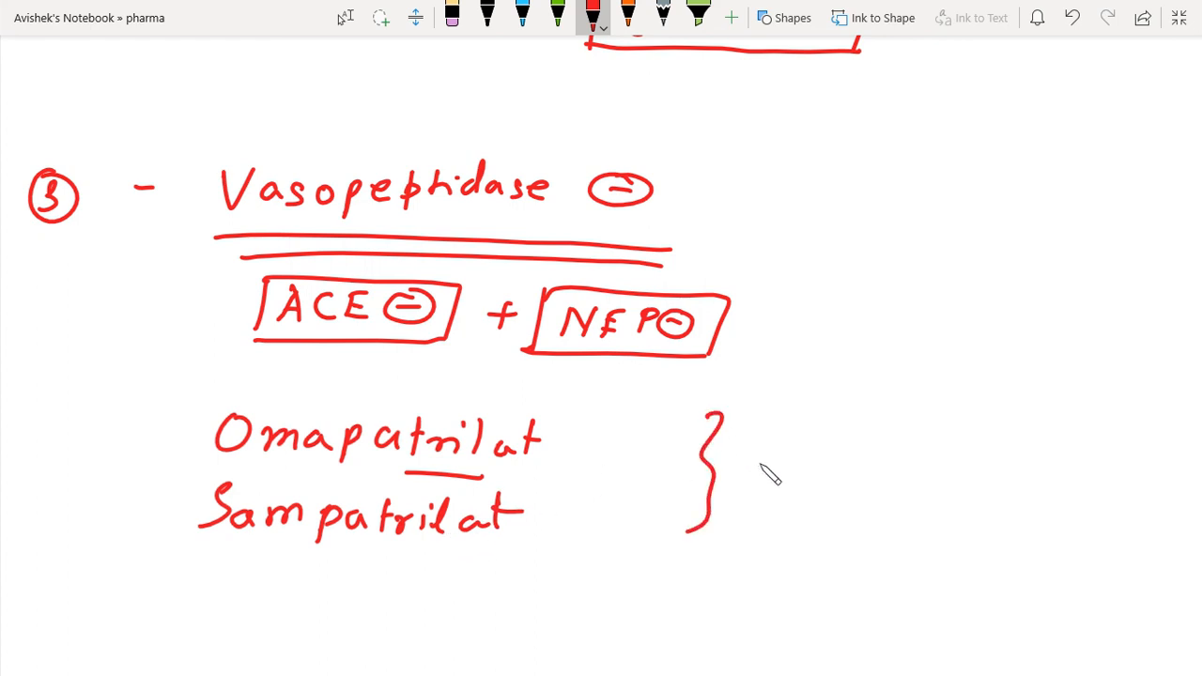
pyautogui.moveTo(785, 414); pyautogui.dragTo(813, 451)
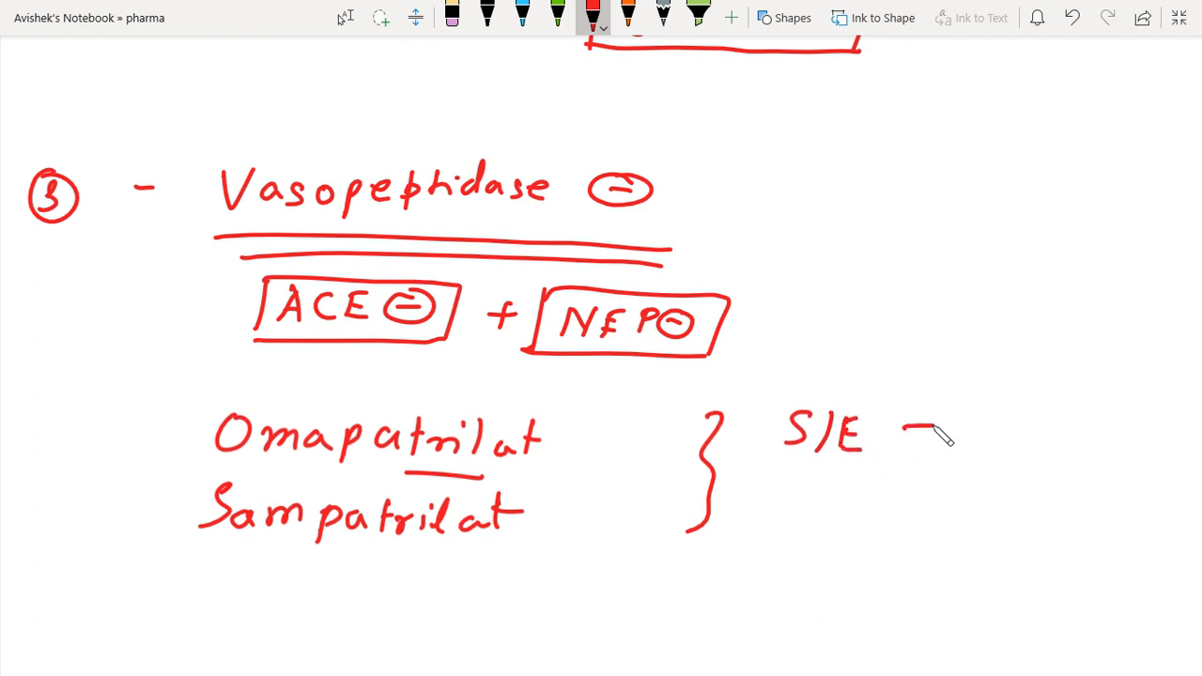
pyautogui.moveTo(968, 404); pyautogui.dragTo(1033, 423)
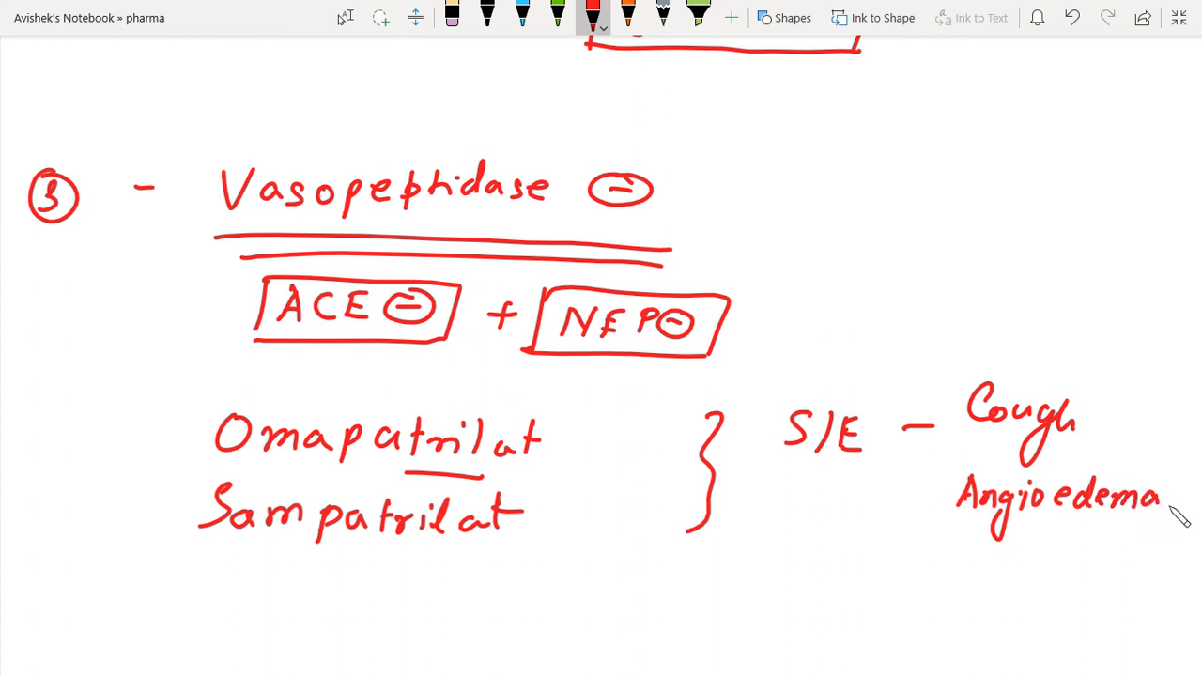
pyautogui.click(1183, 504)
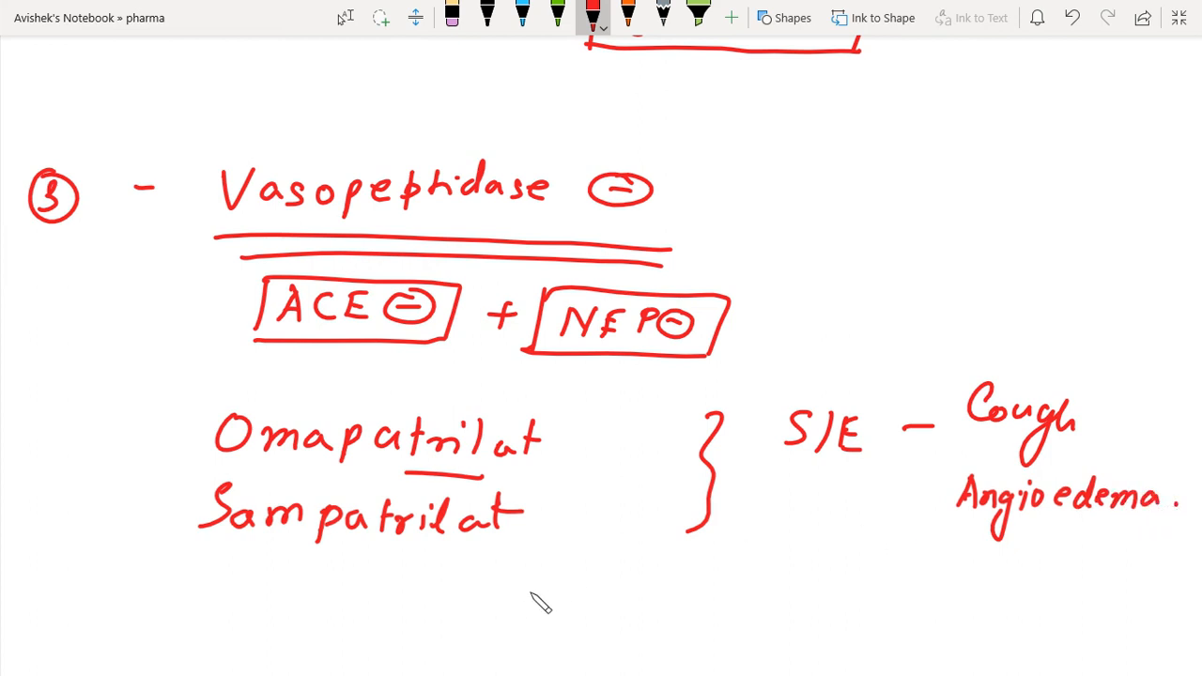
pyautogui.moveTo(740, 509)
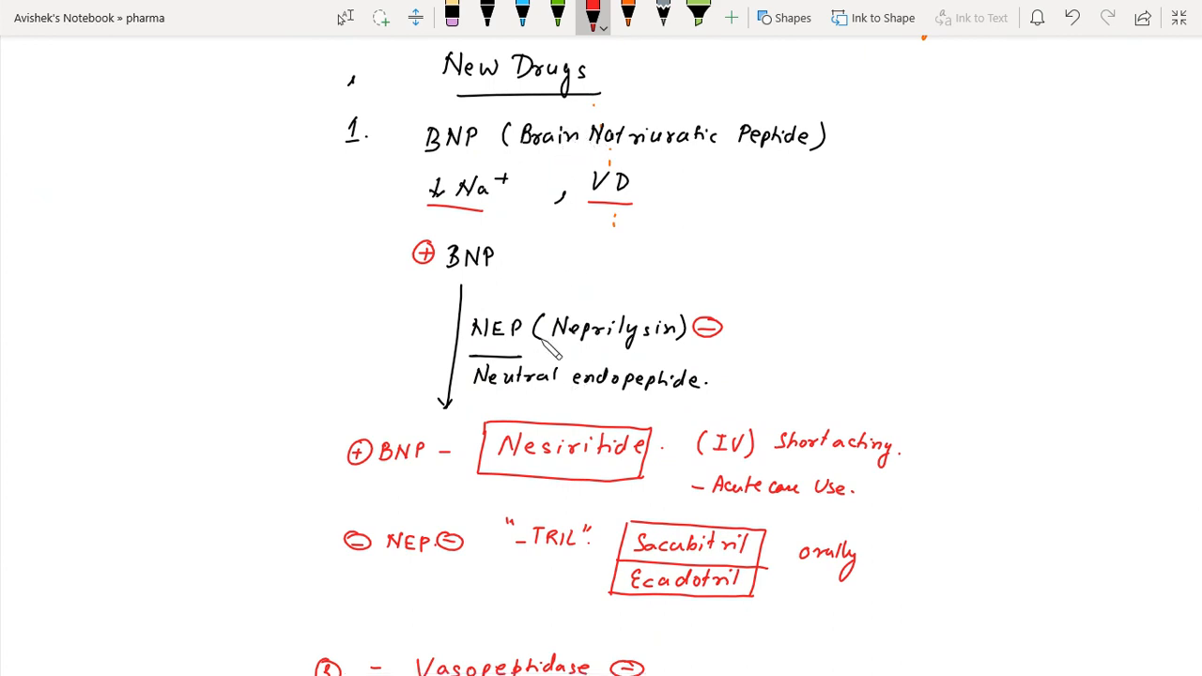
pyautogui.moveTo(559, 339)
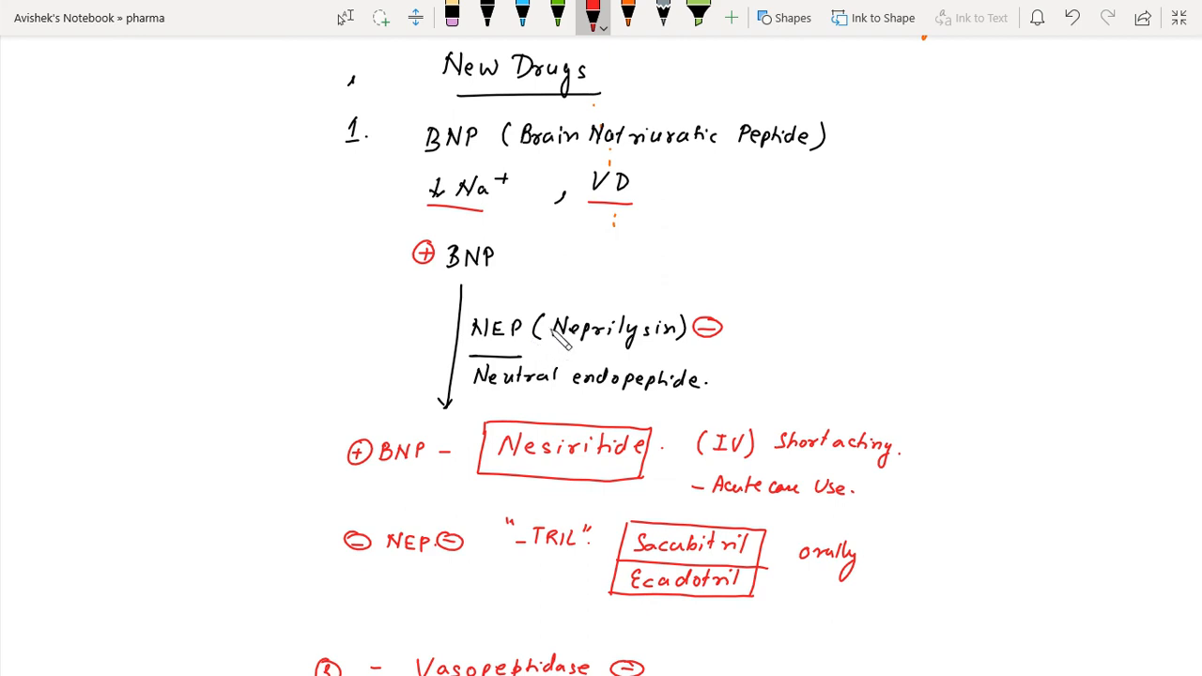
pyautogui.scroll(-3)
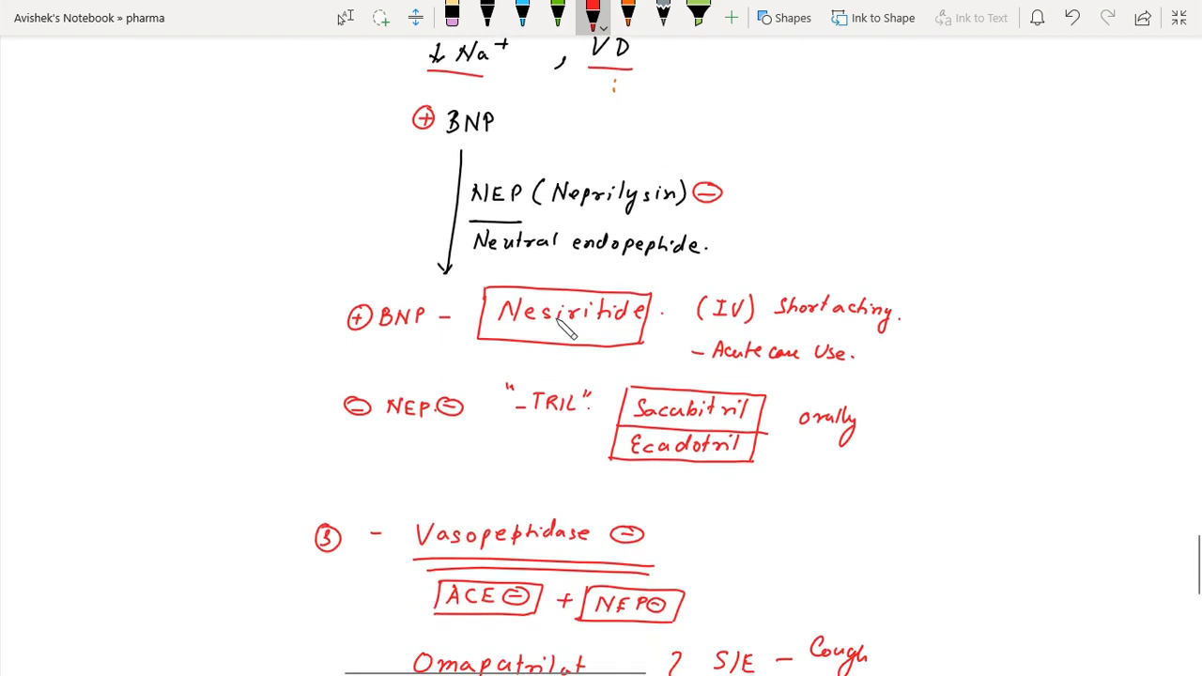
pyautogui.scroll(-3)
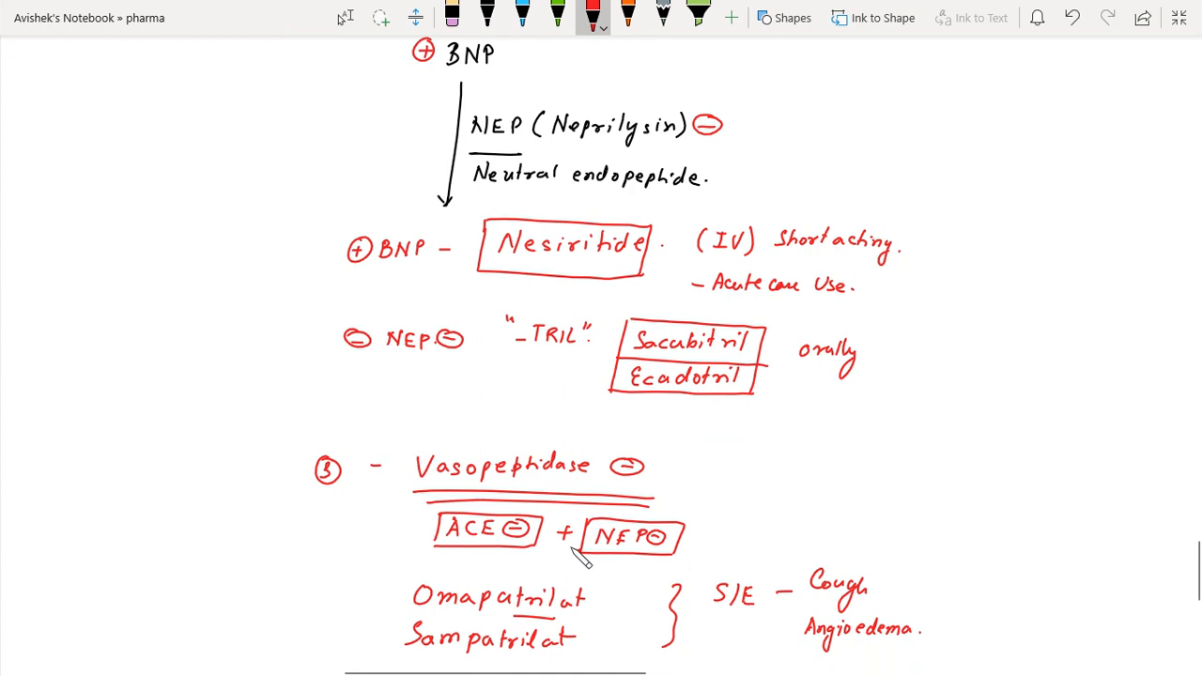
pyautogui.moveTo(688, 333)
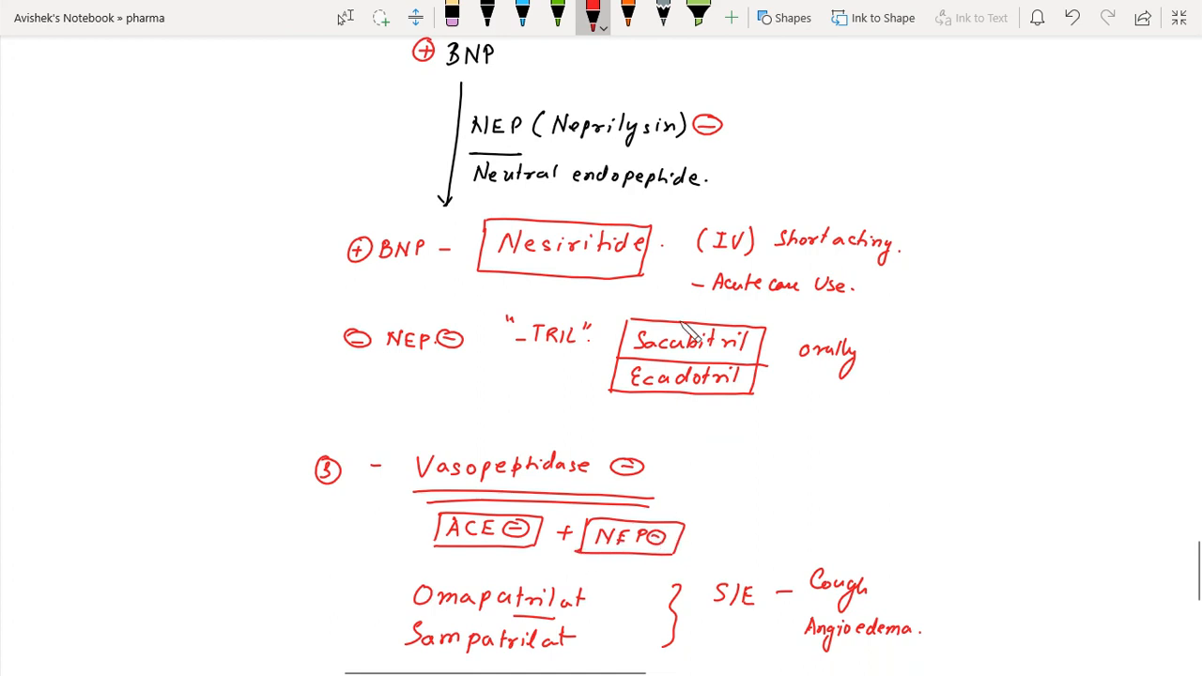
pyautogui.moveTo(702, 228)
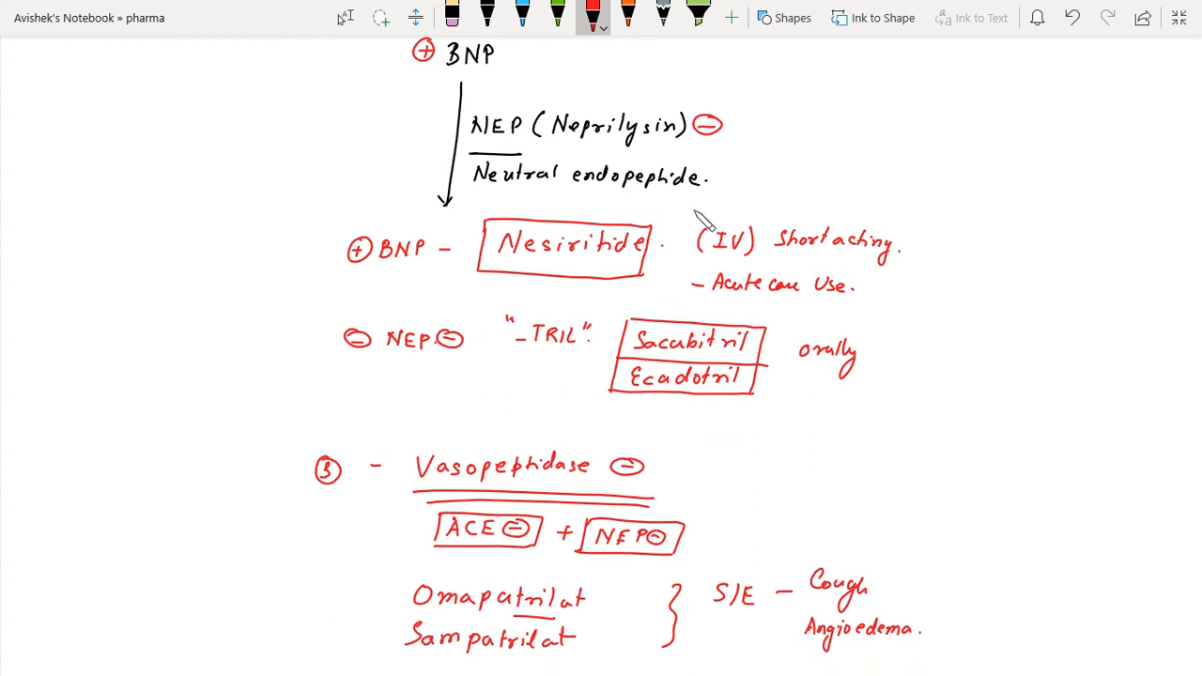
pyautogui.moveTo(763, 247)
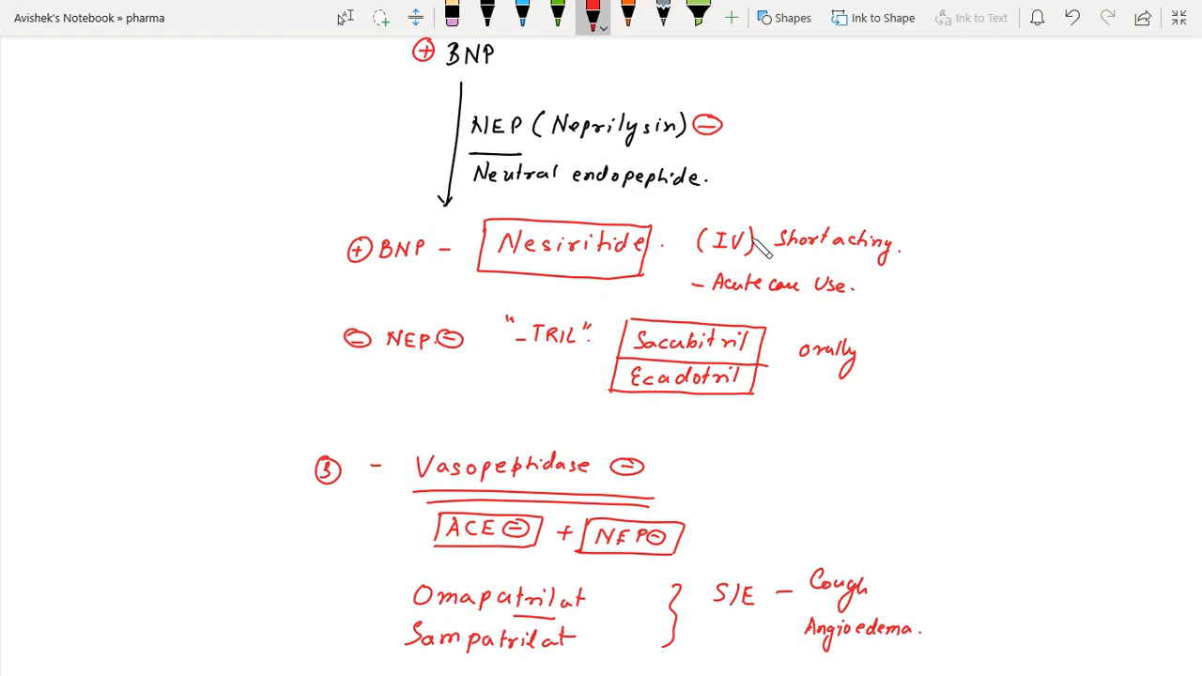
pyautogui.moveTo(728, 378)
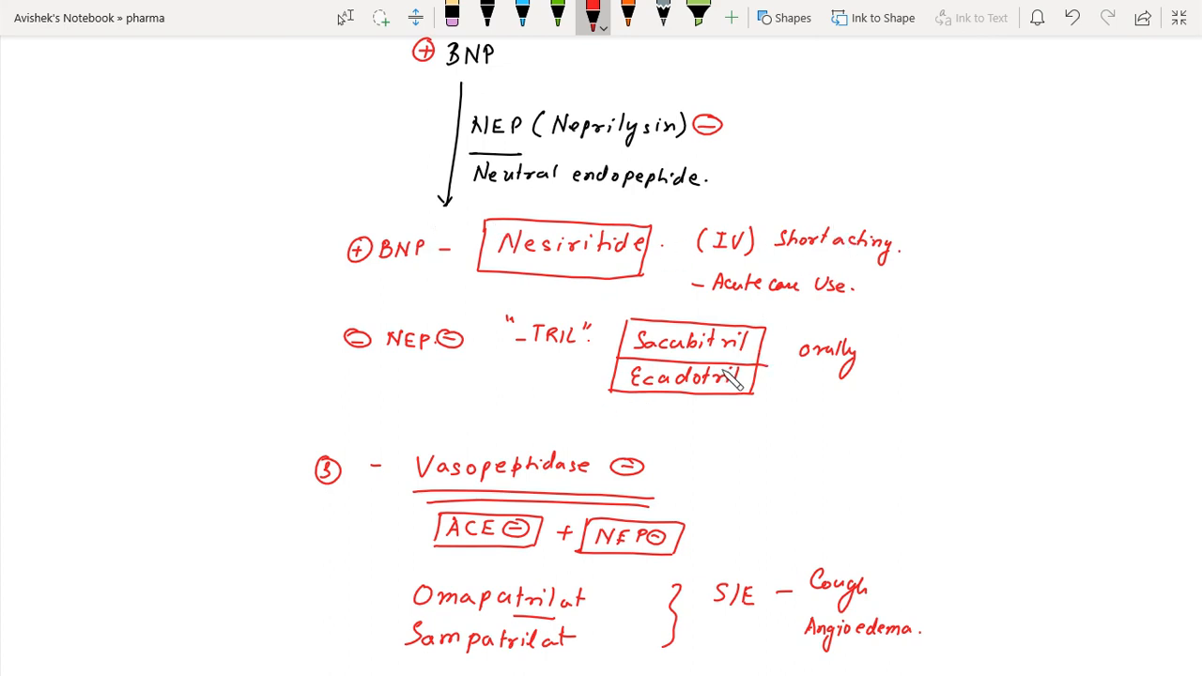
pyautogui.moveTo(561, 369)
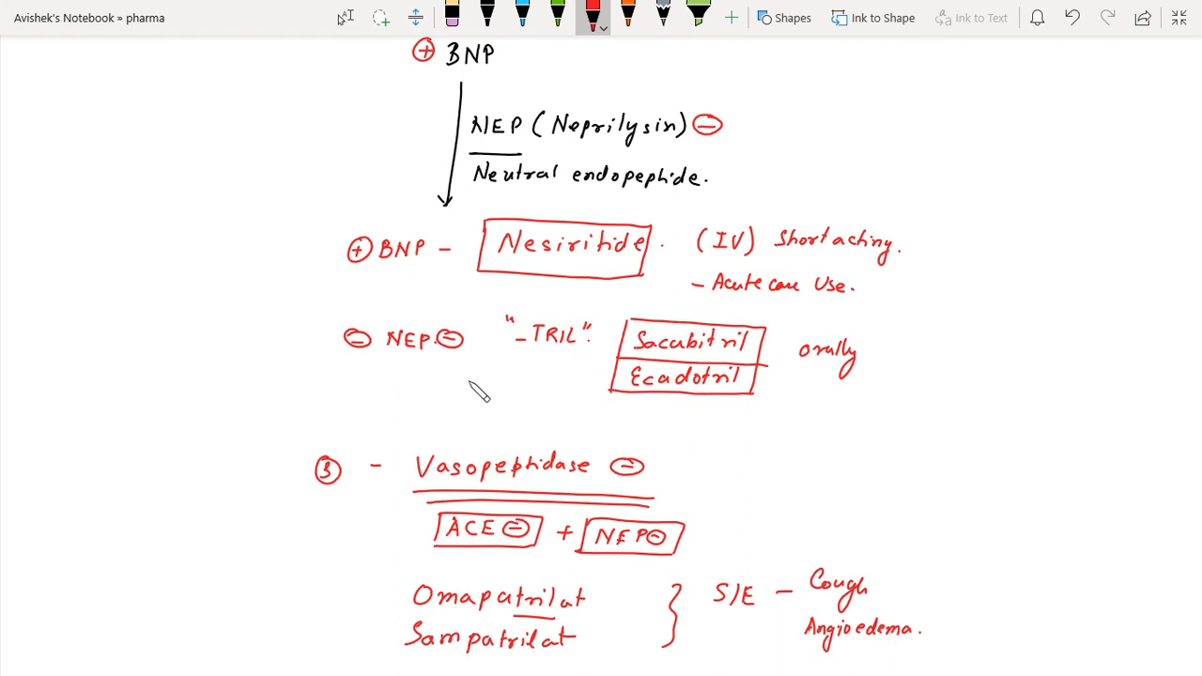
pyautogui.moveTo(708, 392)
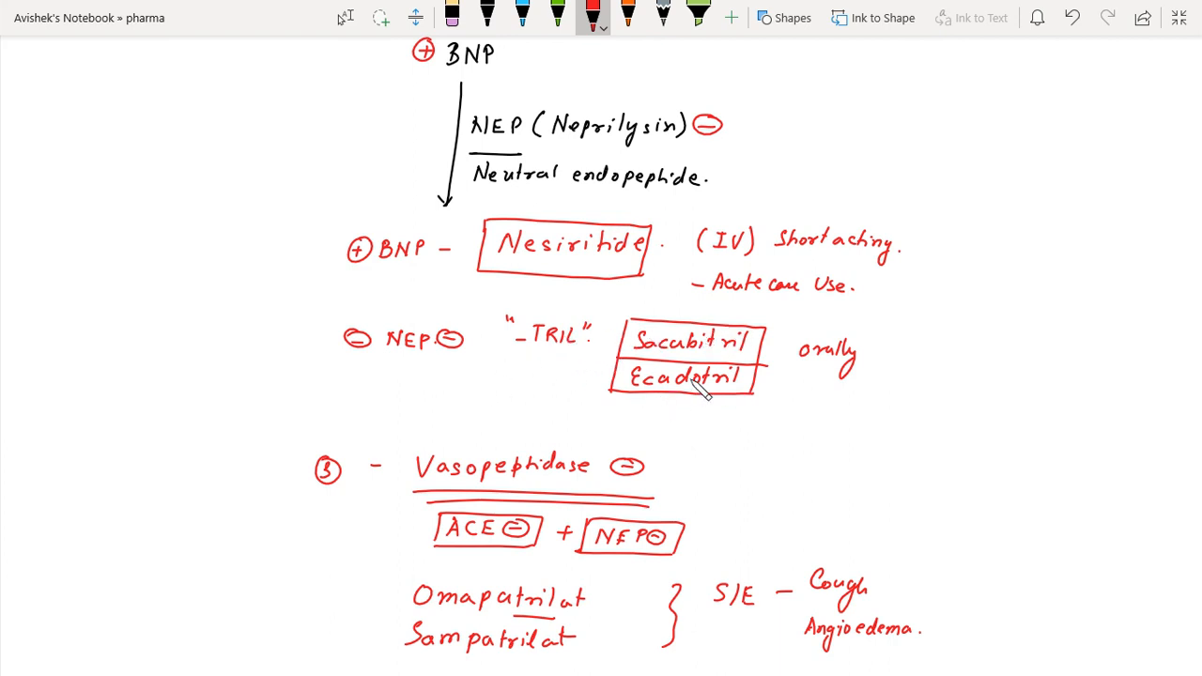
pyautogui.moveTo(723, 408)
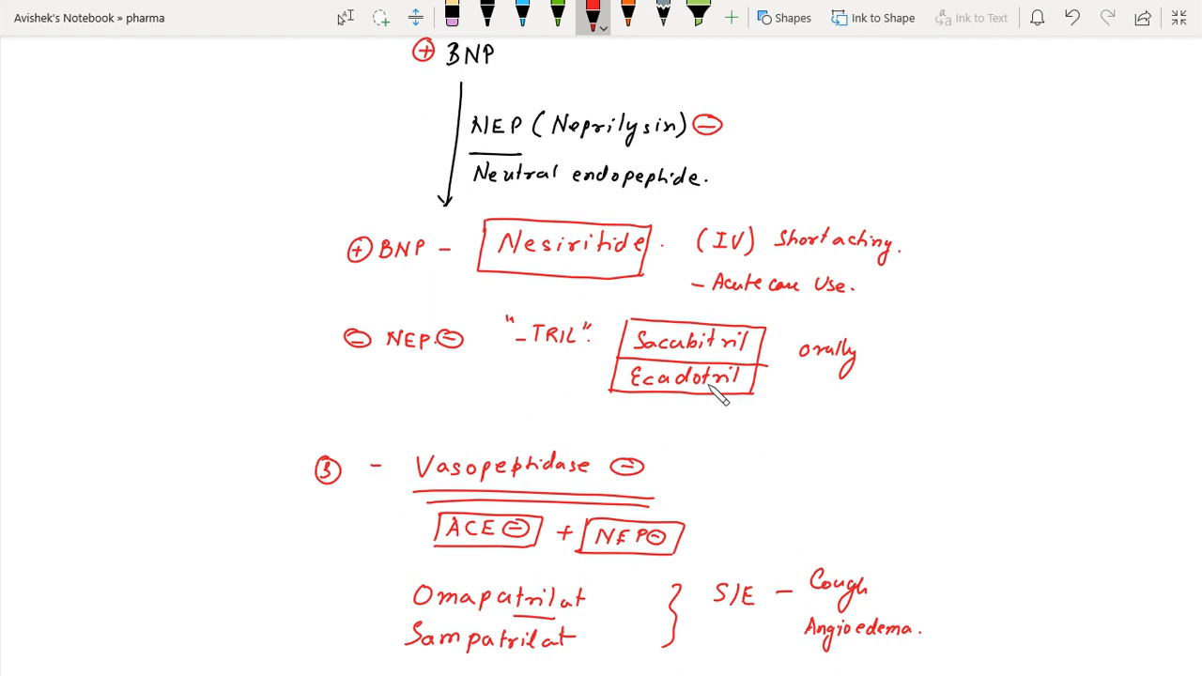
pyautogui.scroll(-3)
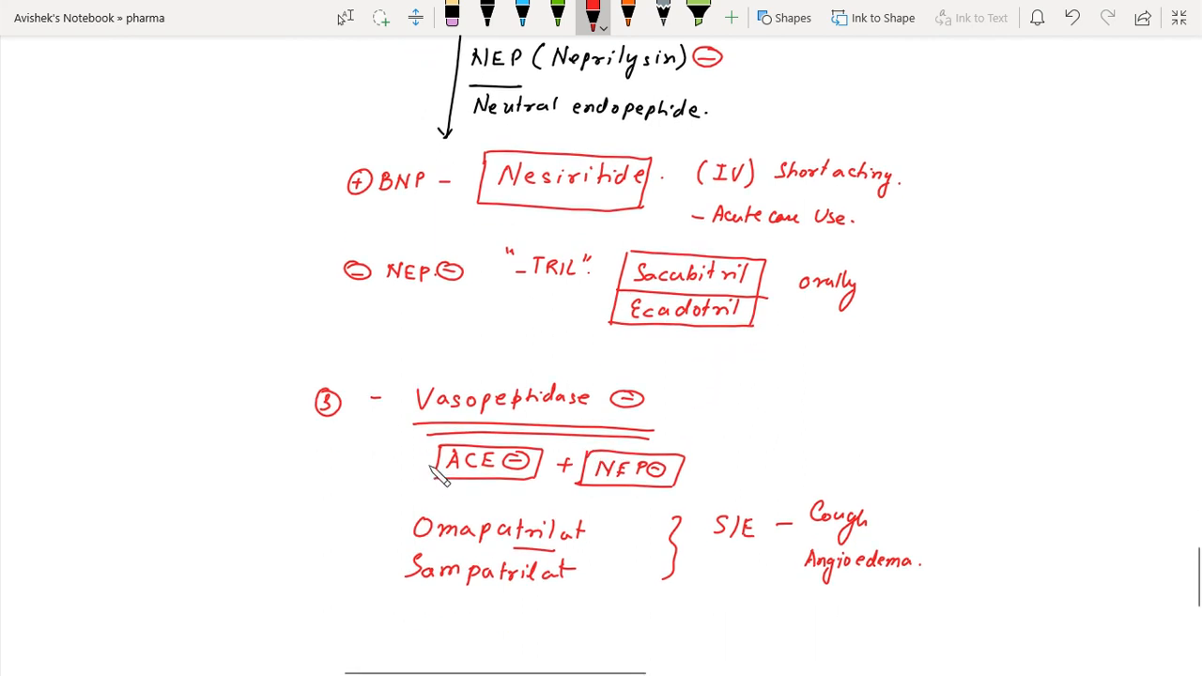
pyautogui.moveTo(667, 495)
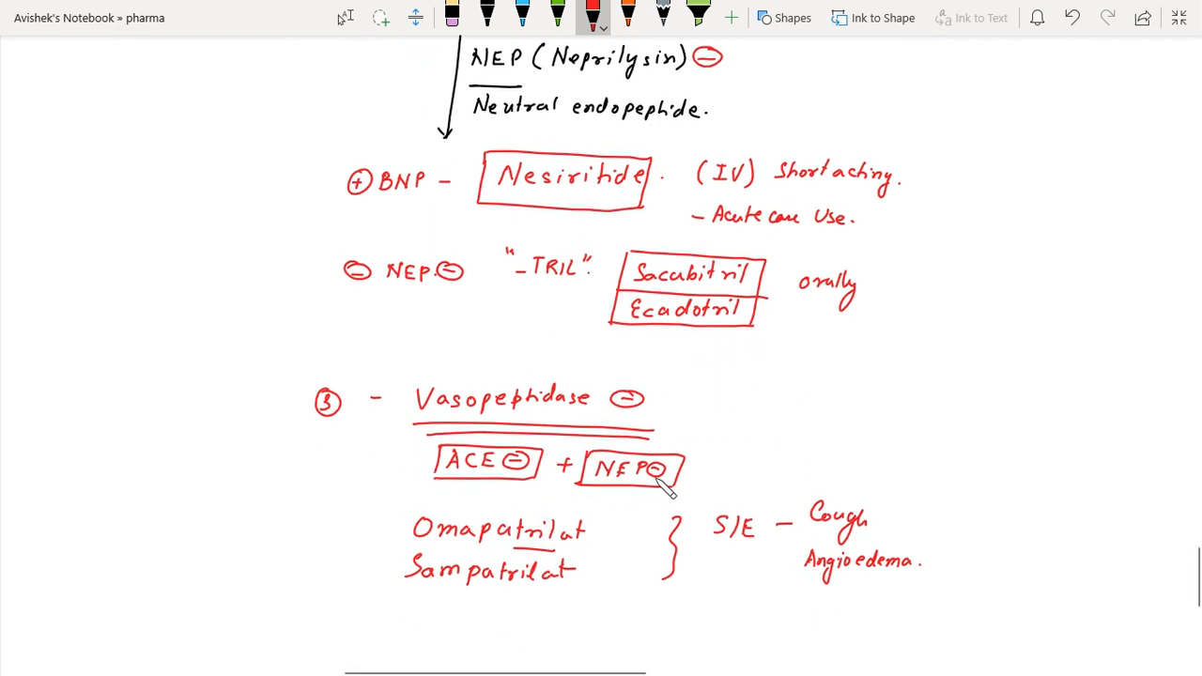
pyautogui.moveTo(598, 524)
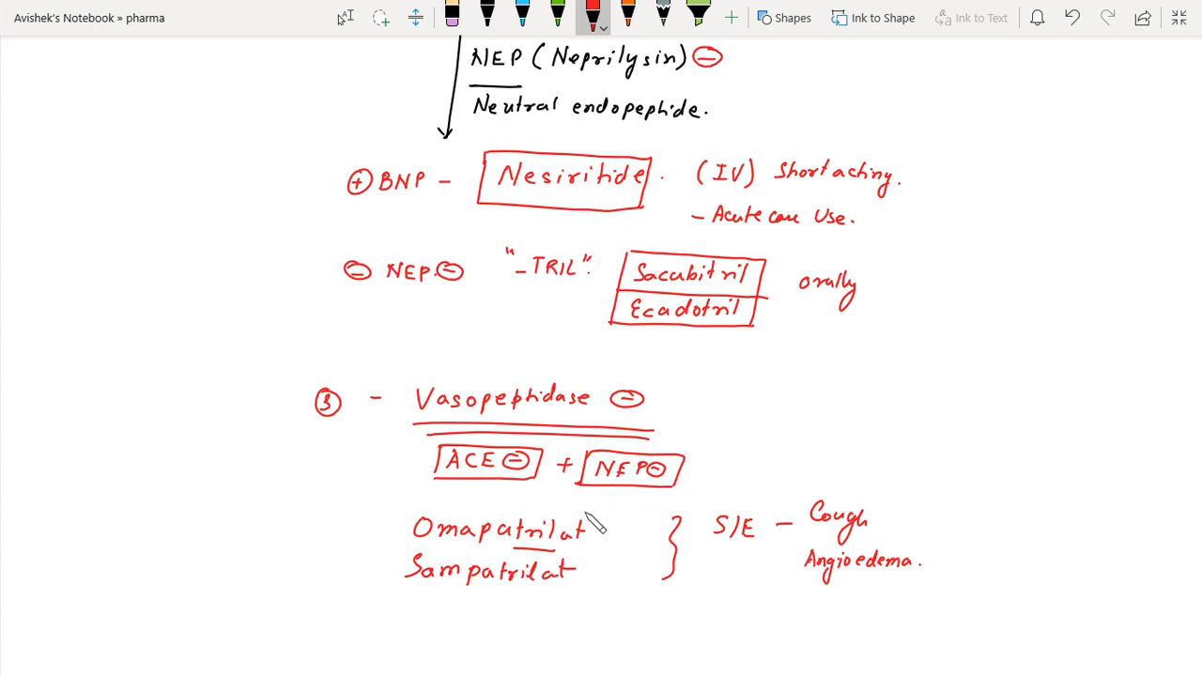
pyautogui.moveTo(543, 590)
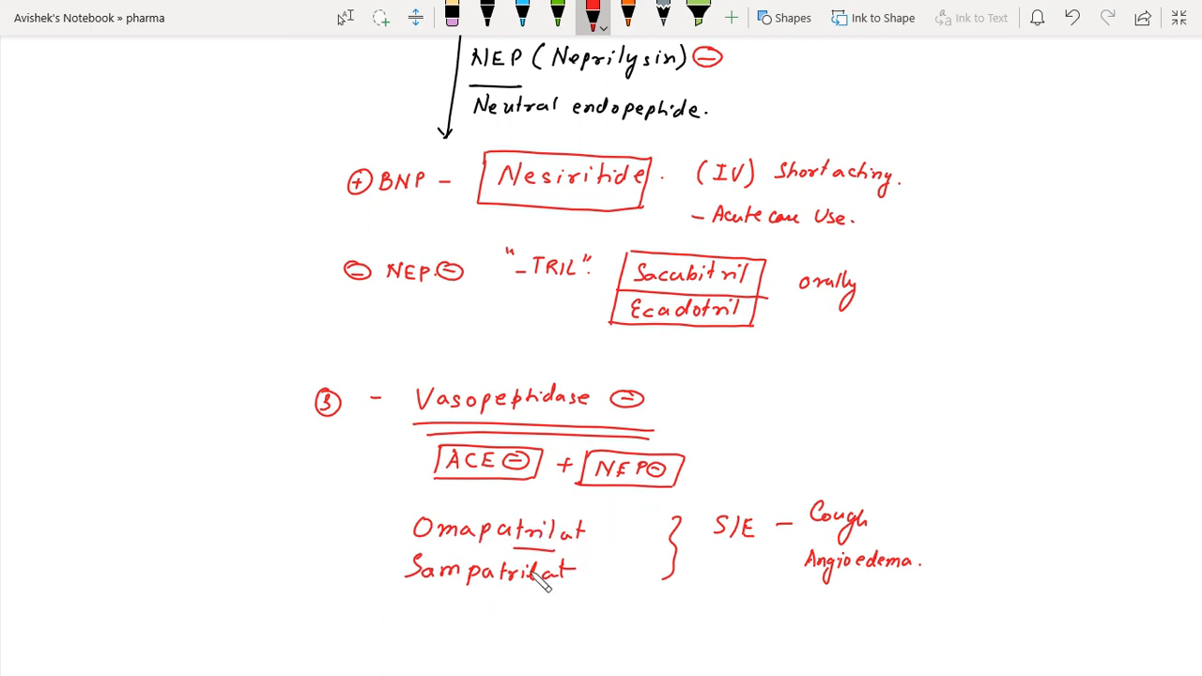
pyautogui.moveTo(742, 512)
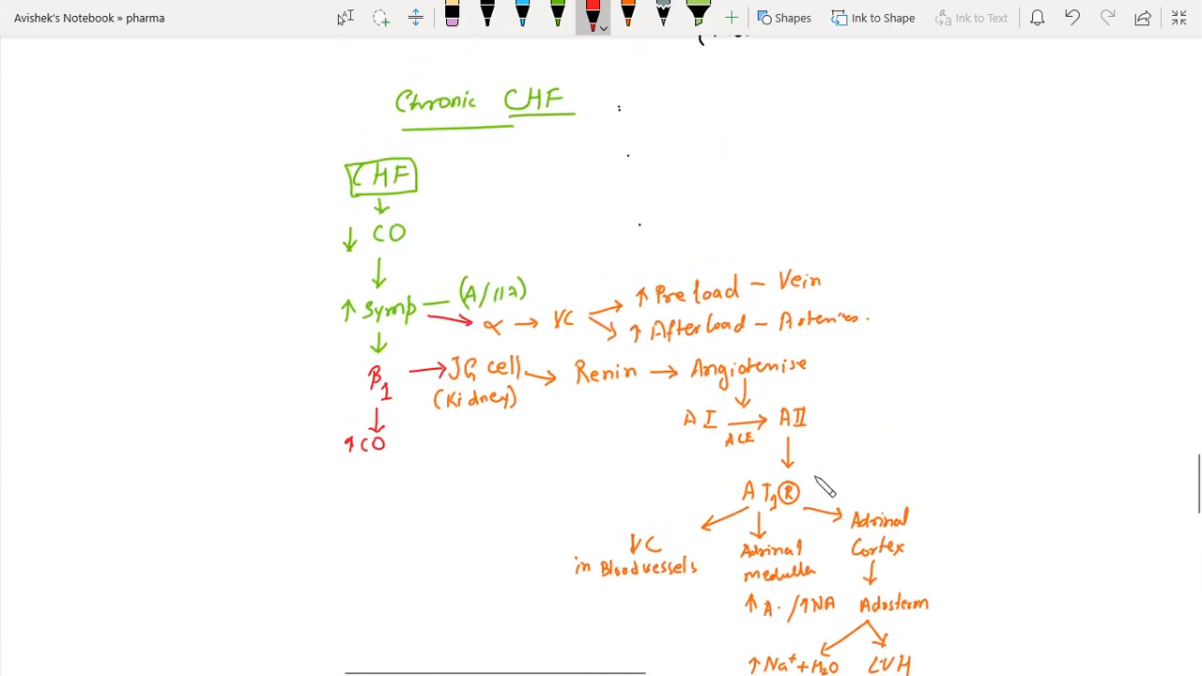
pyautogui.moveTo(848, 401)
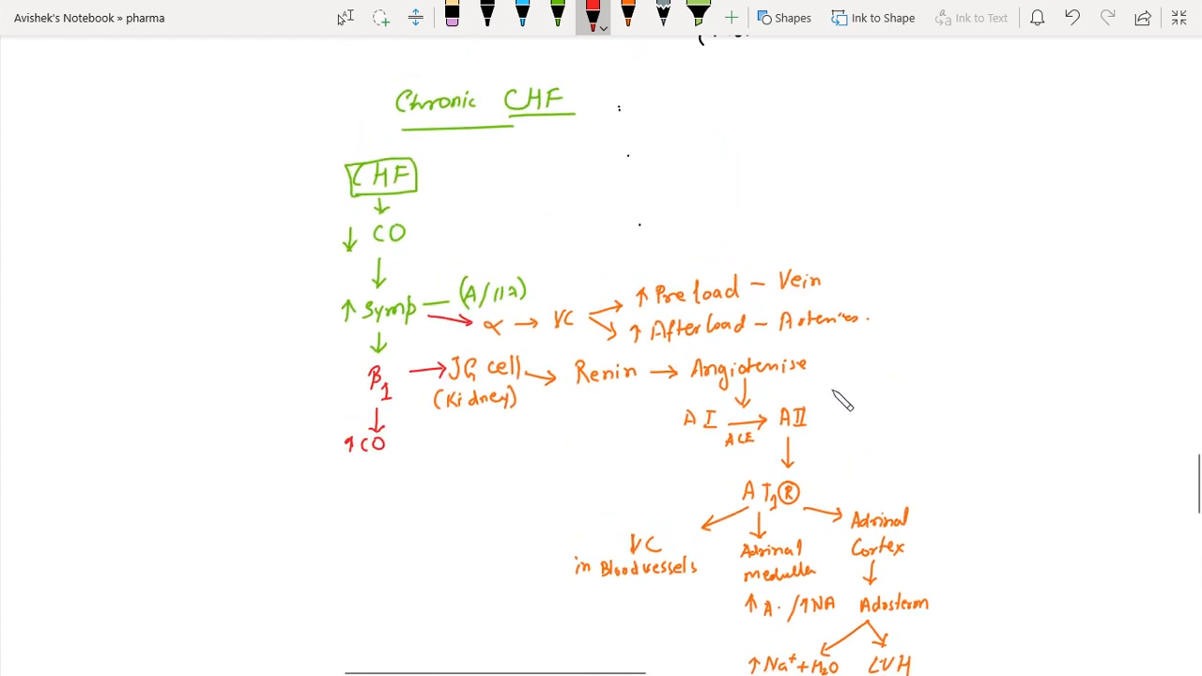
# Step: Highlight JG cell, AT1R, VC, adrenal medulla, adrenal cortex and aldosterone in yellow
pyautogui.click(447, 19)
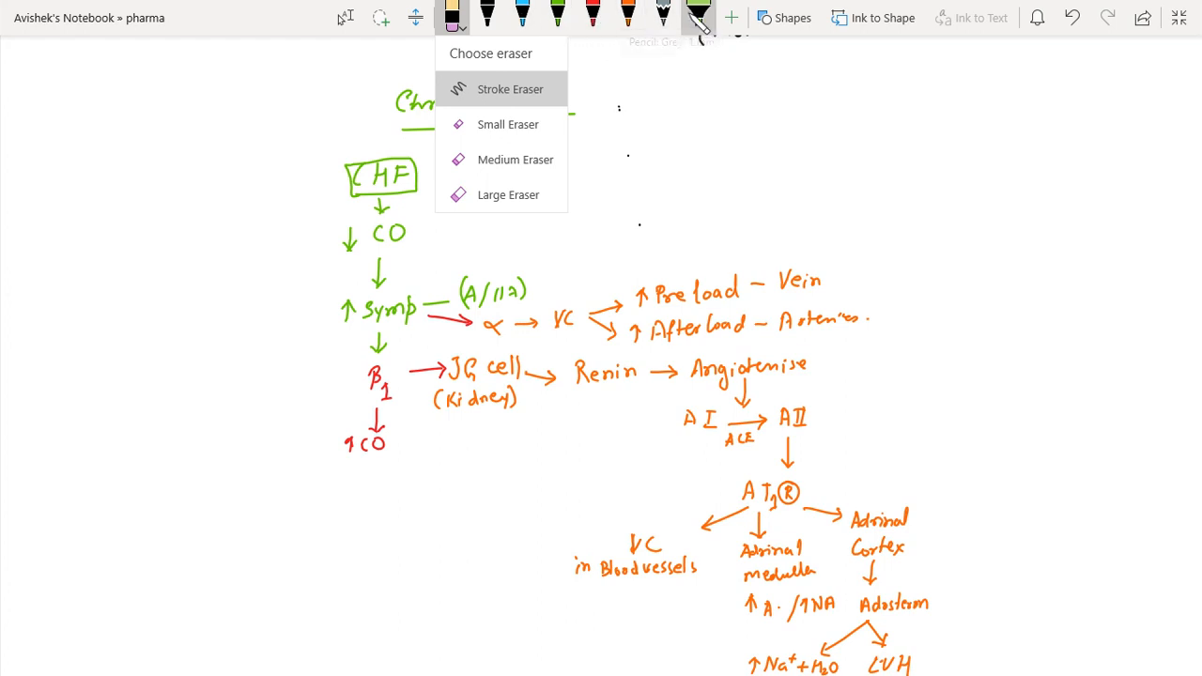
pyautogui.click(696, 17)
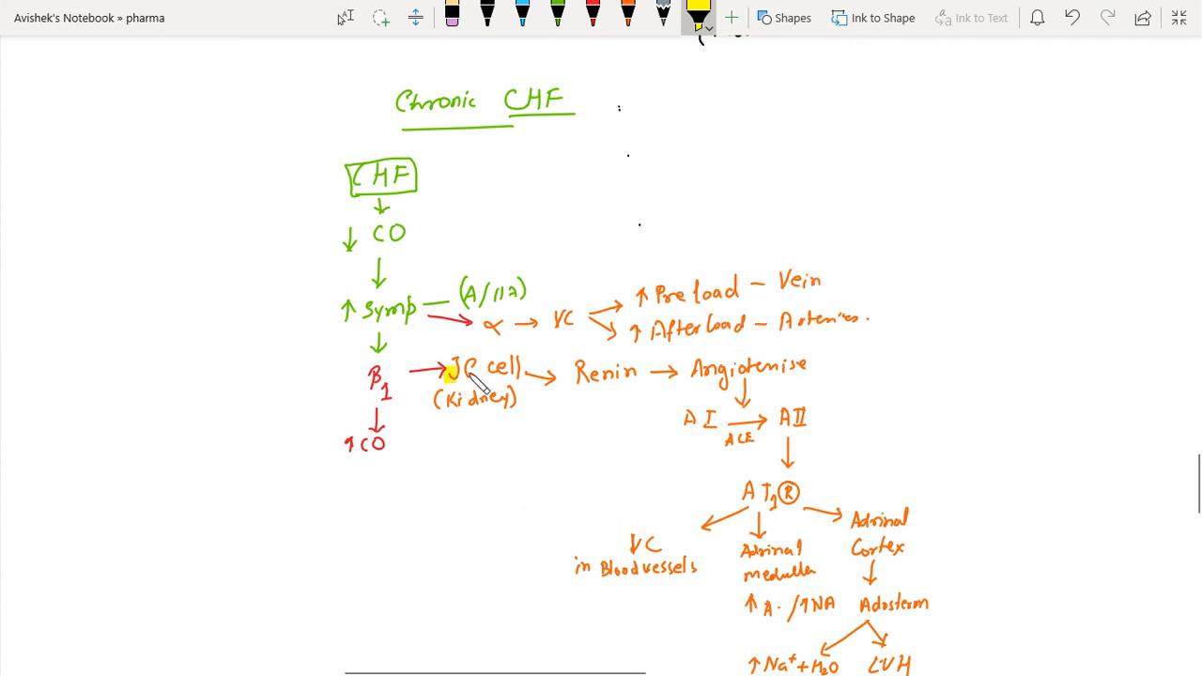
pyautogui.moveTo(446, 367); pyautogui.dragTo(527, 366)
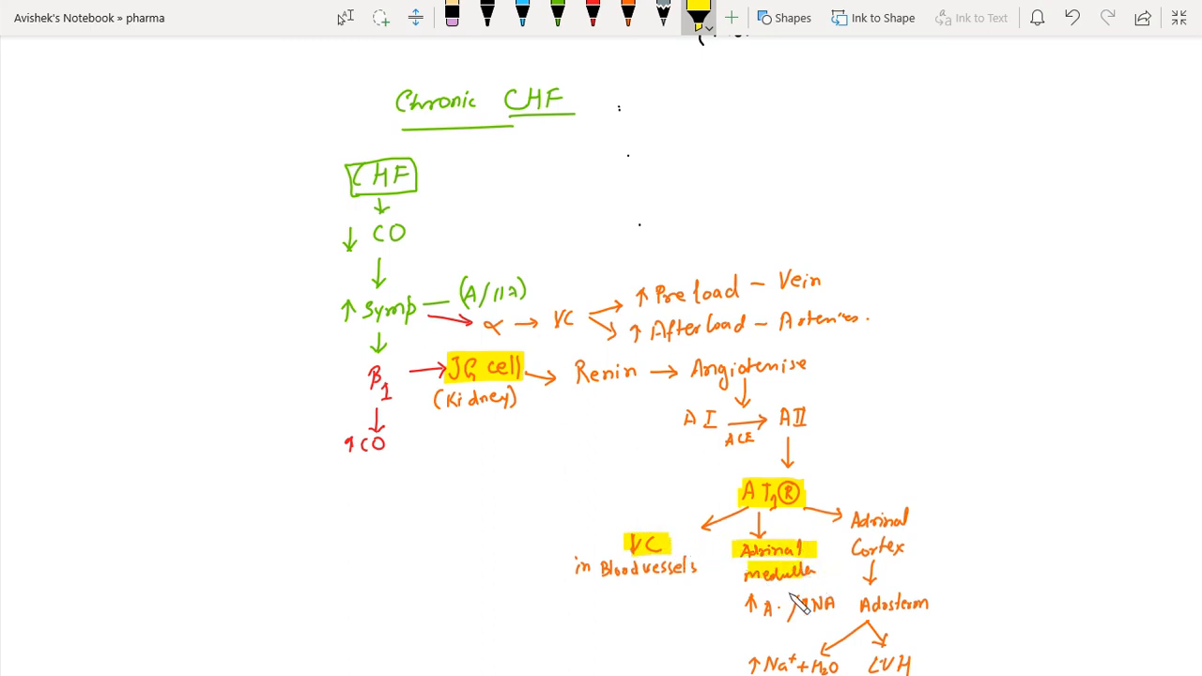
pyautogui.moveTo(752, 606); pyautogui.dragTo(836, 606)
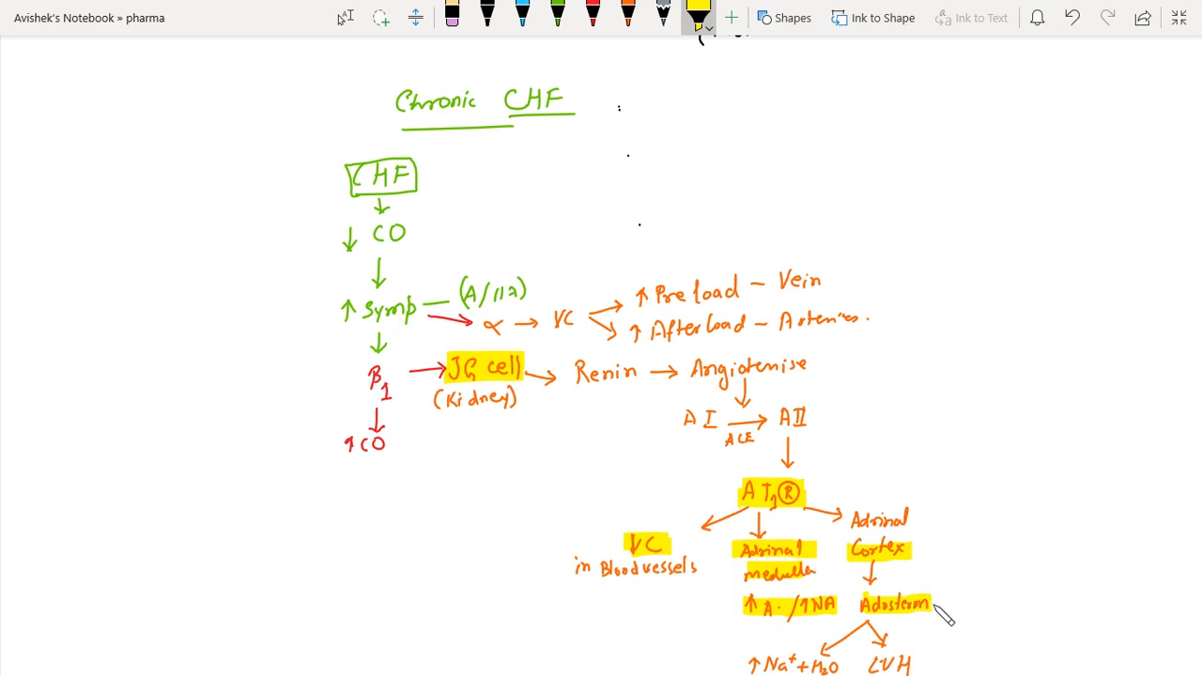
pyautogui.scroll(-3)
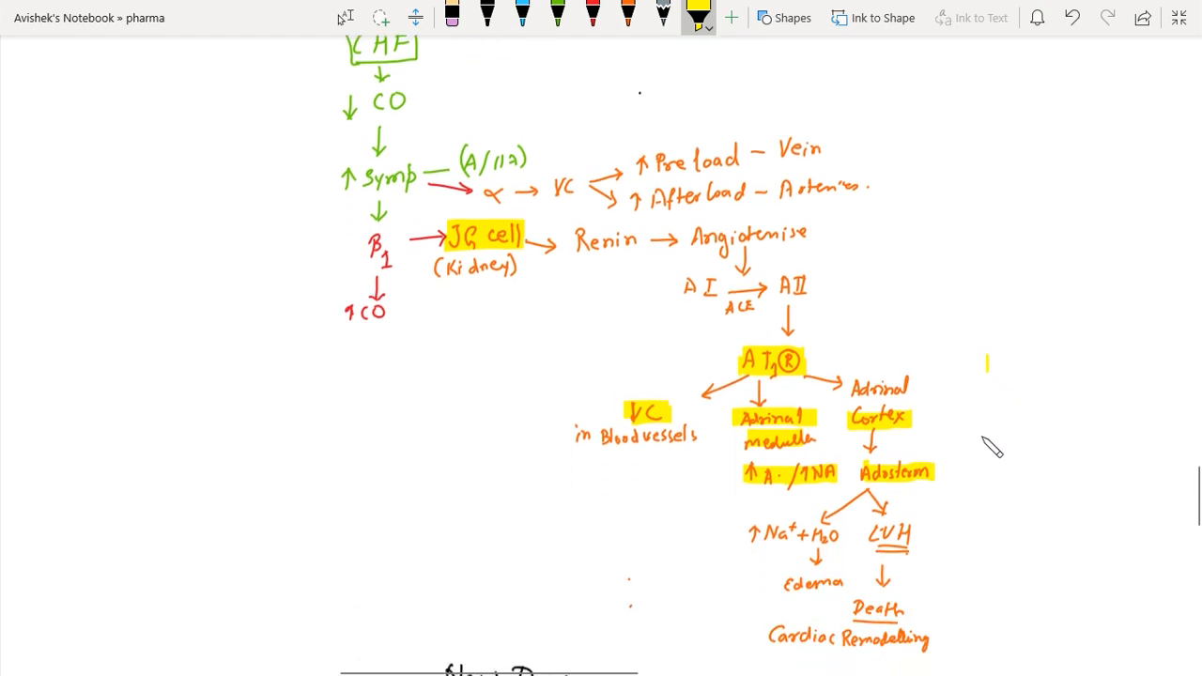